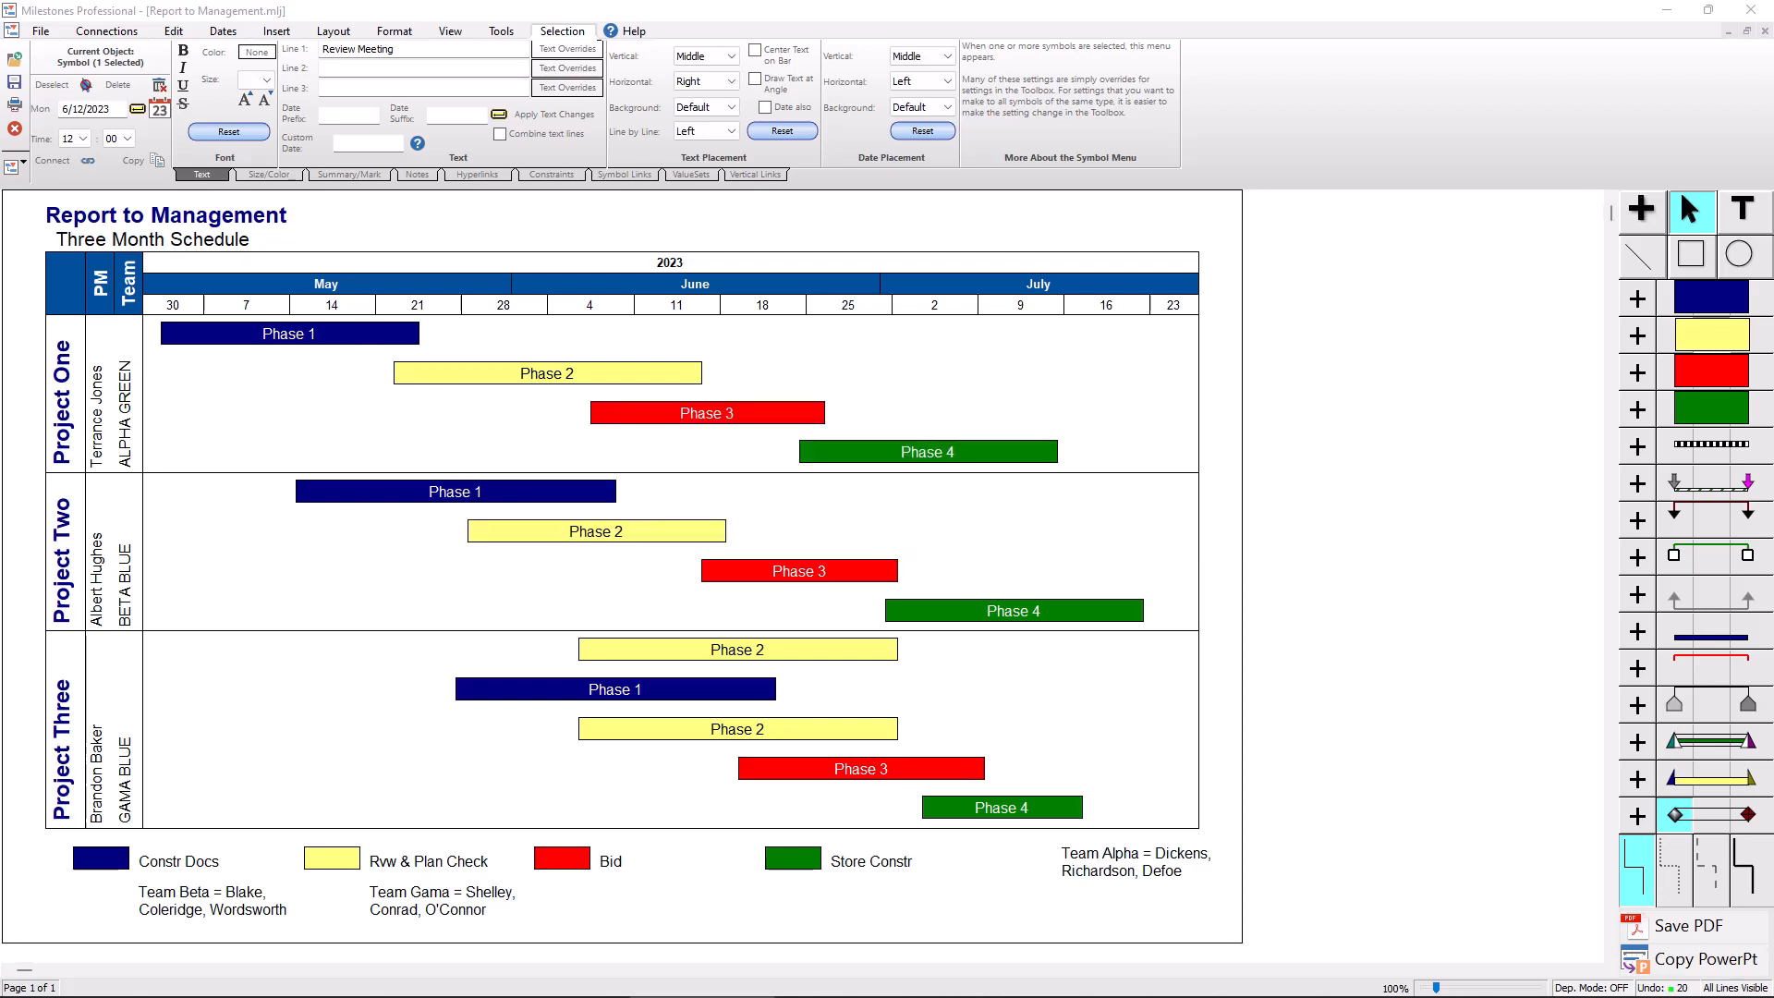
- Show the Dates ribbon with its date-line settings
click(41, 32)
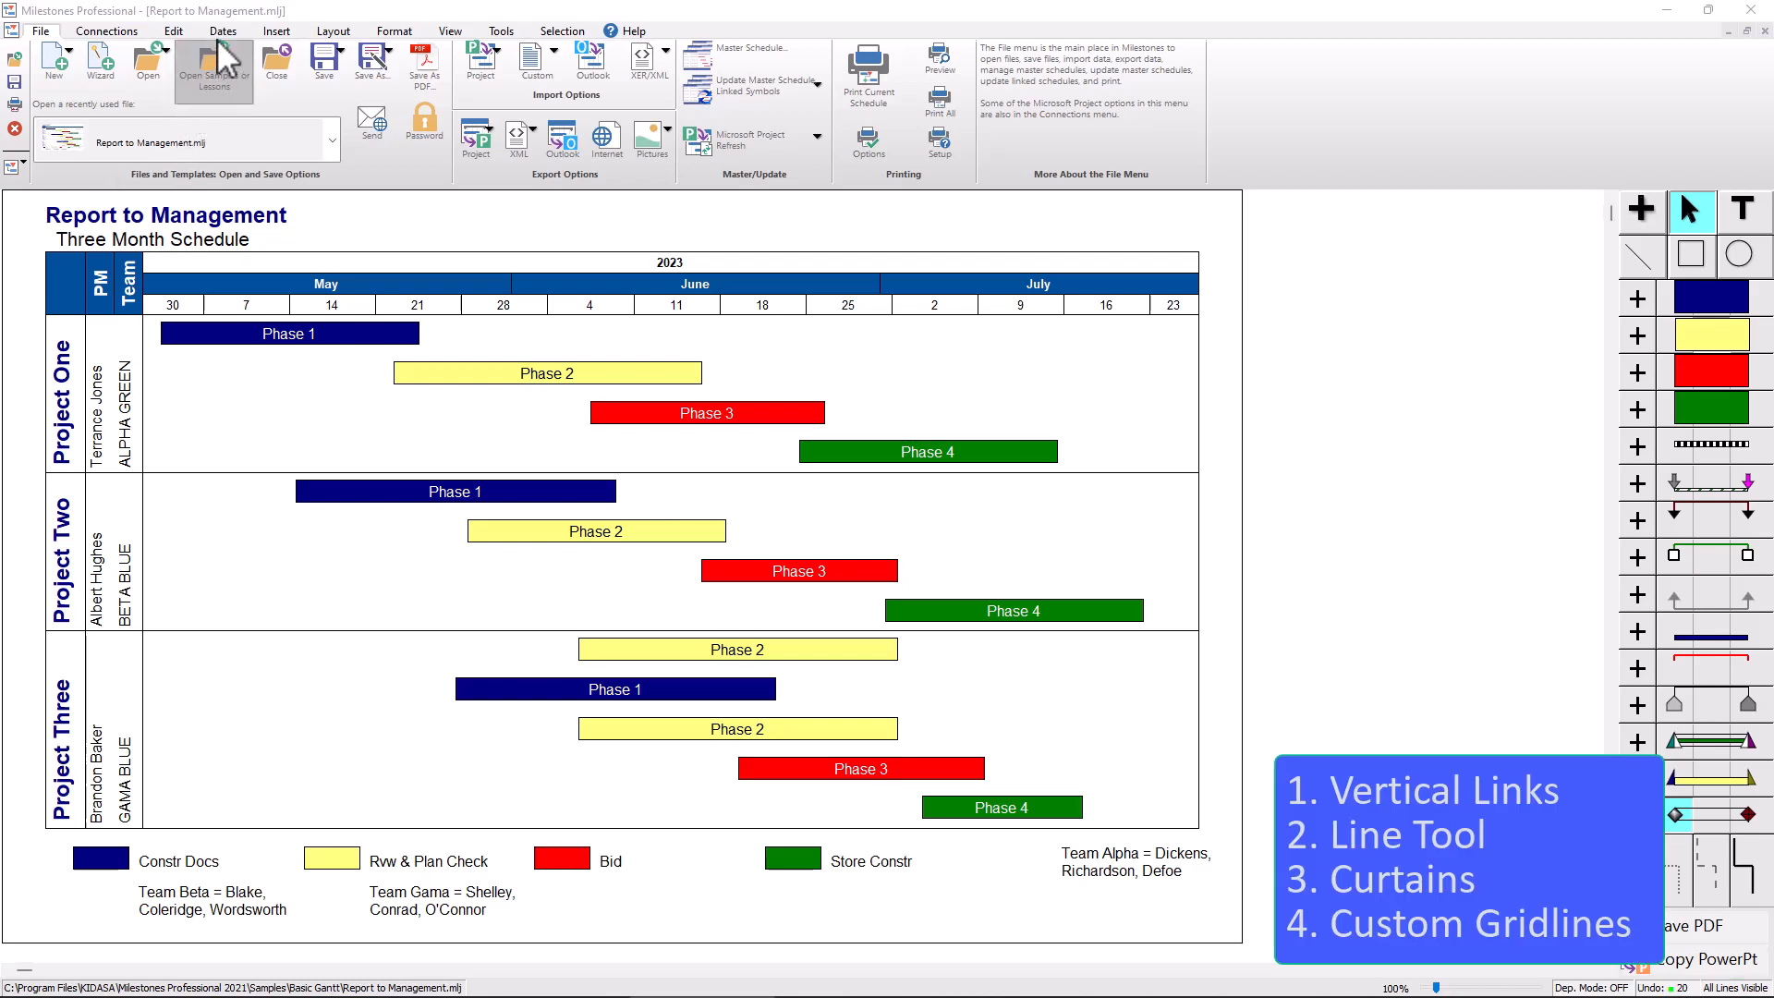
click(224, 32)
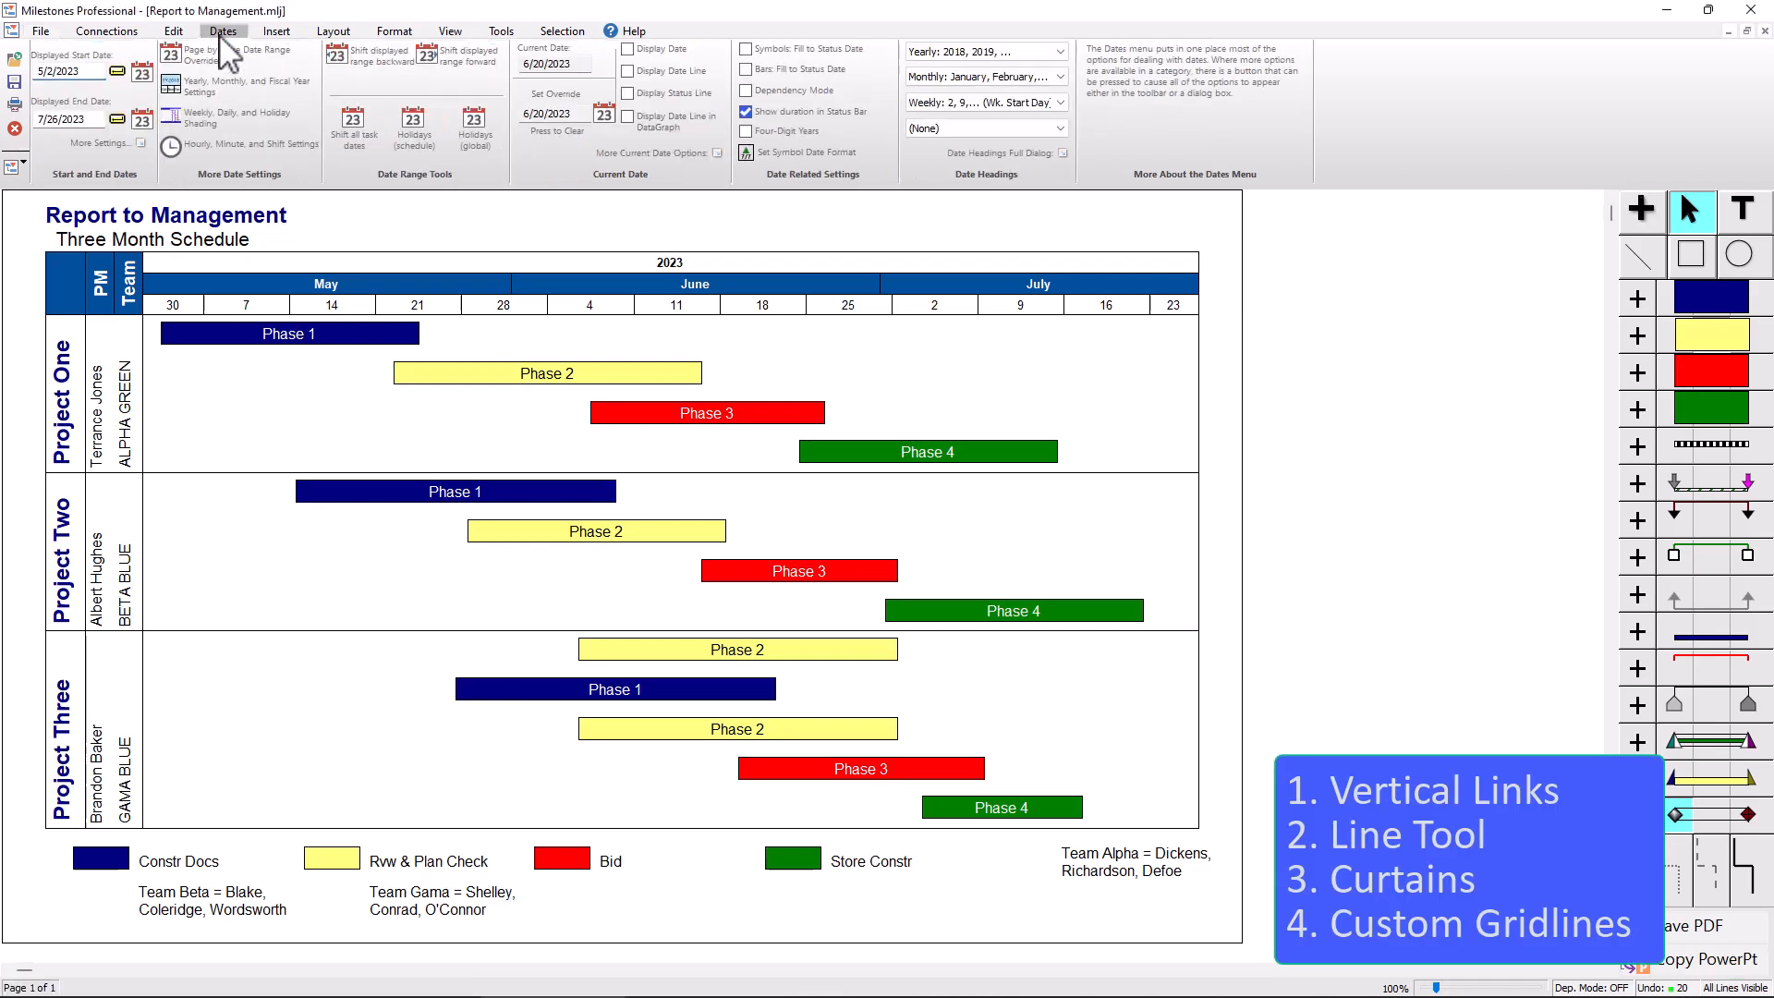
mouse_move(678, 70)
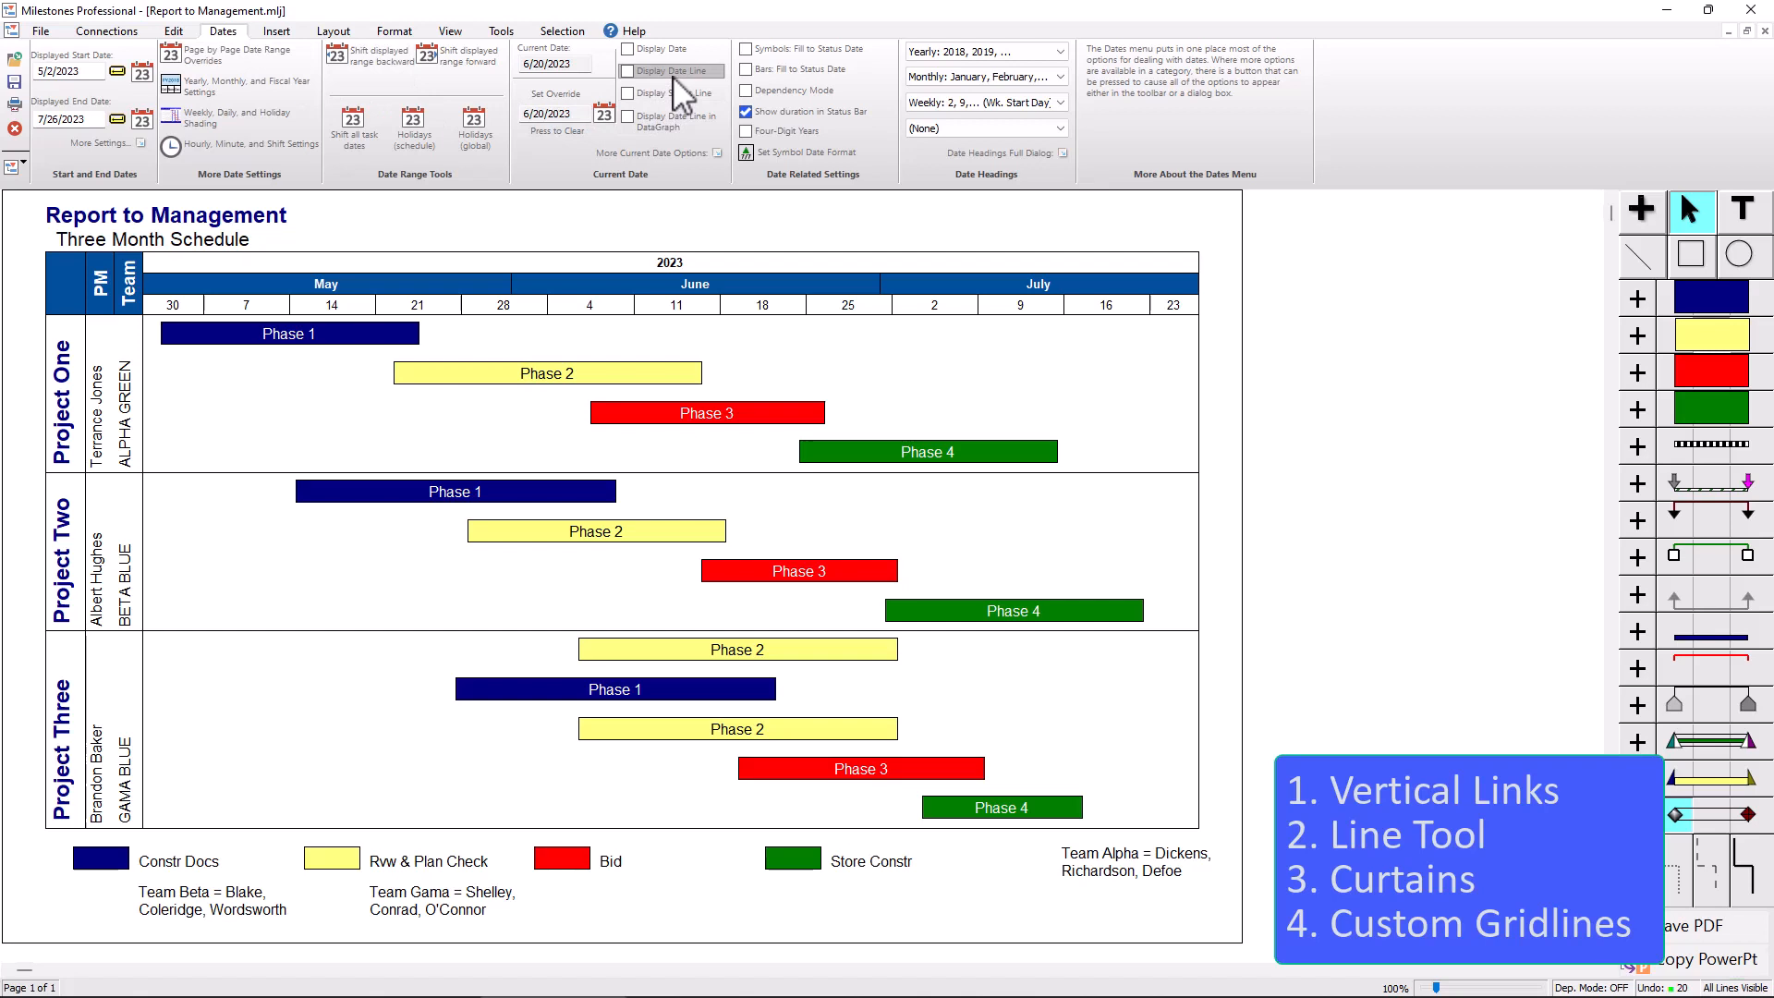
- Turn on Display Date Line so a dotted current-date line runs down the schedule
click(628, 70)
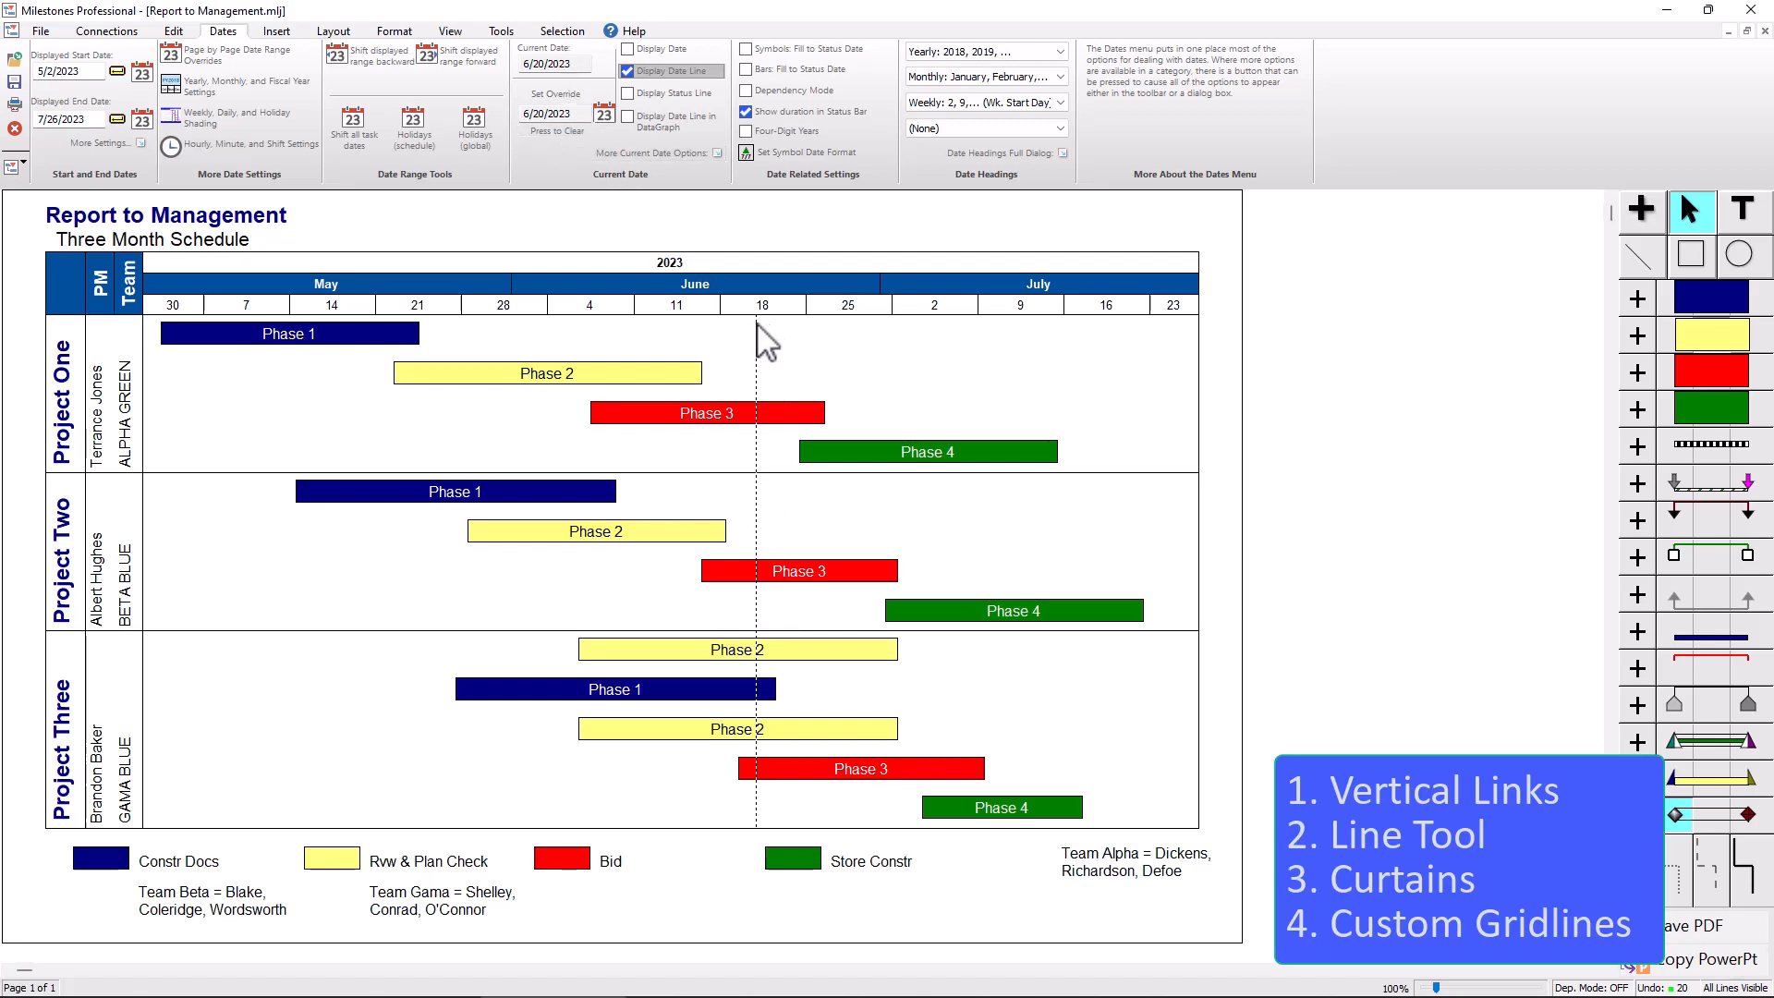
mouse_move(746, 421)
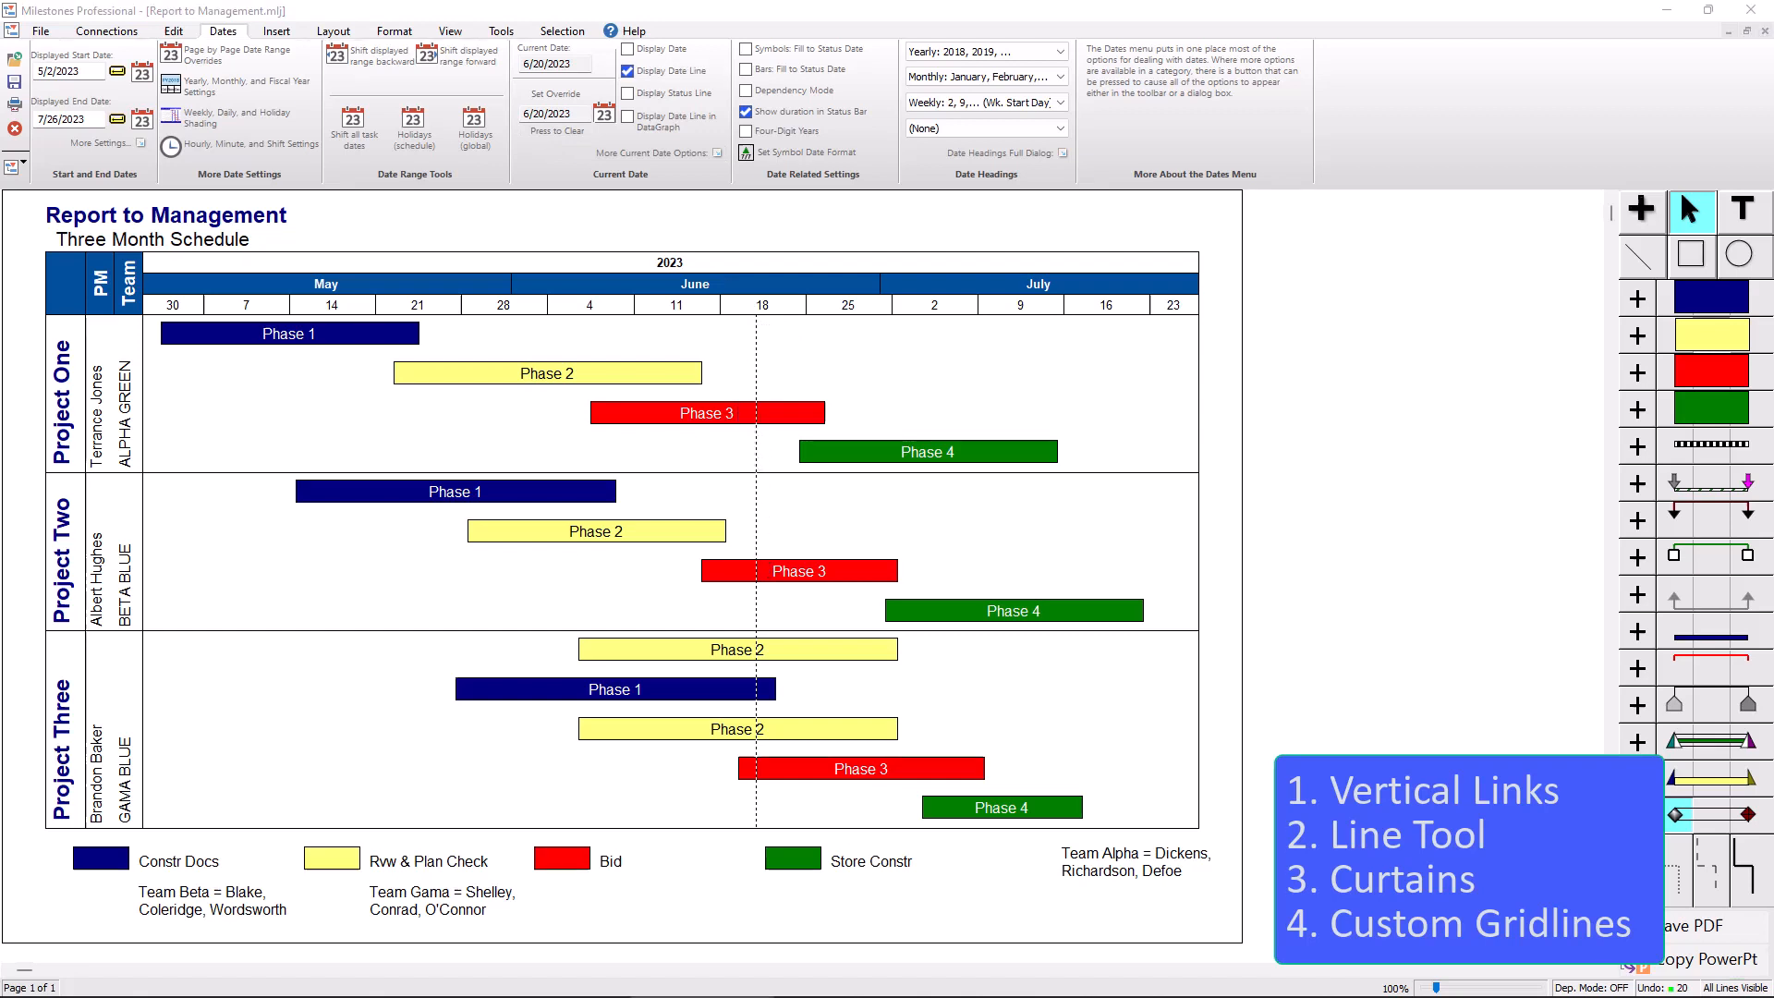
mouse_move(563, 205)
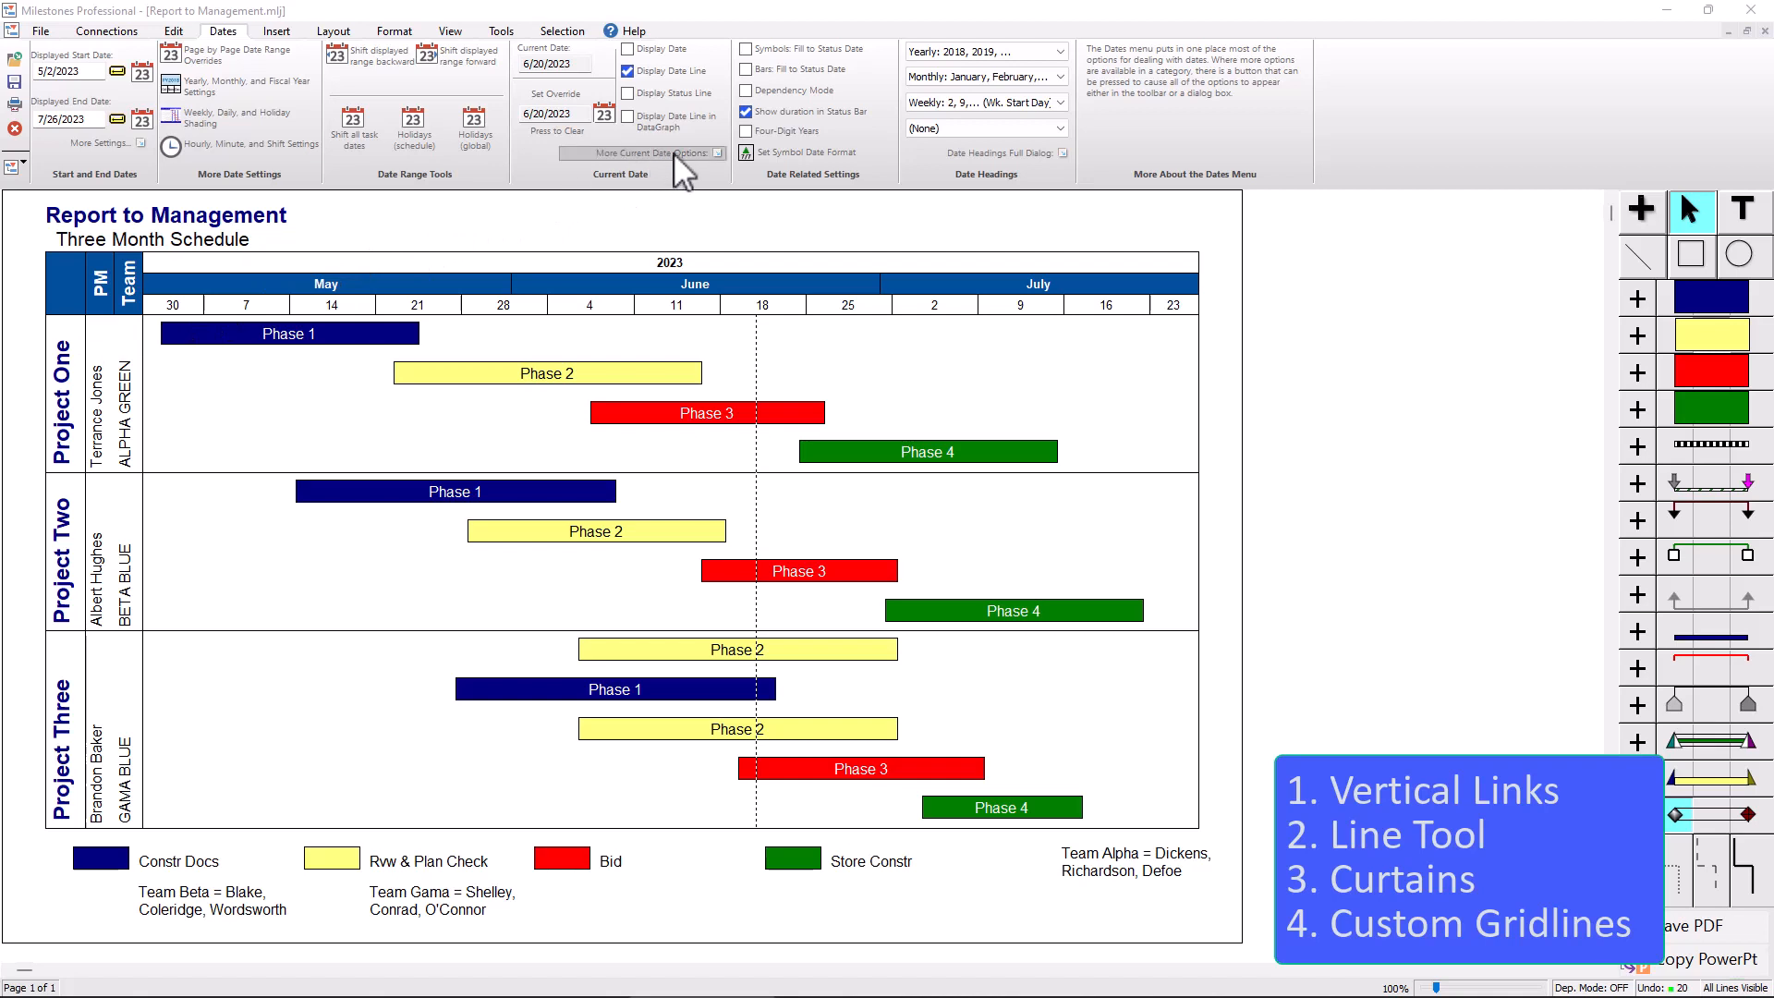
- Show More Current Date Options for the current-date and status lines
click(644, 153)
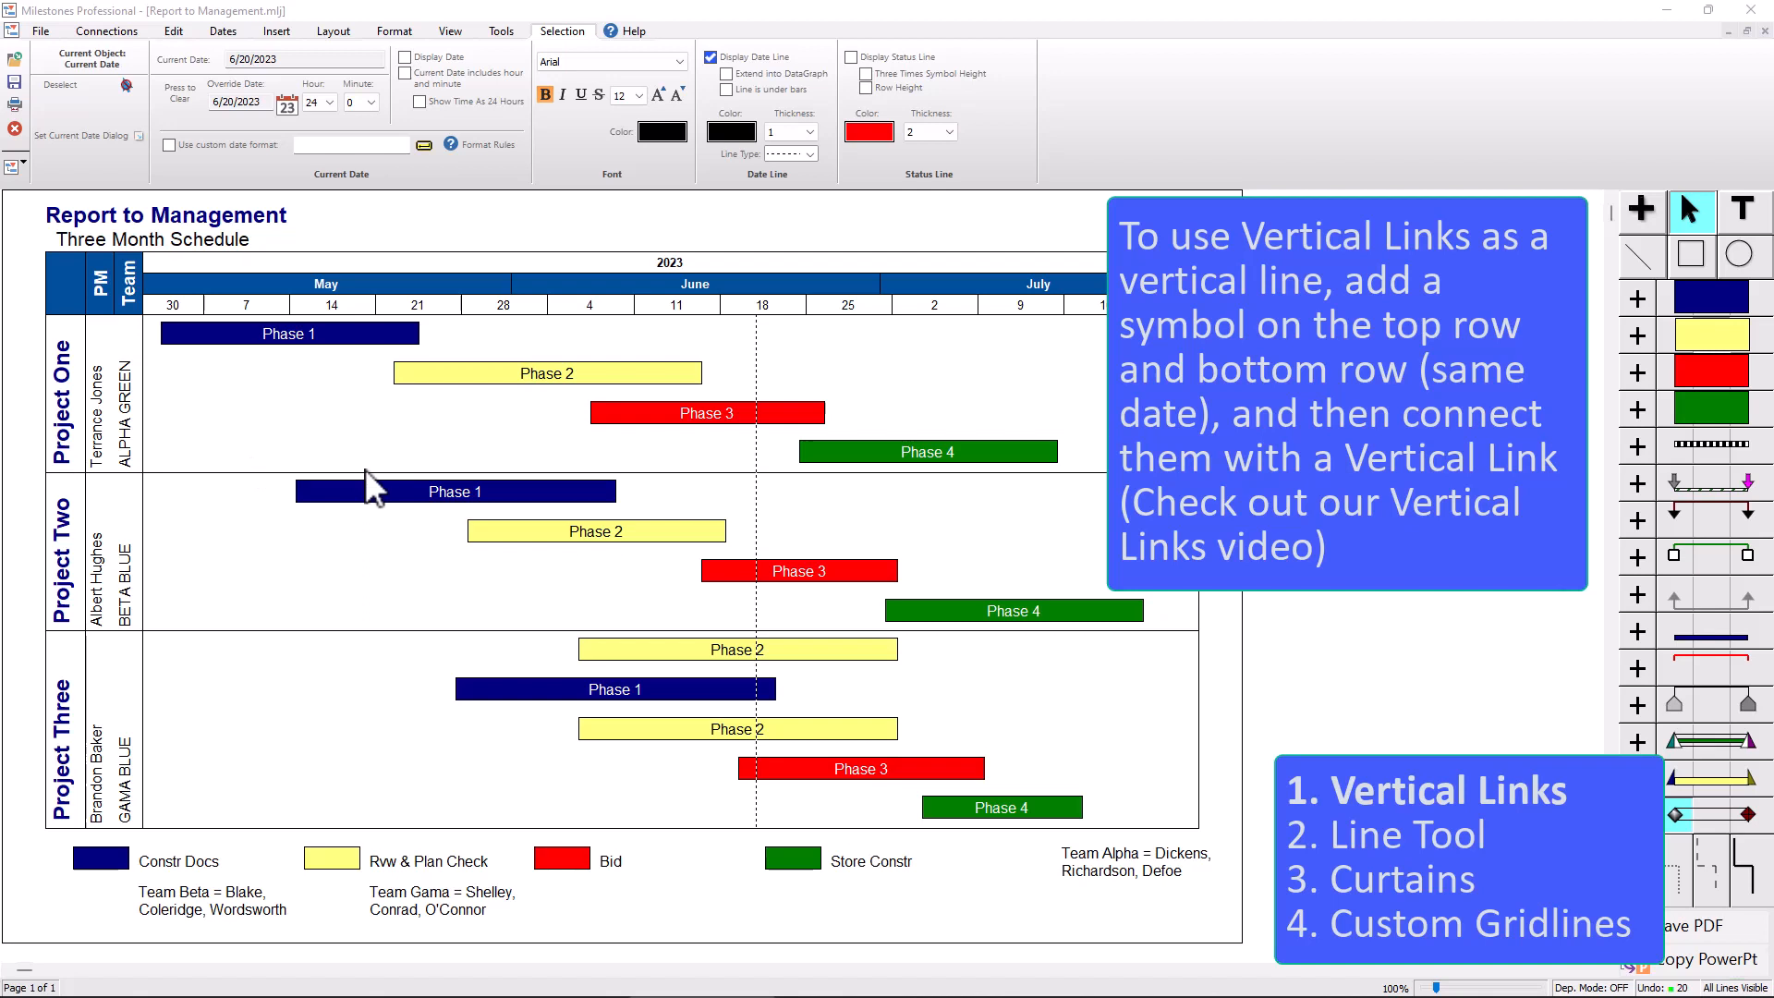
mouse_move(1685, 821)
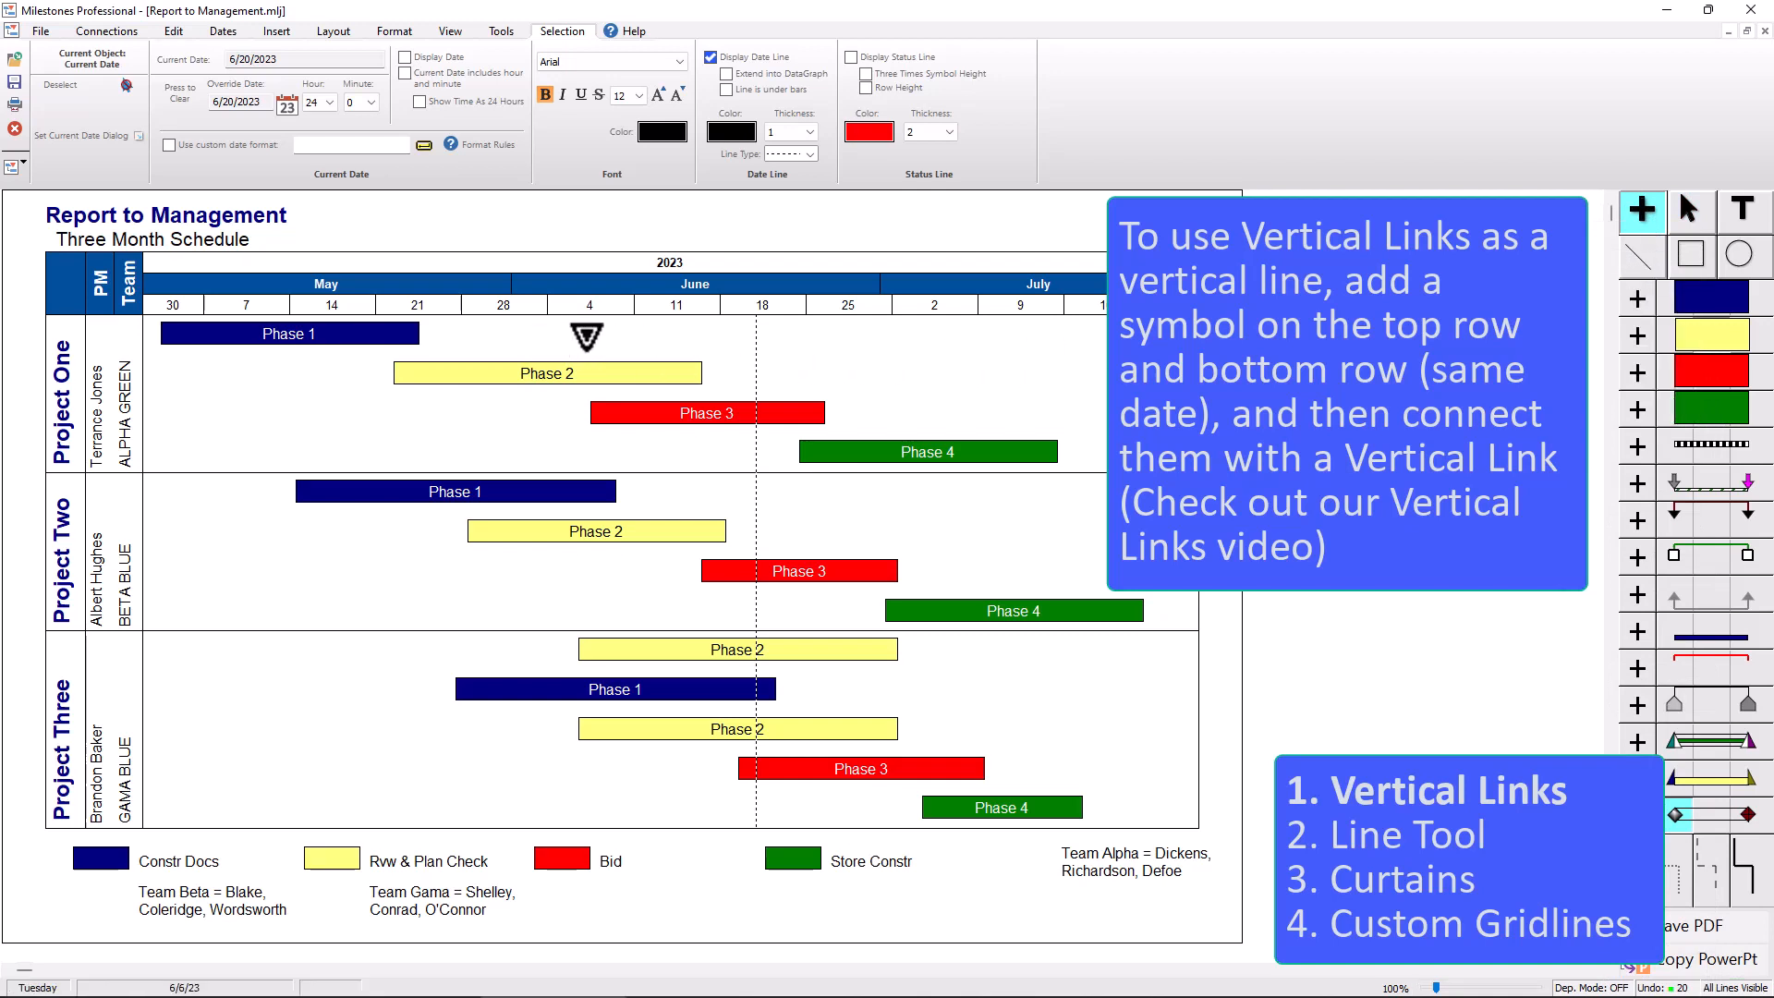
mouse_move(588, 337)
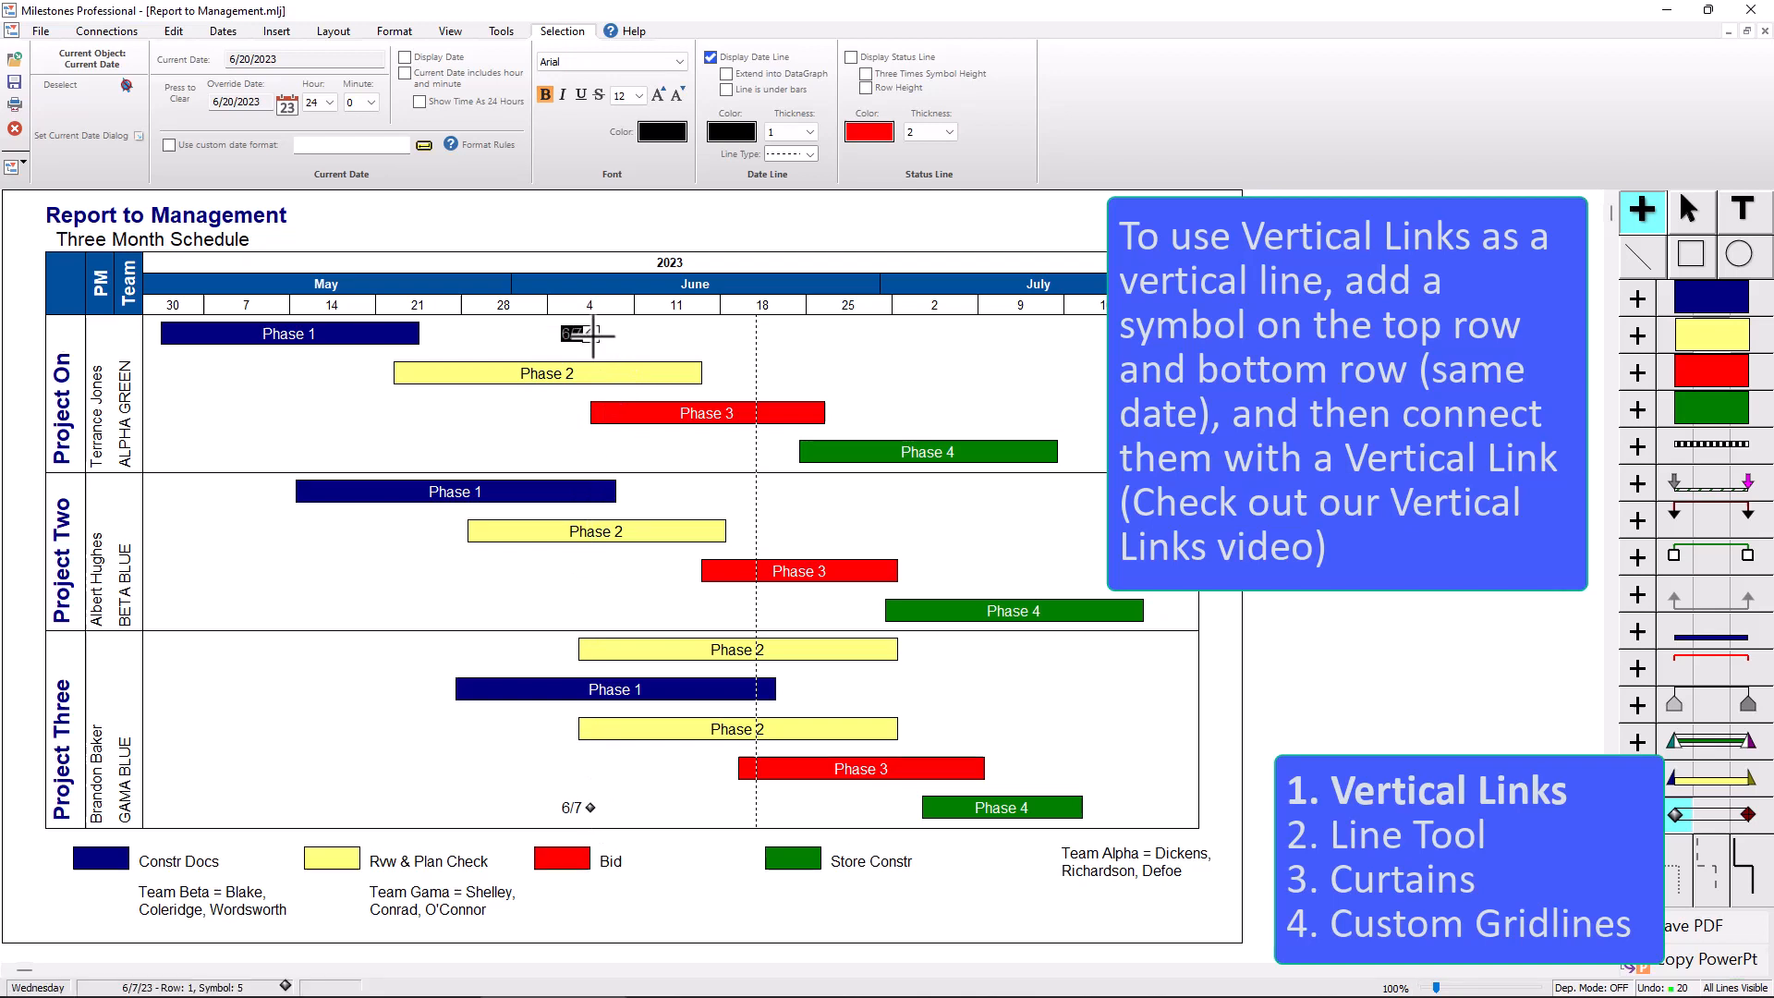
- Place a 6/7 symbol on the top row for a vertical link
click(571, 334)
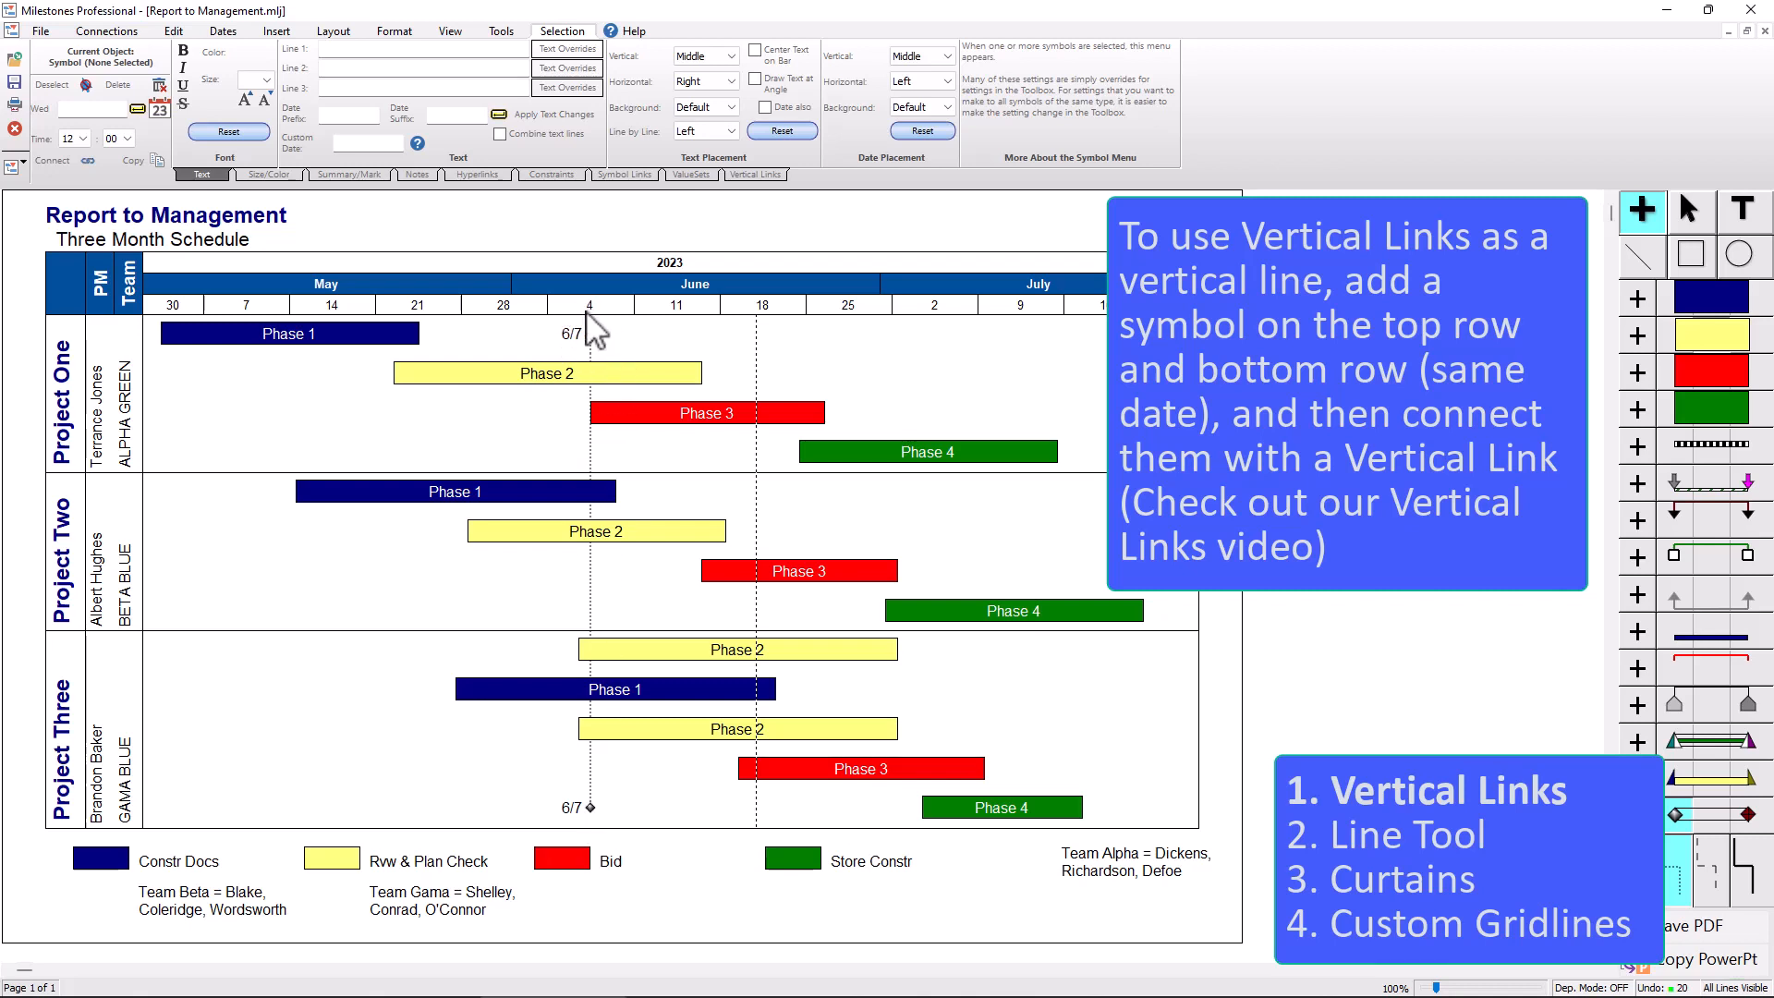
mouse_move(608, 756)
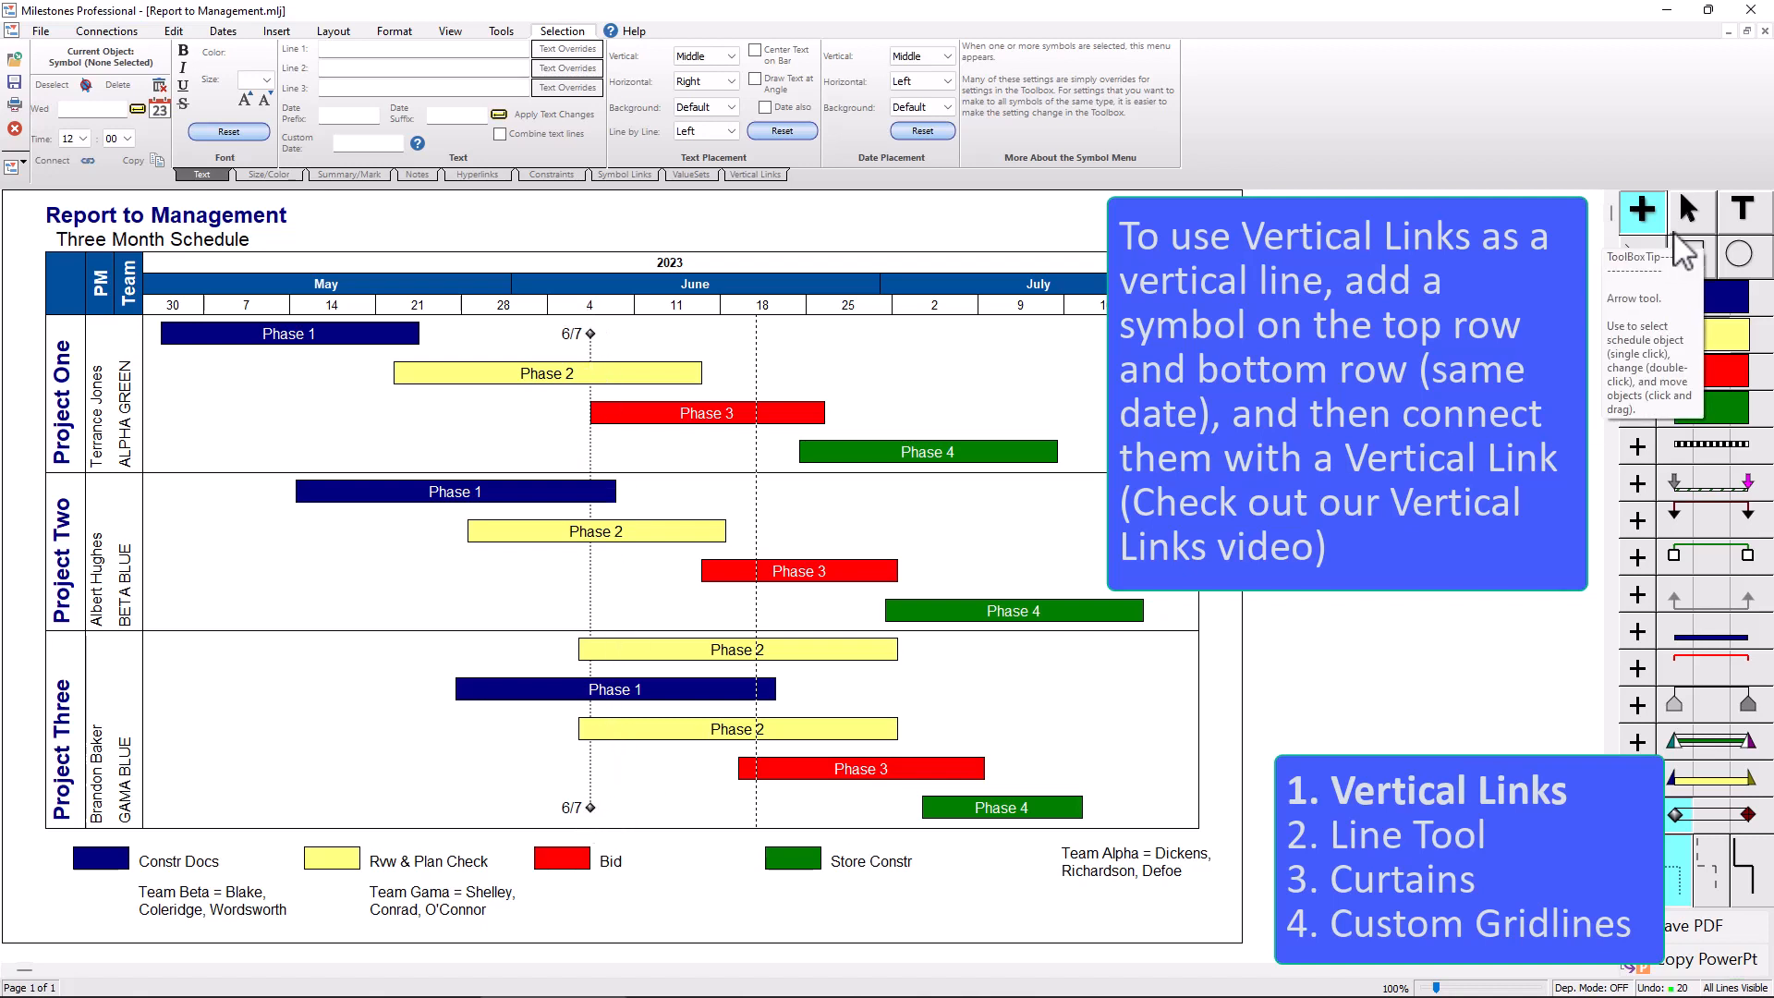
- Label the top-row 6/7 symbol 'Review Meeting' and apply the text change
click(588, 335)
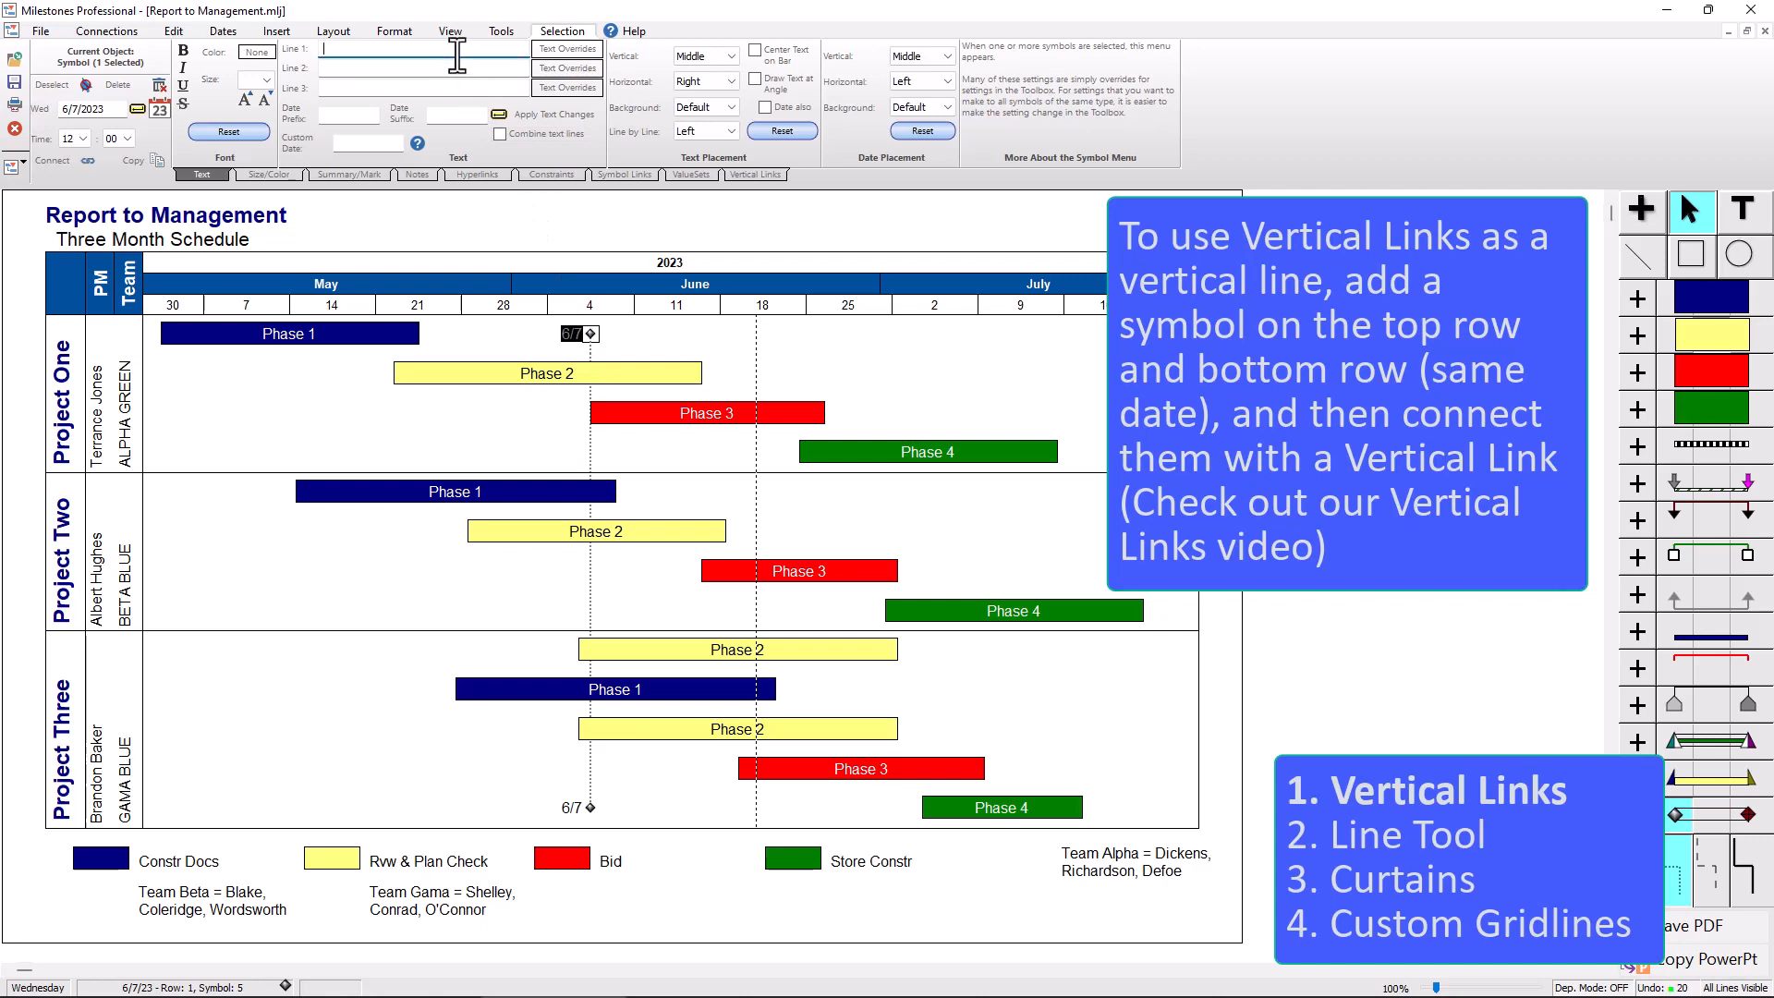
text(Review Meet)
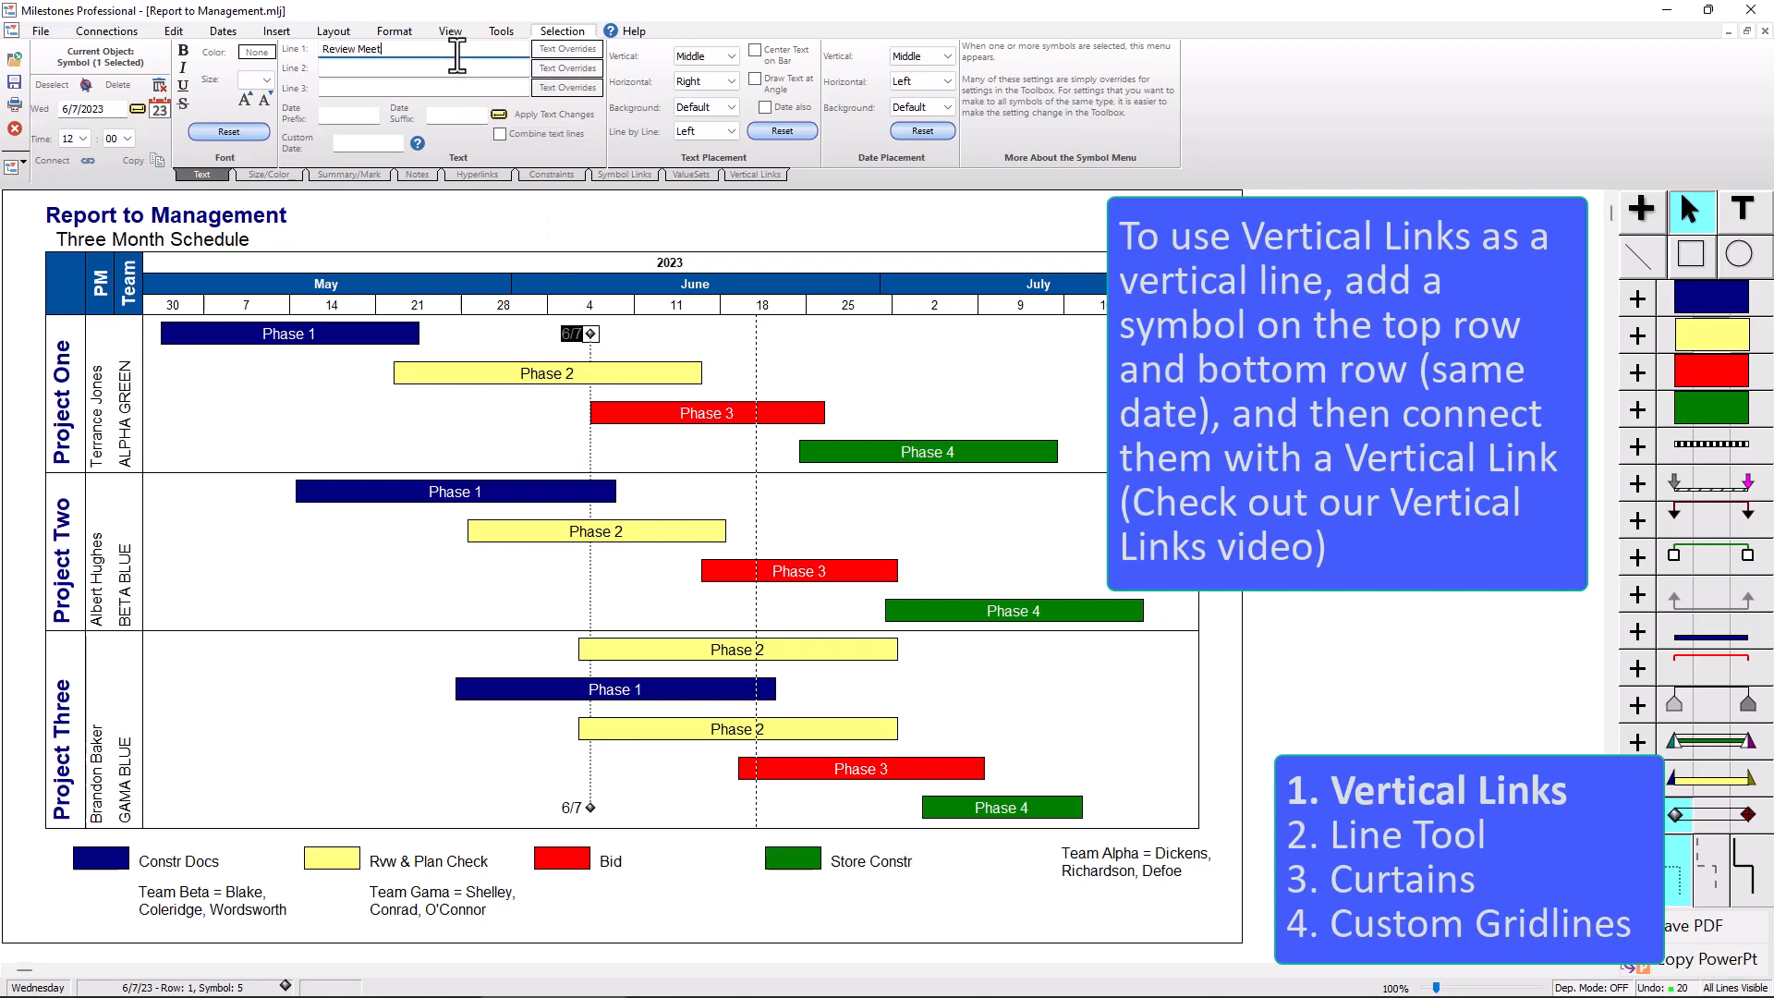
mouse_move(552, 114)
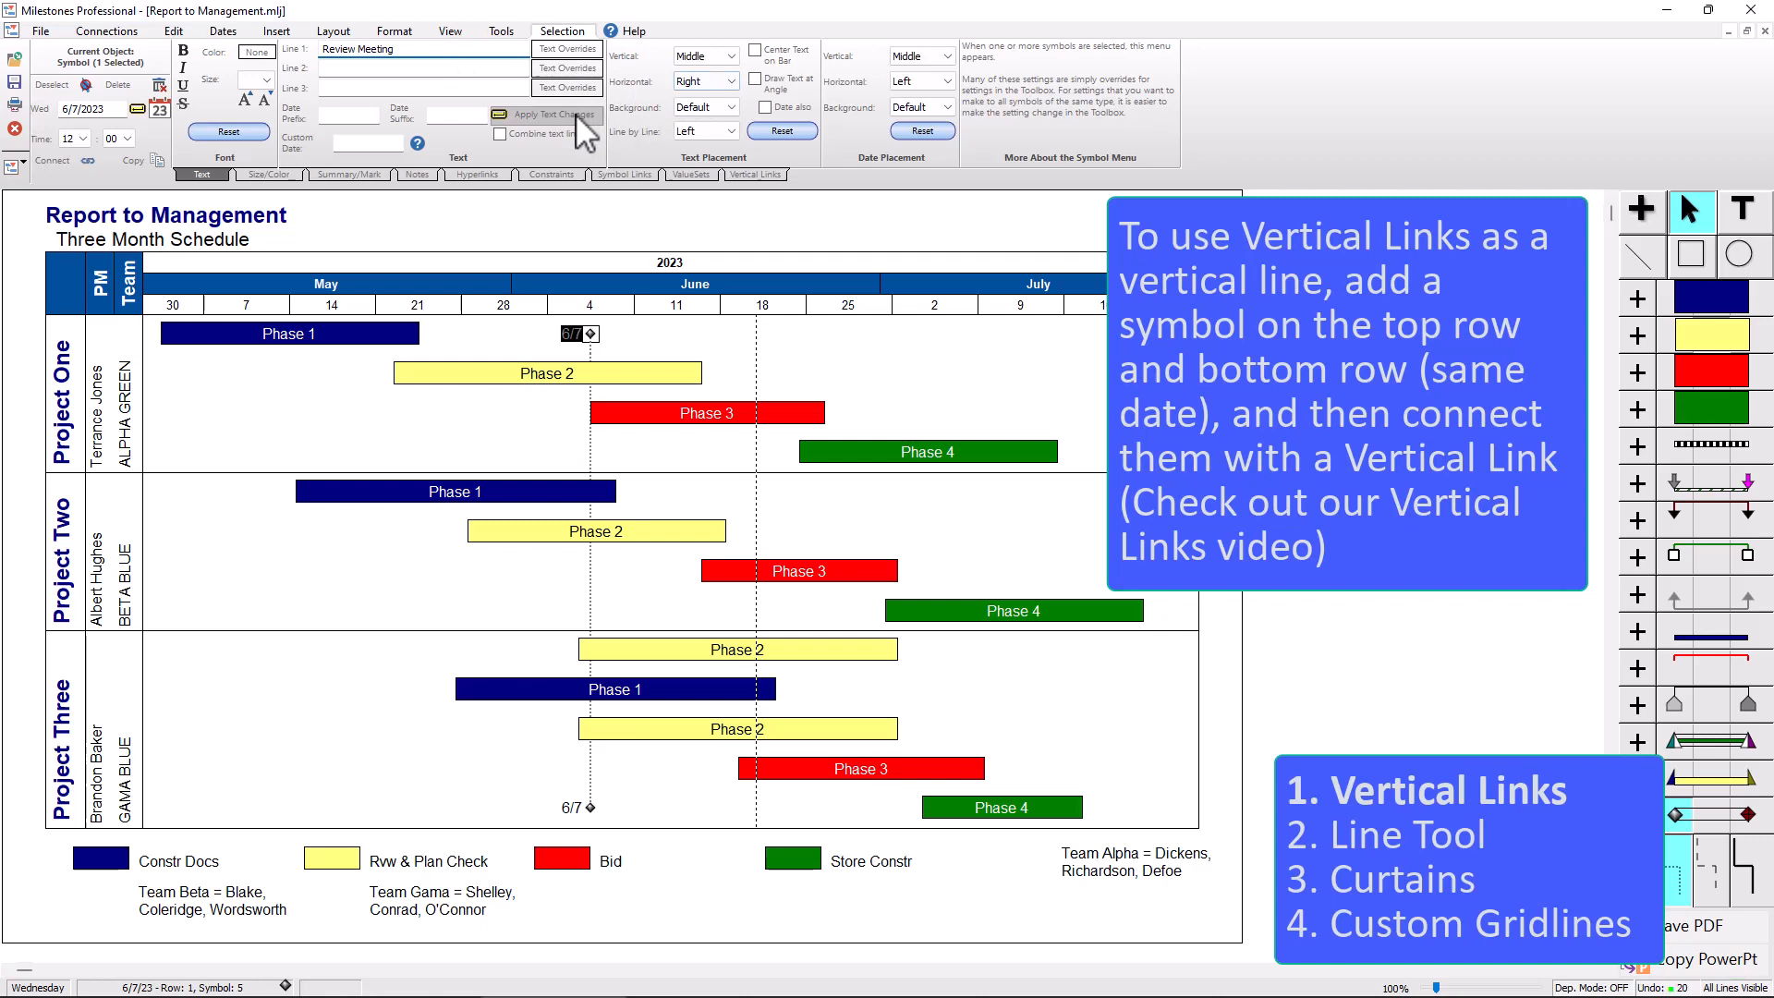
click(552, 115)
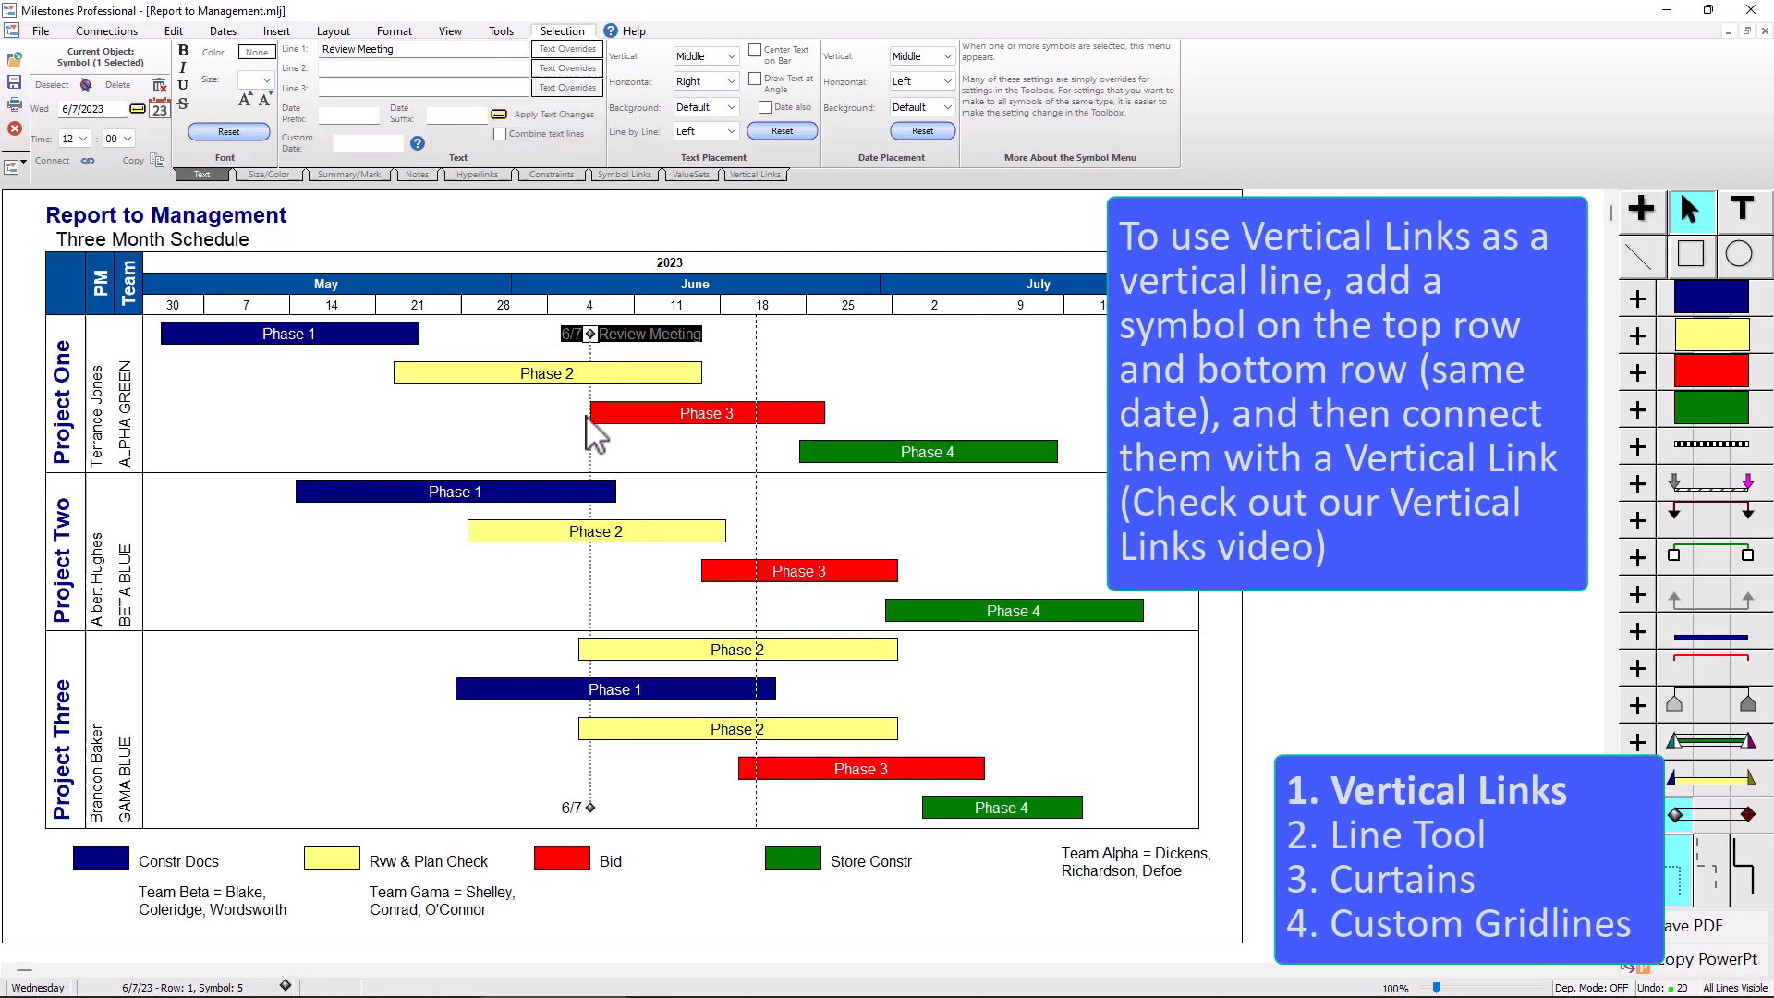
mouse_move(597, 376)
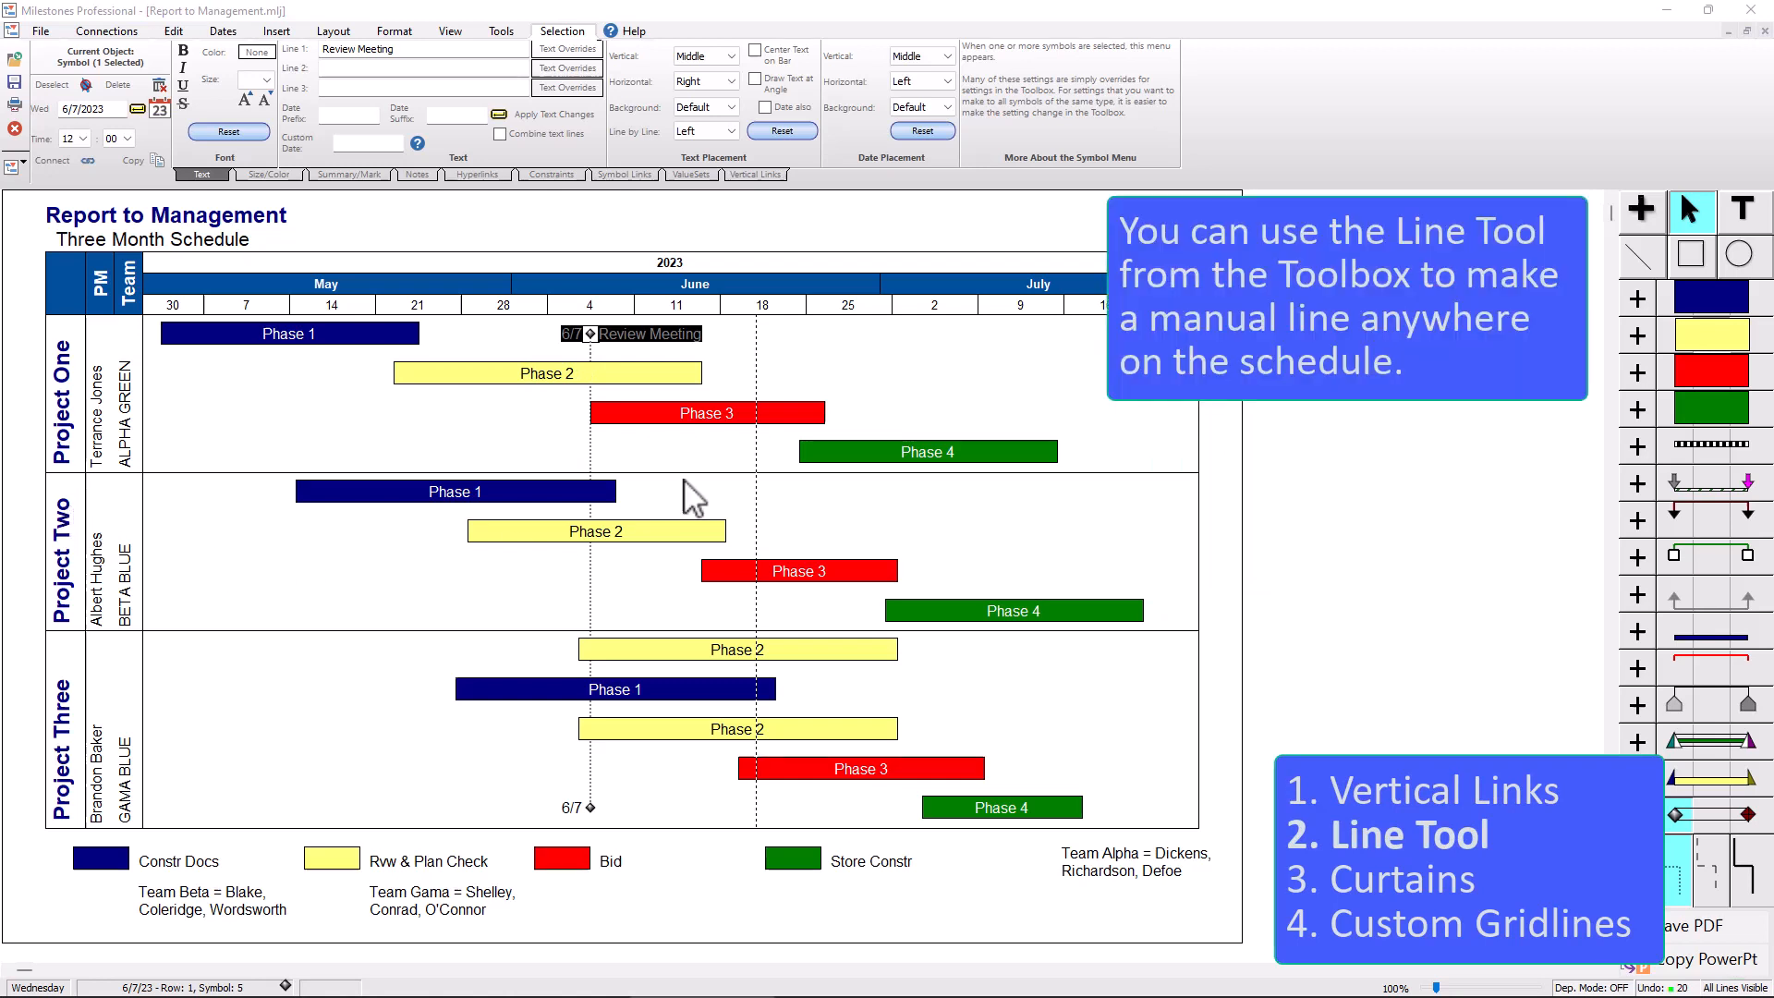
mouse_move(1639, 257)
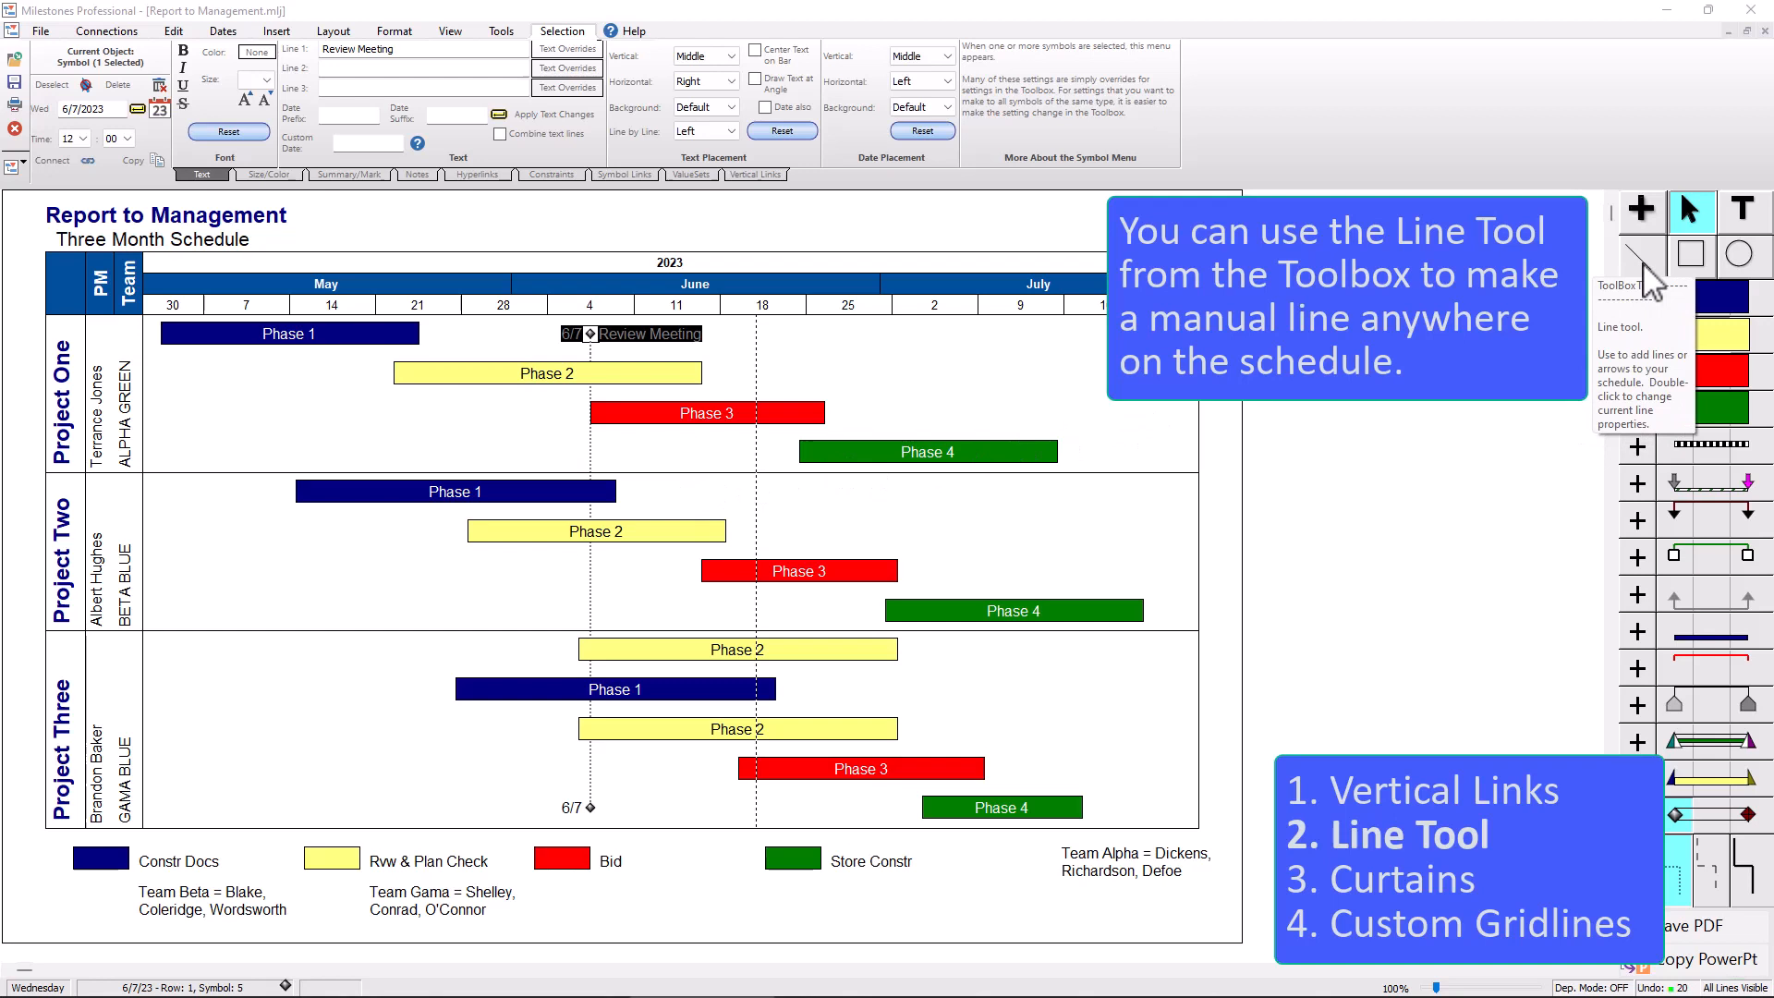
- Activate the Line Tool in the Toolbox for a manual vertical line
click(1639, 251)
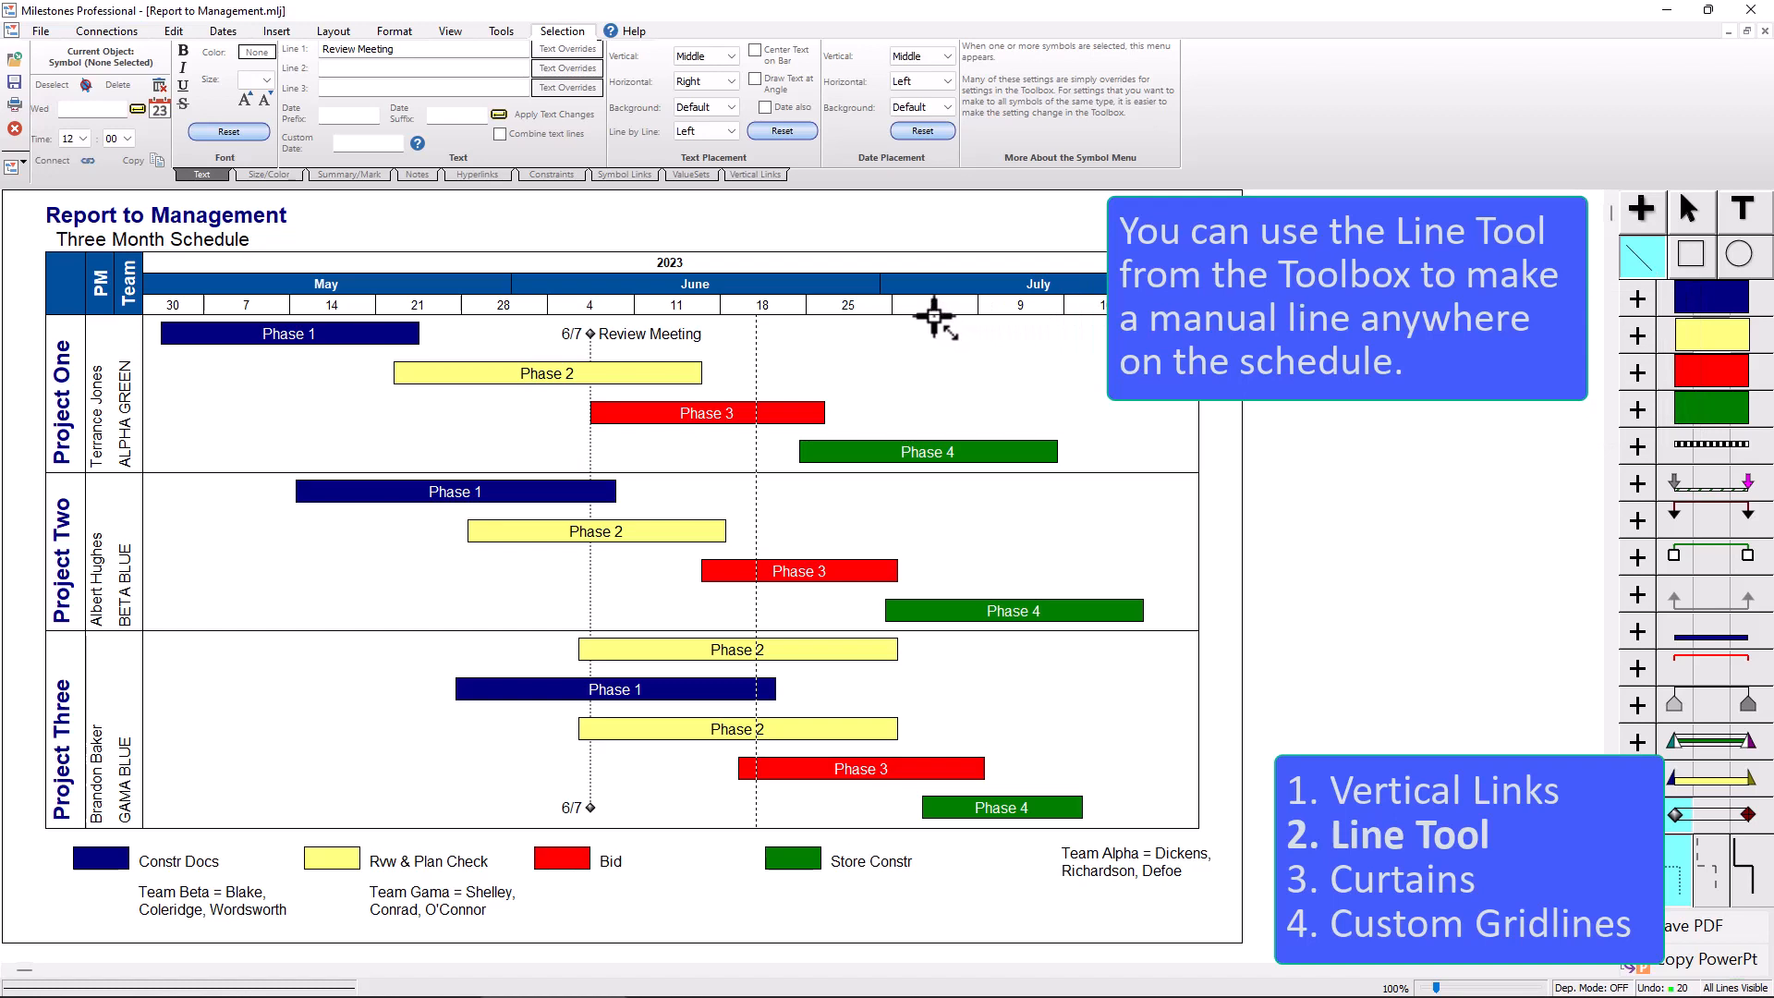
mouse_move(945, 566)
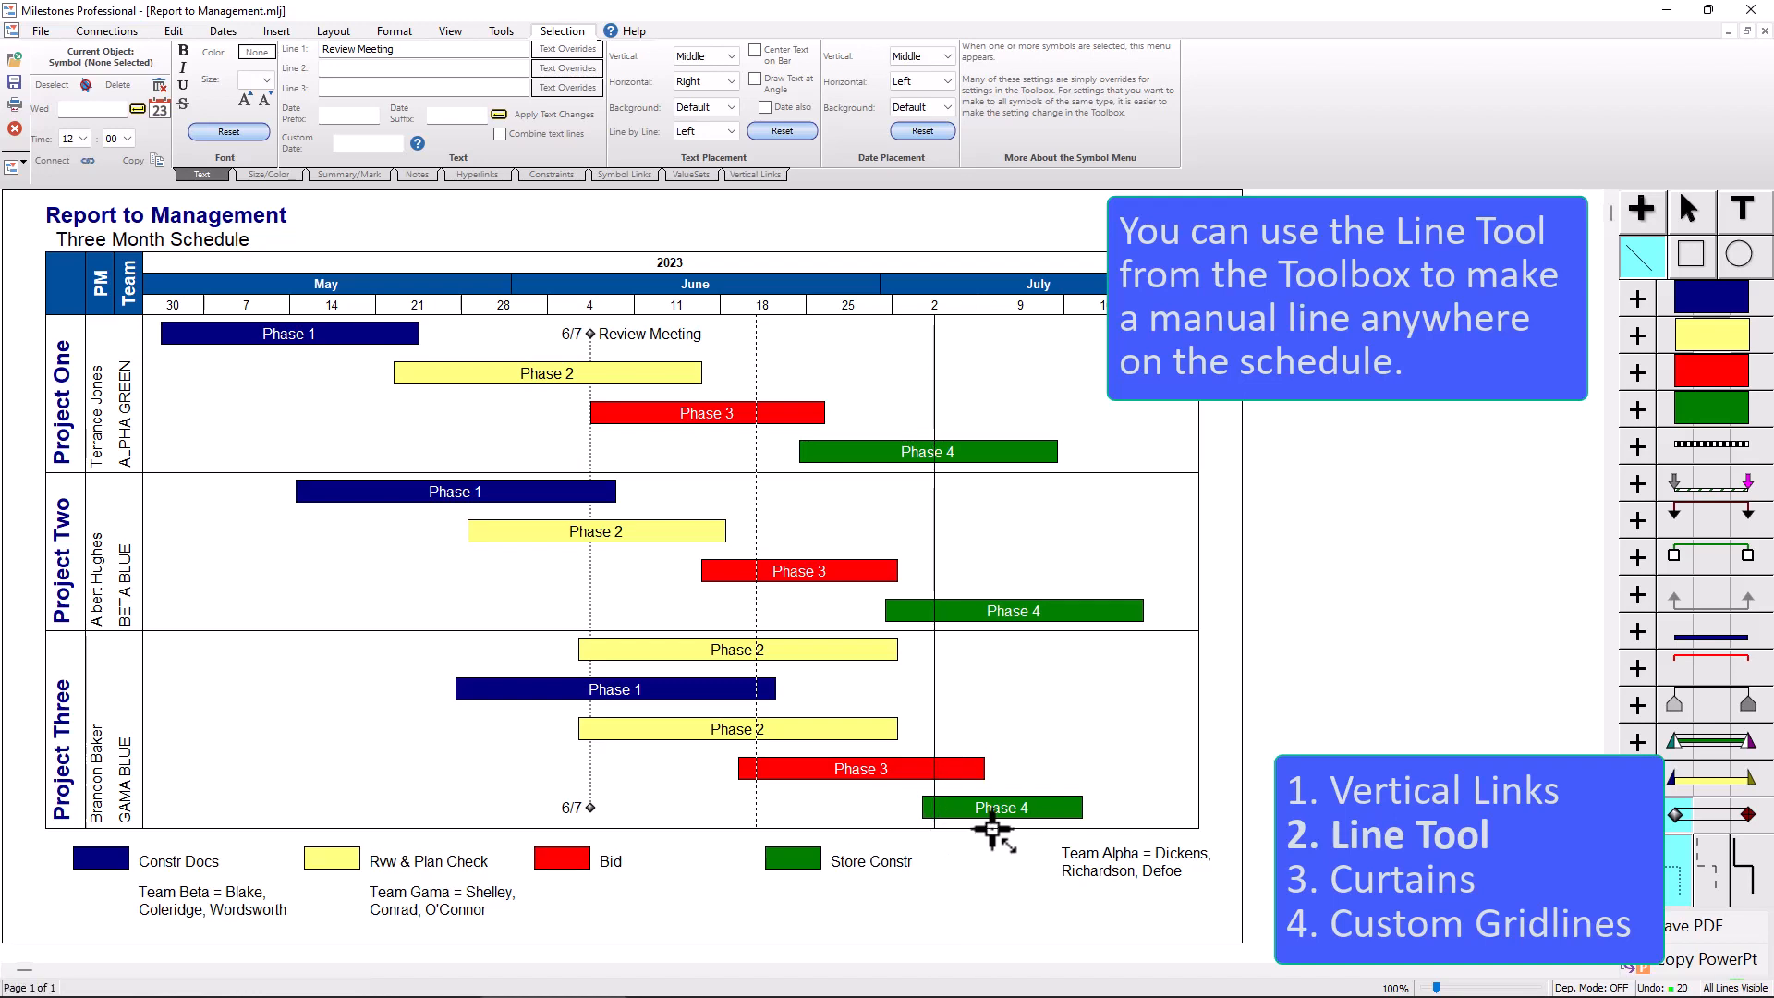
mouse_move(981, 661)
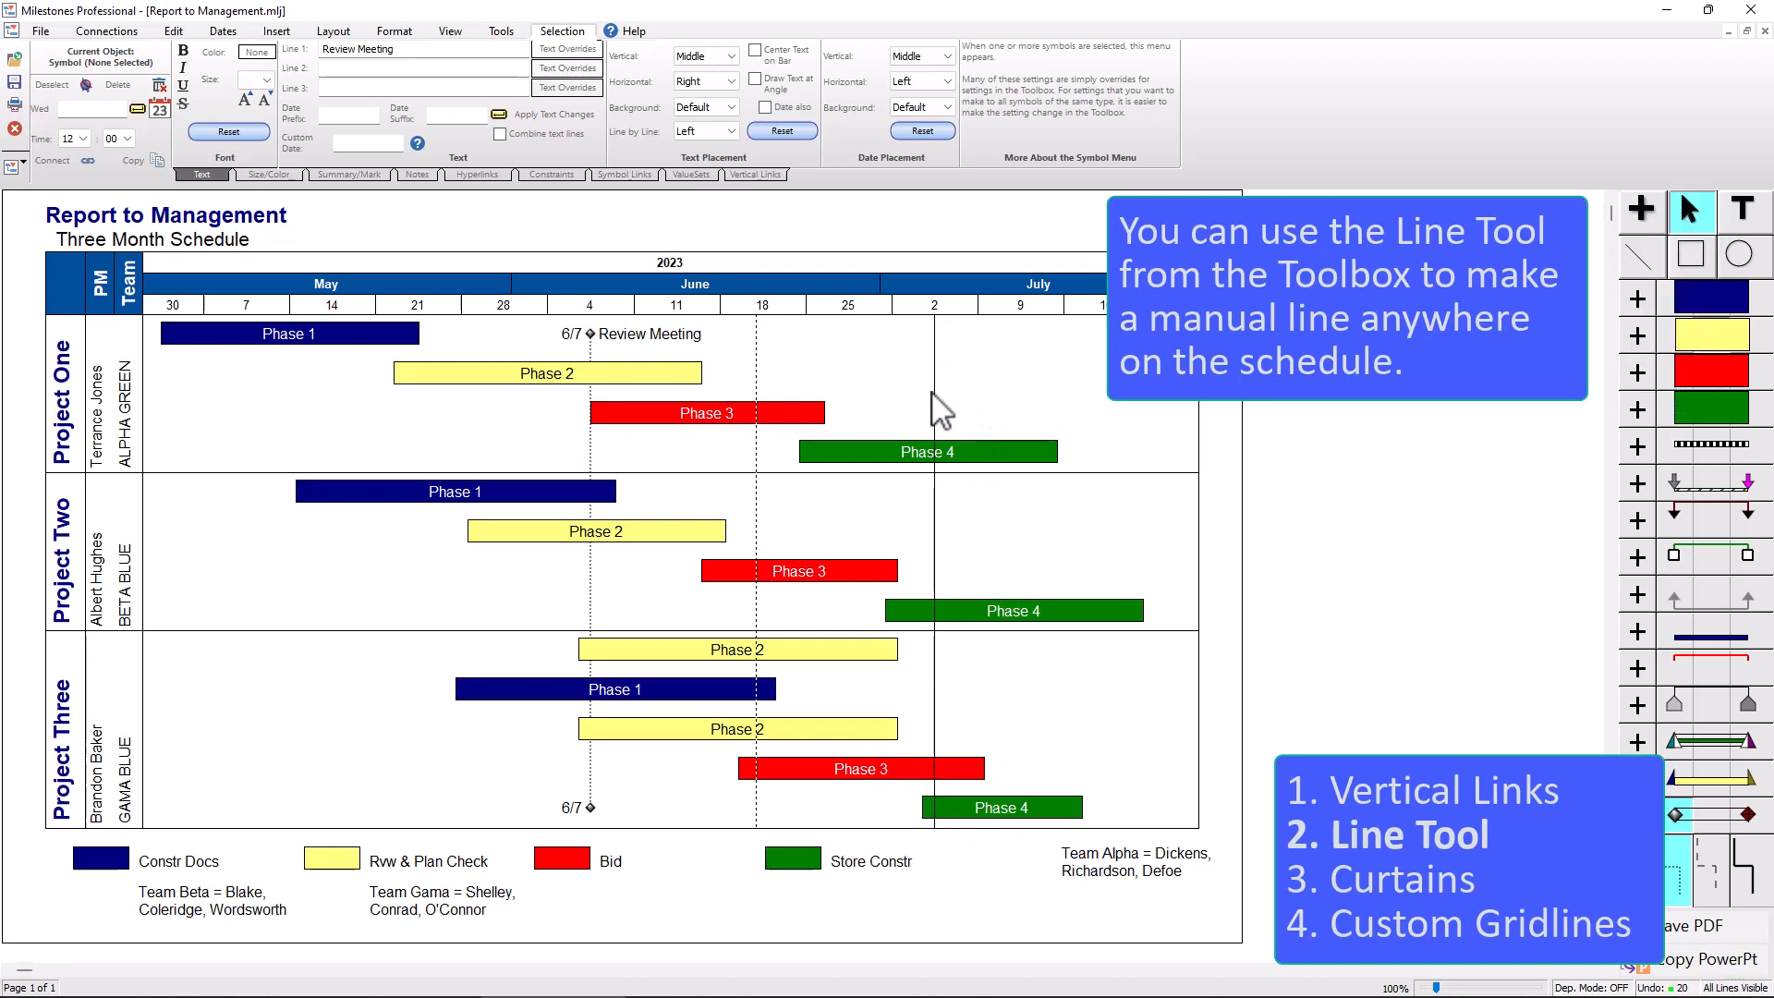
- Make the hand-drawn July 2 vertical line dotted and keep it selected
click(933, 420)
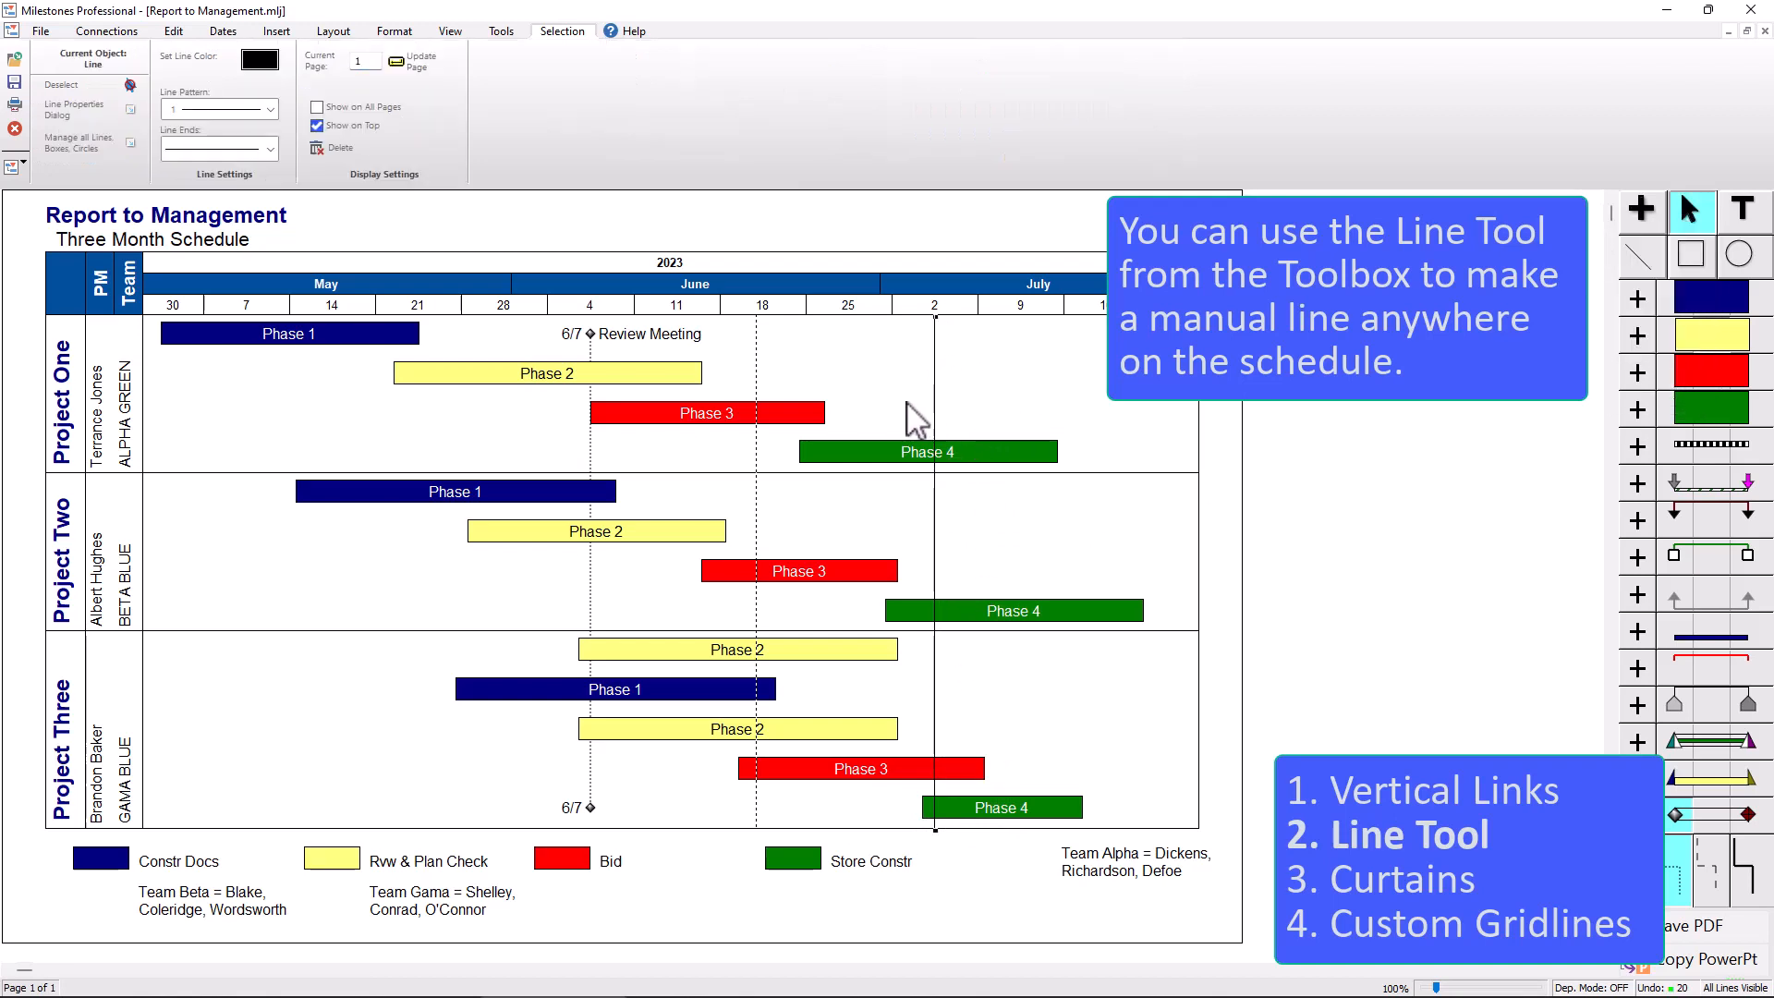
click(270, 109)
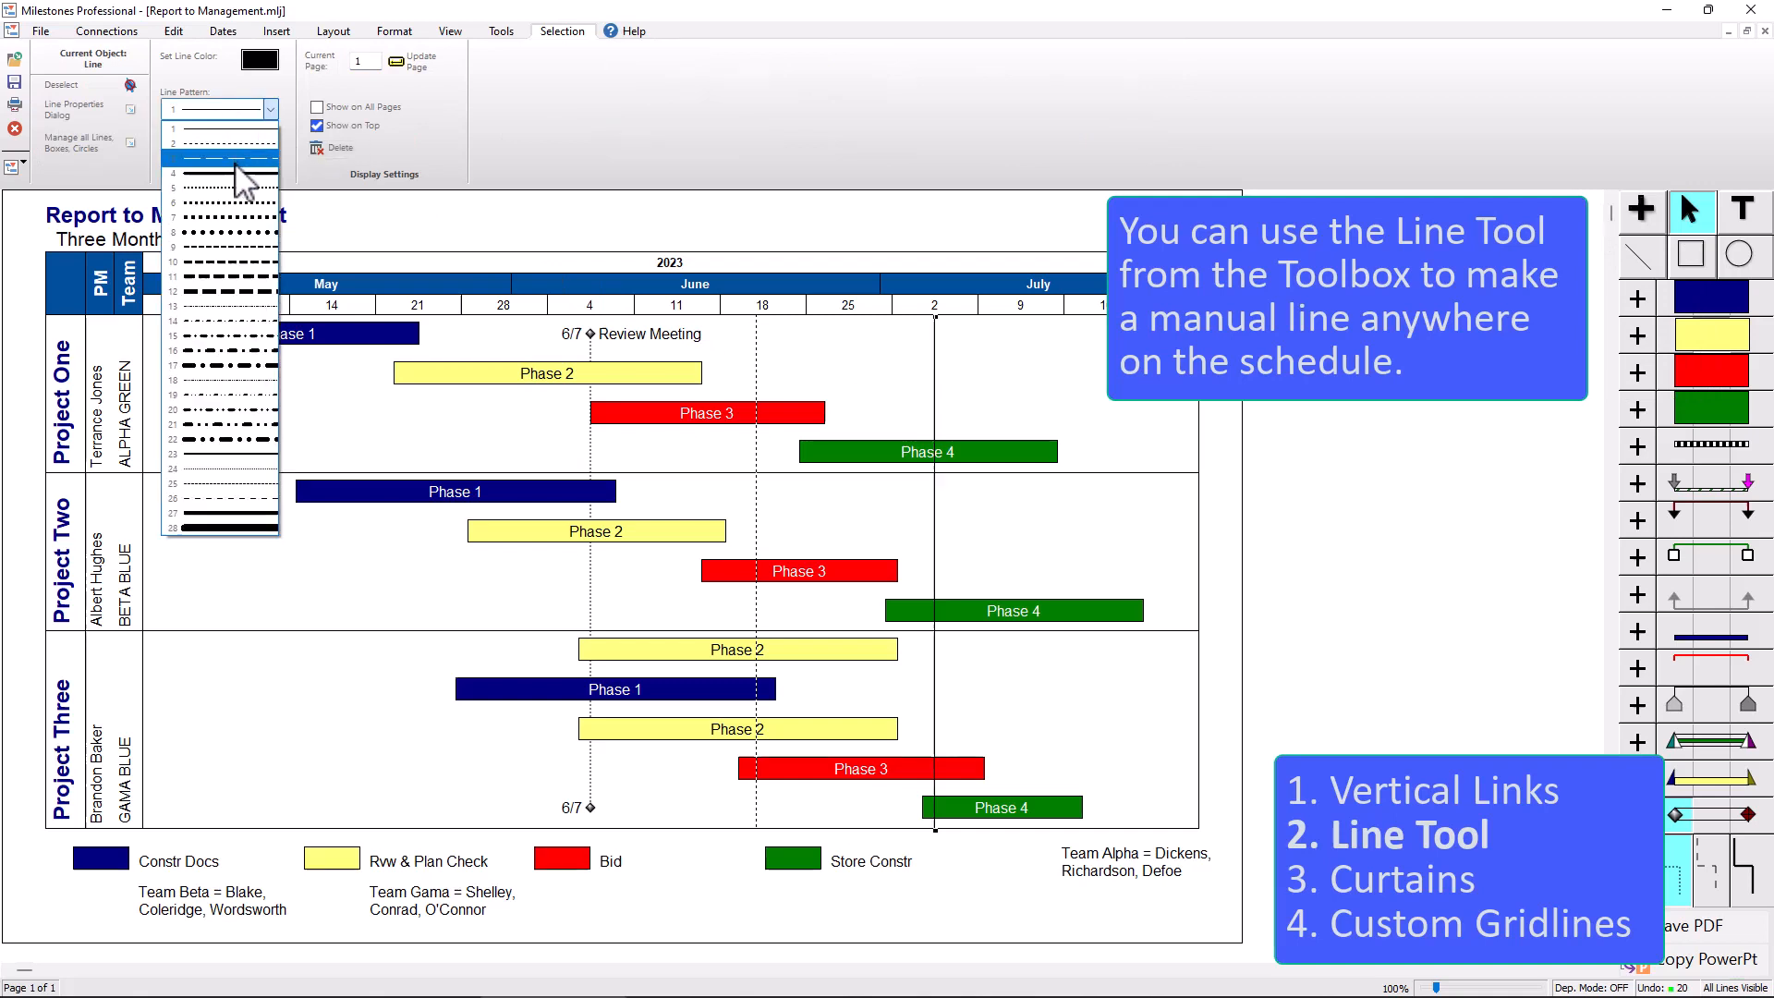
click(233, 180)
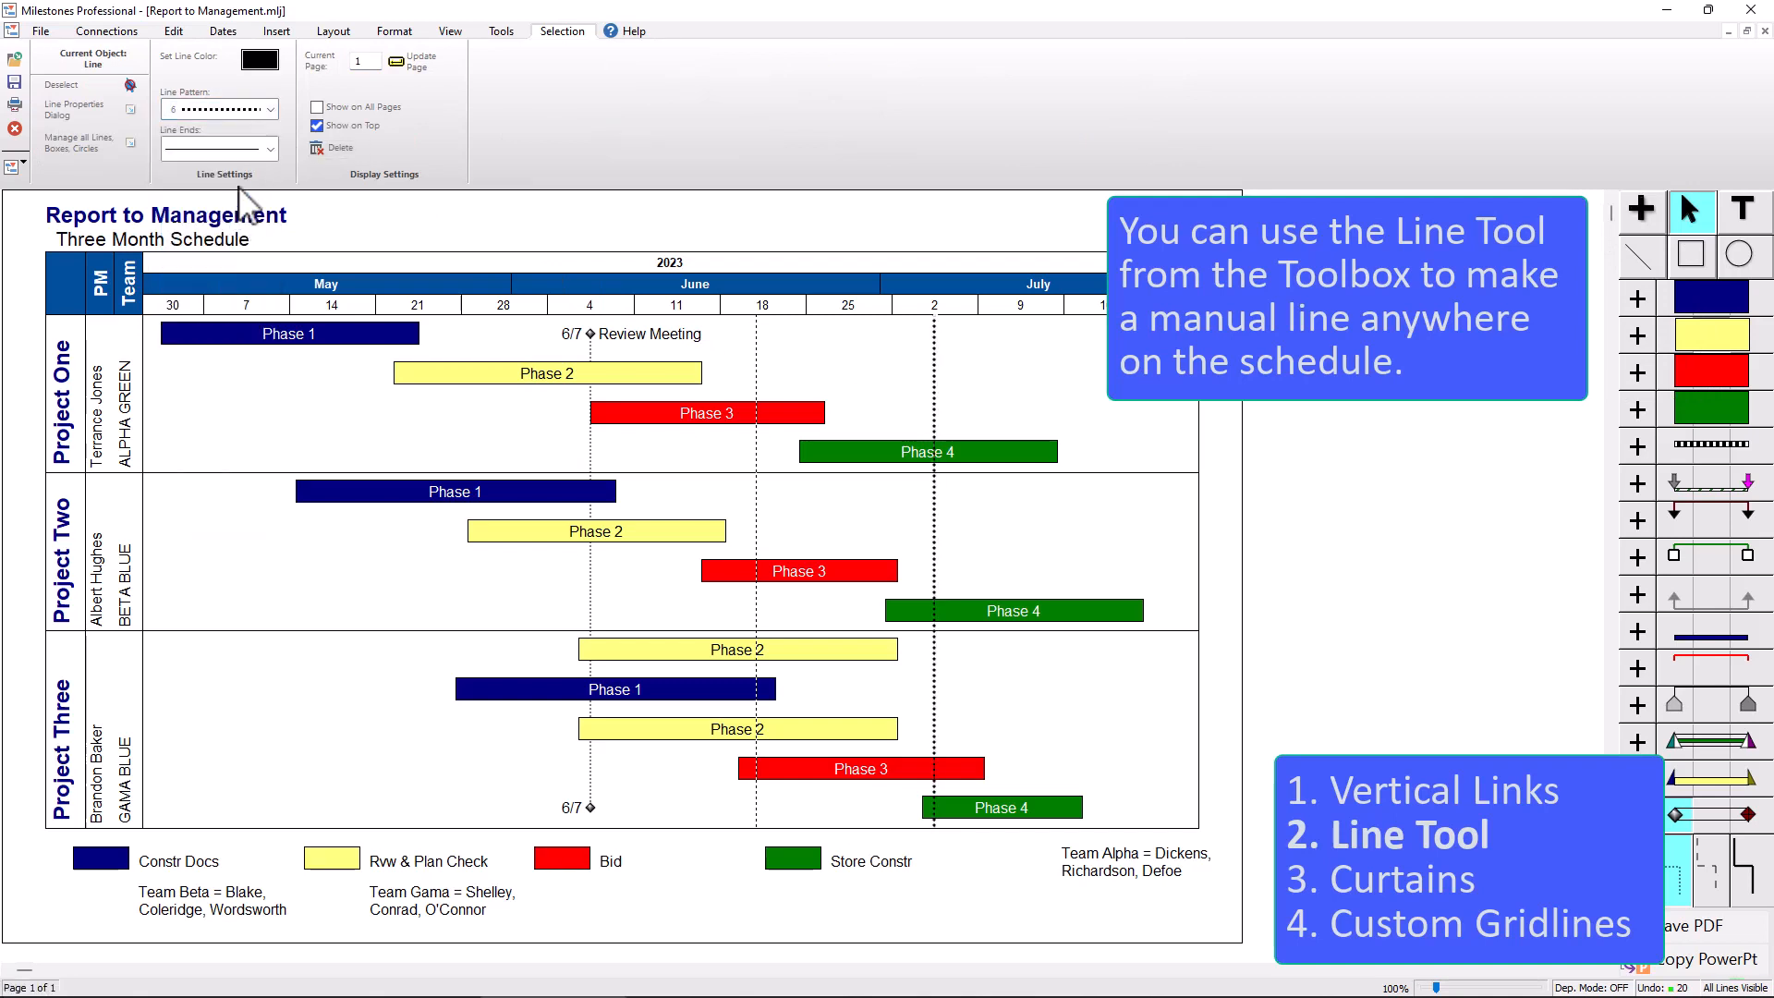
mouse_move(384, 154)
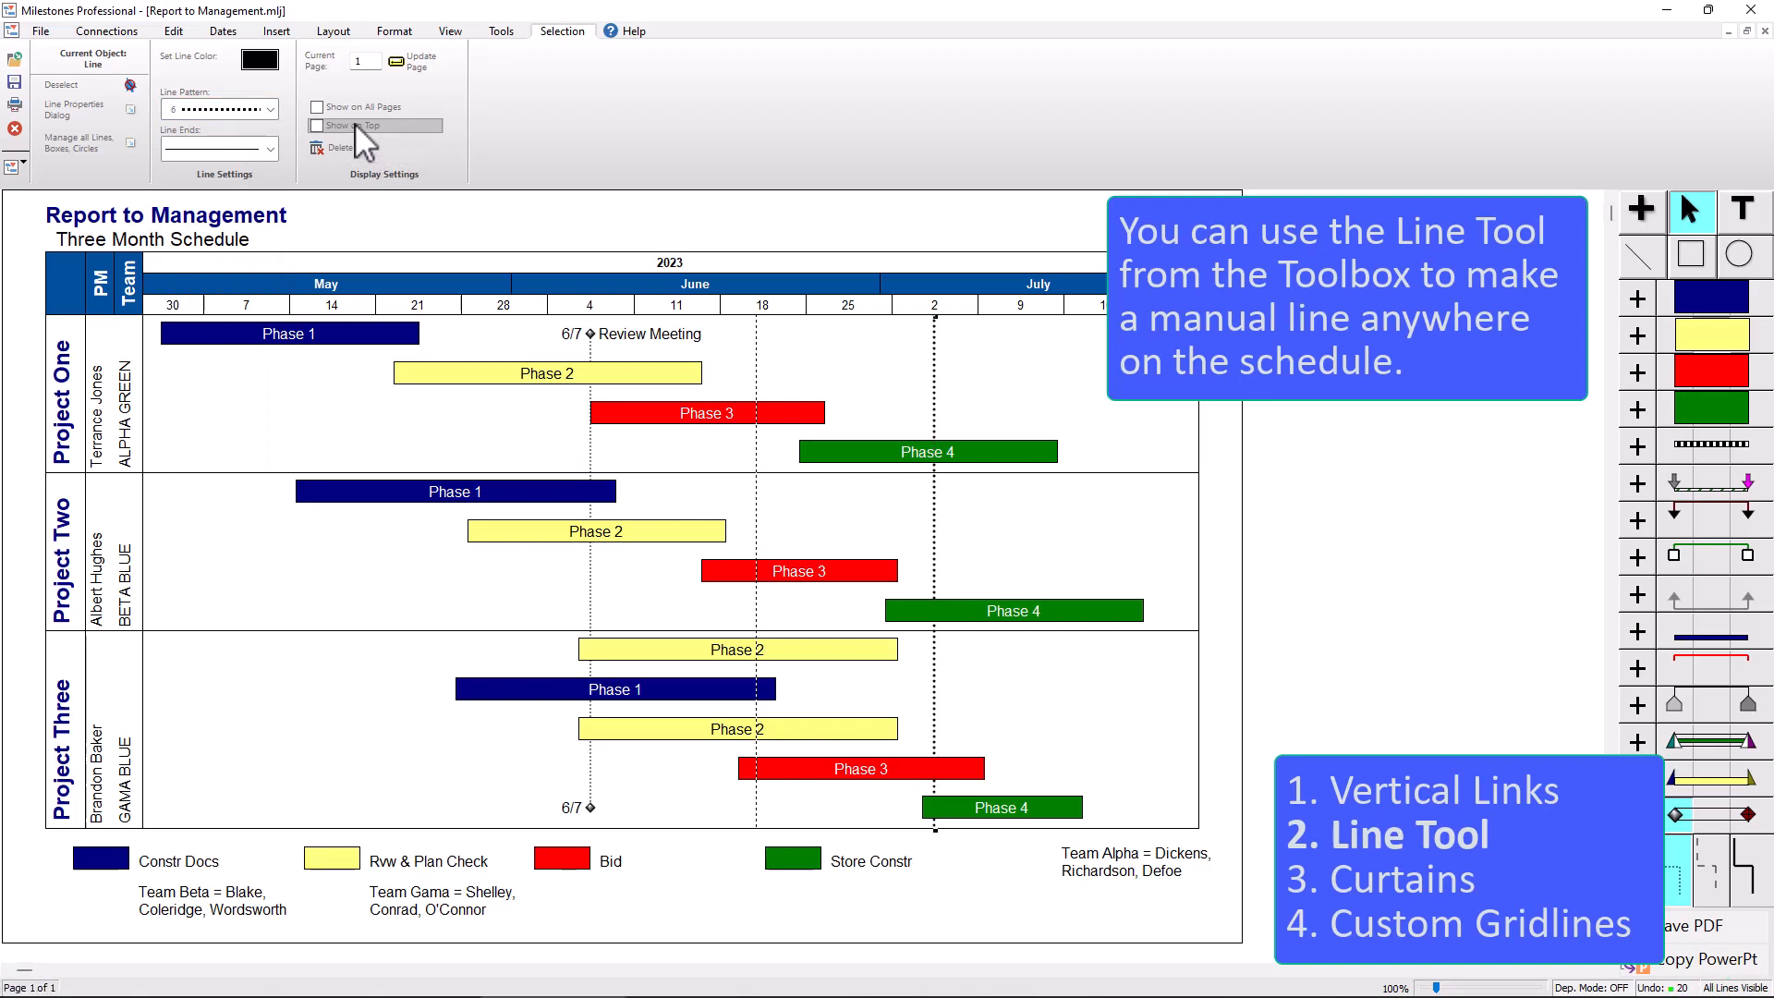
click(316, 126)
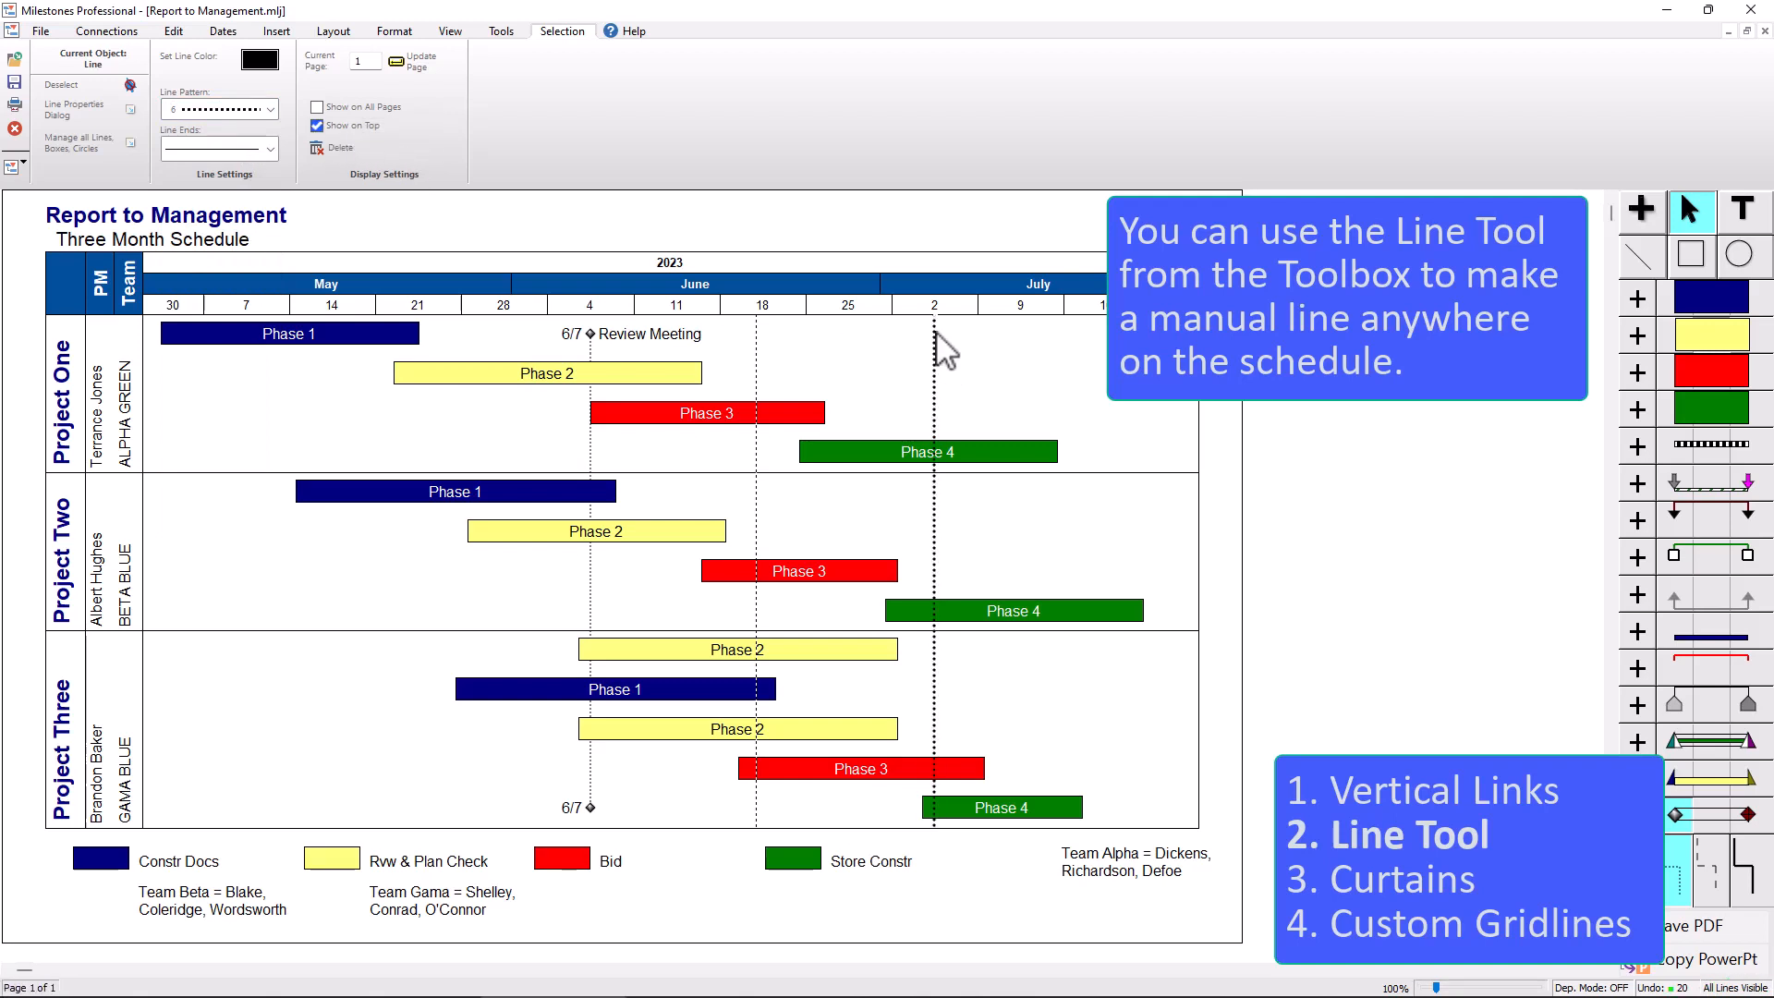
mouse_move(930, 470)
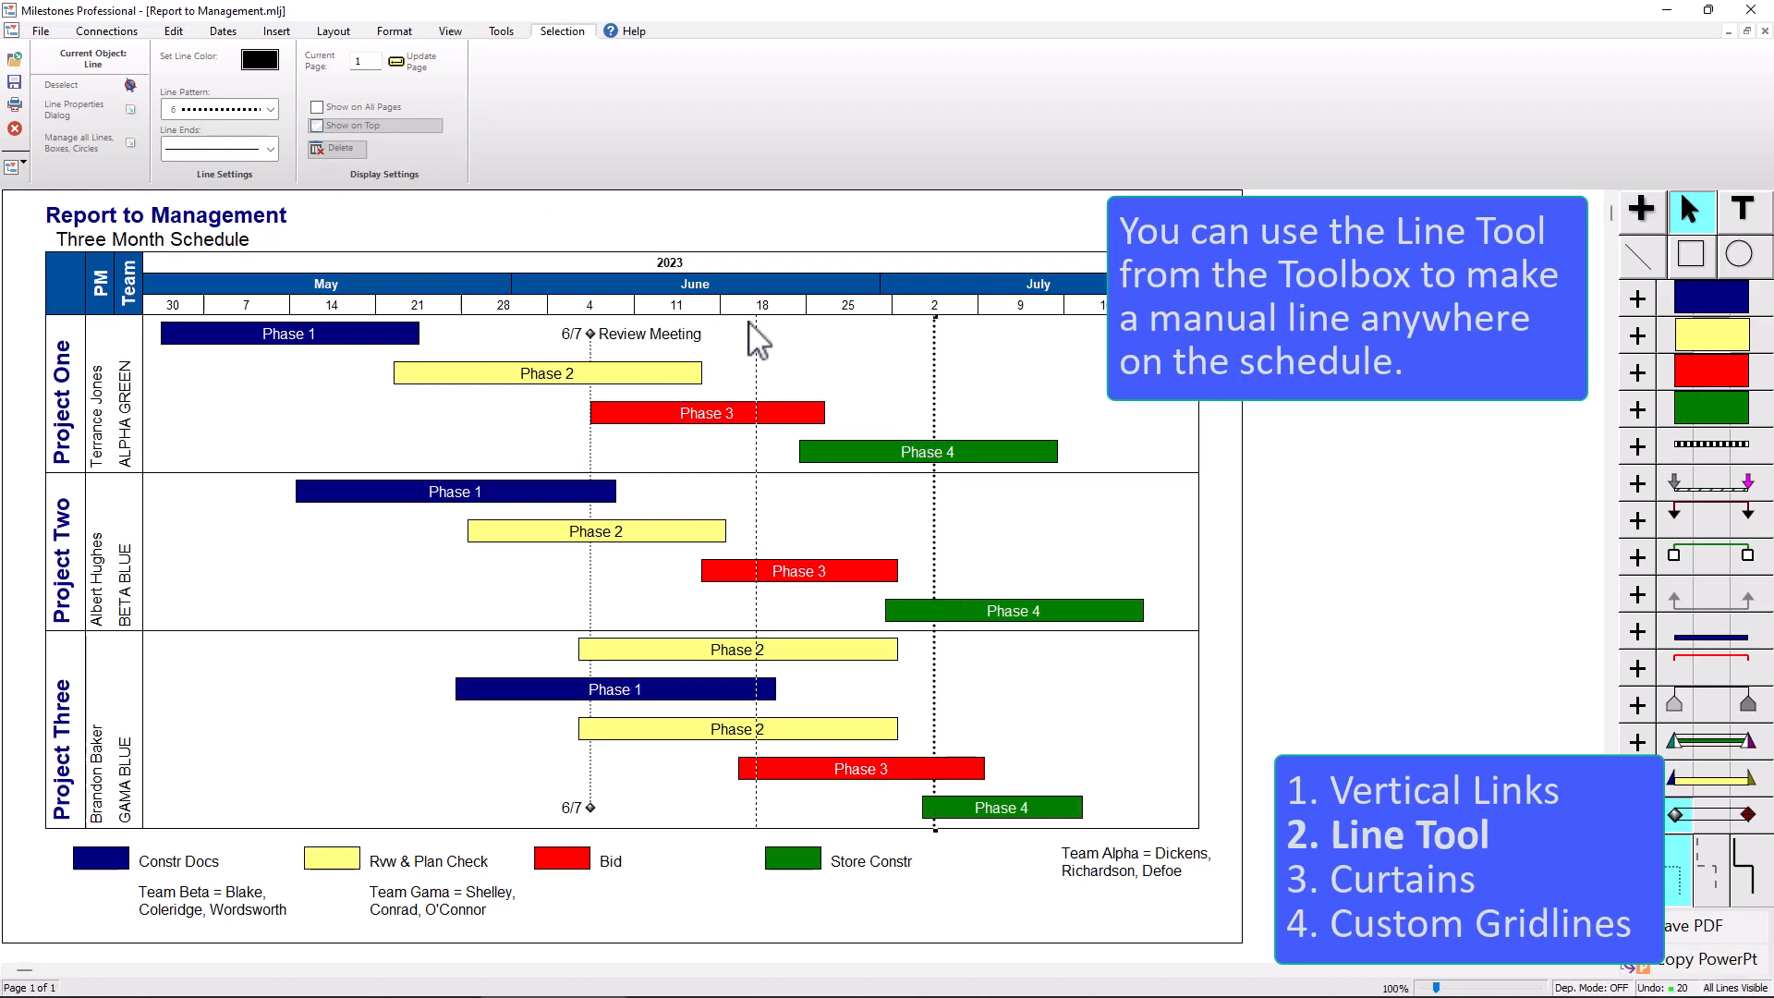
mouse_move(953, 775)
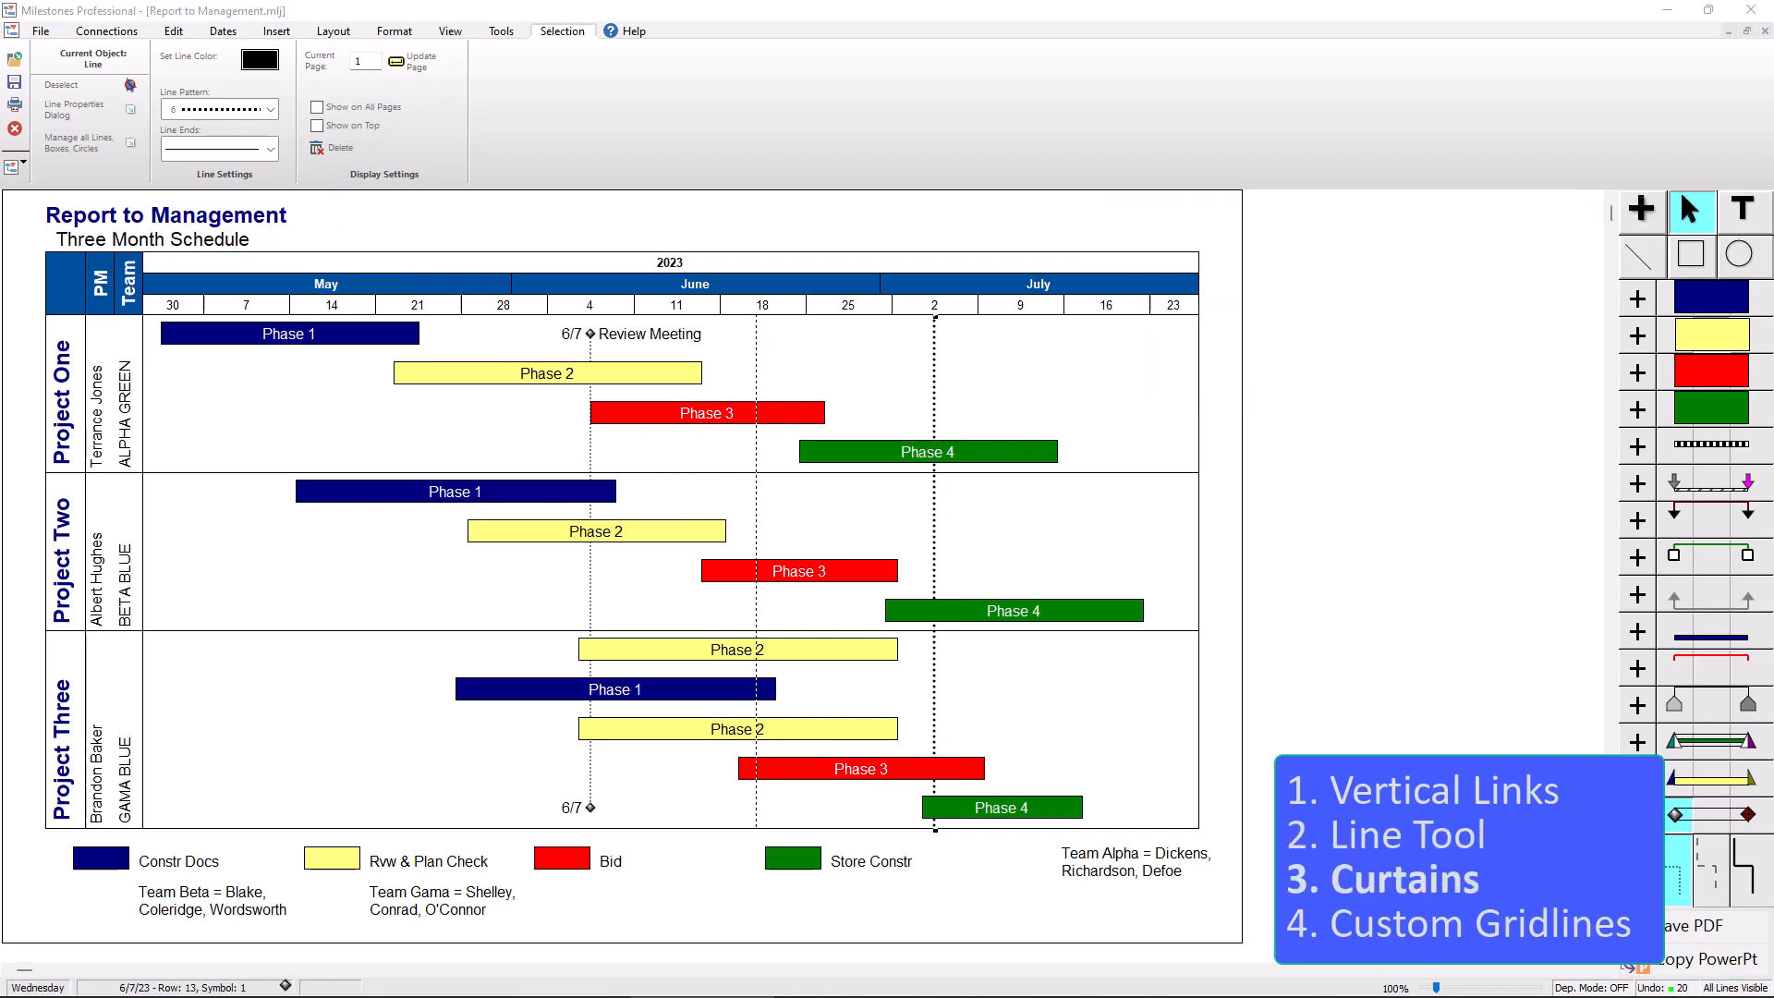
mouse_move(248, 536)
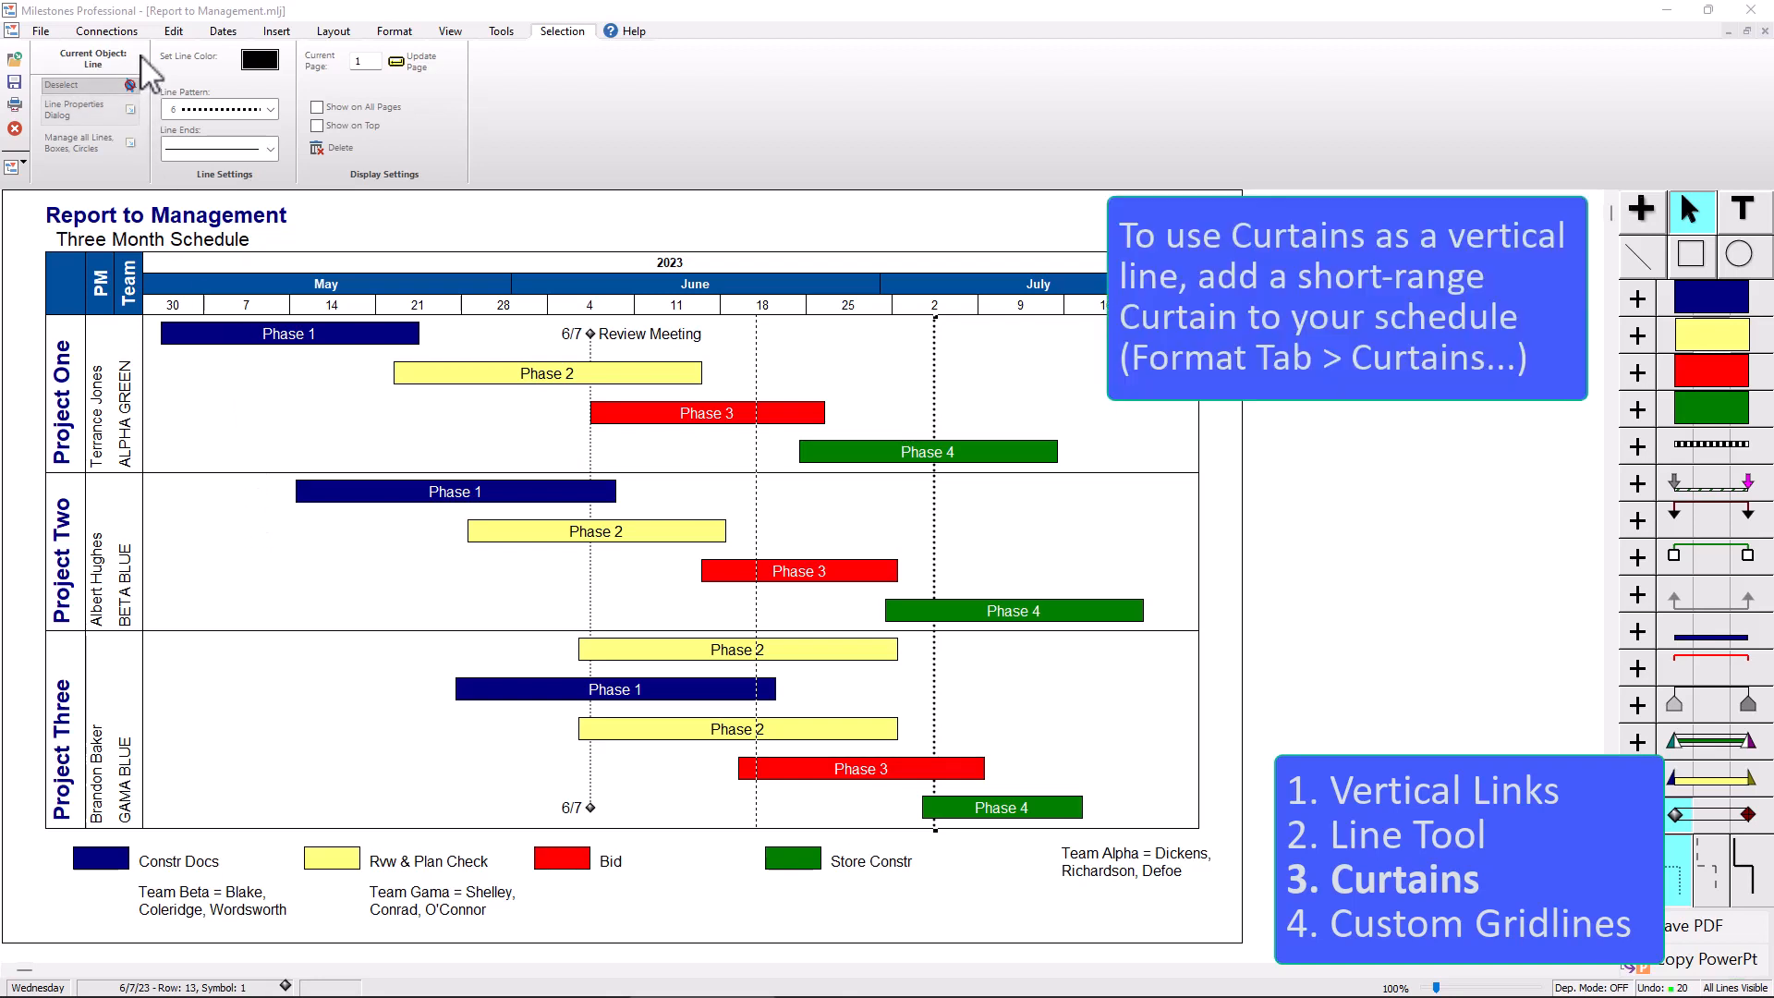
- Show the Format ribbon with the Curtains shading options
click(394, 31)
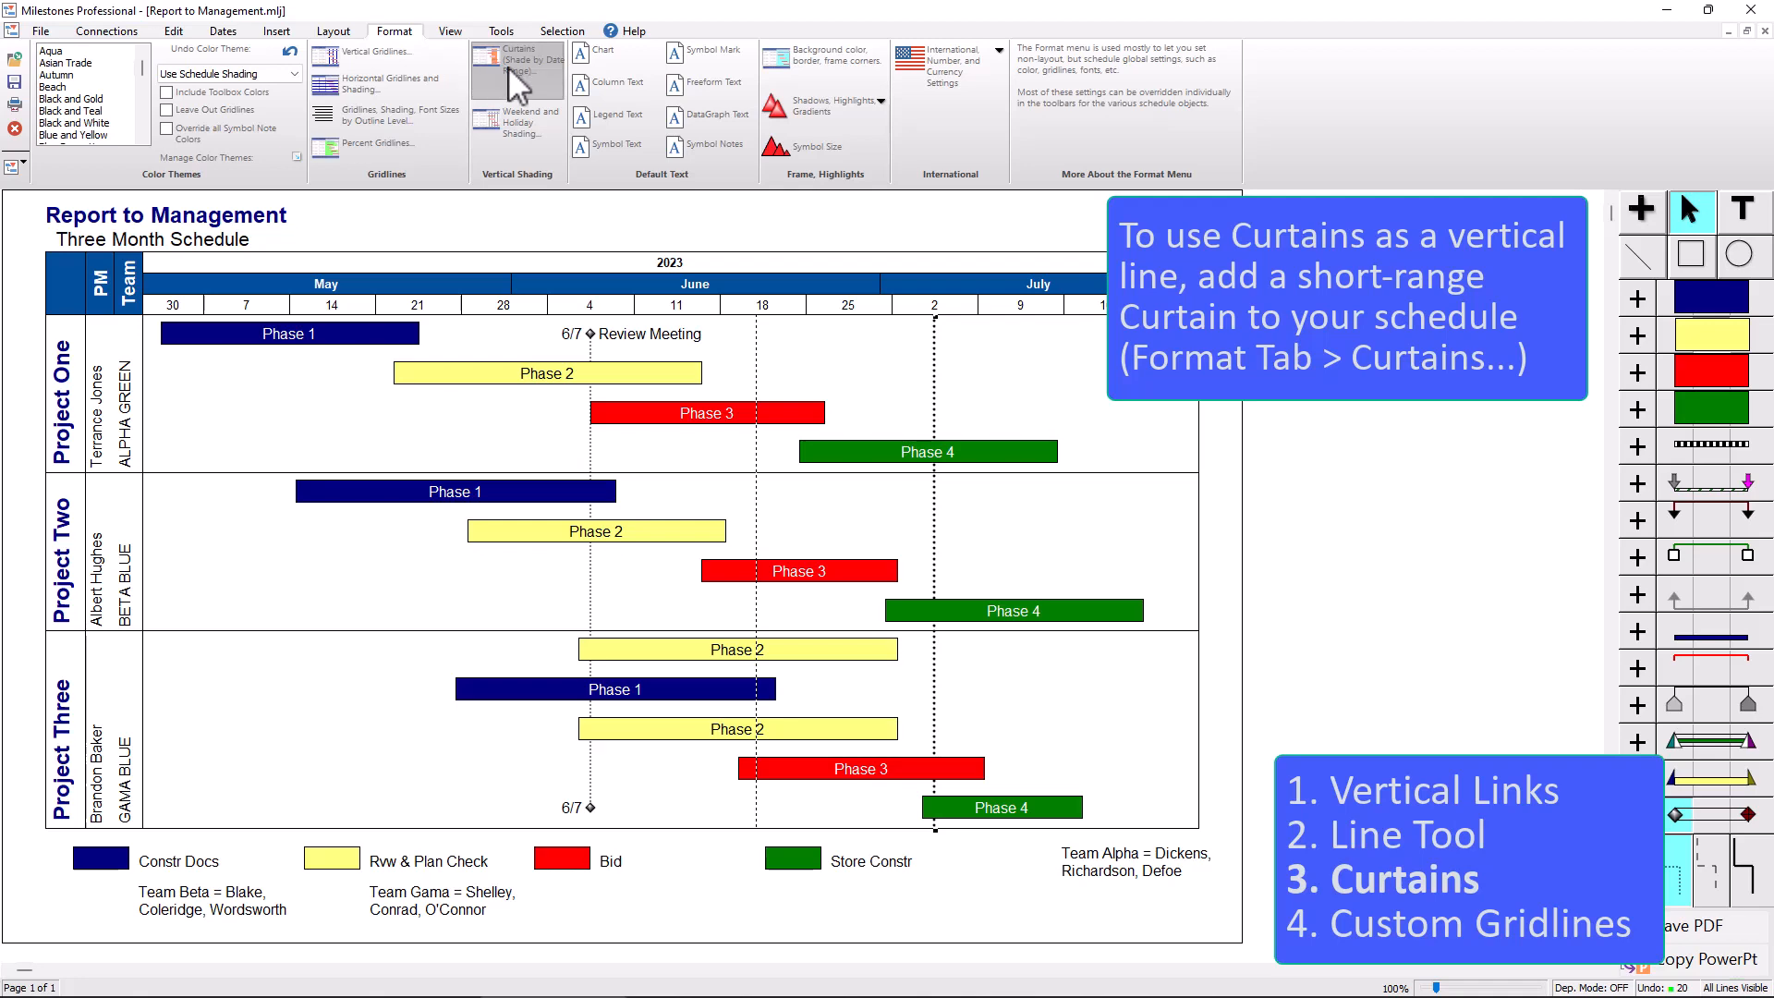
mouse_move(523, 88)
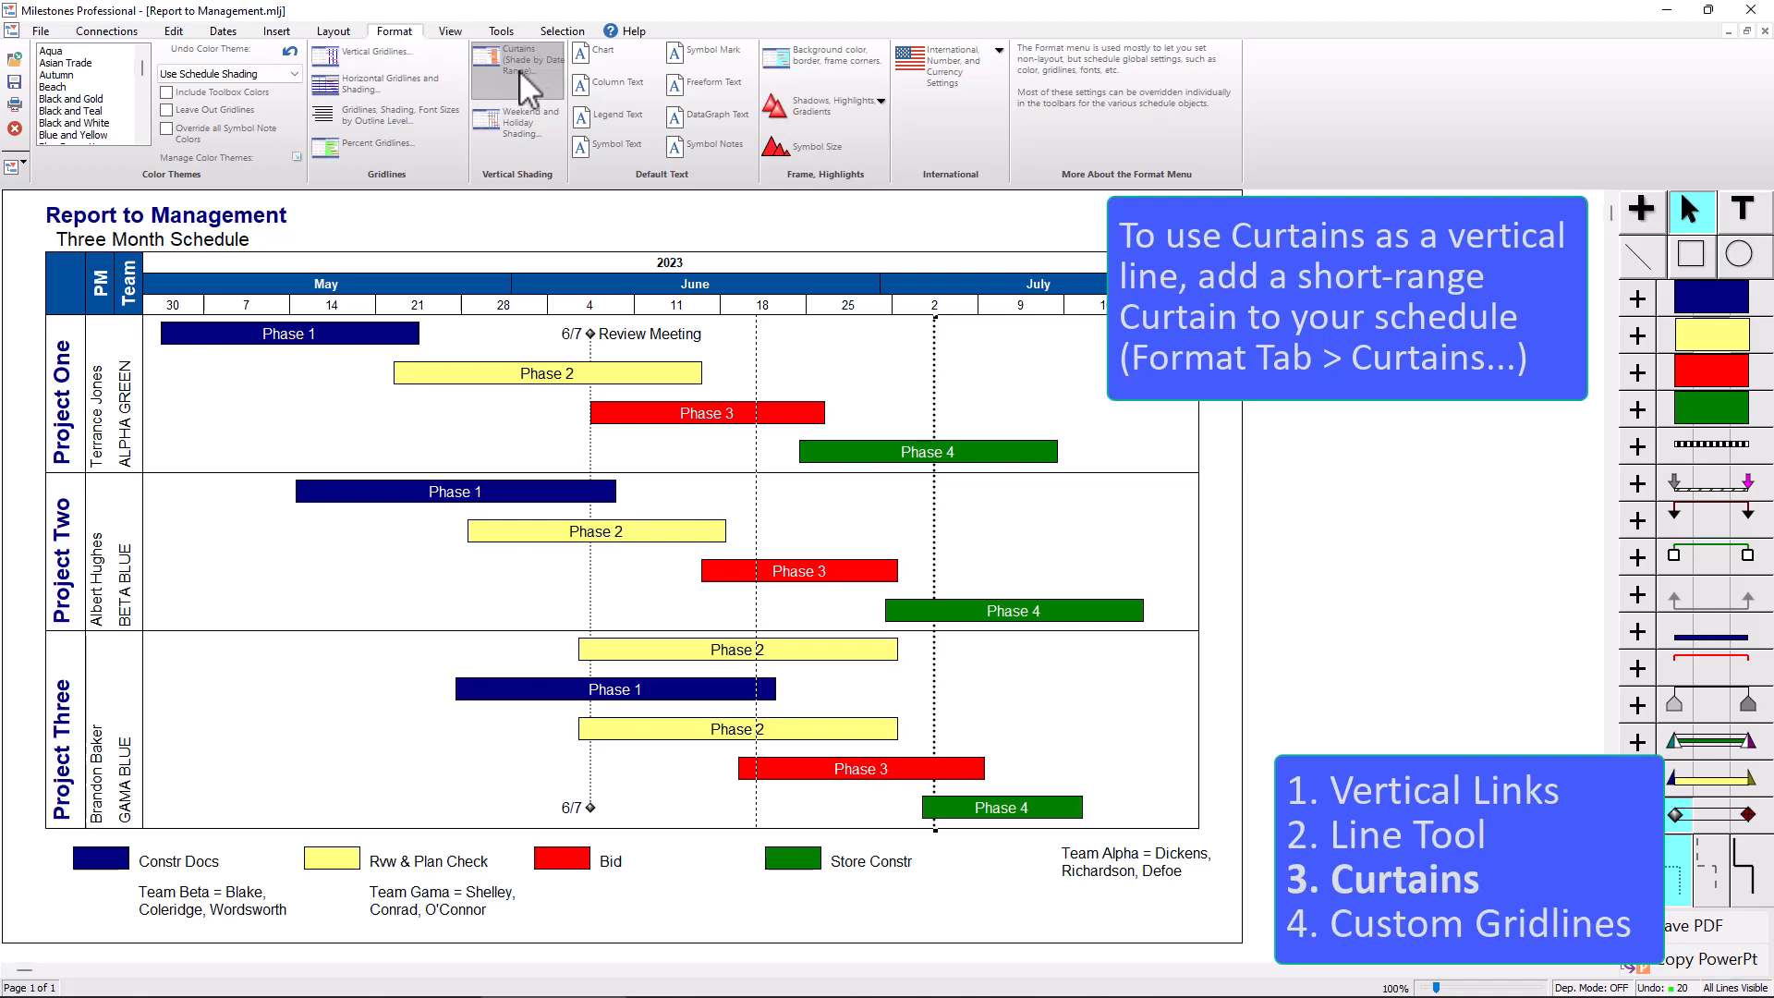
- Start a new blank curtain from Curtain Setup
click(516, 63)
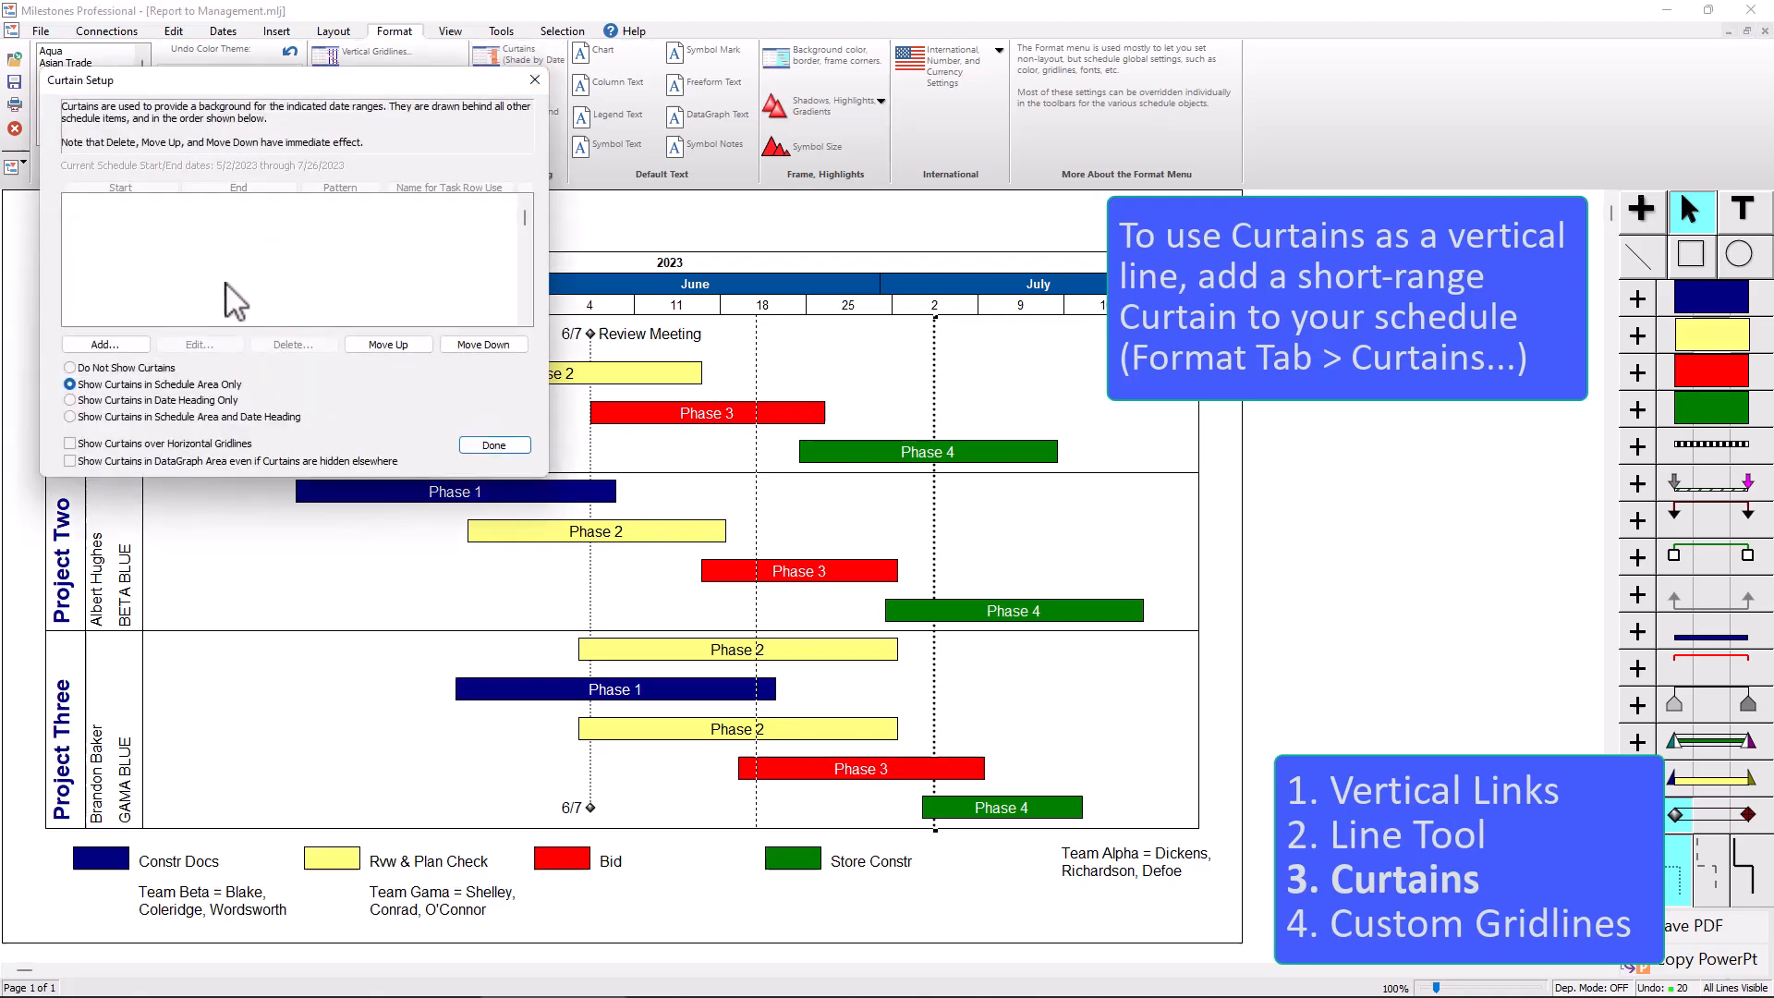
mouse_move(135, 356)
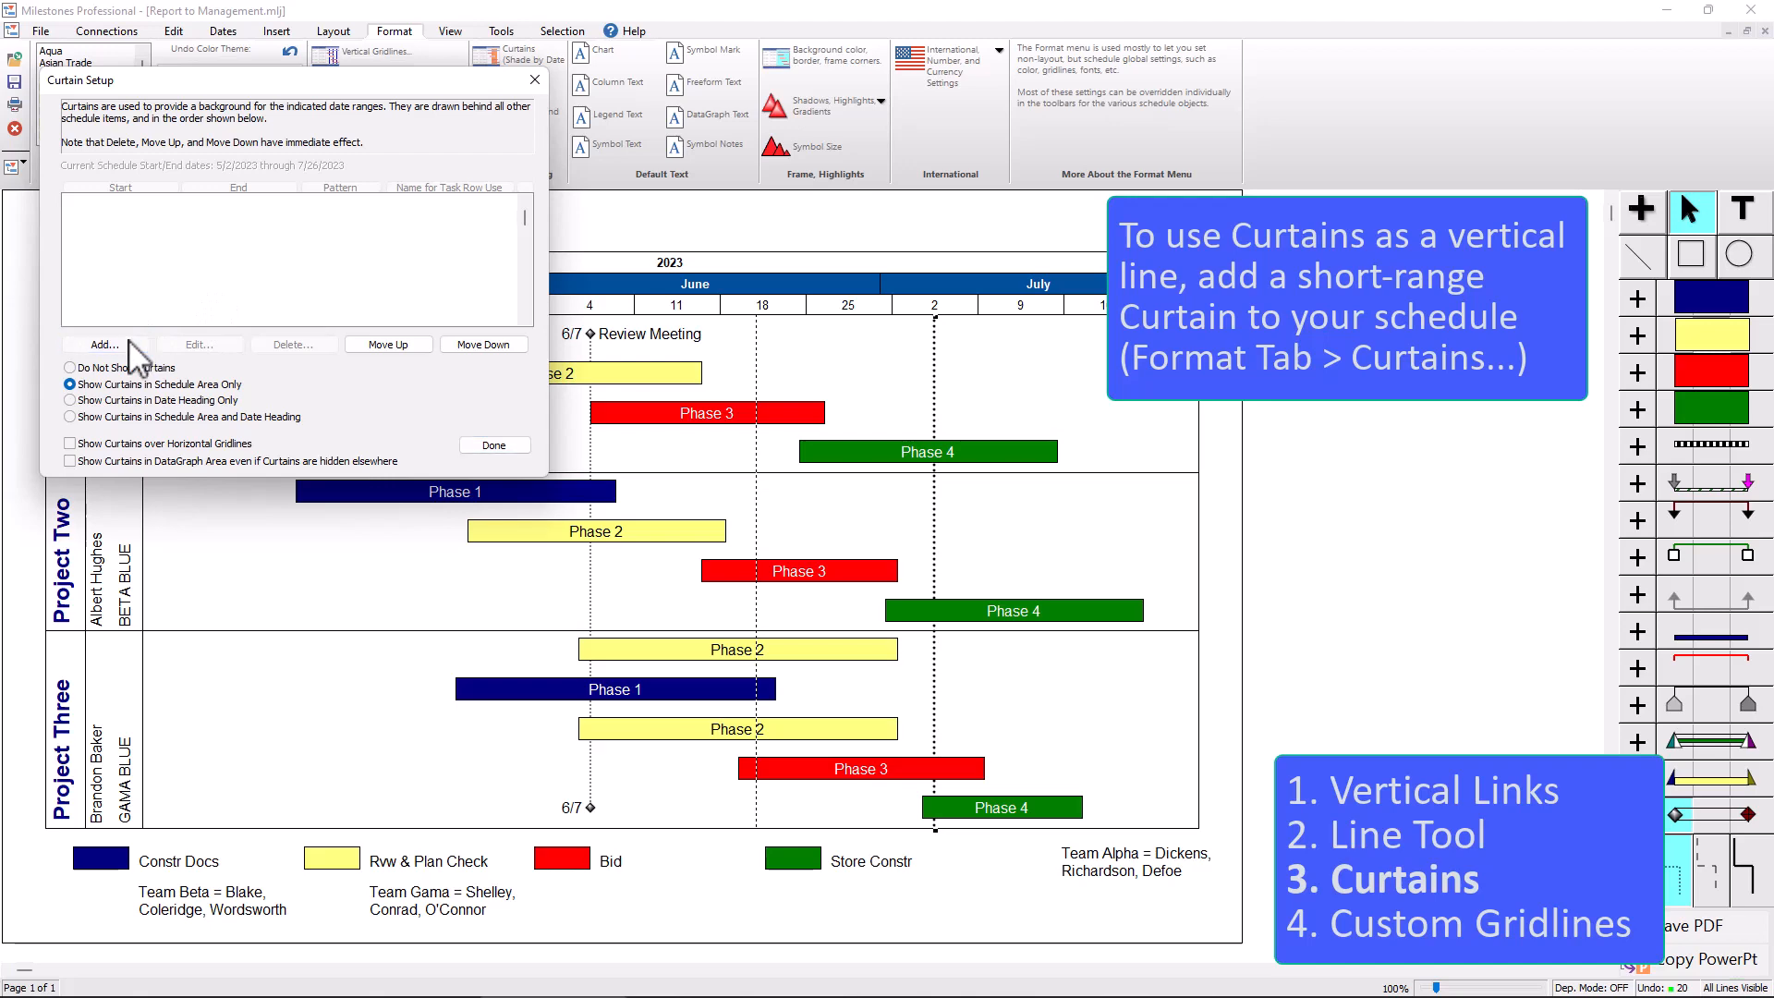
click(103, 344)
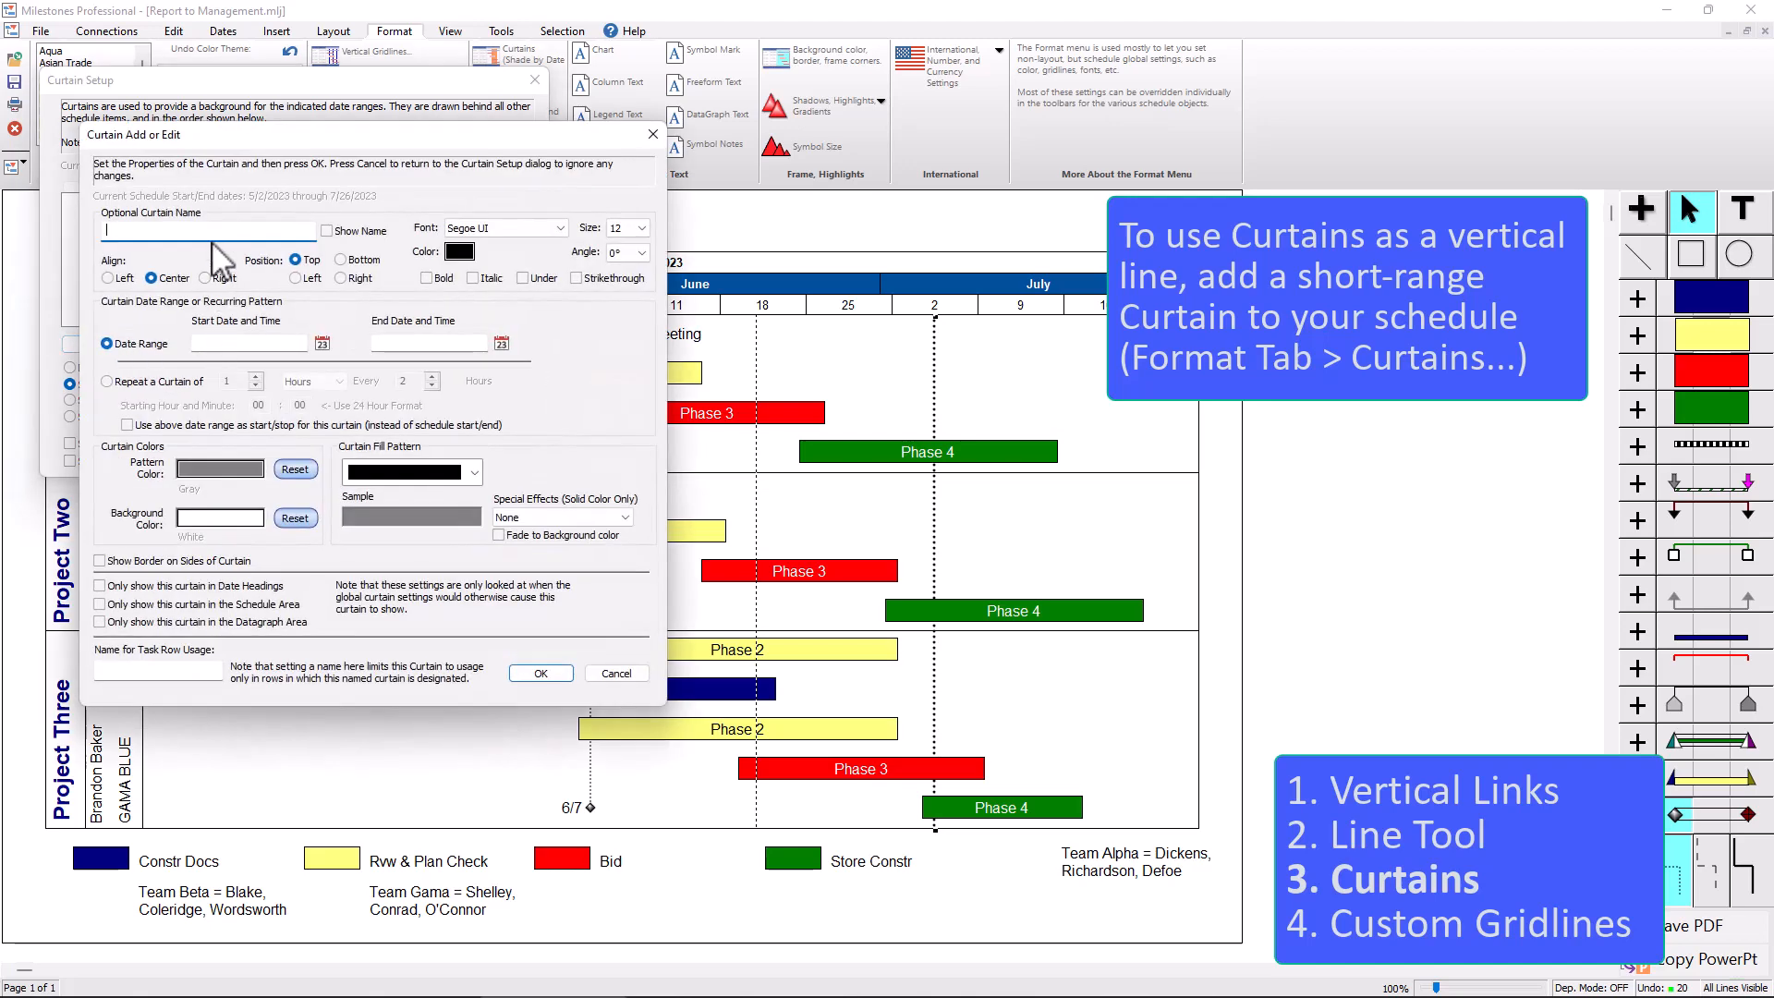
mouse_move(1024, 340)
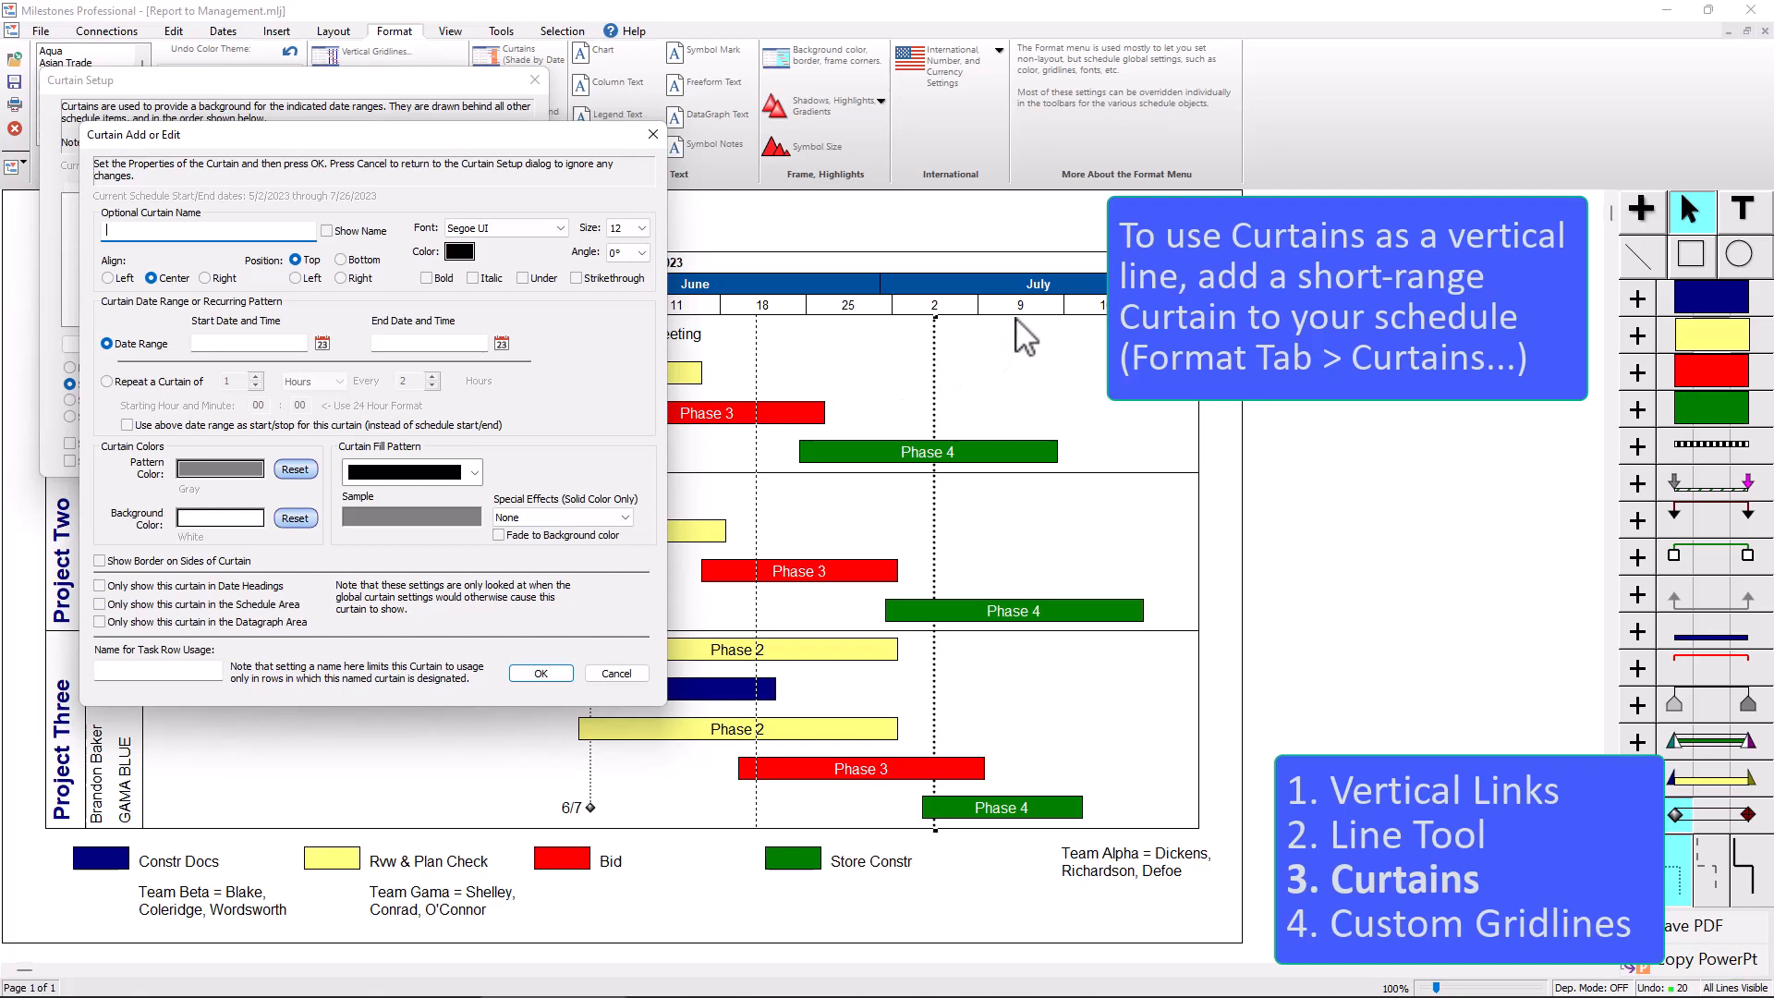
mouse_move(798, 329)
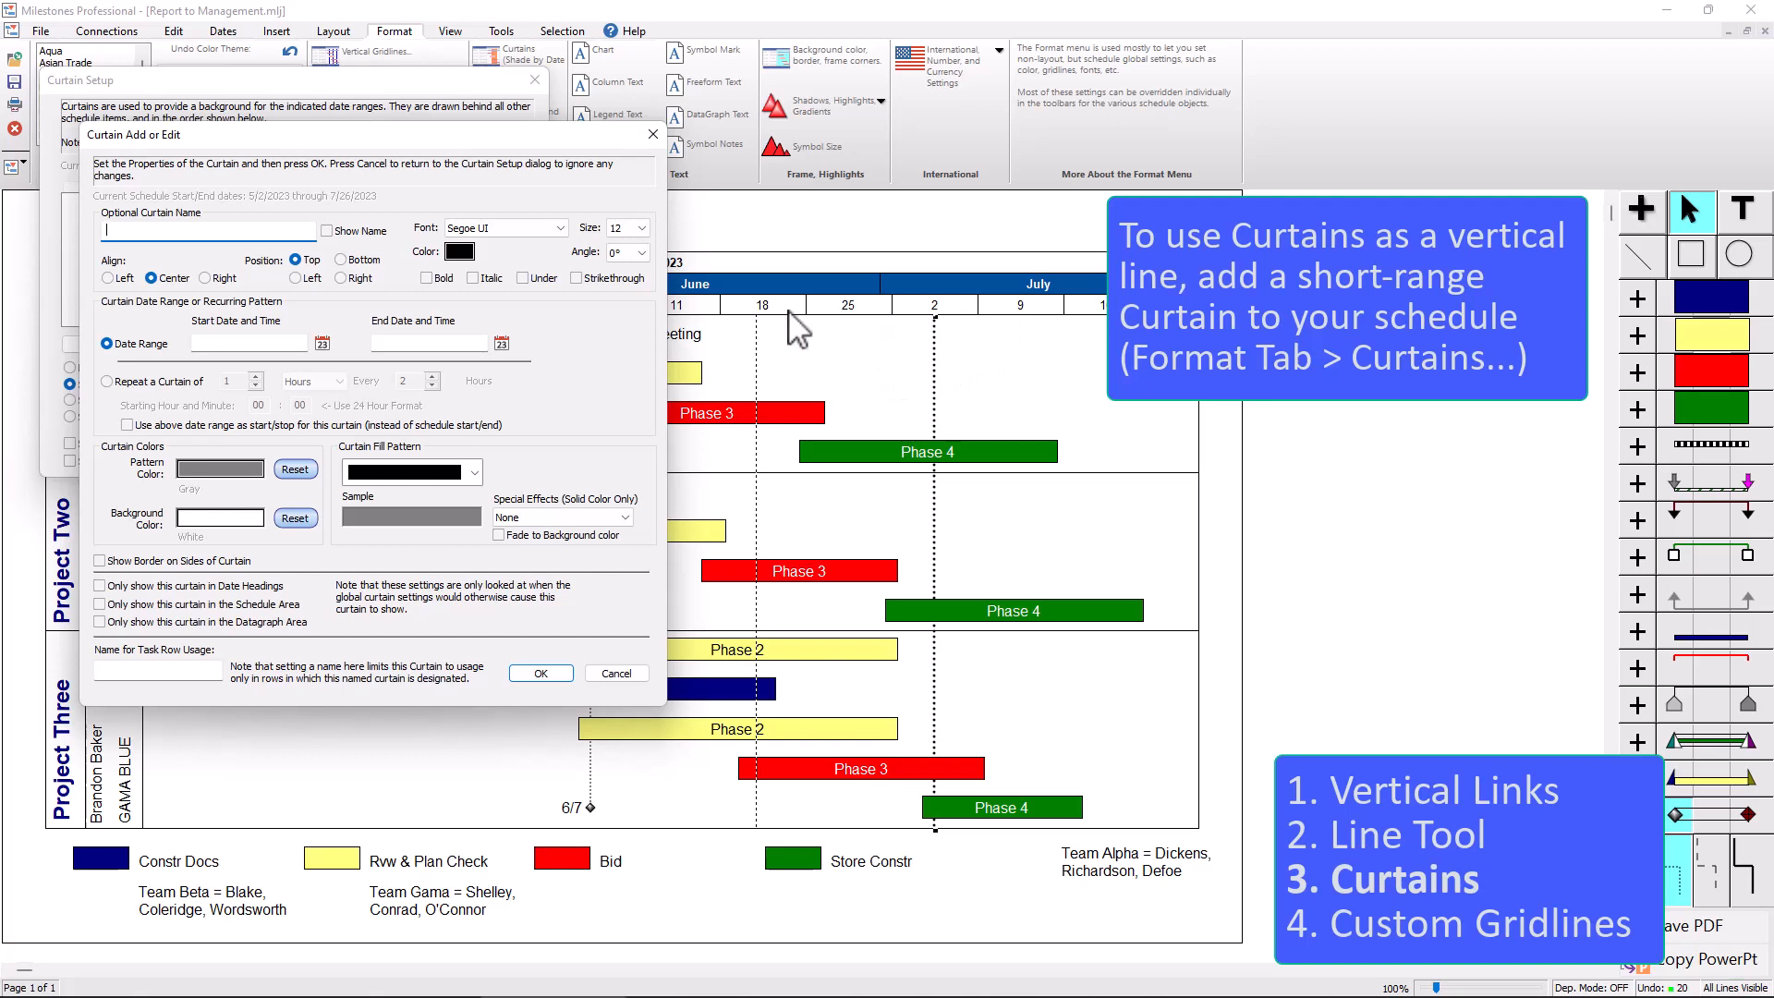
mouse_move(1072, 329)
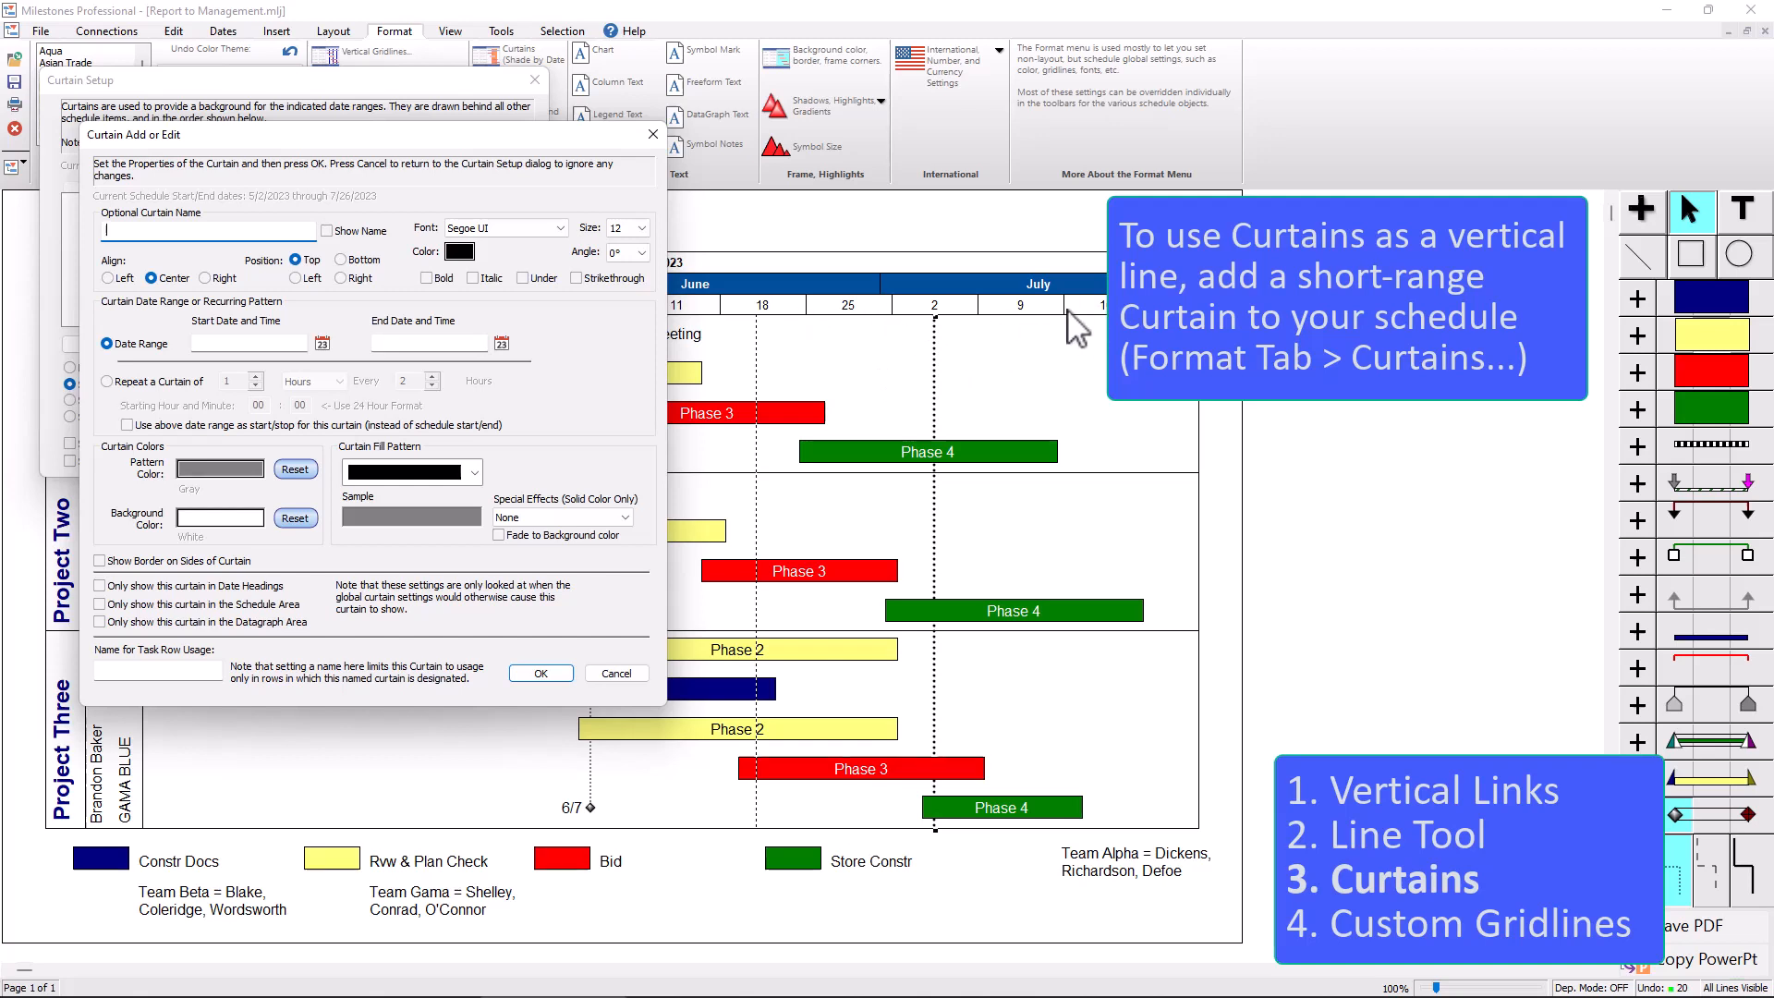
mouse_move(316, 379)
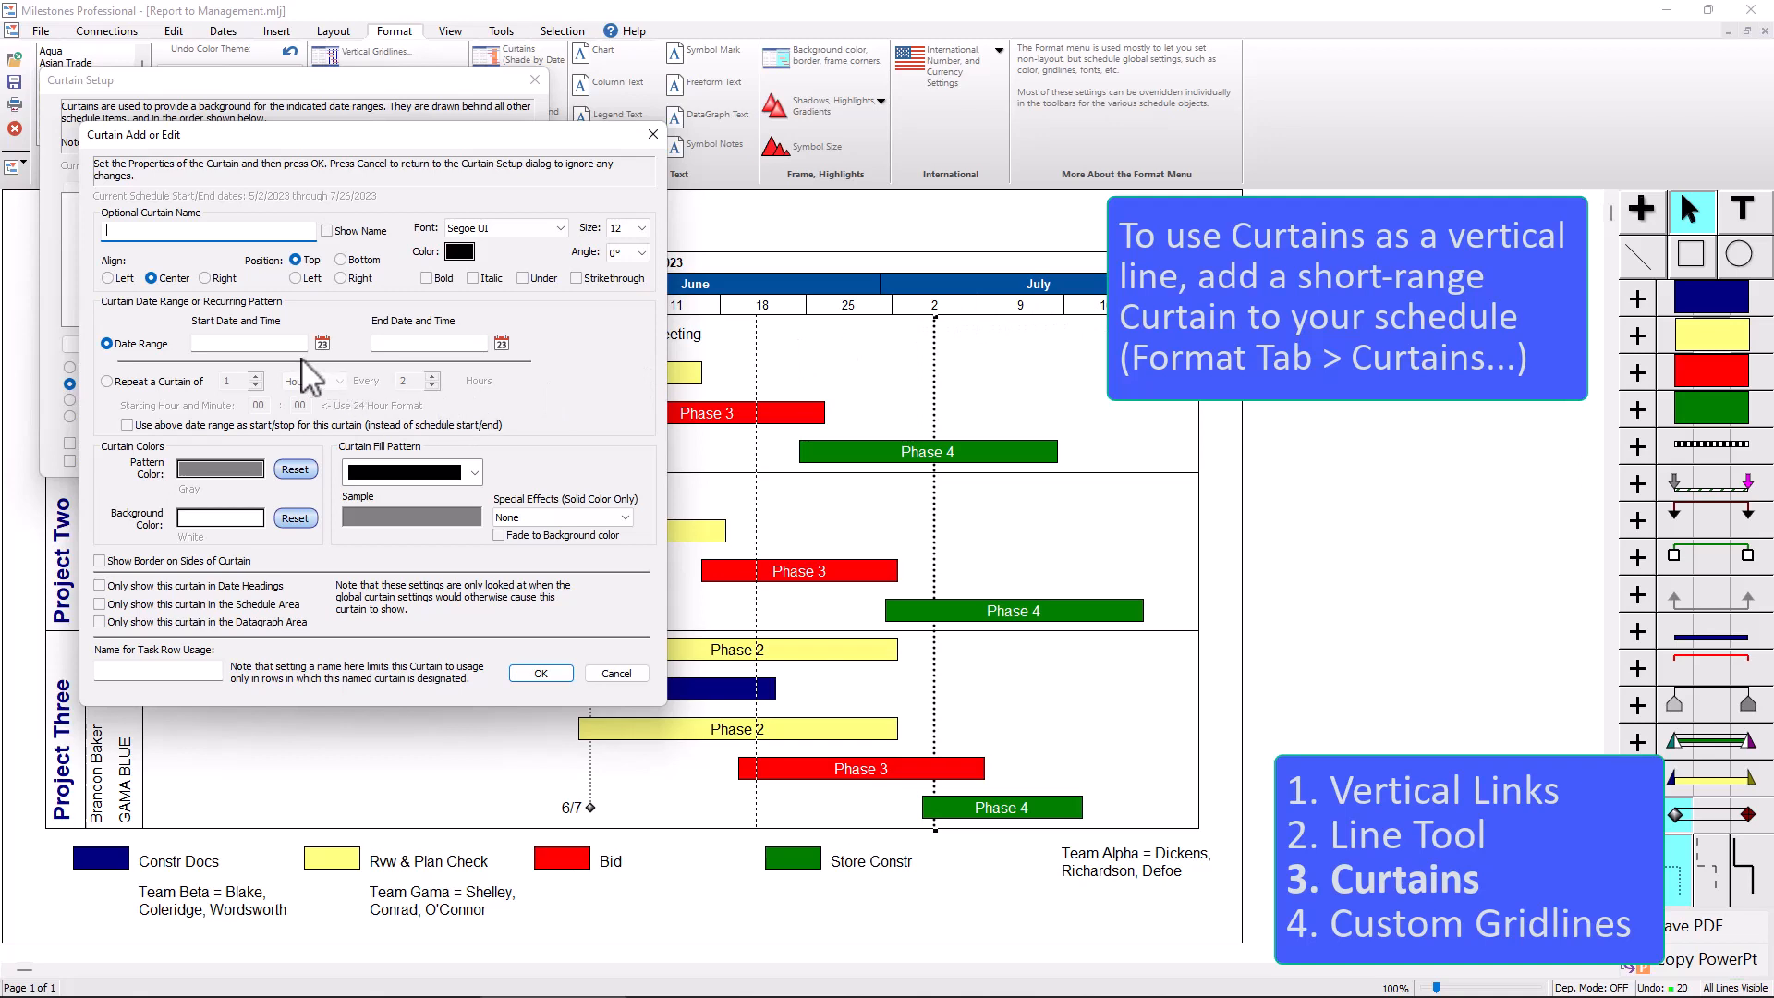
mouse_move(179, 383)
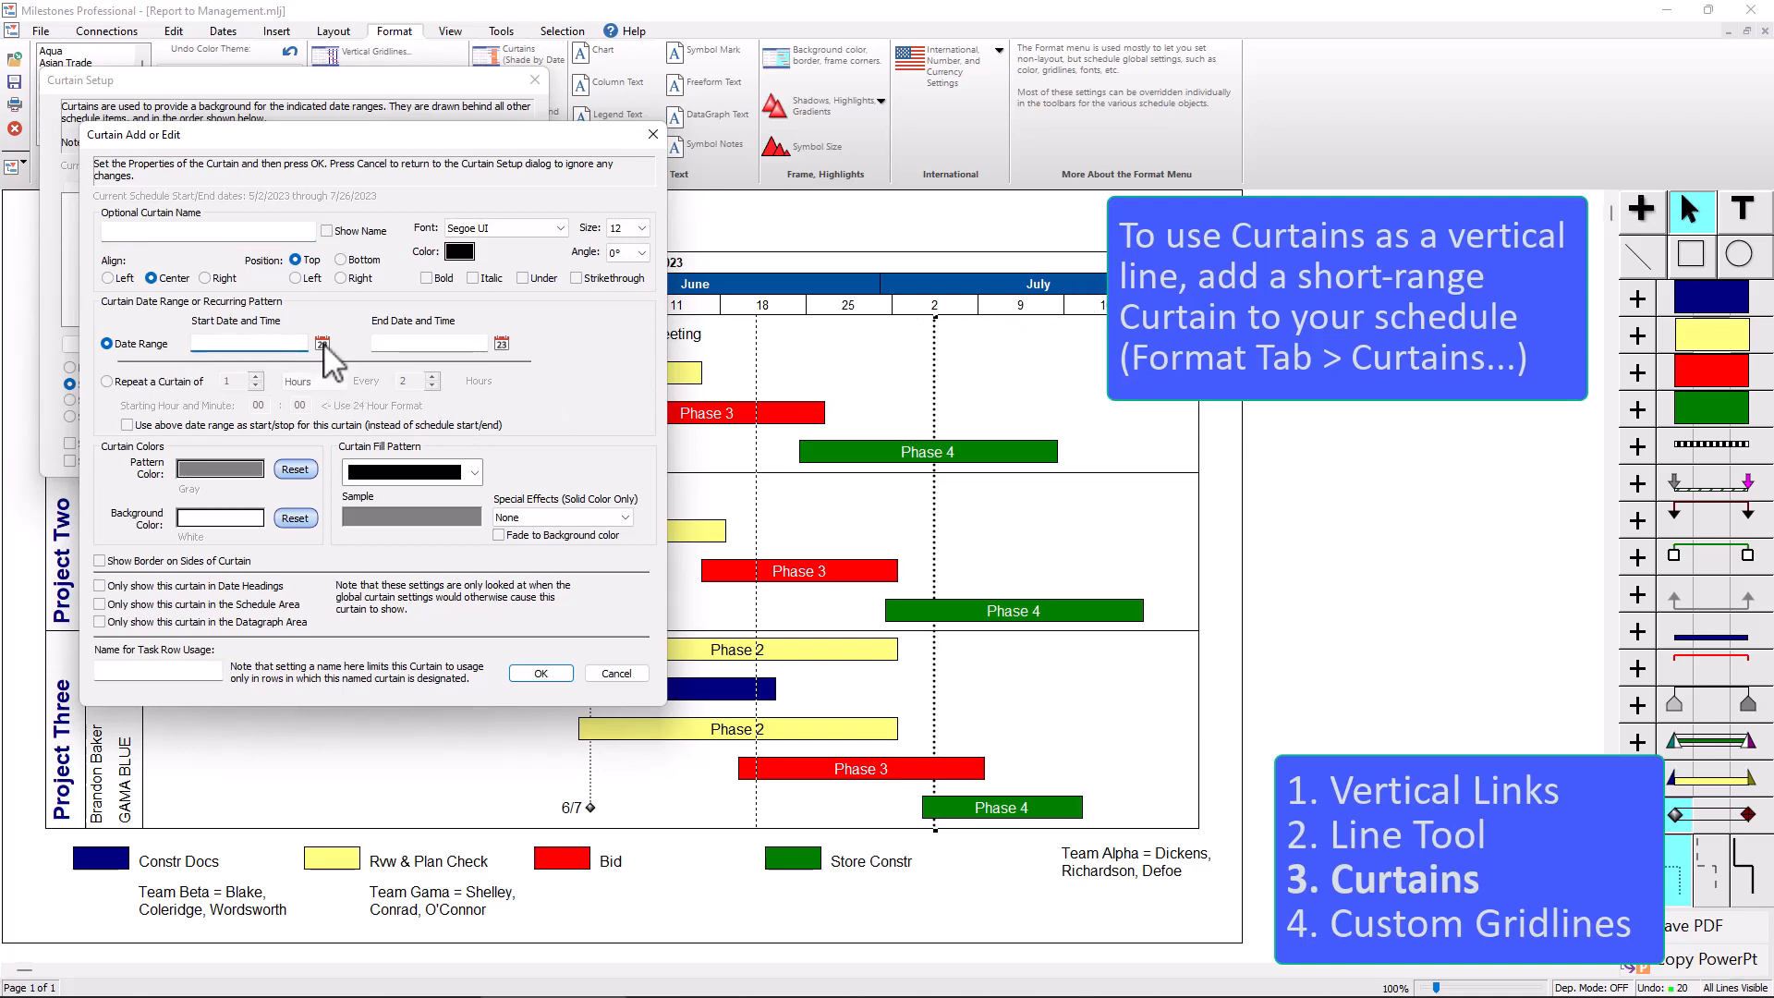
- Pick June 18, 2023 as the curtain's start date and move the end calendar to June
click(323, 344)
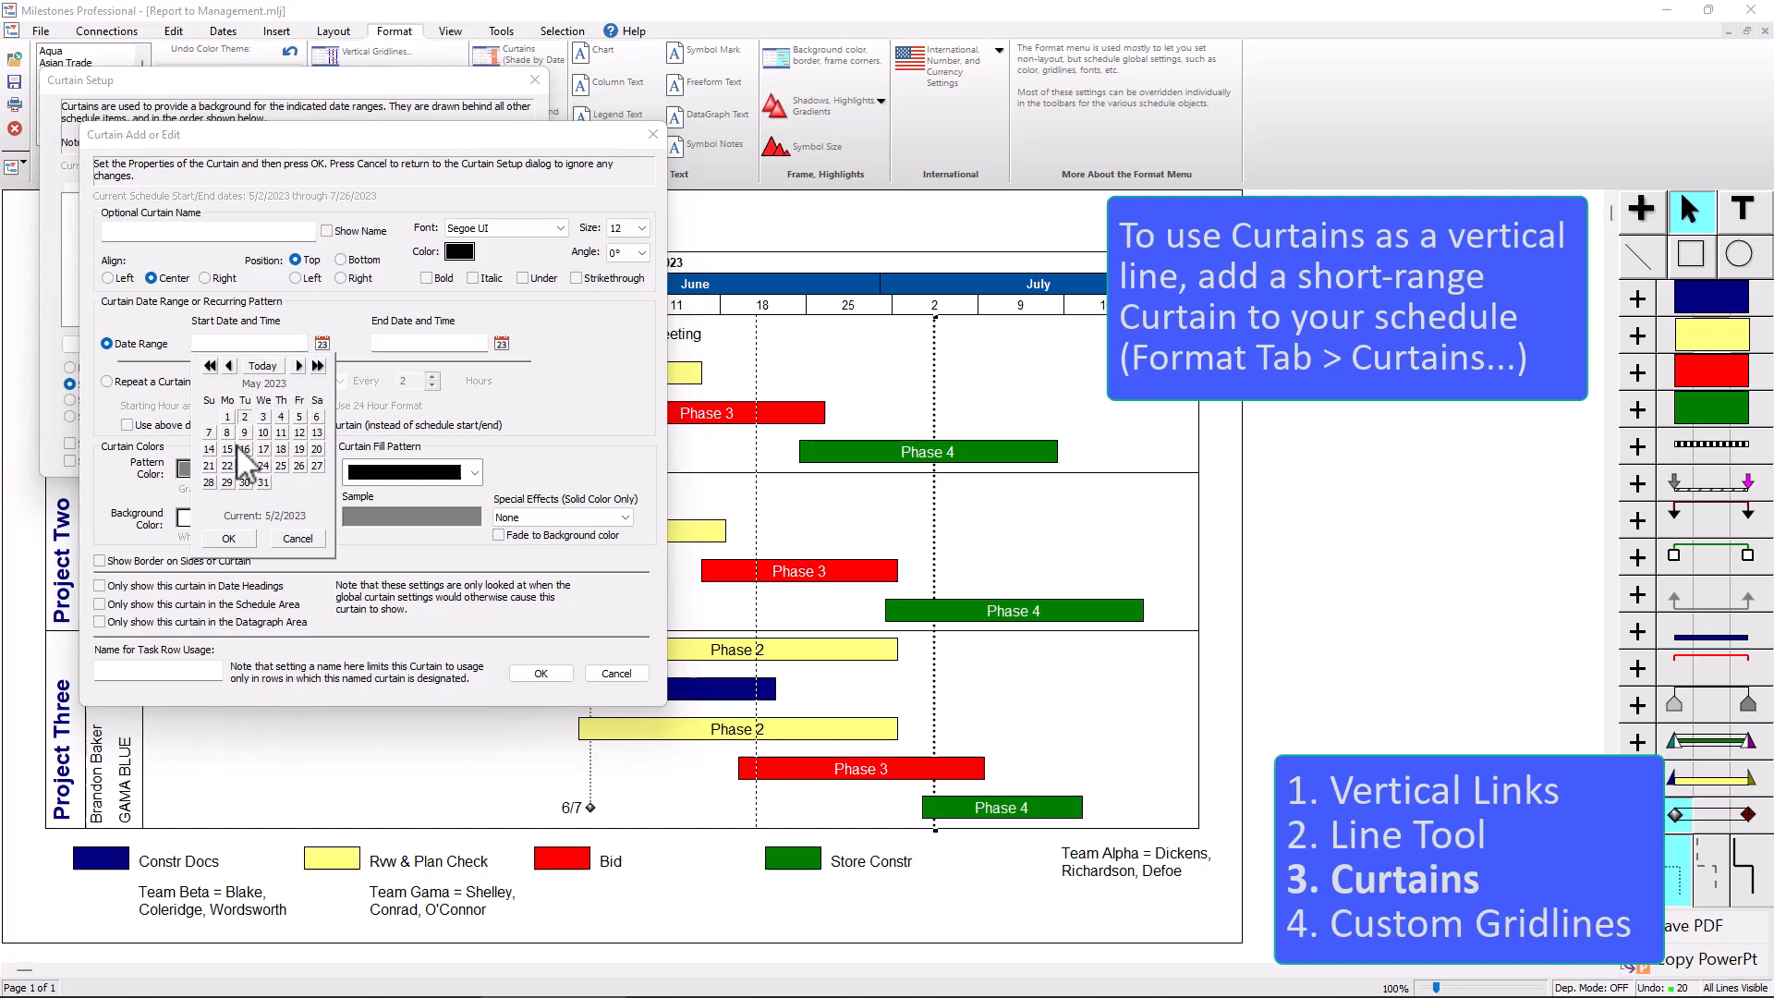
click(299, 364)
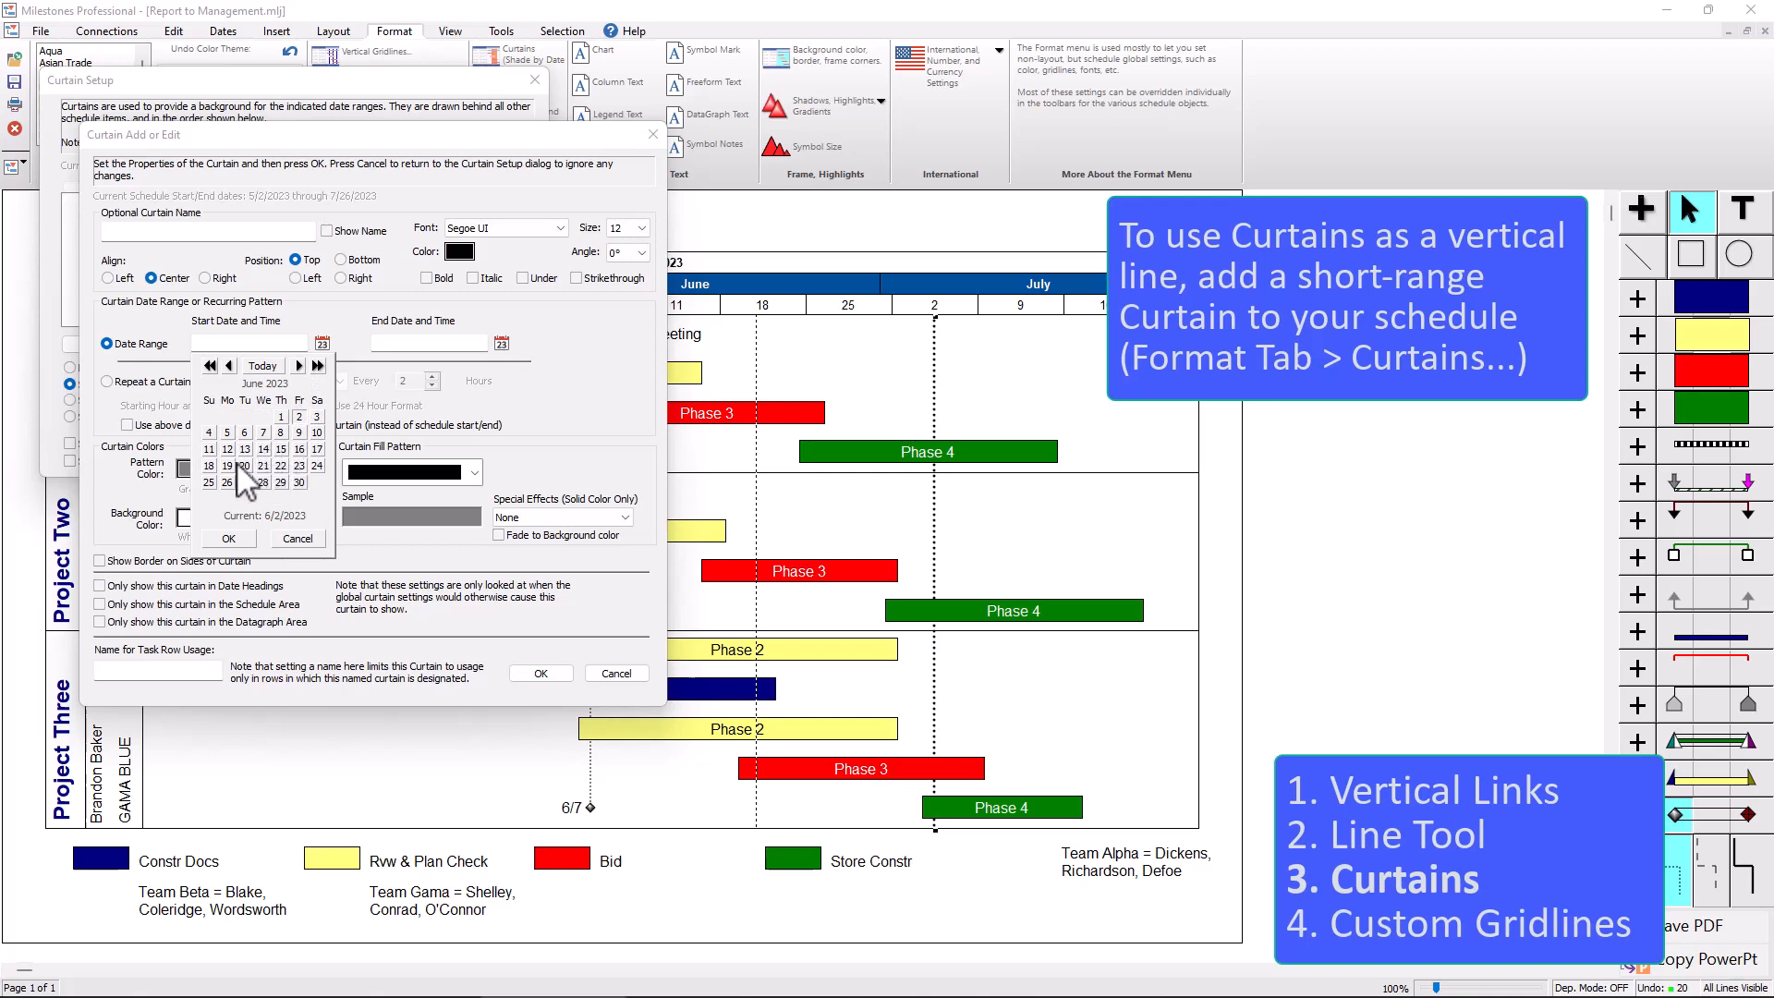
click(209, 449)
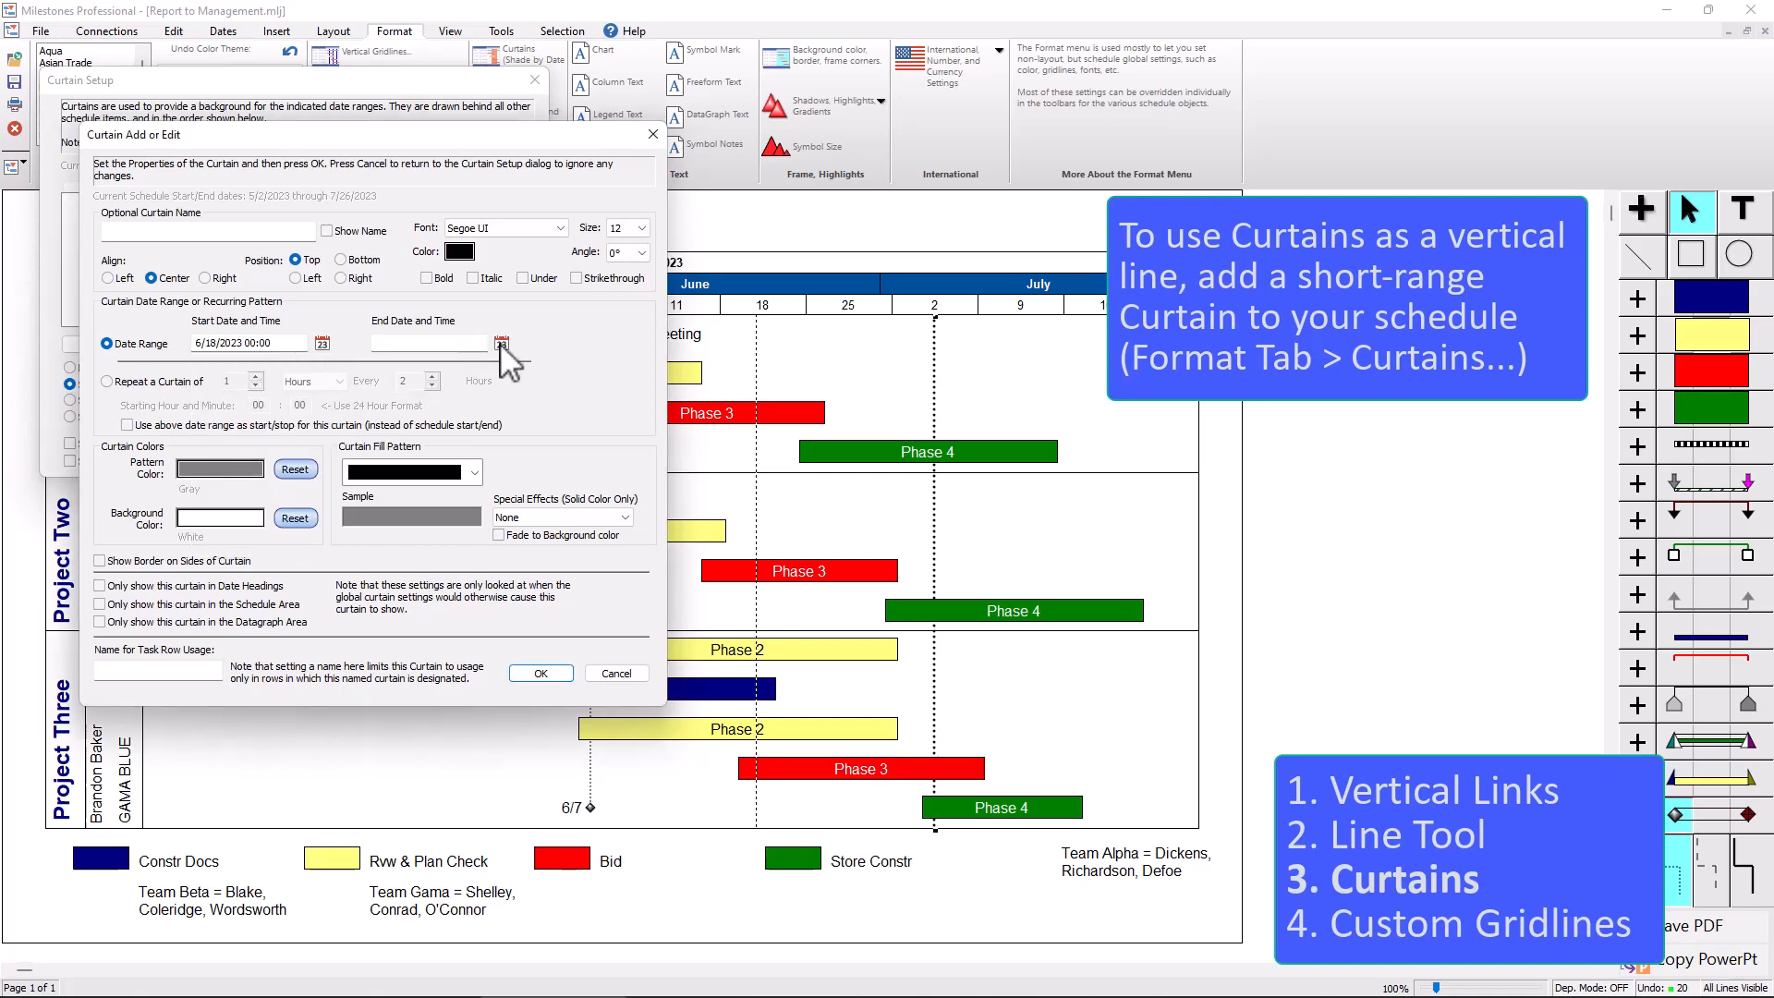
click(501, 343)
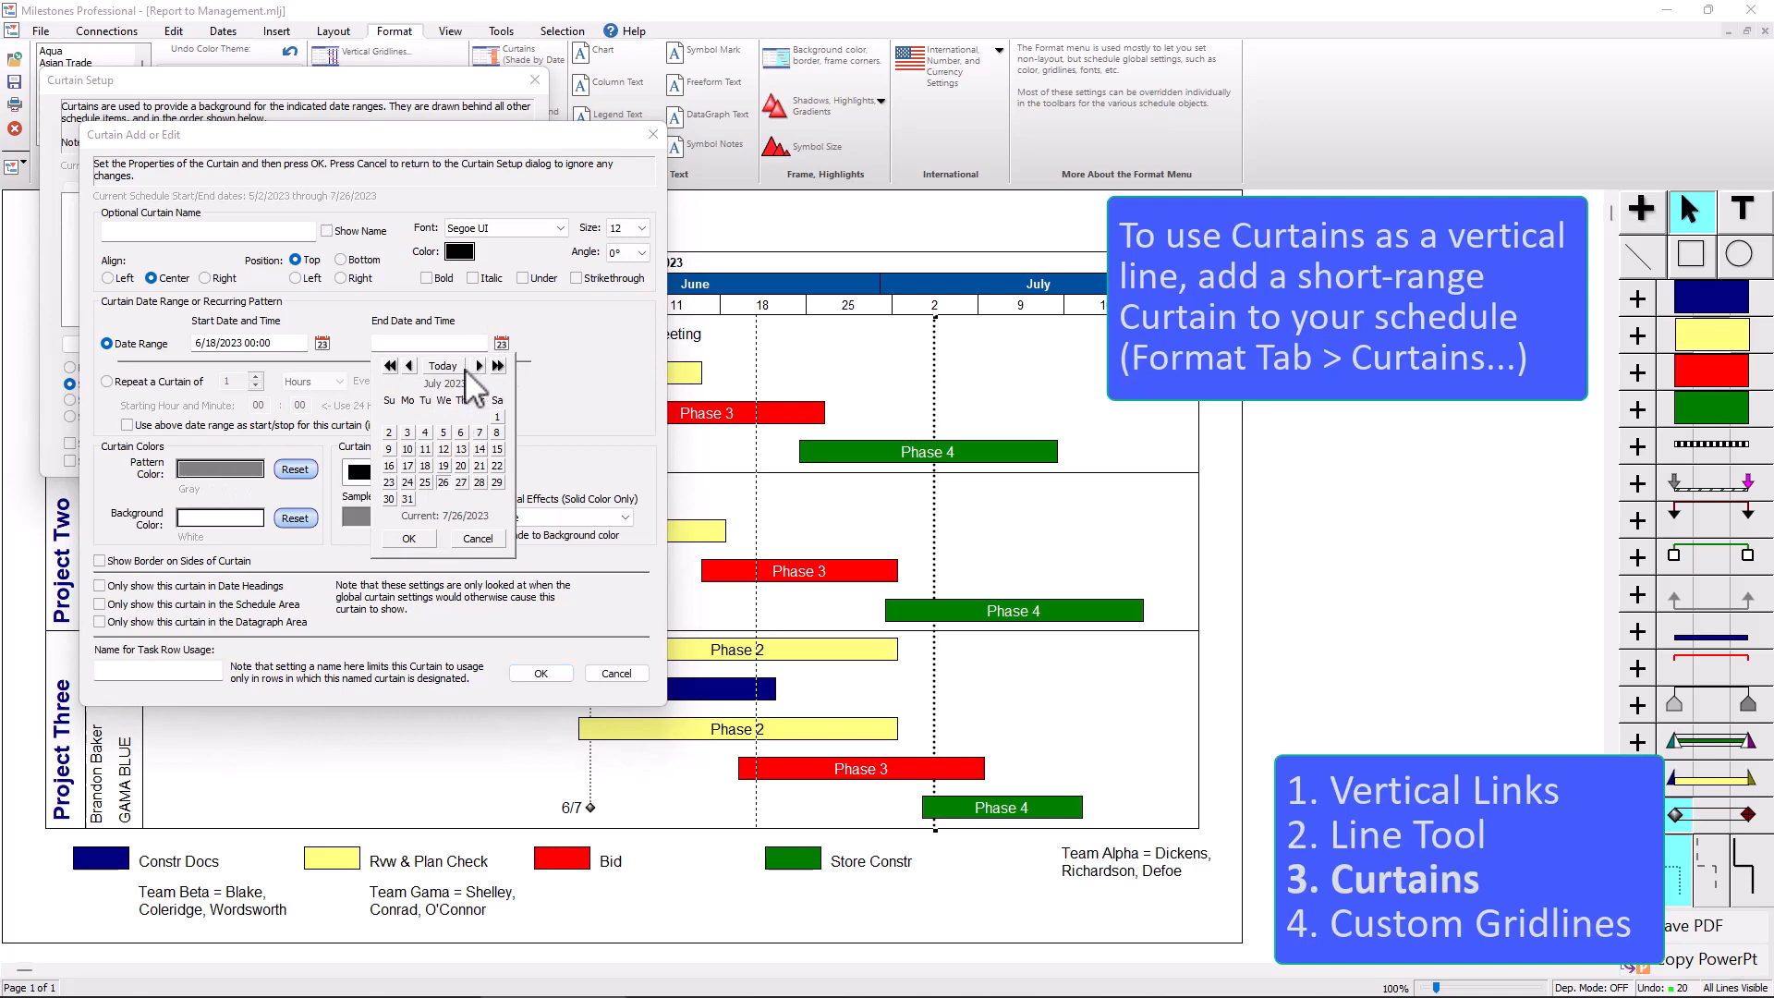
click(407, 365)
text(6/18/2023 12:00)
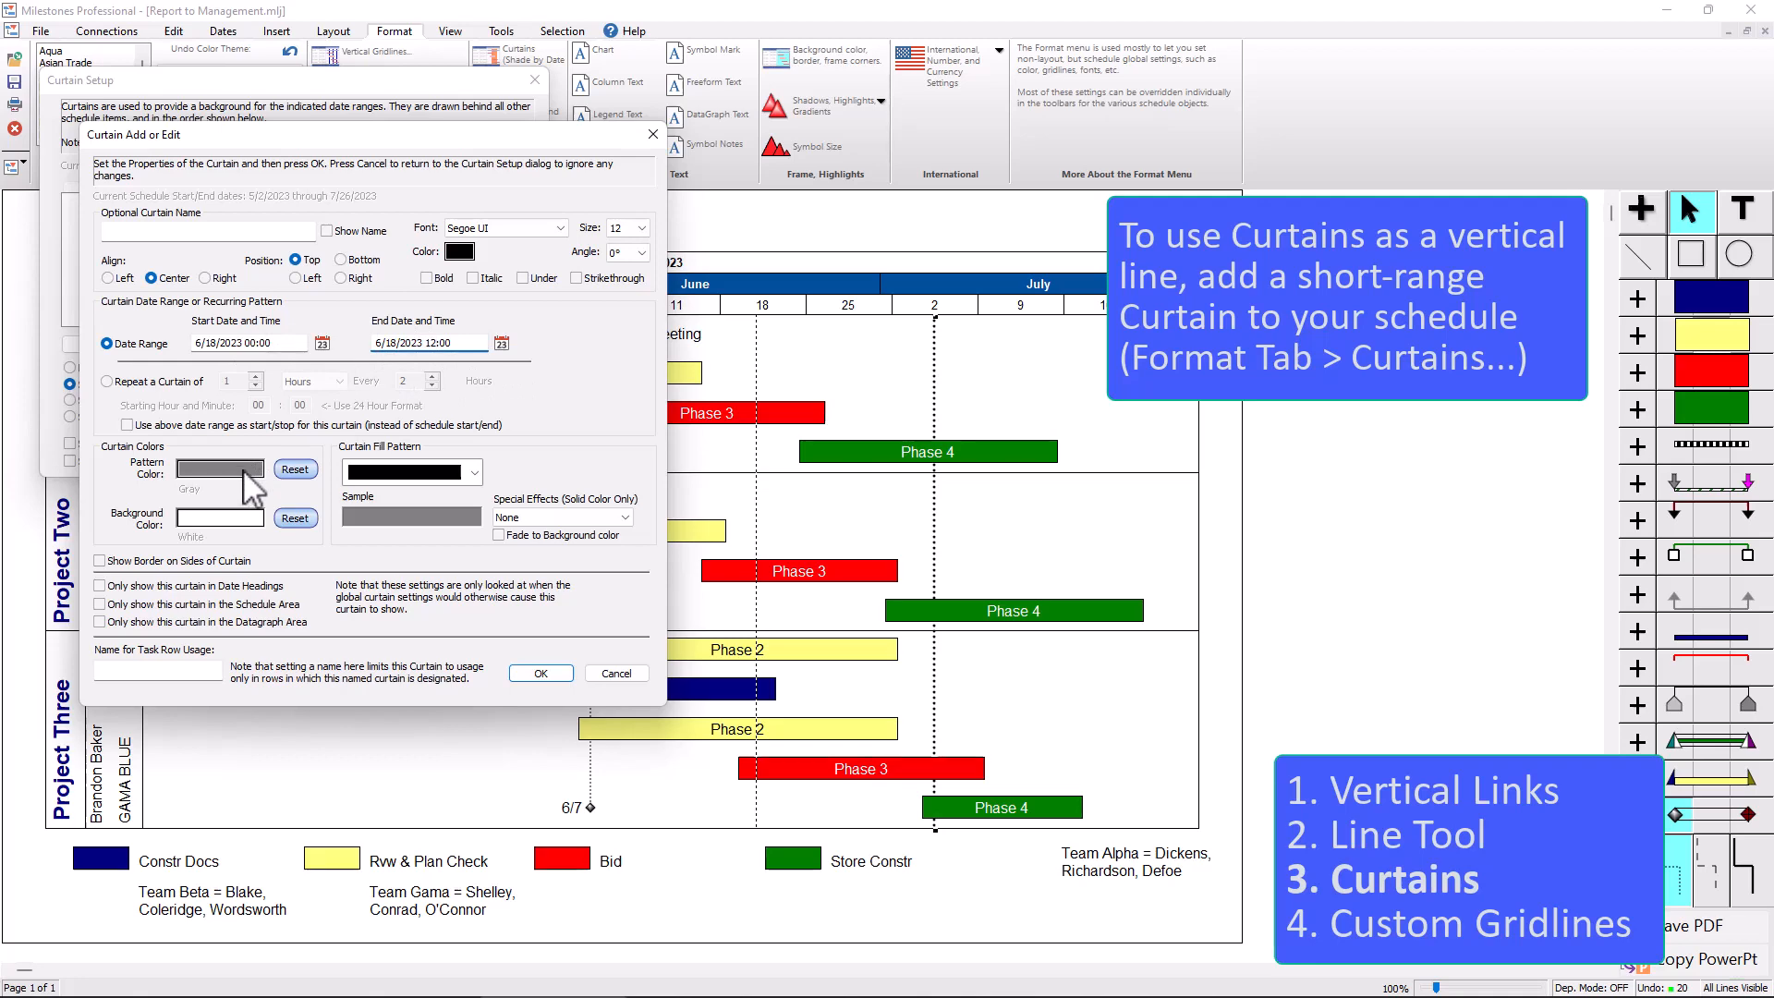
- Give the June 18 curtain a light blue pattern colour and a diagonal striped fill pattern
click(220, 467)
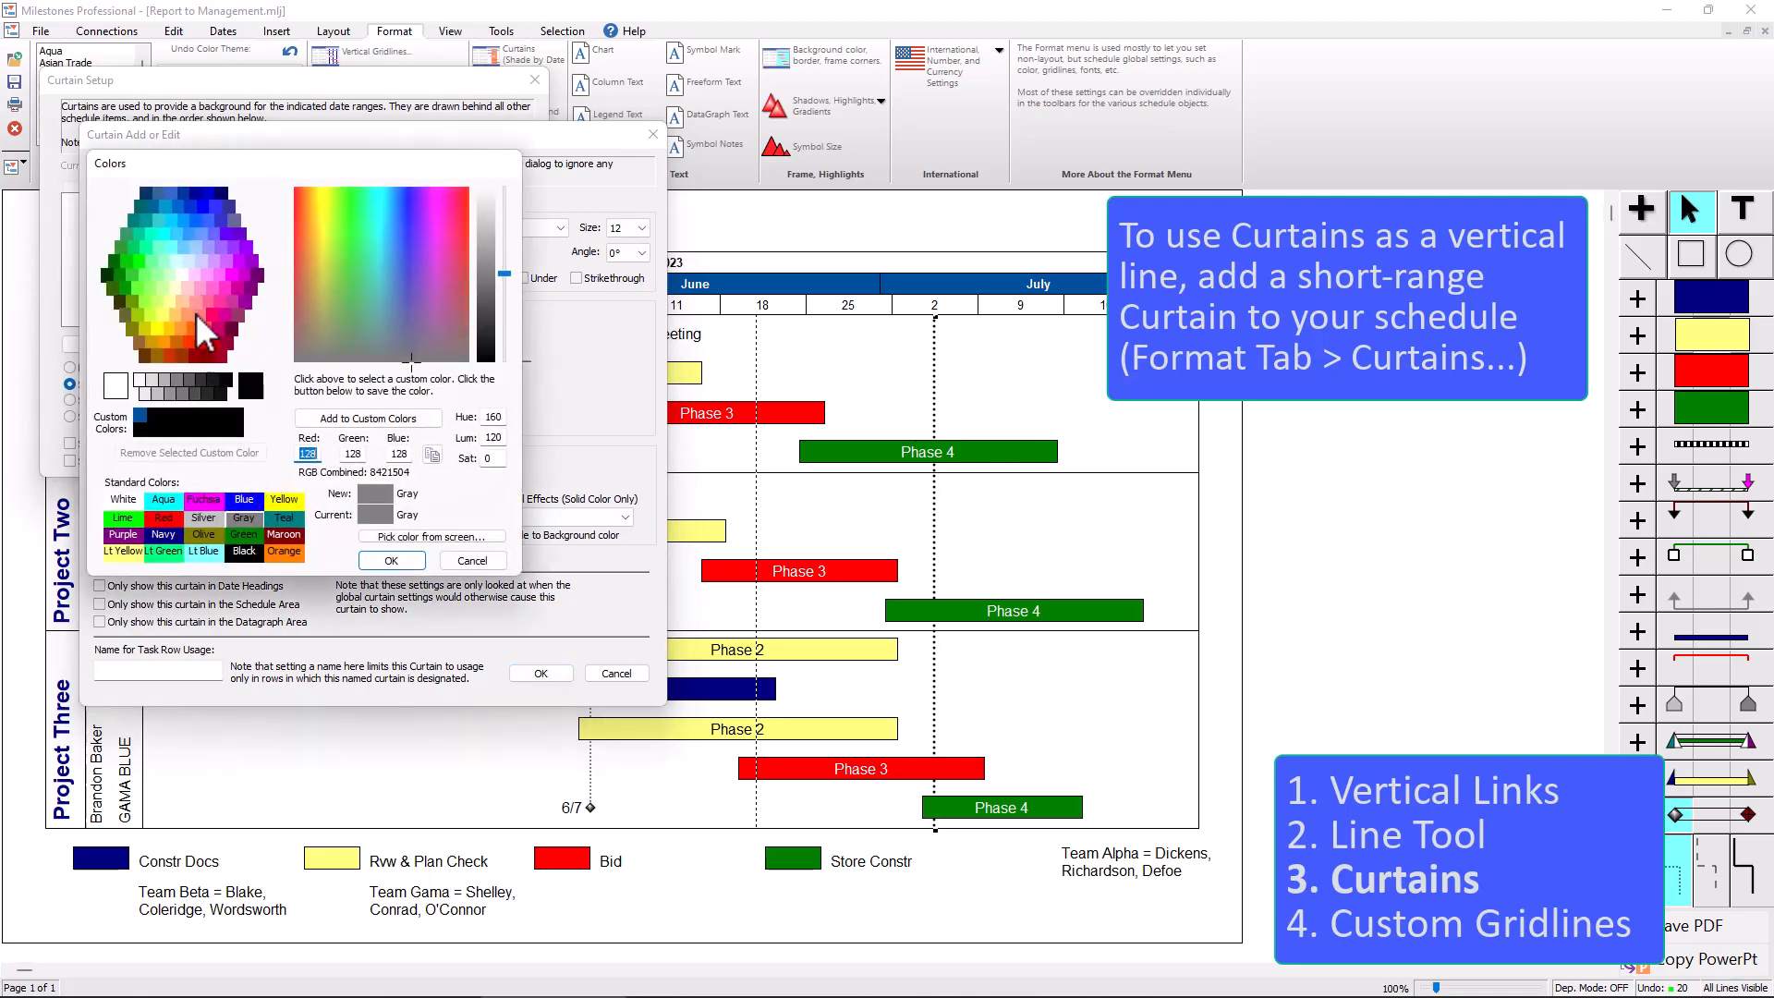
click(390, 560)
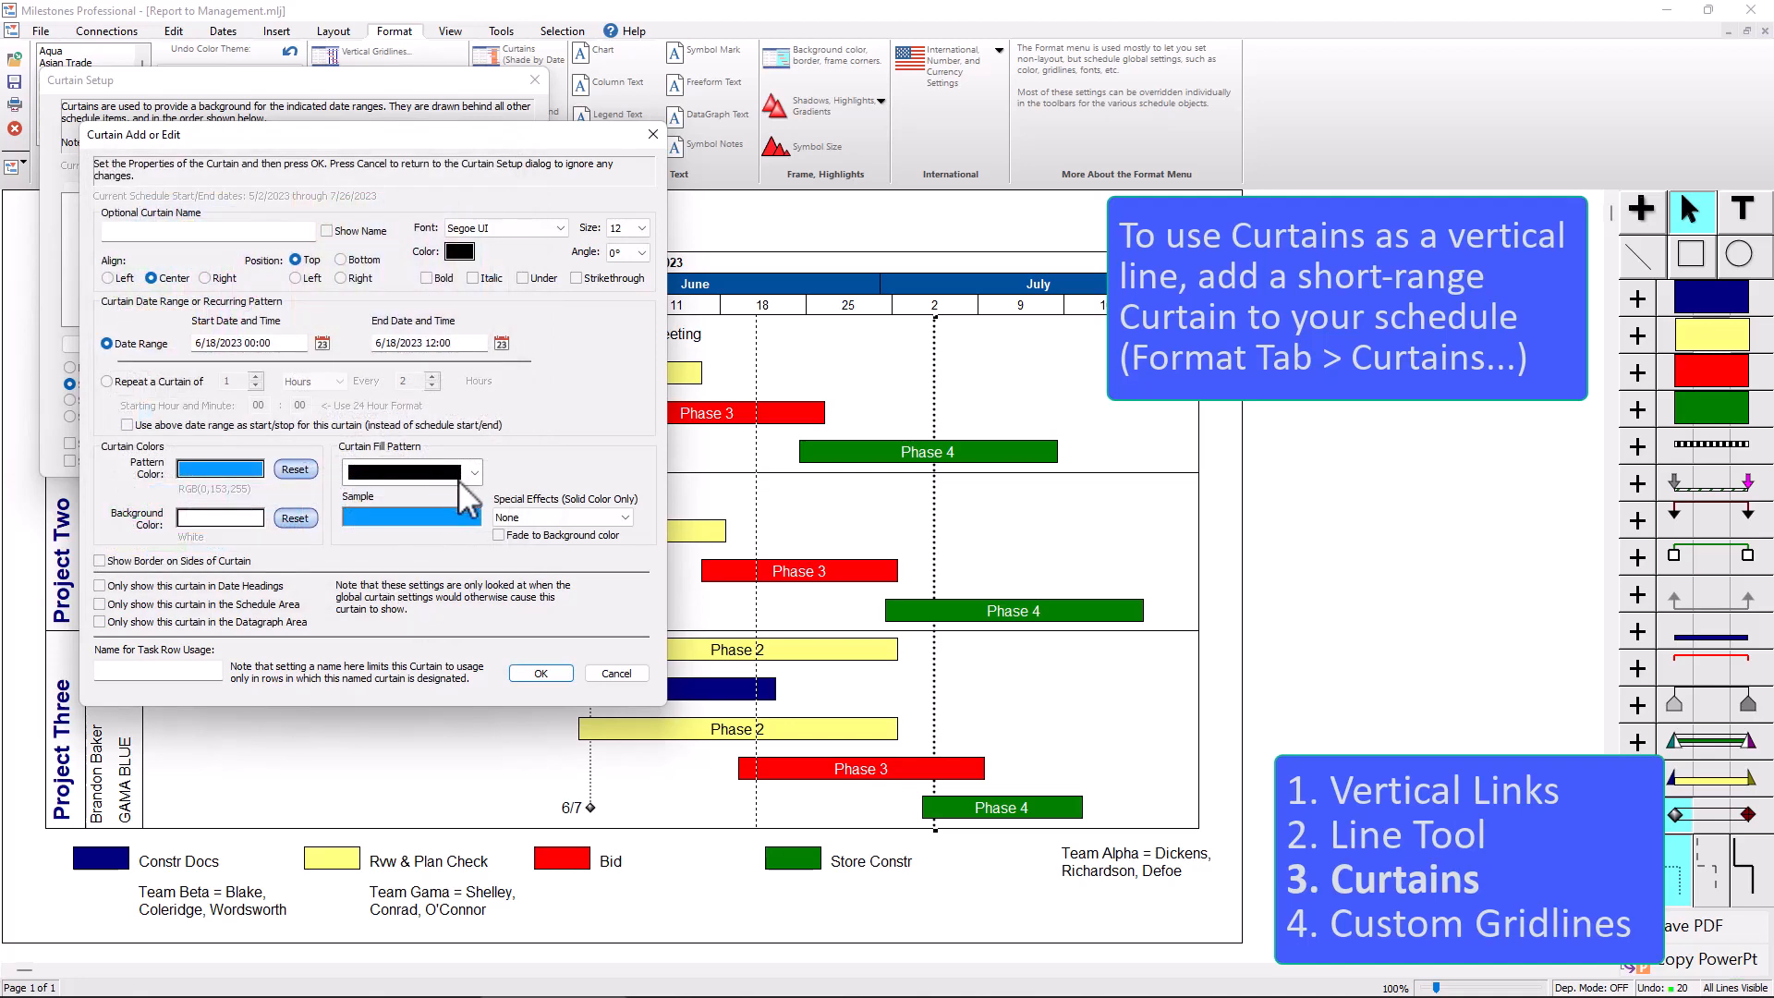
click(471, 471)
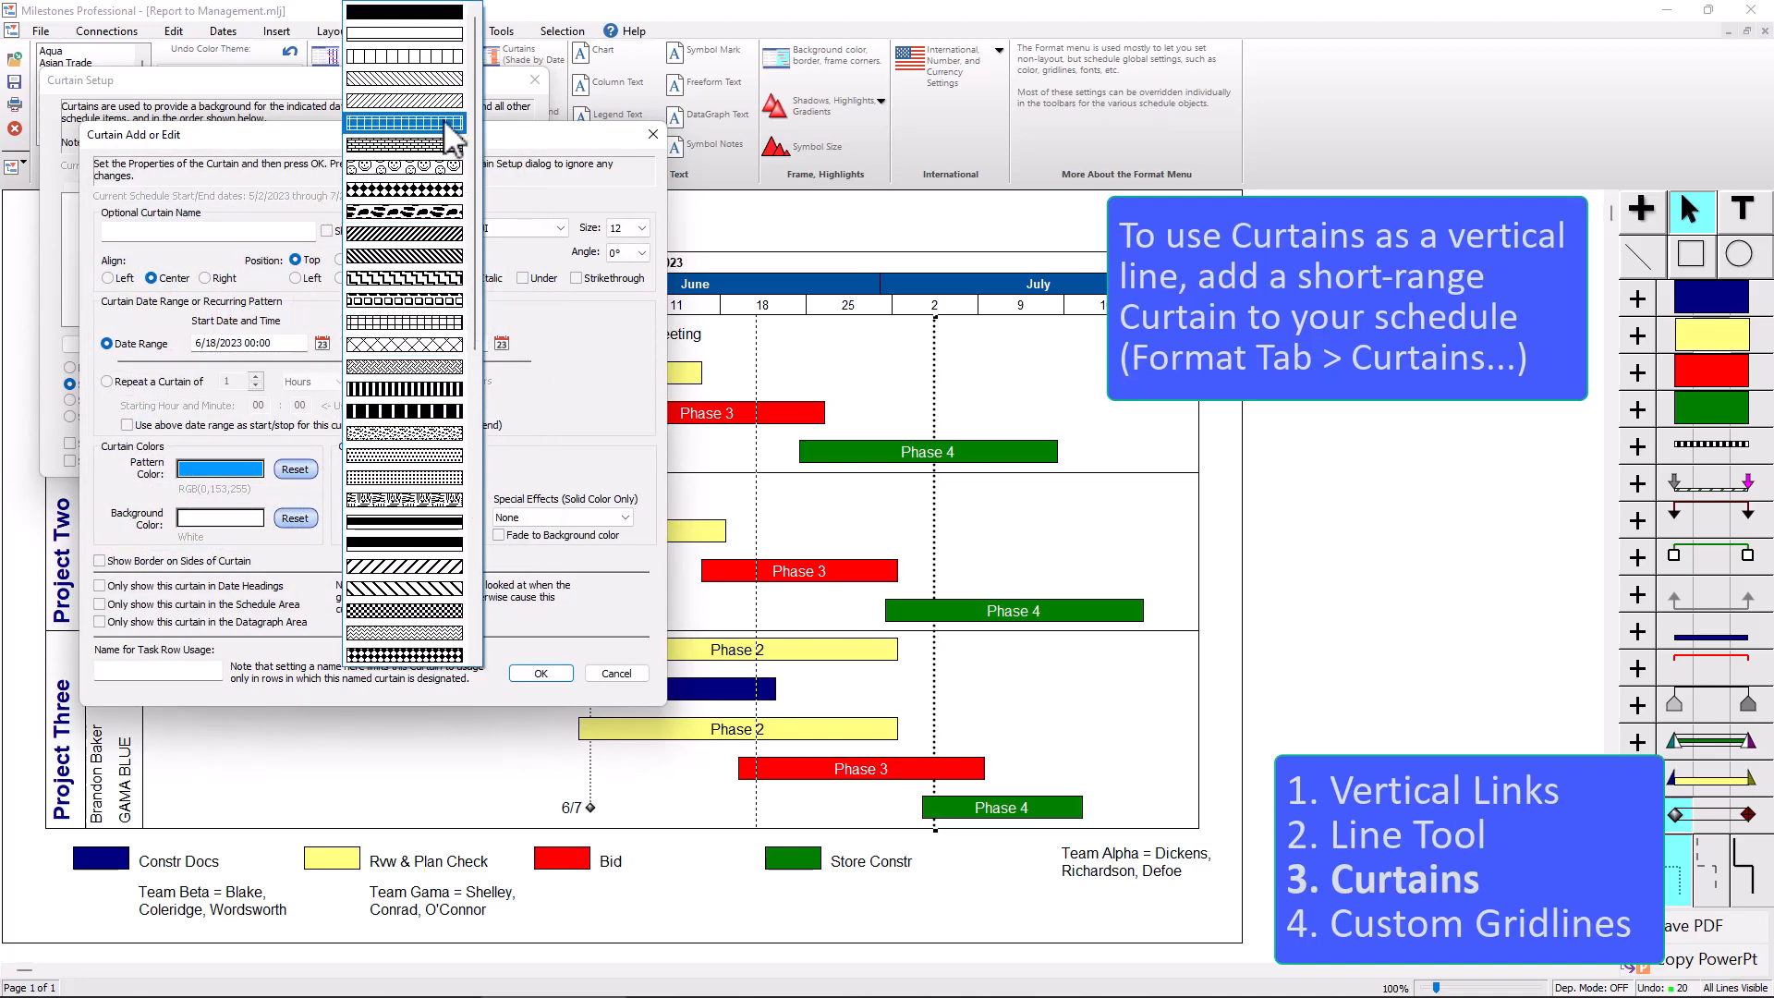
click(404, 122)
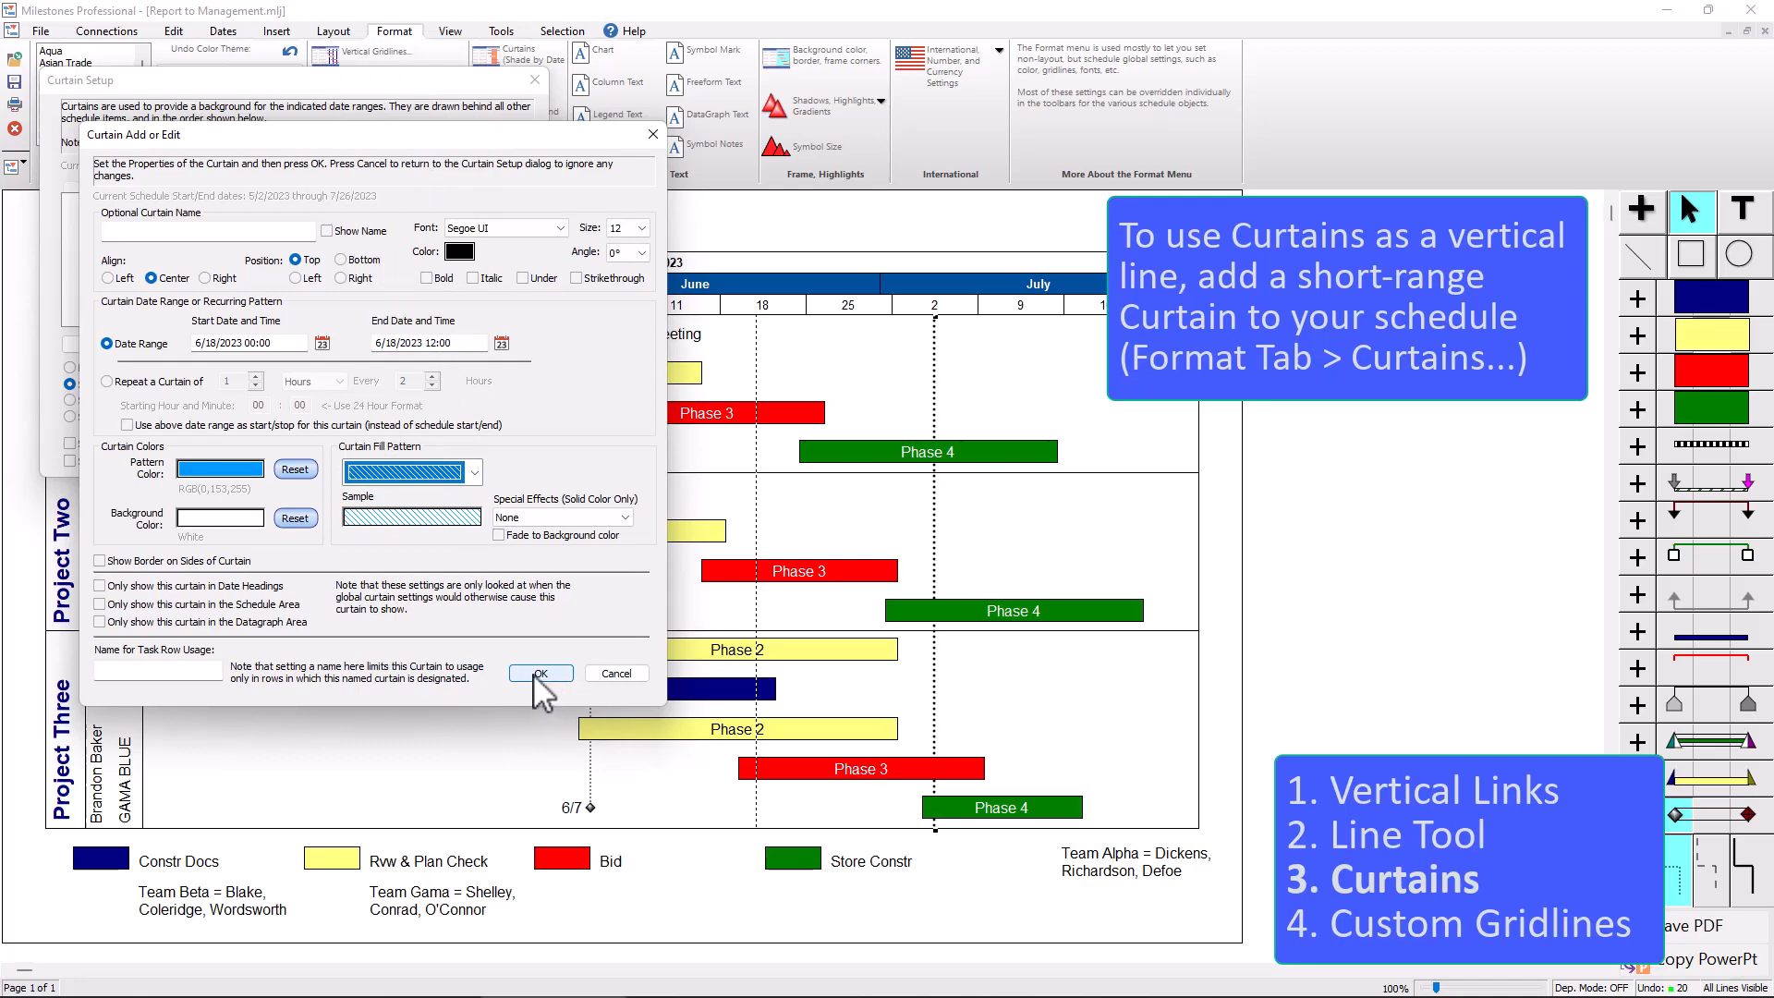
- Add the new curtain and set curtains to draw over the horizontal gridlines
click(541, 673)
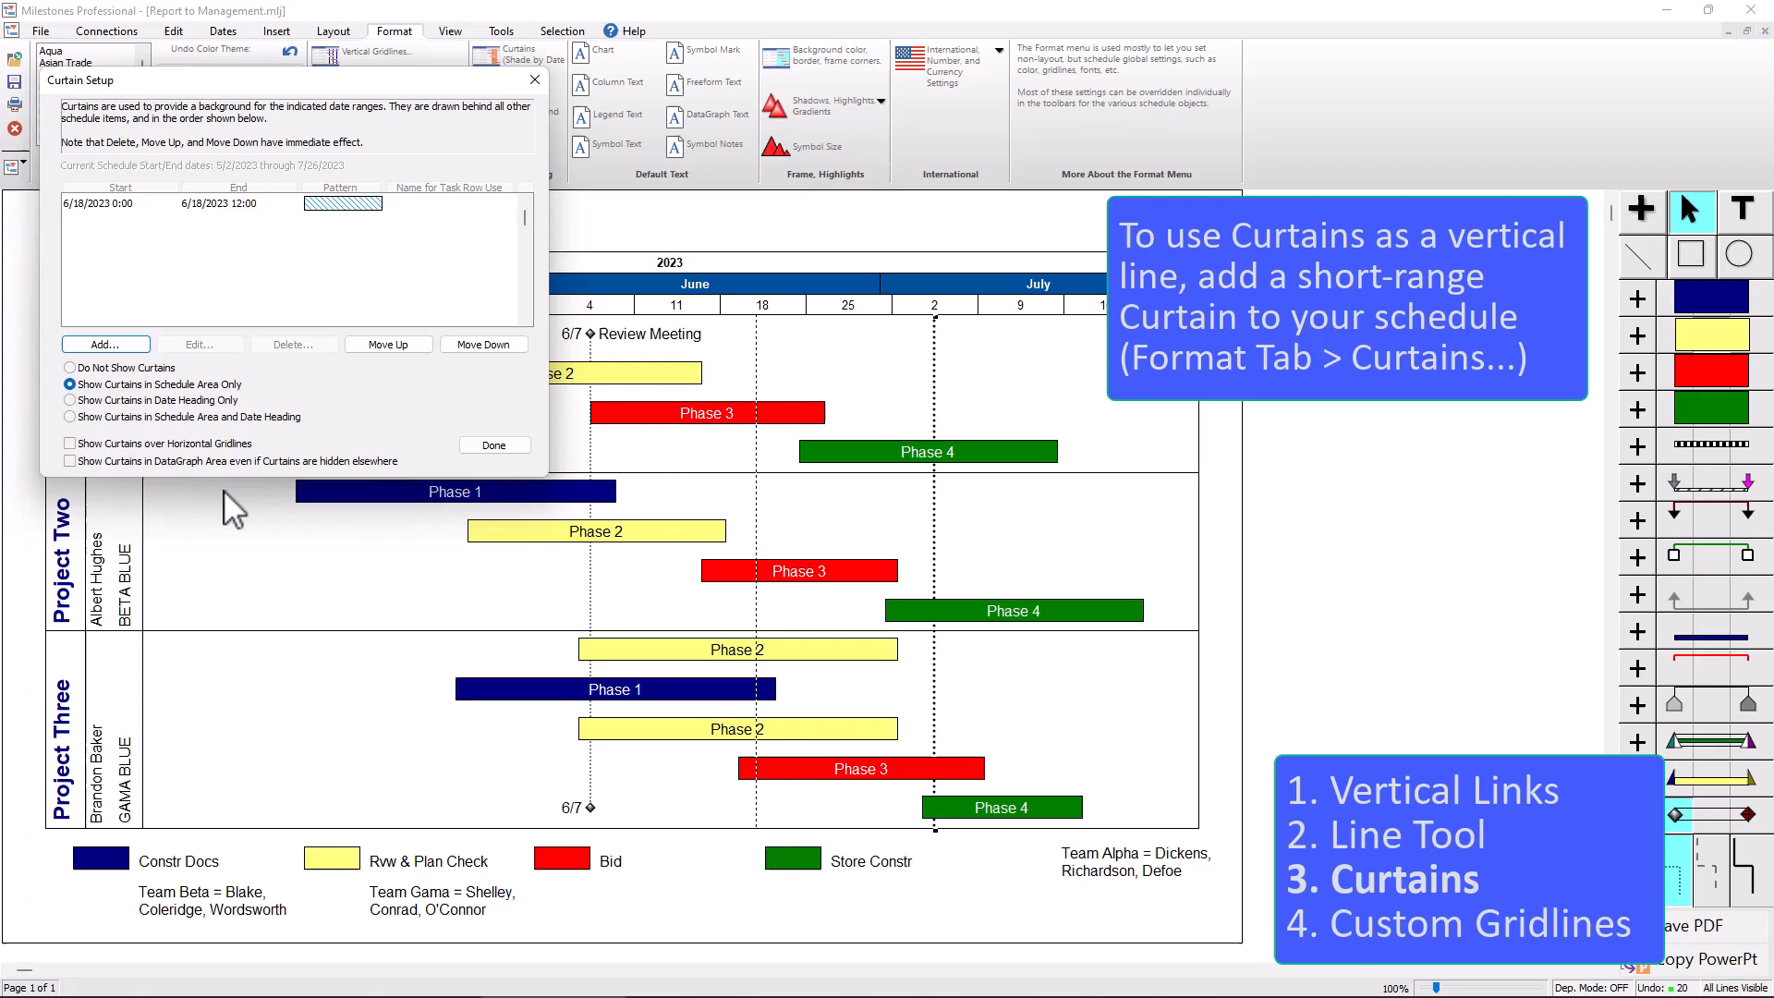
mouse_move(688, 698)
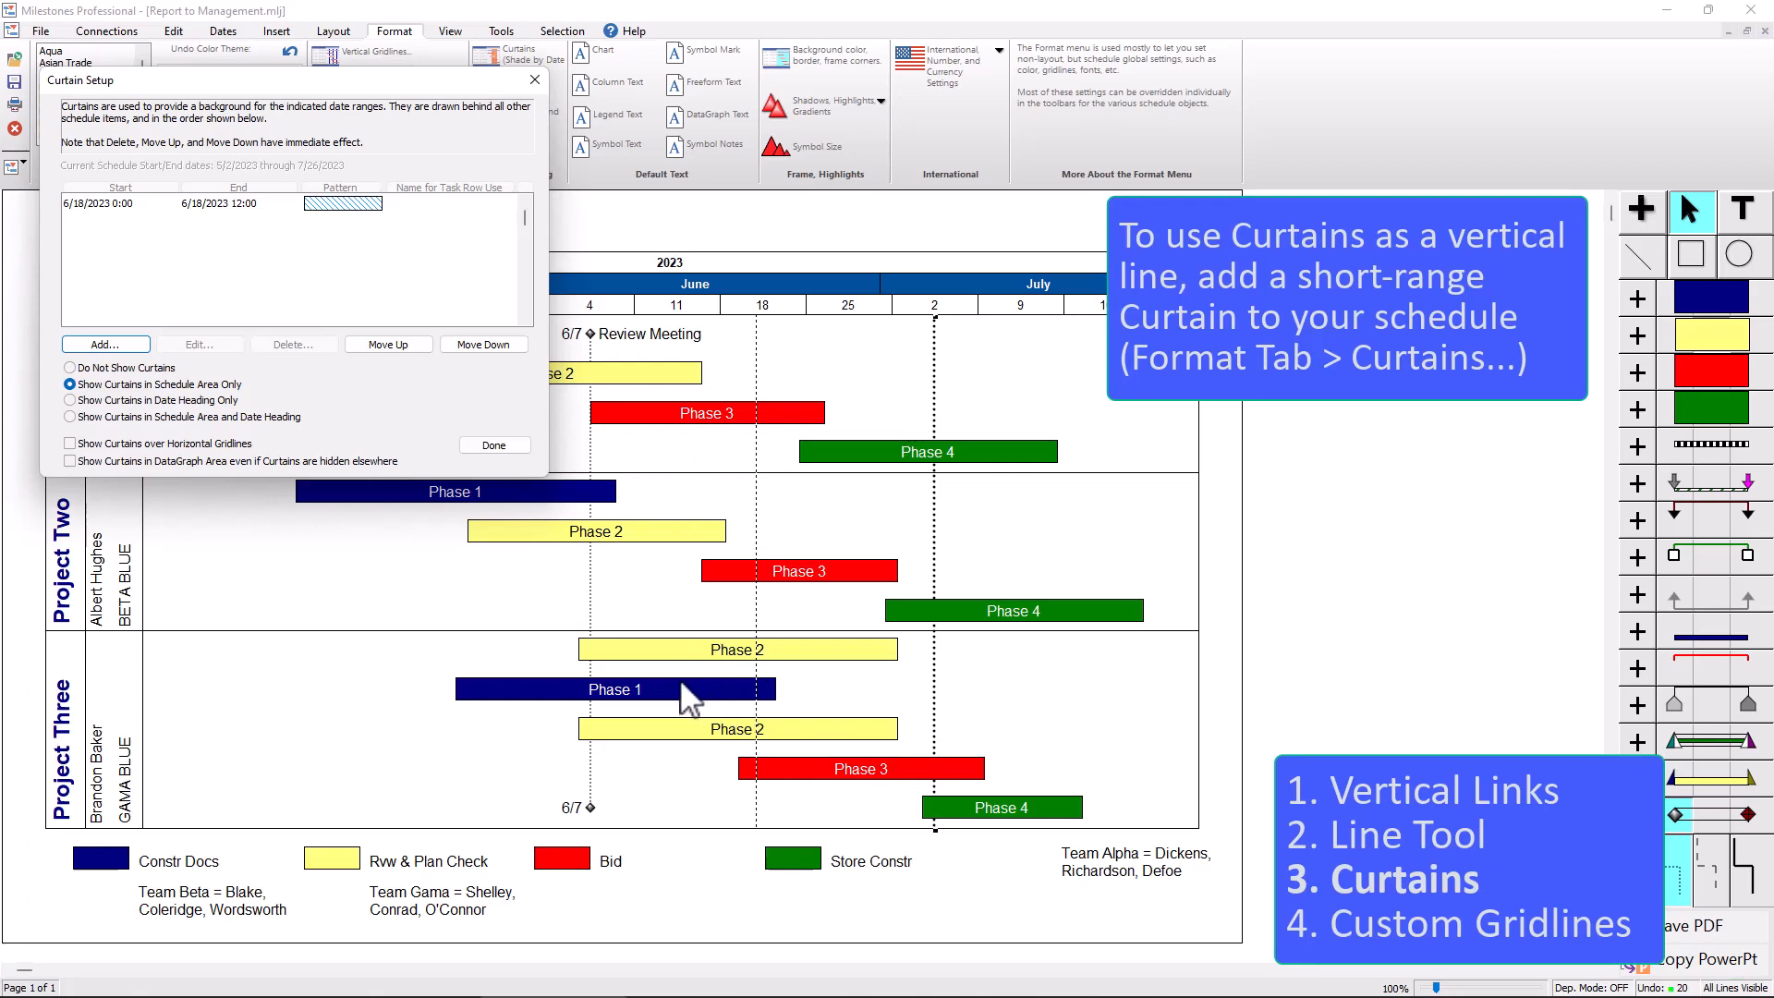
mouse_move(185, 468)
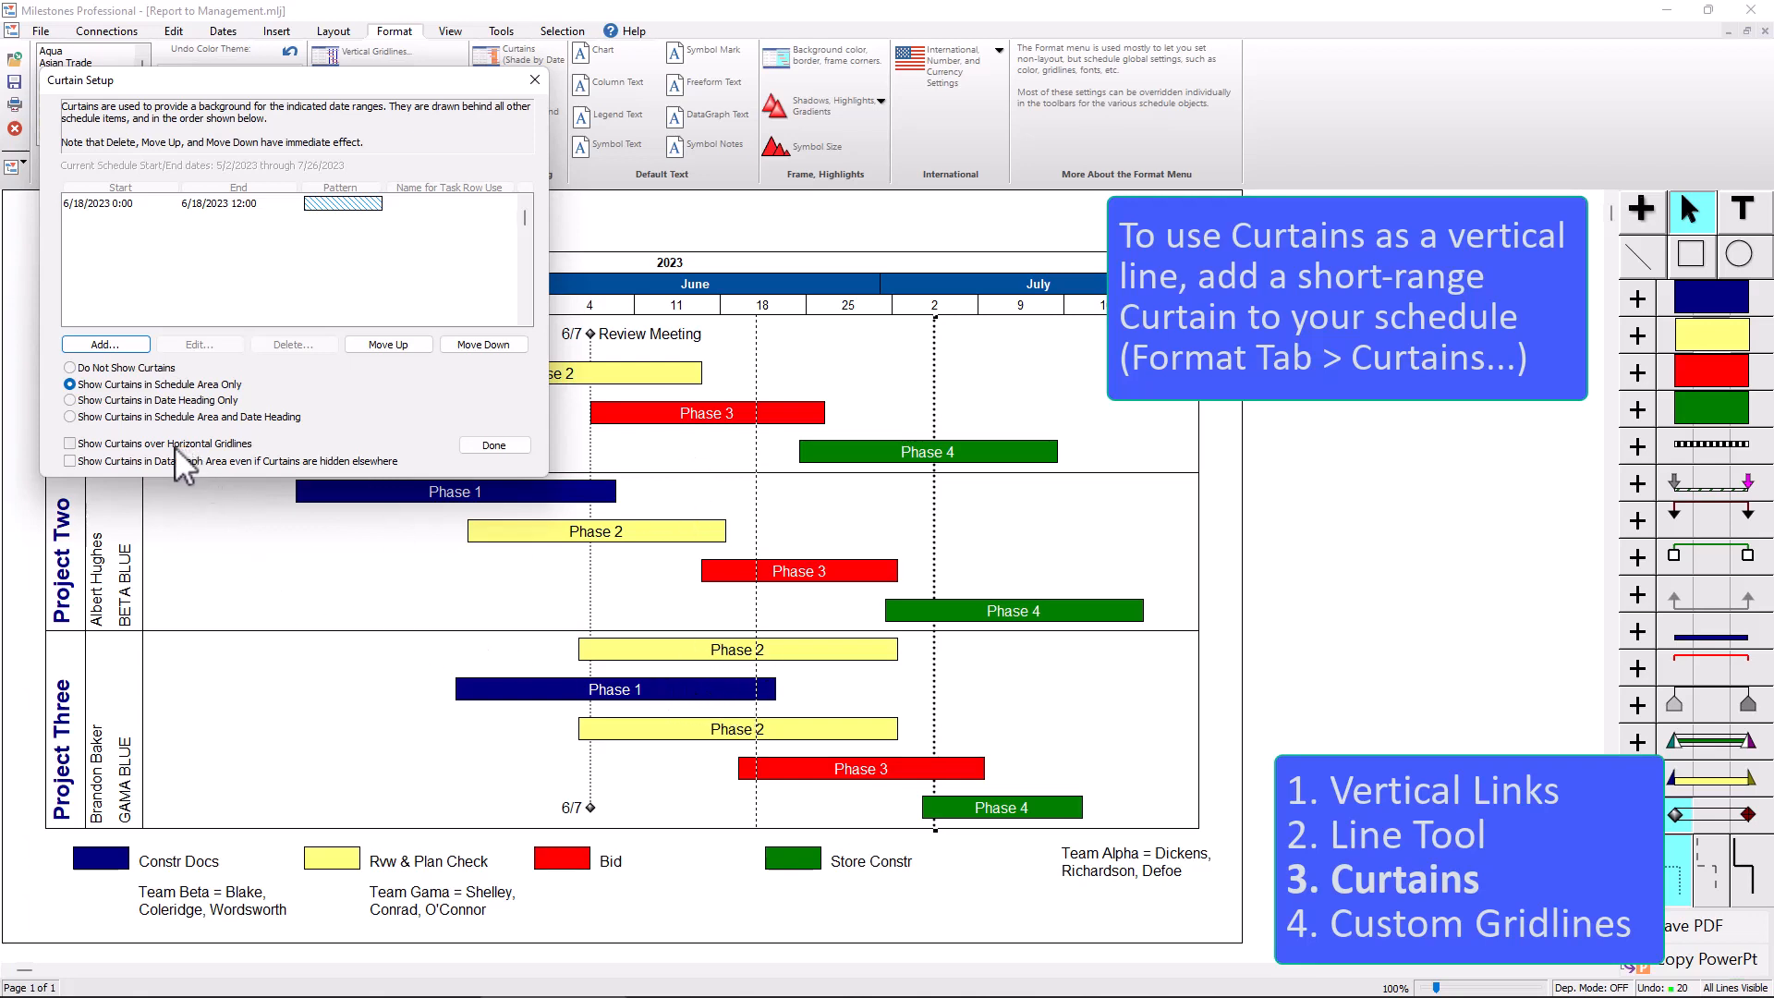
mouse_move(107, 469)
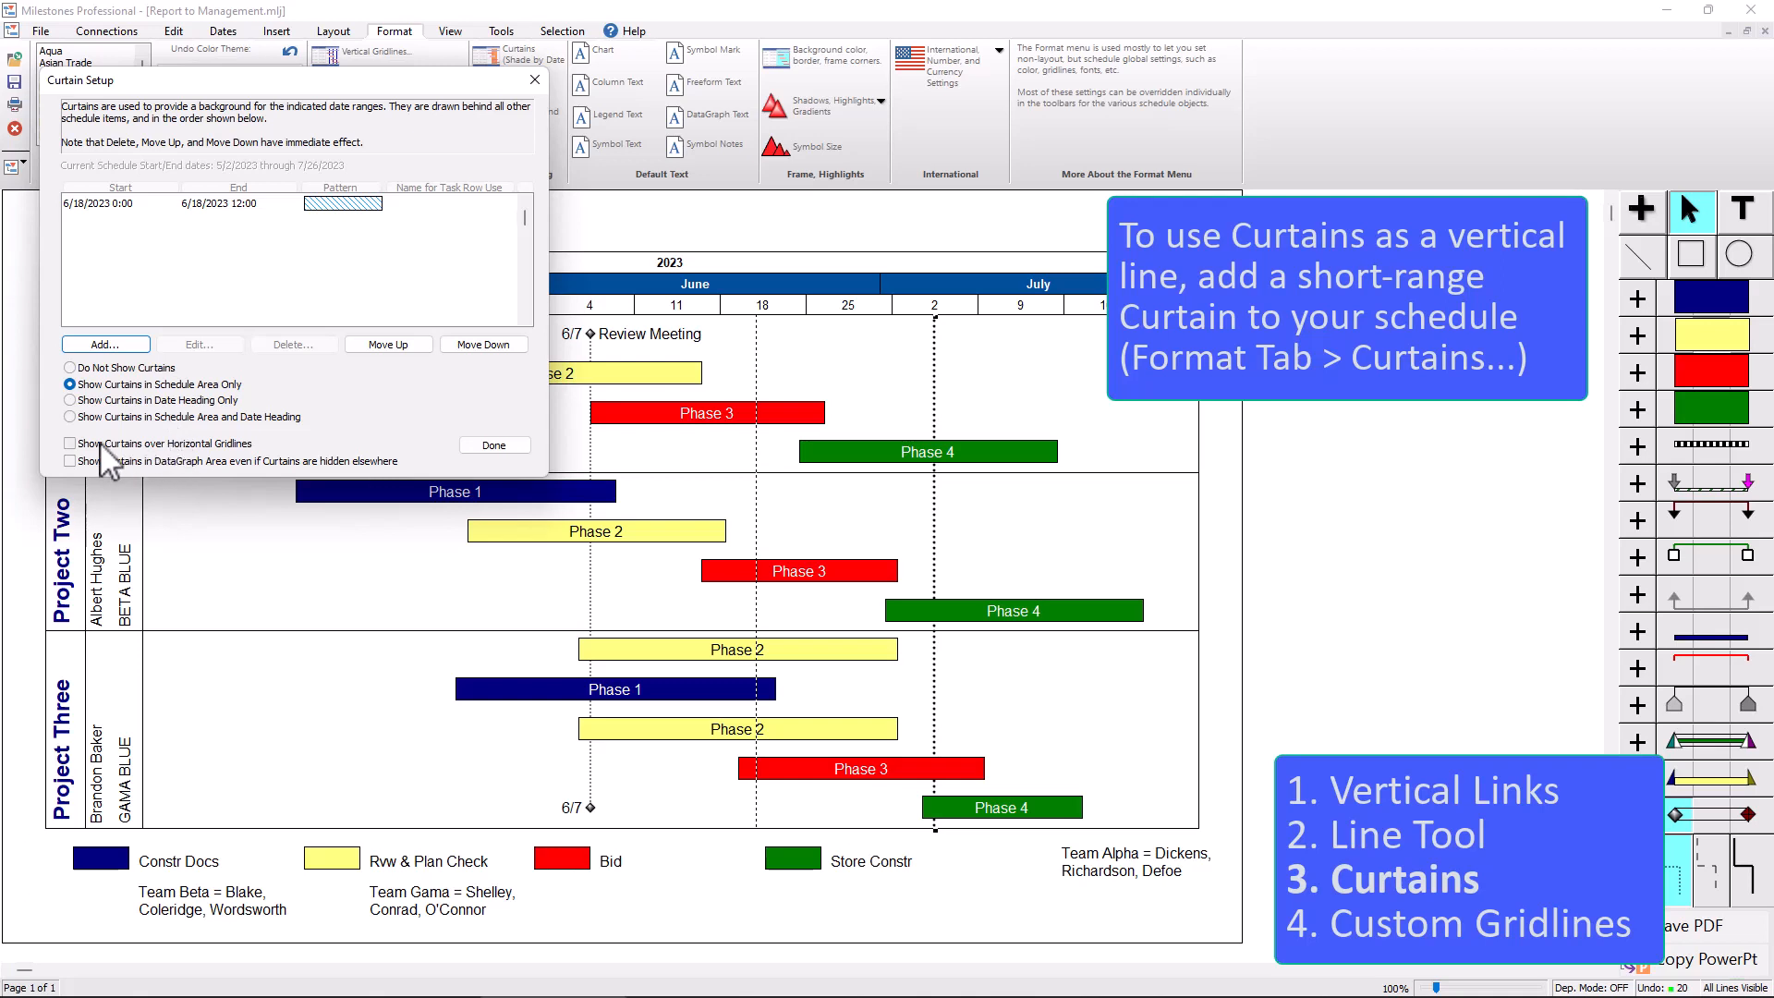
mouse_move(215, 469)
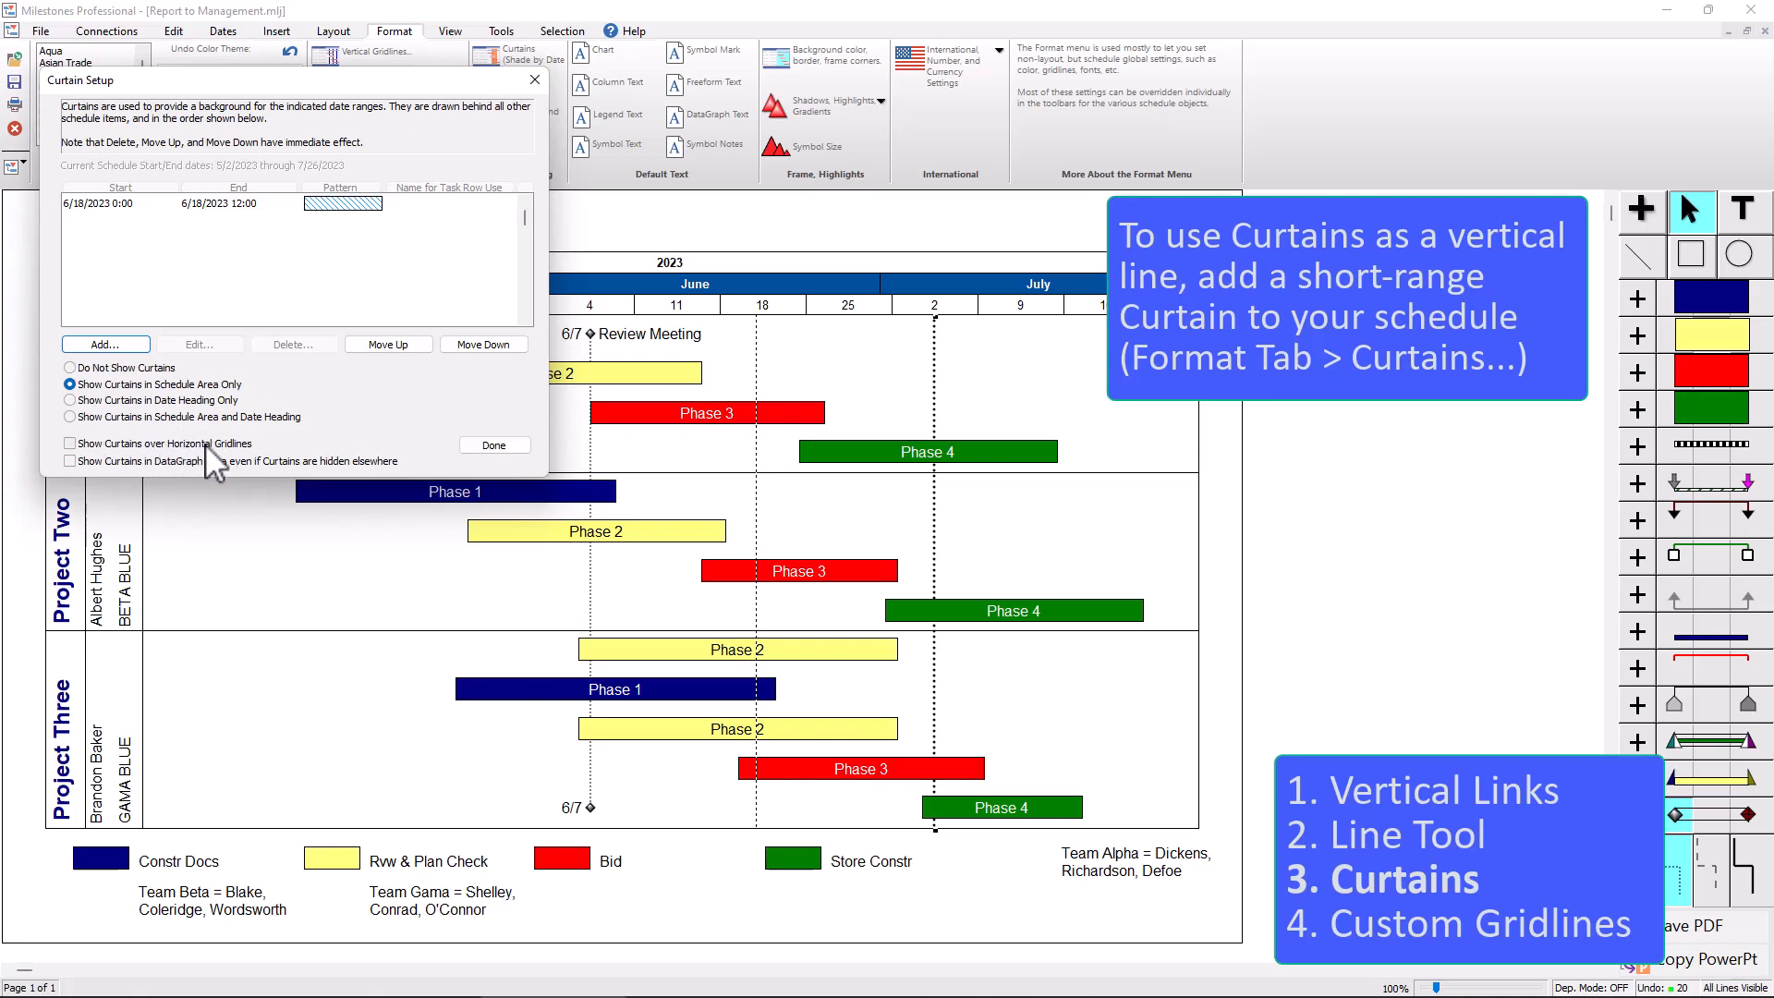
click(68, 442)
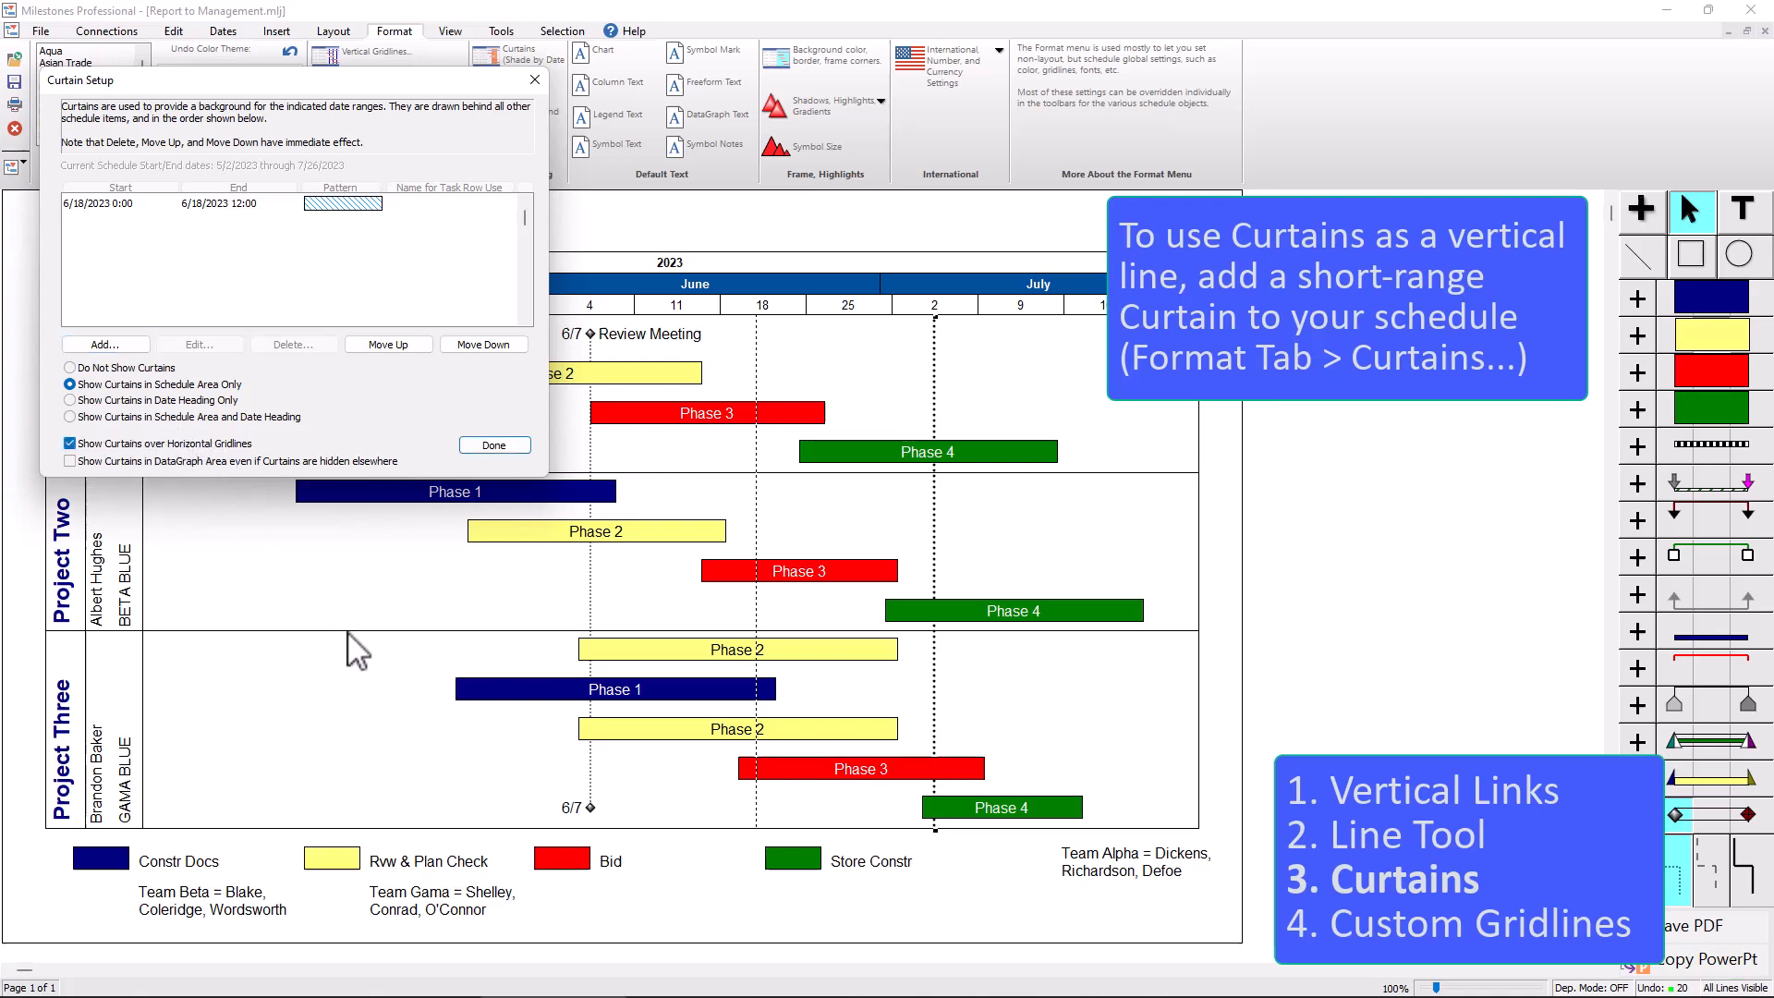
mouse_move(419, 617)
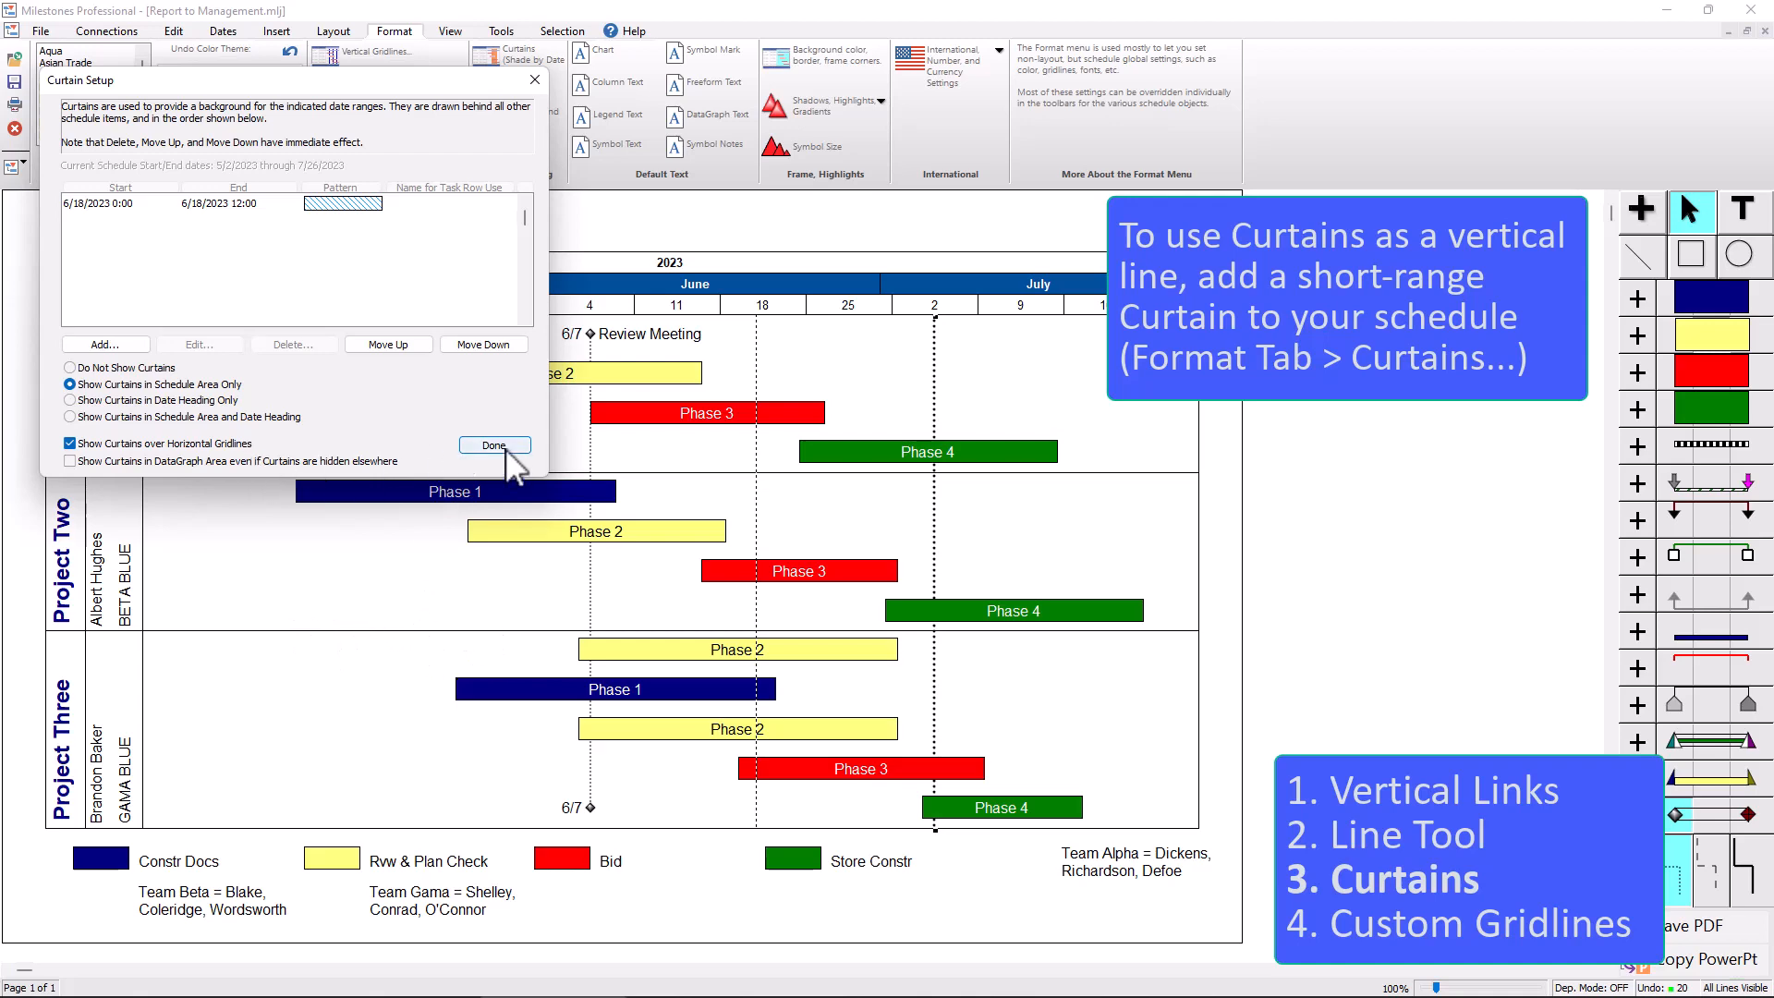
- Close Curtain Setup so the striped June 18 curtain shows across all project rows
click(493, 446)
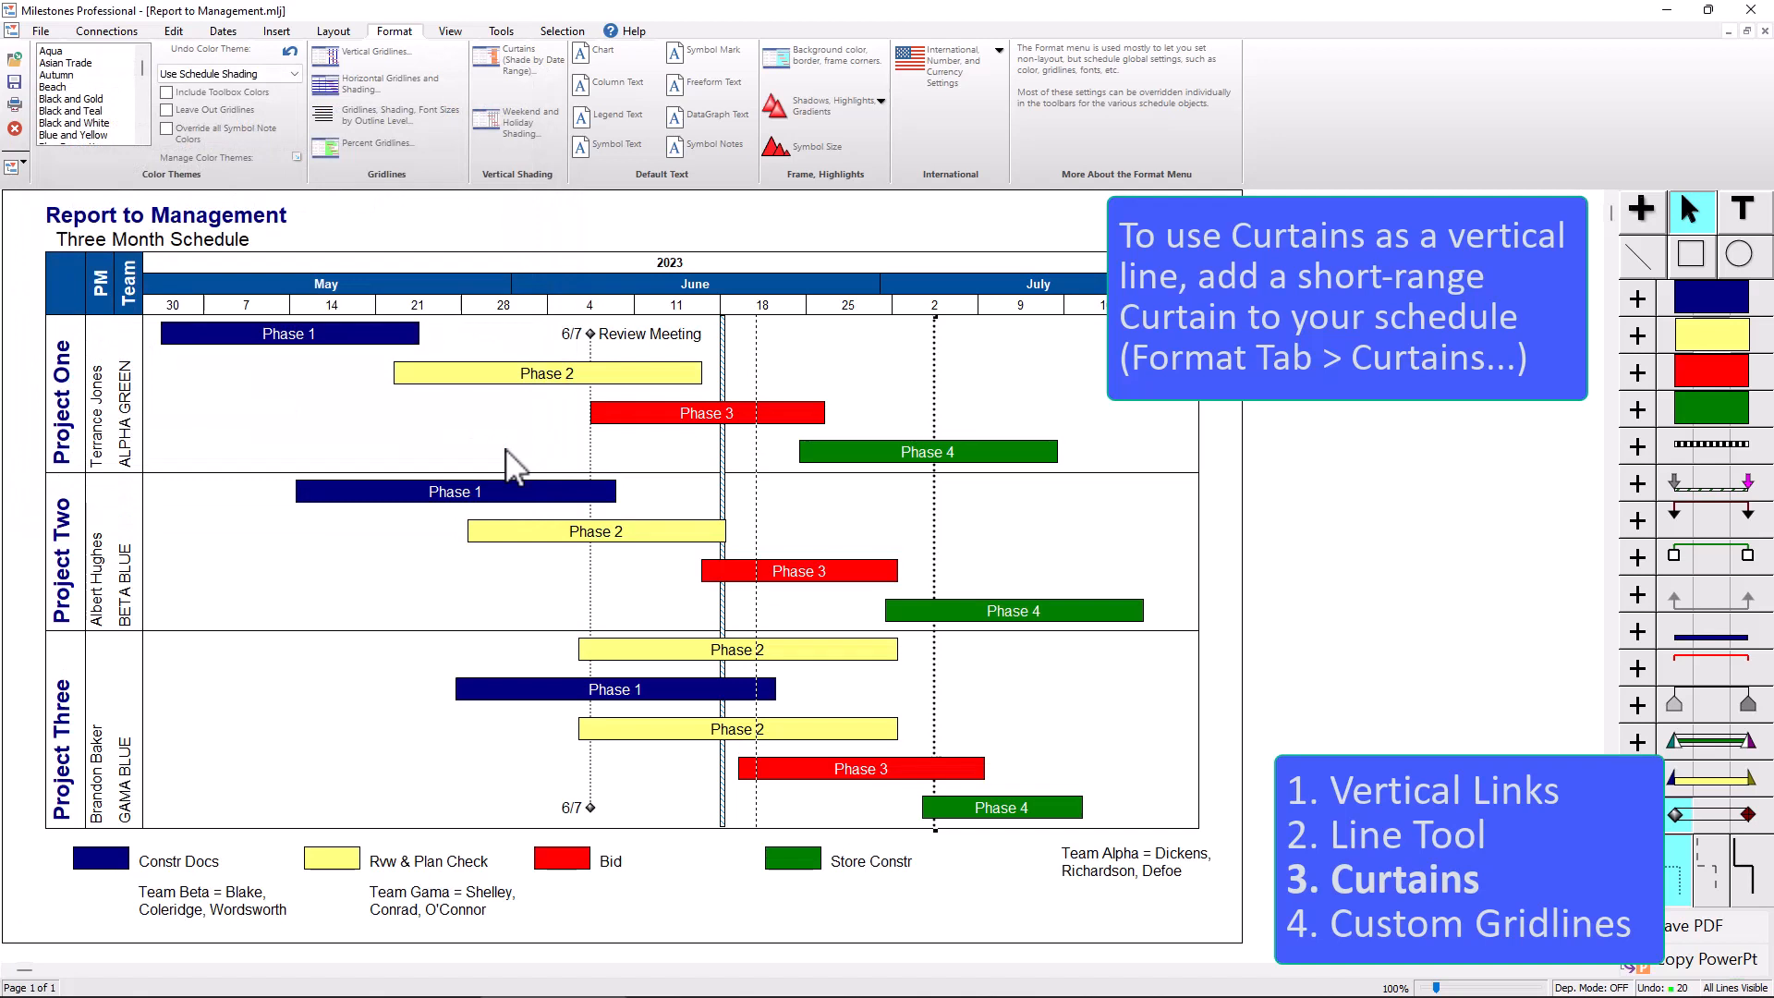
mouse_move(730, 492)
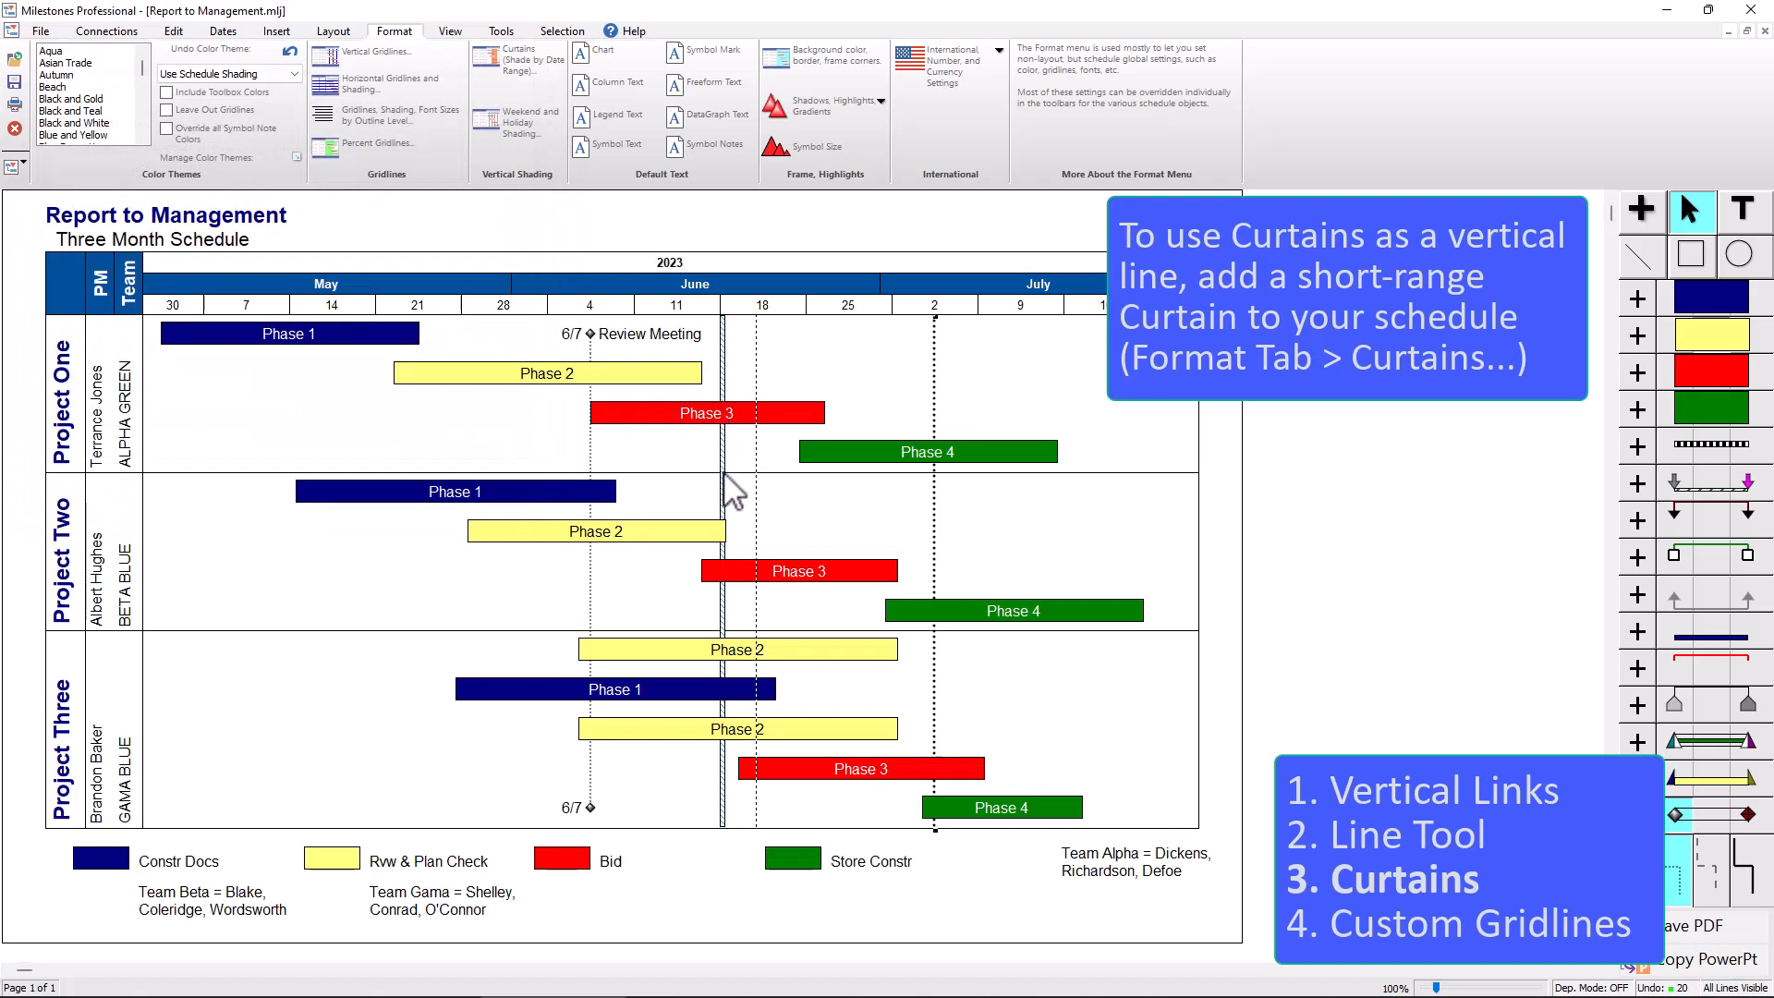
mouse_move(725, 734)
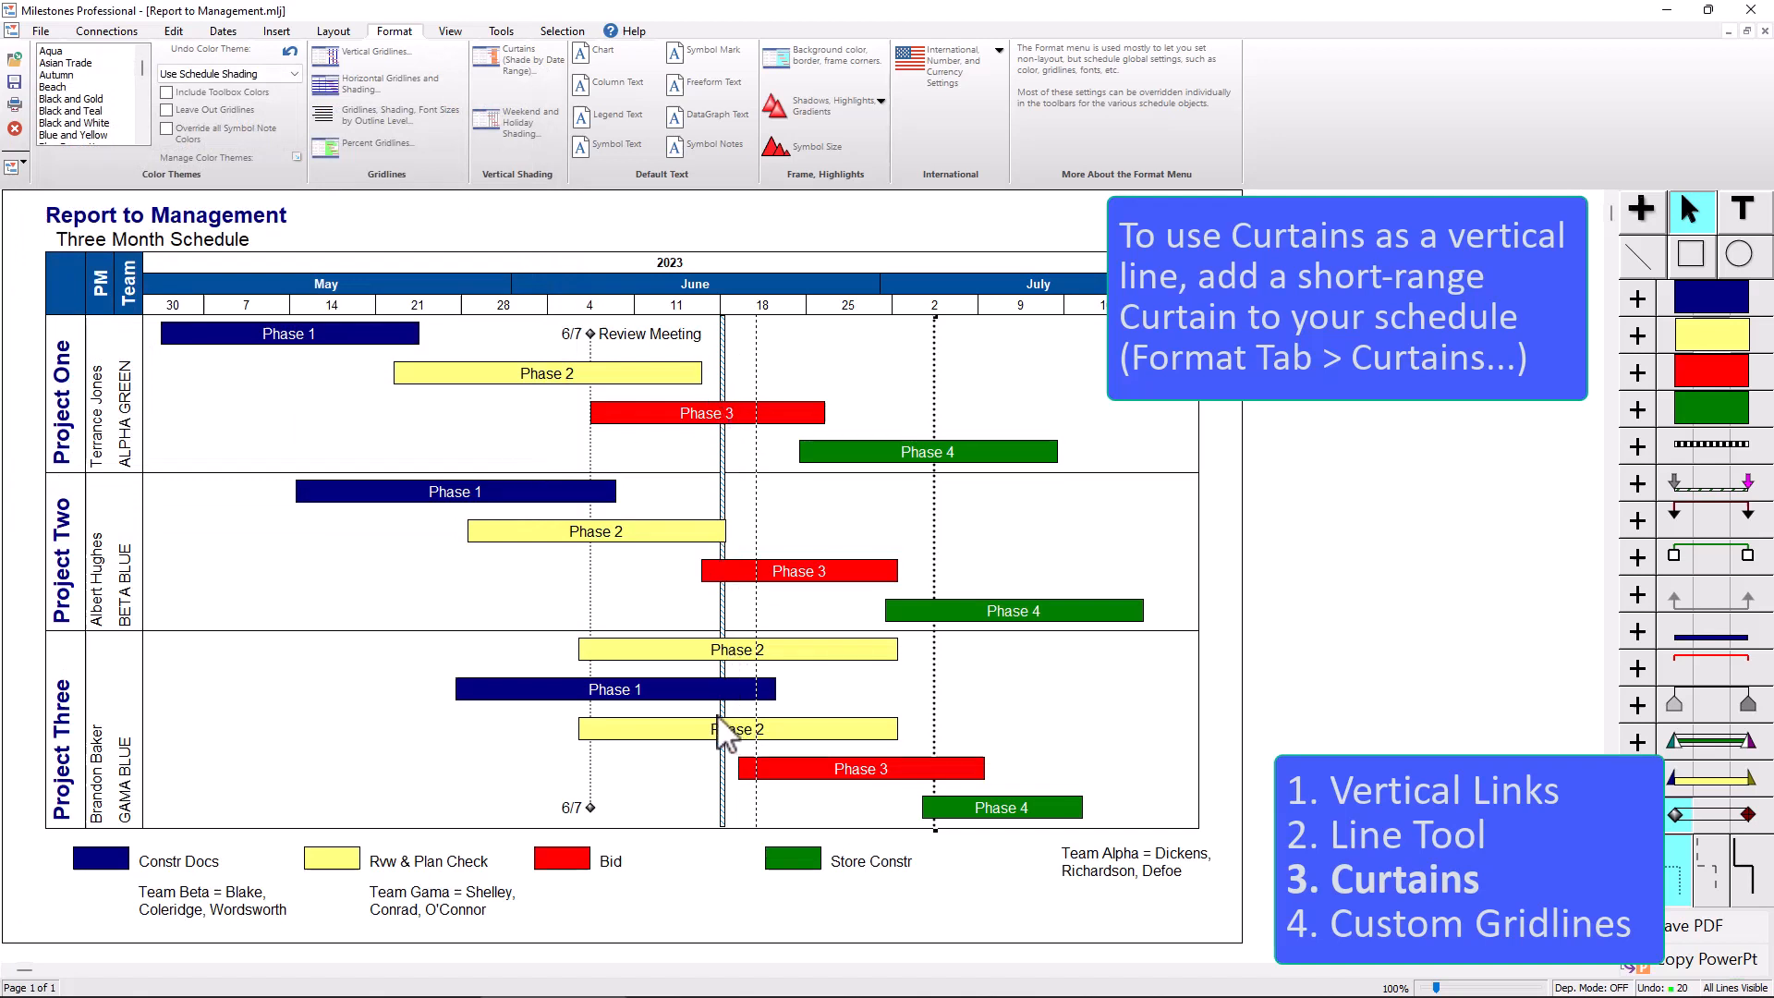
mouse_move(696, 278)
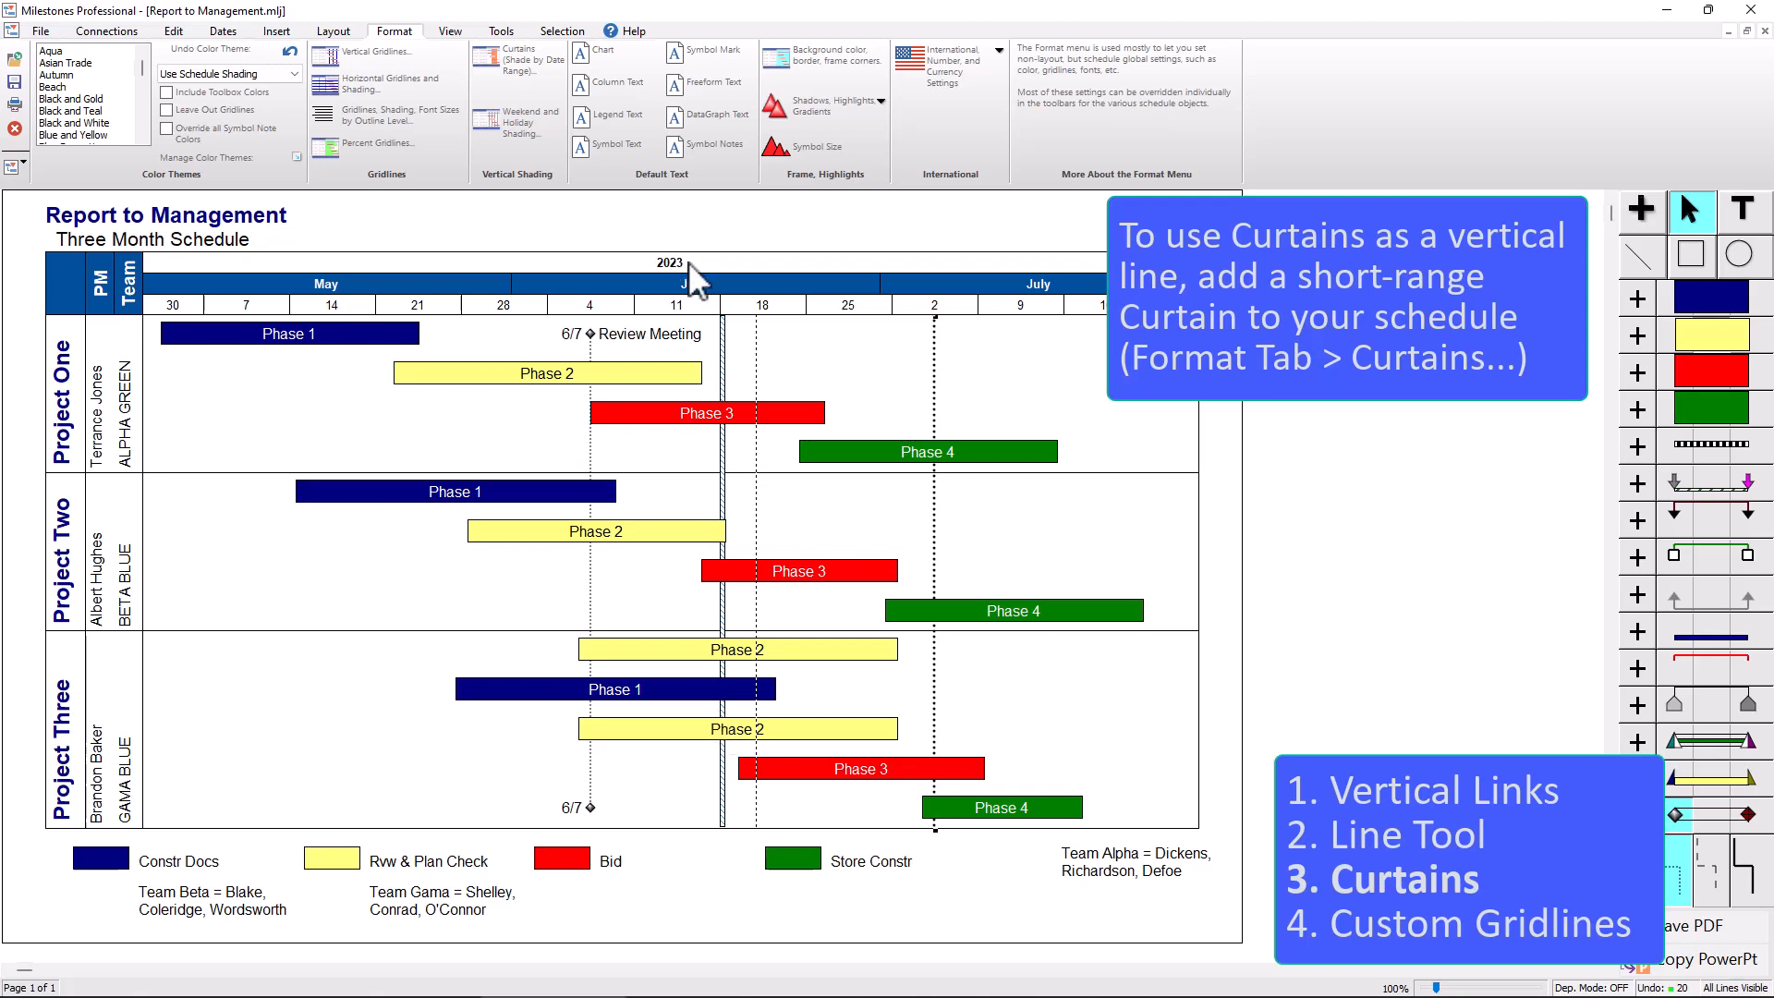
mouse_move(741, 335)
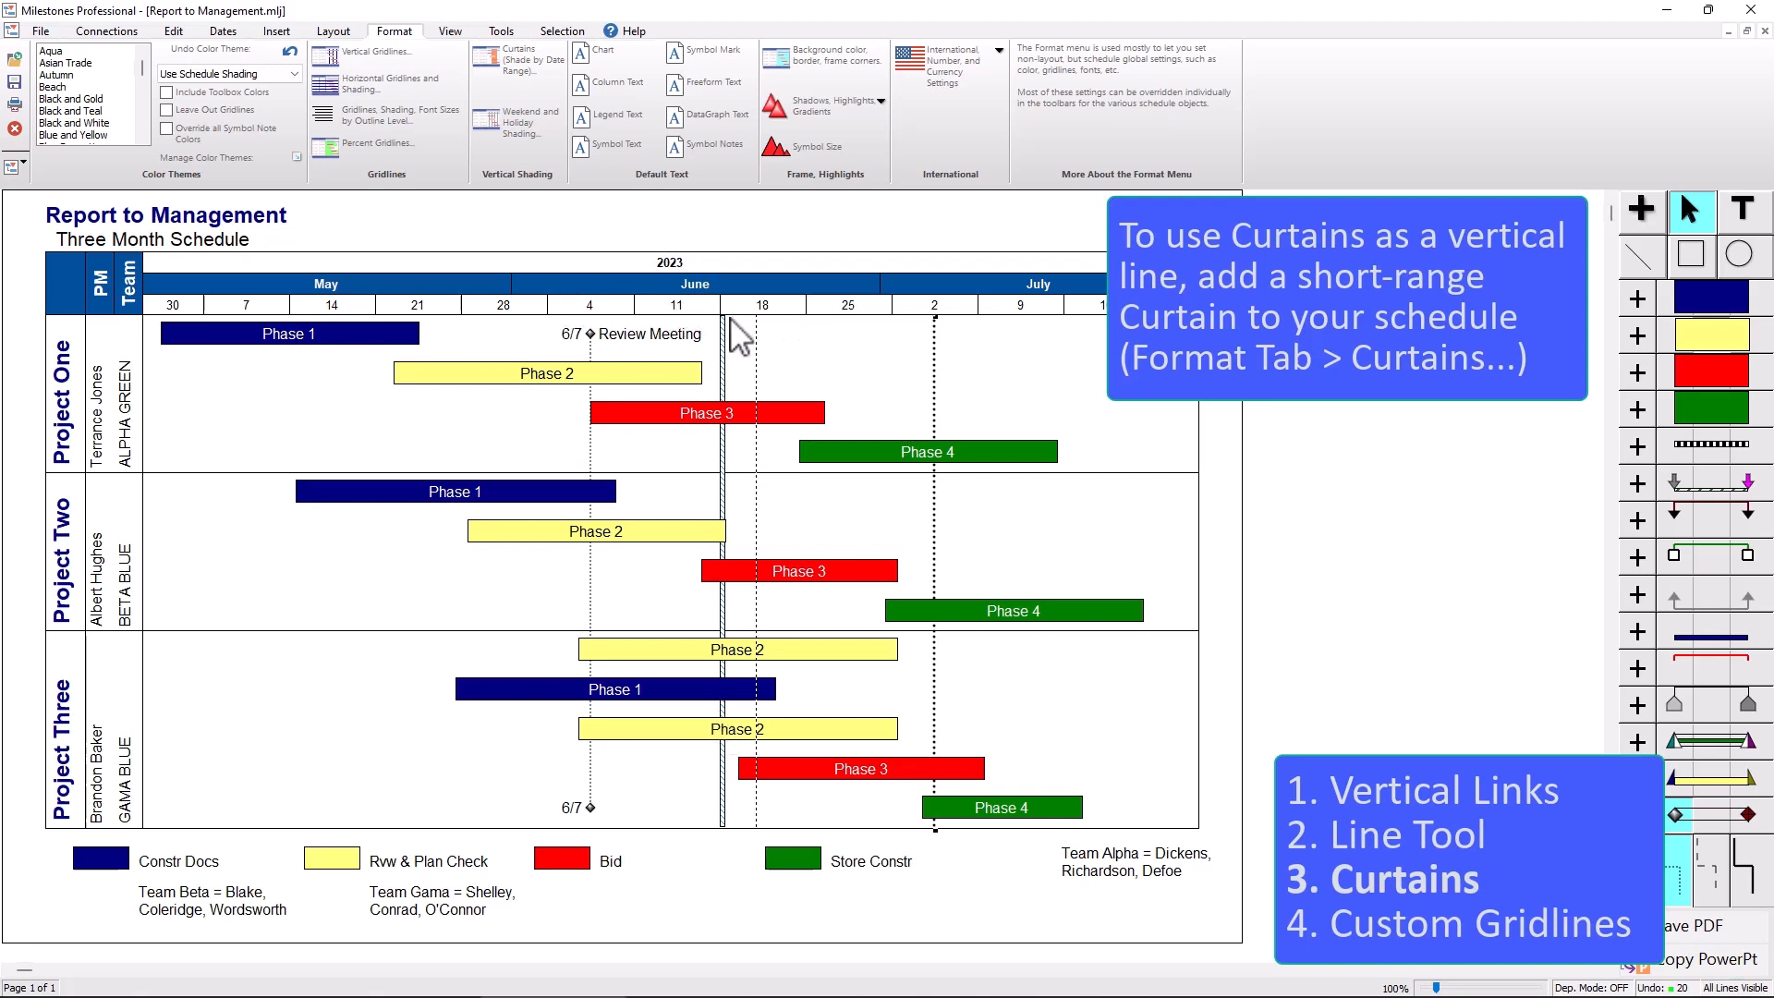
mouse_move(730, 346)
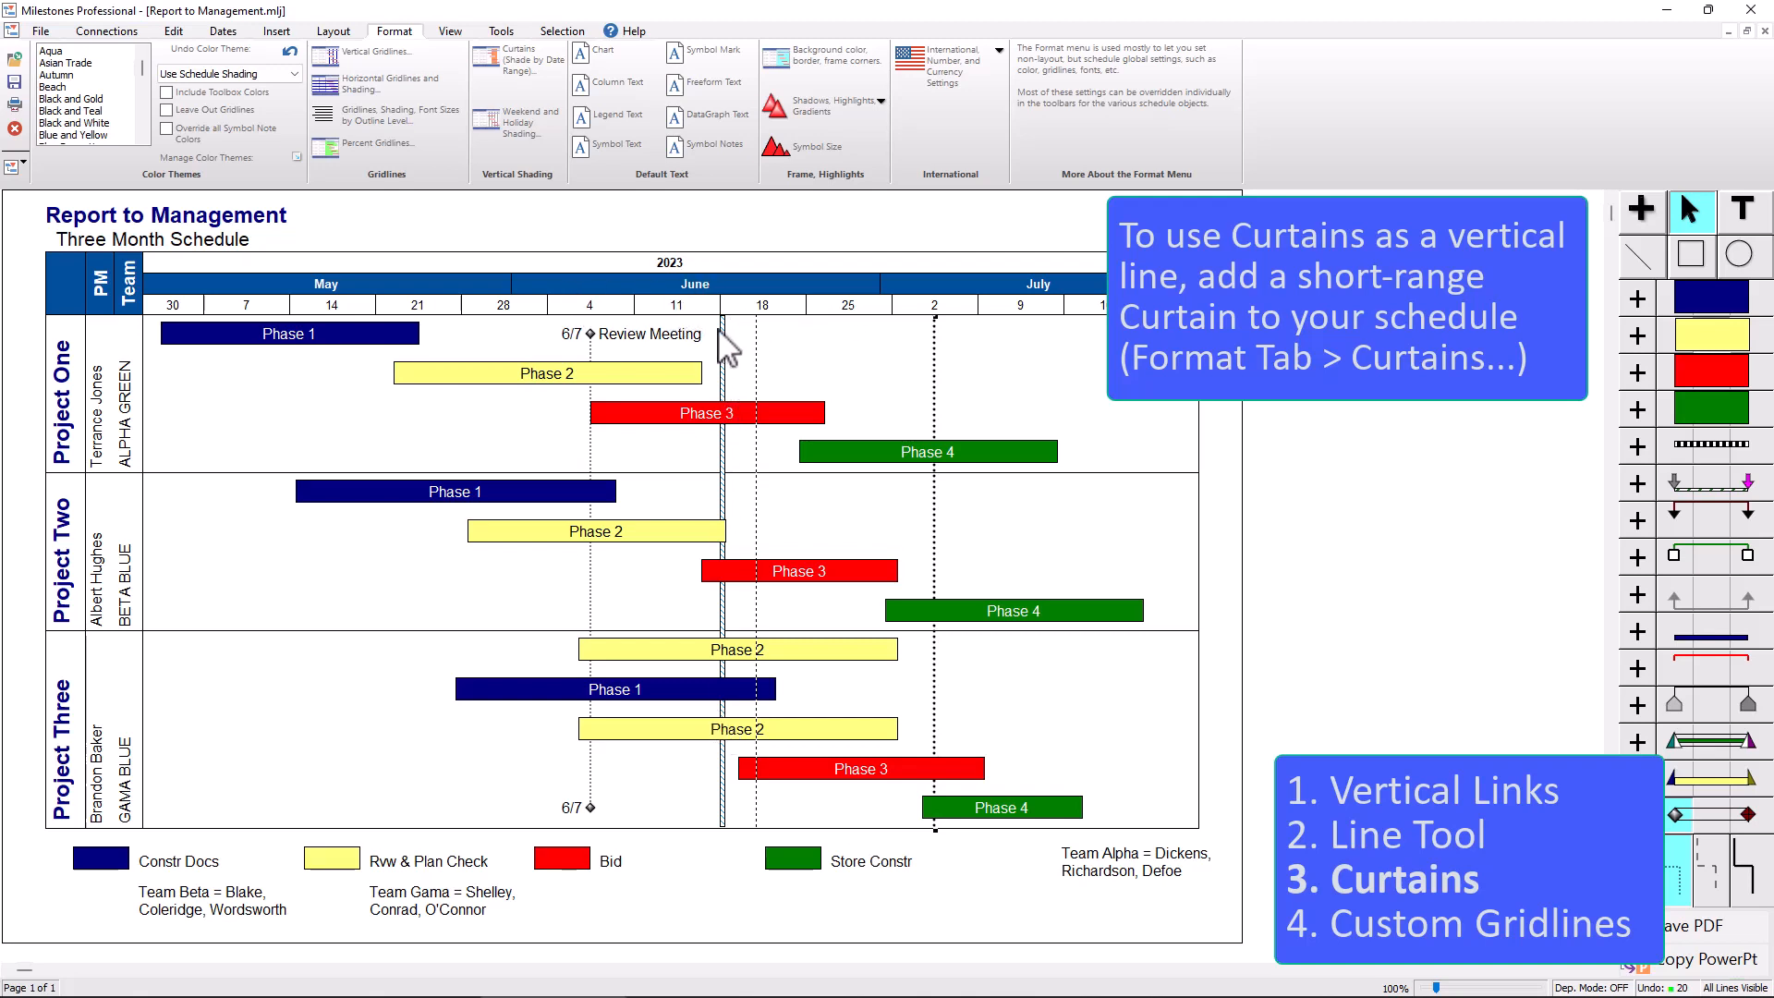
mouse_move(532, 79)
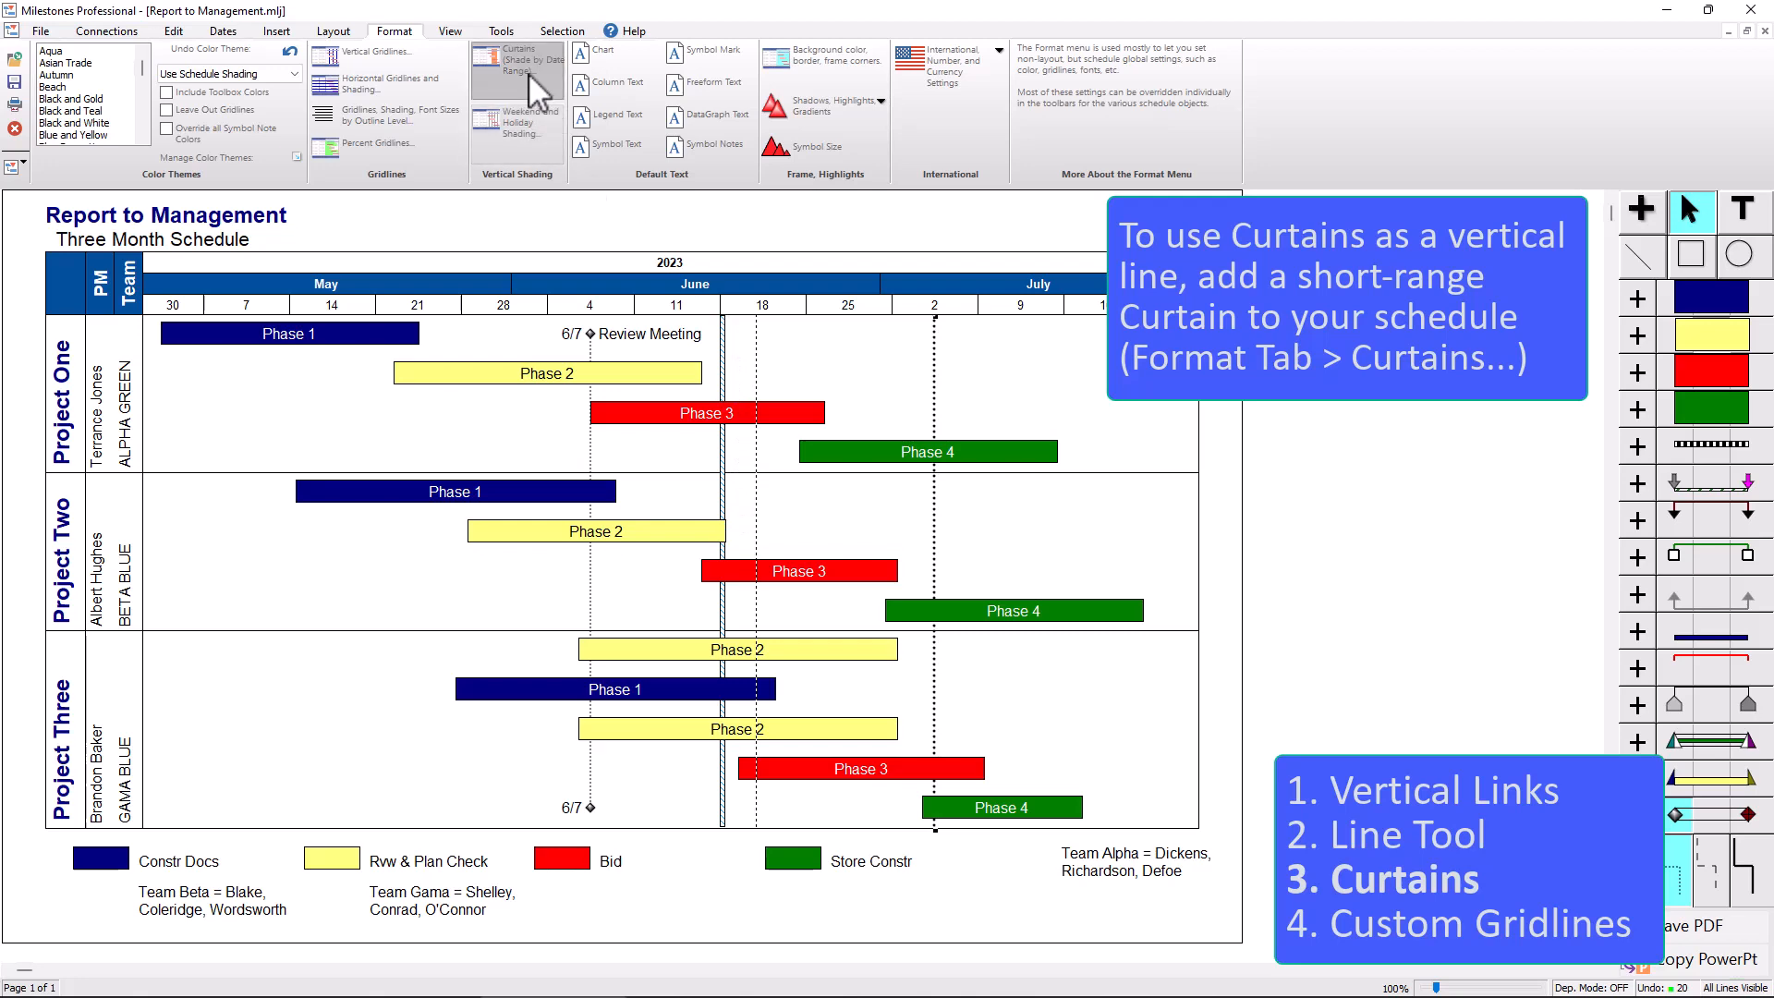
- Review the curtain settings once more and close them unchanged
click(516, 61)
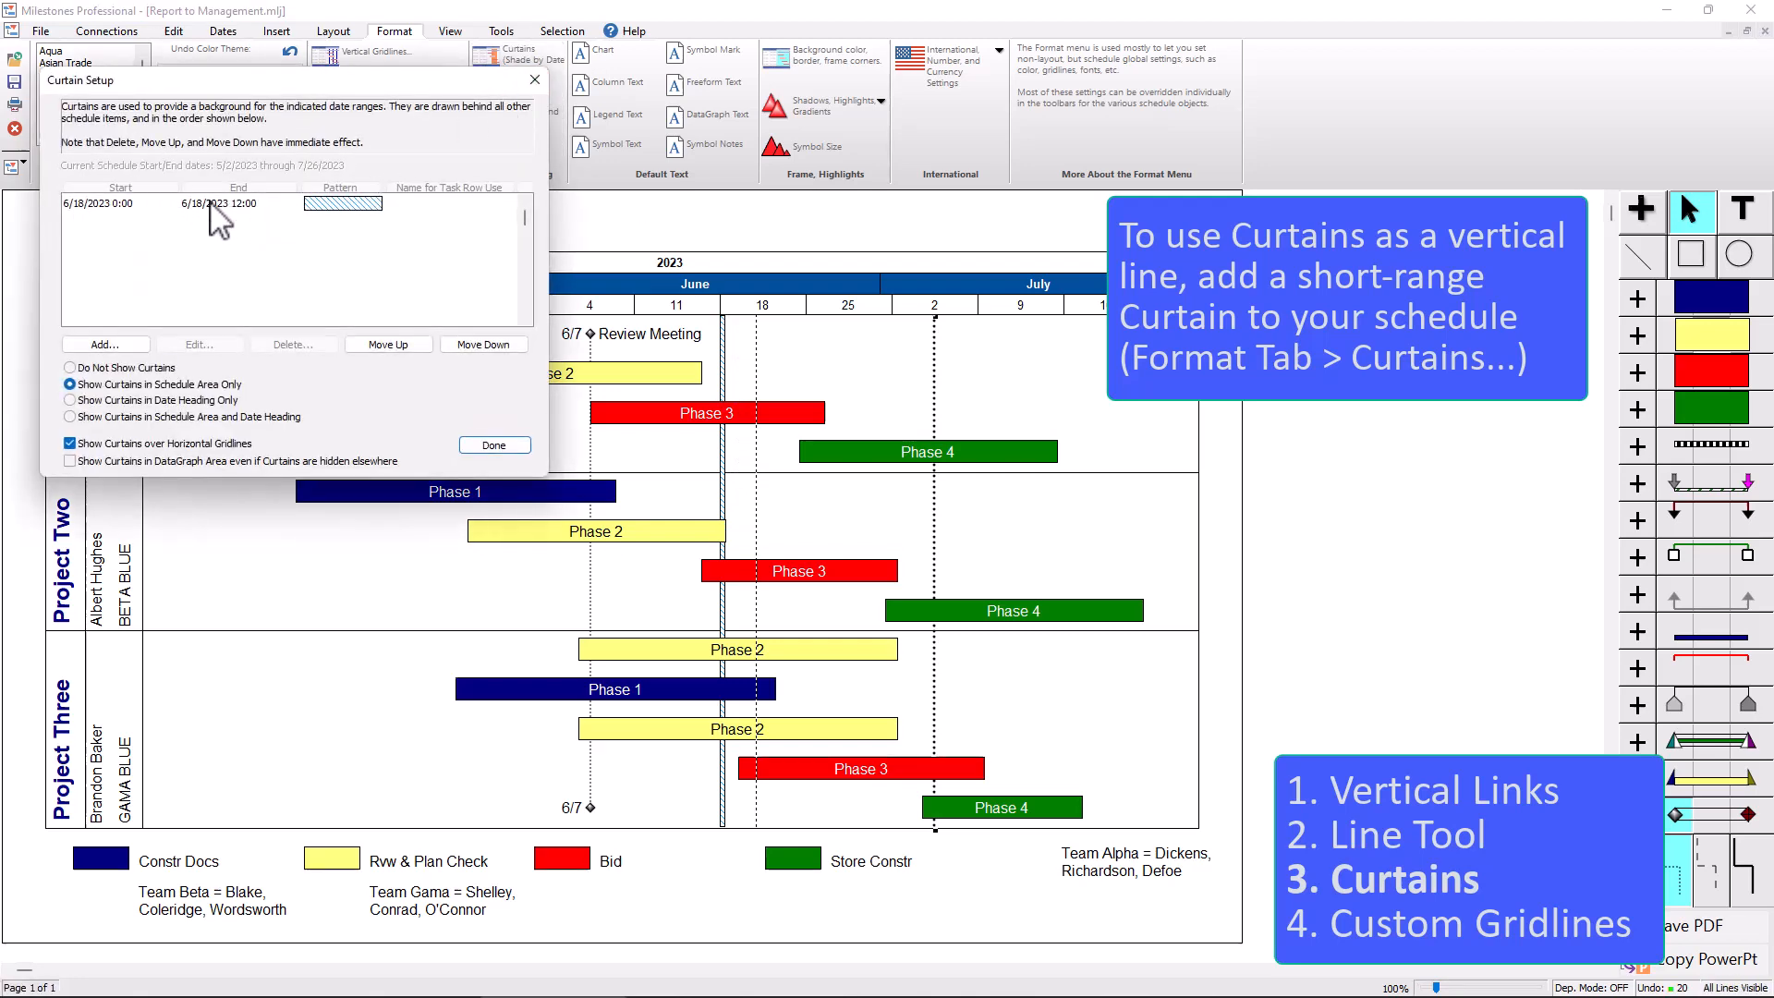
mouse_move(244, 220)
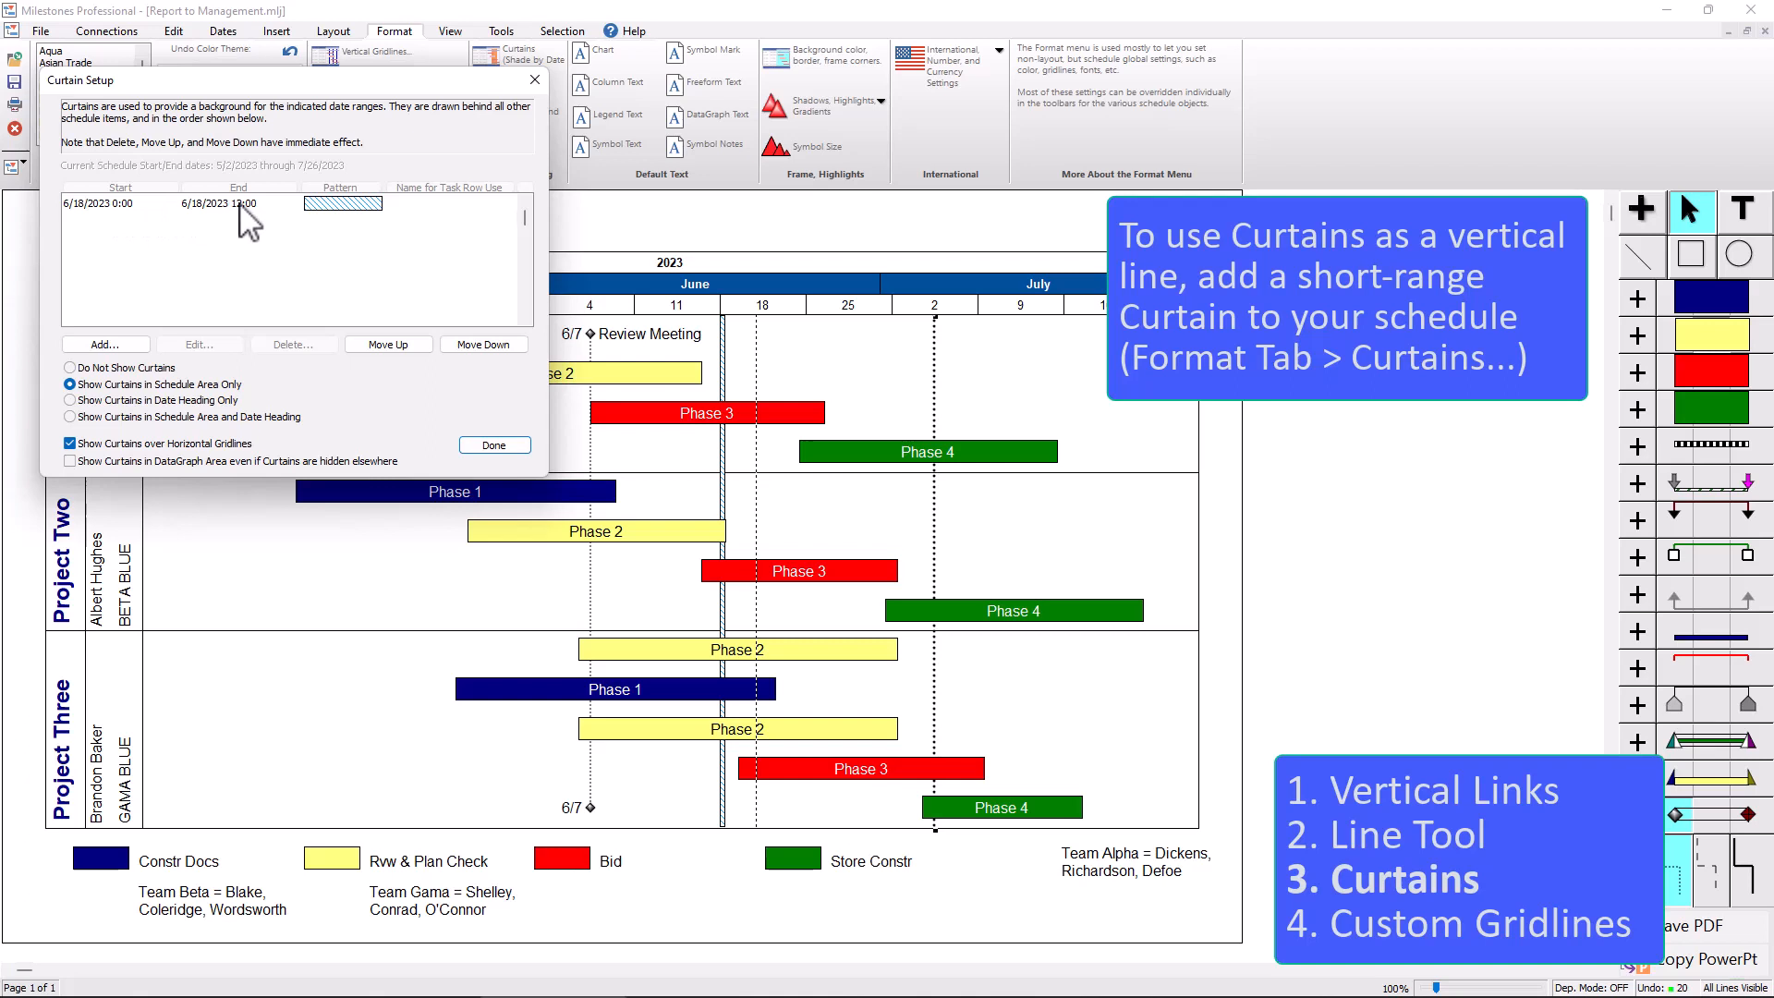
mouse_move(721, 464)
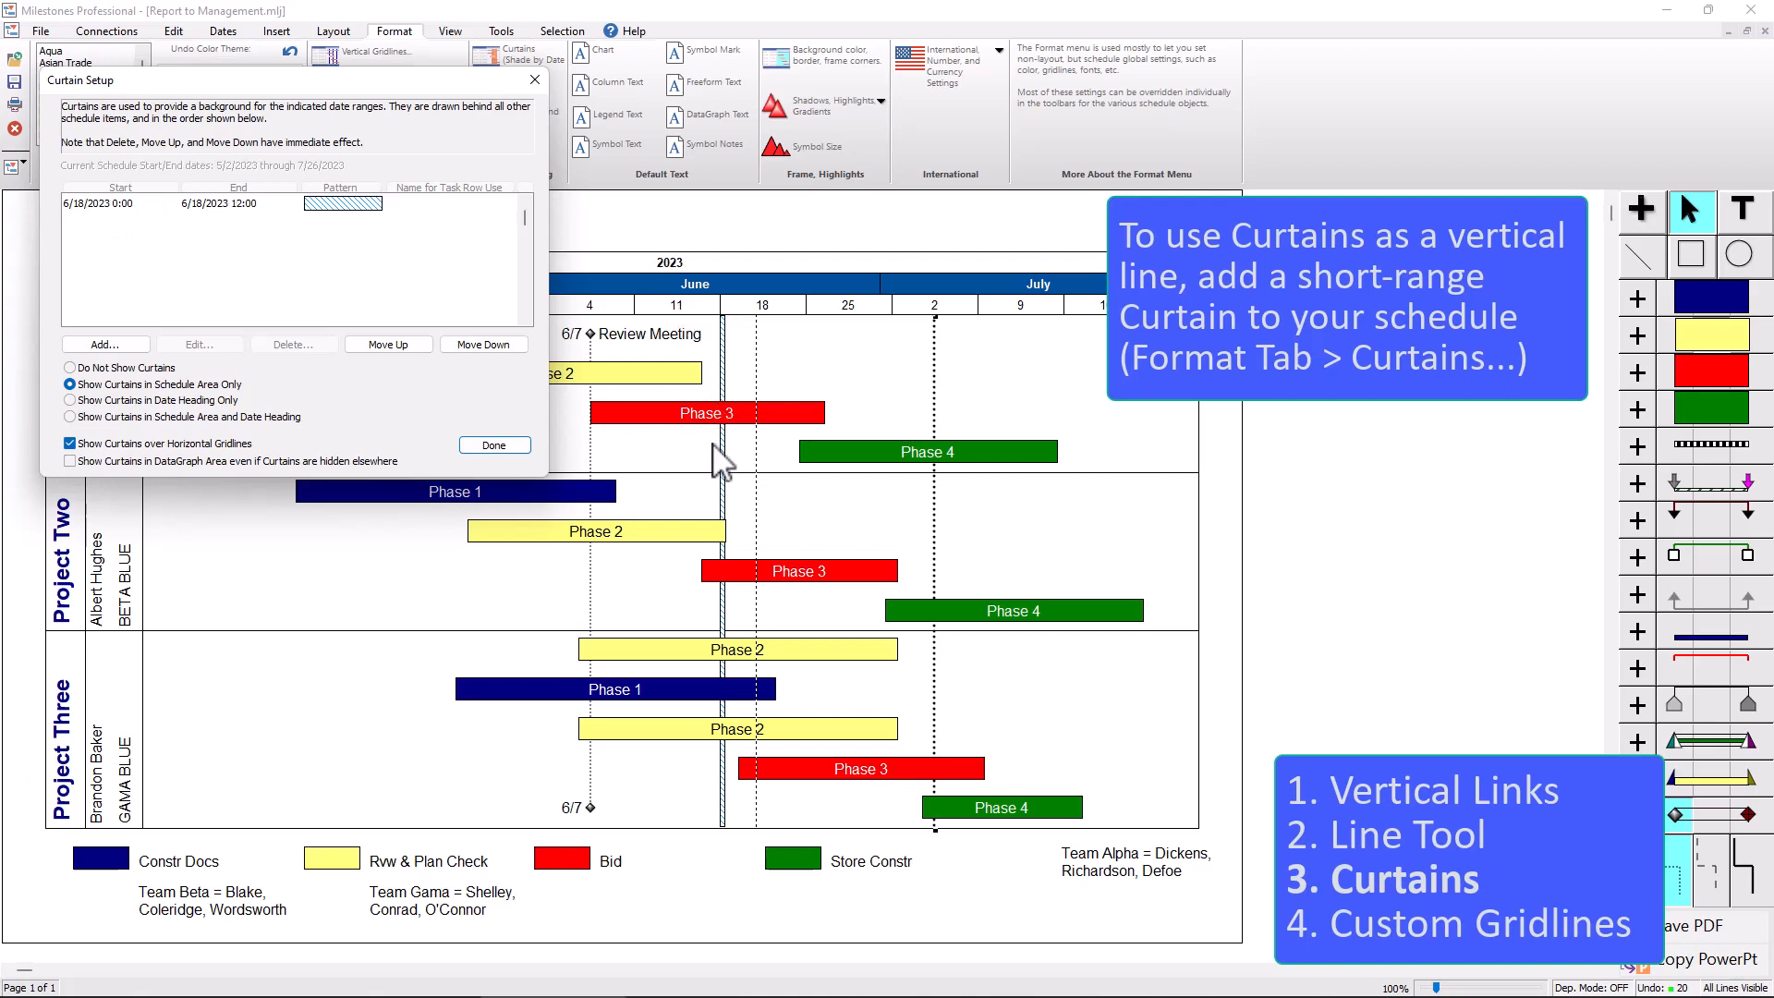
mouse_move(735, 492)
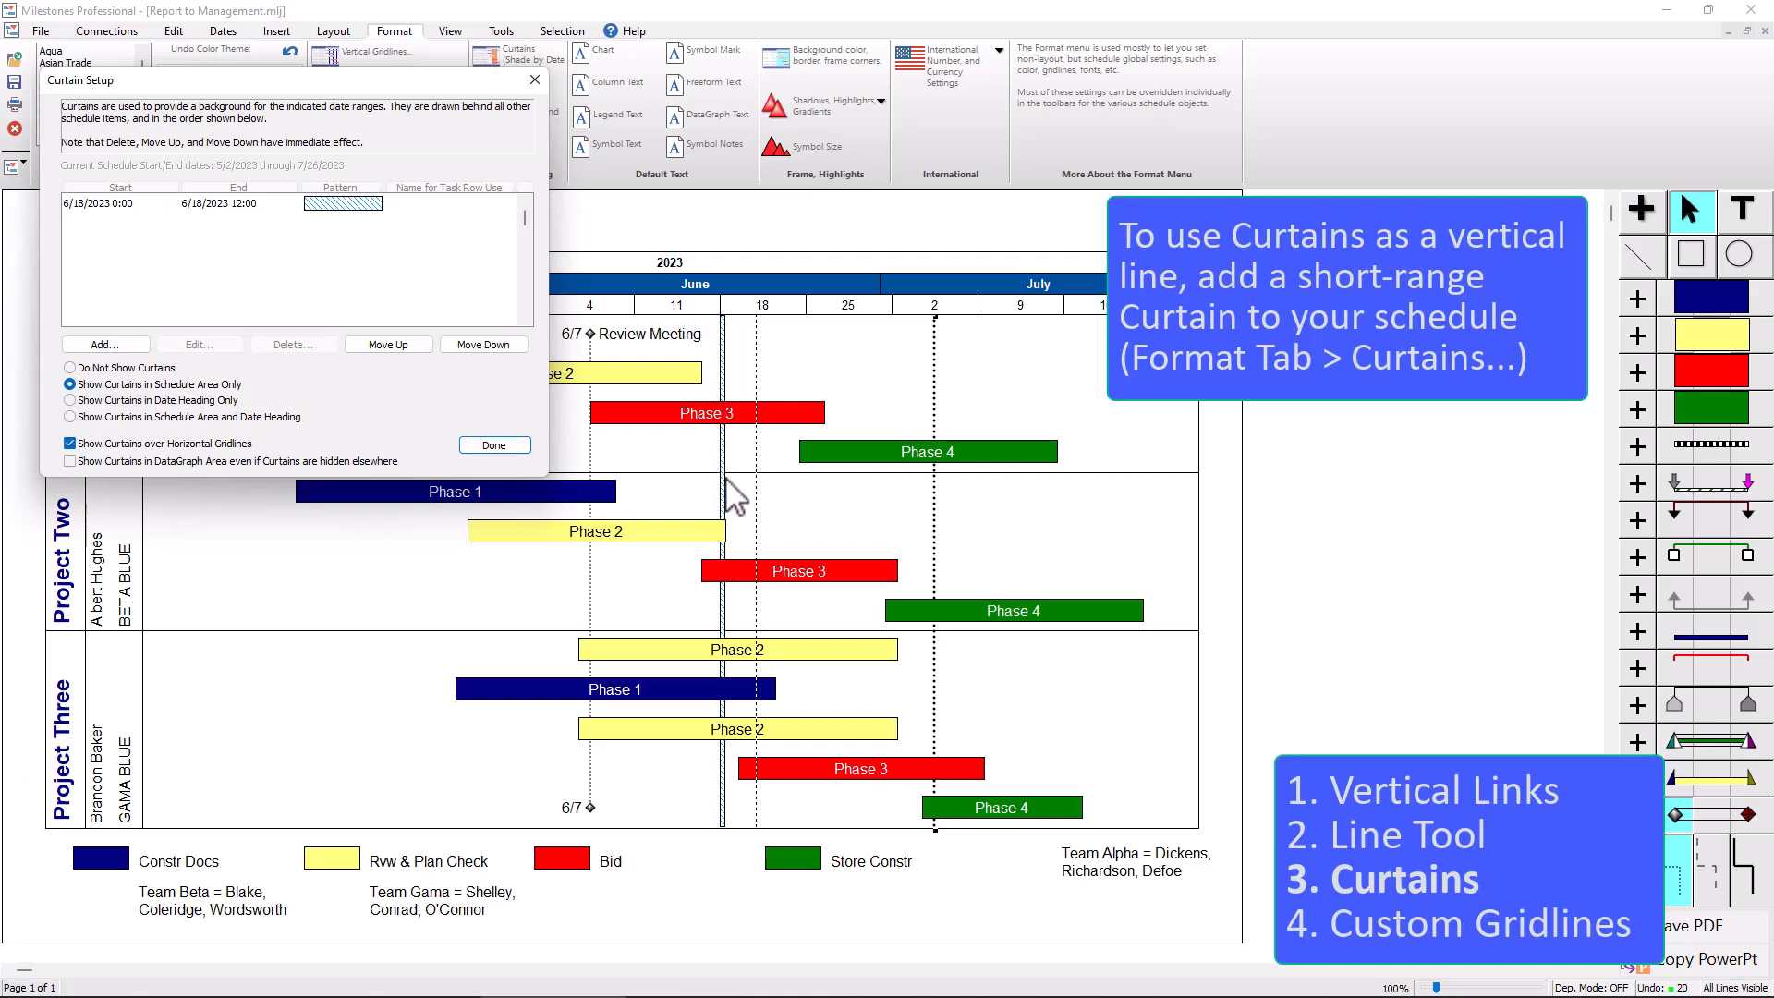
mouse_move(662, 491)
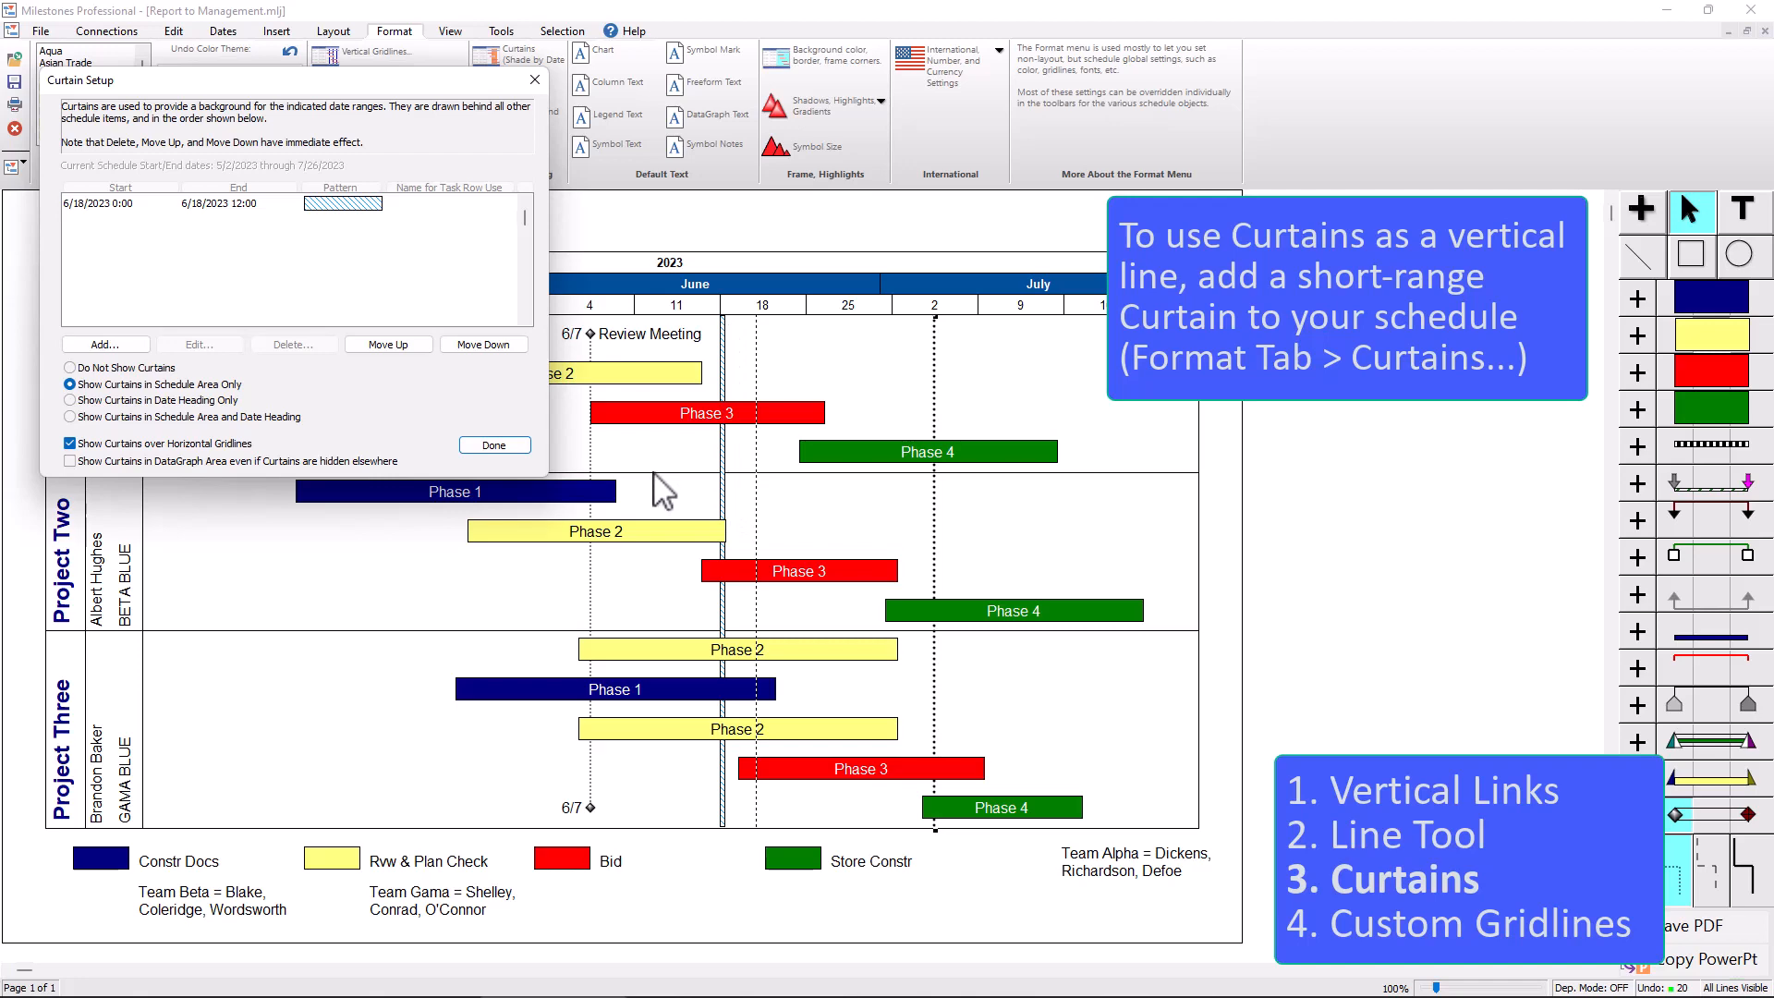
click(491, 445)
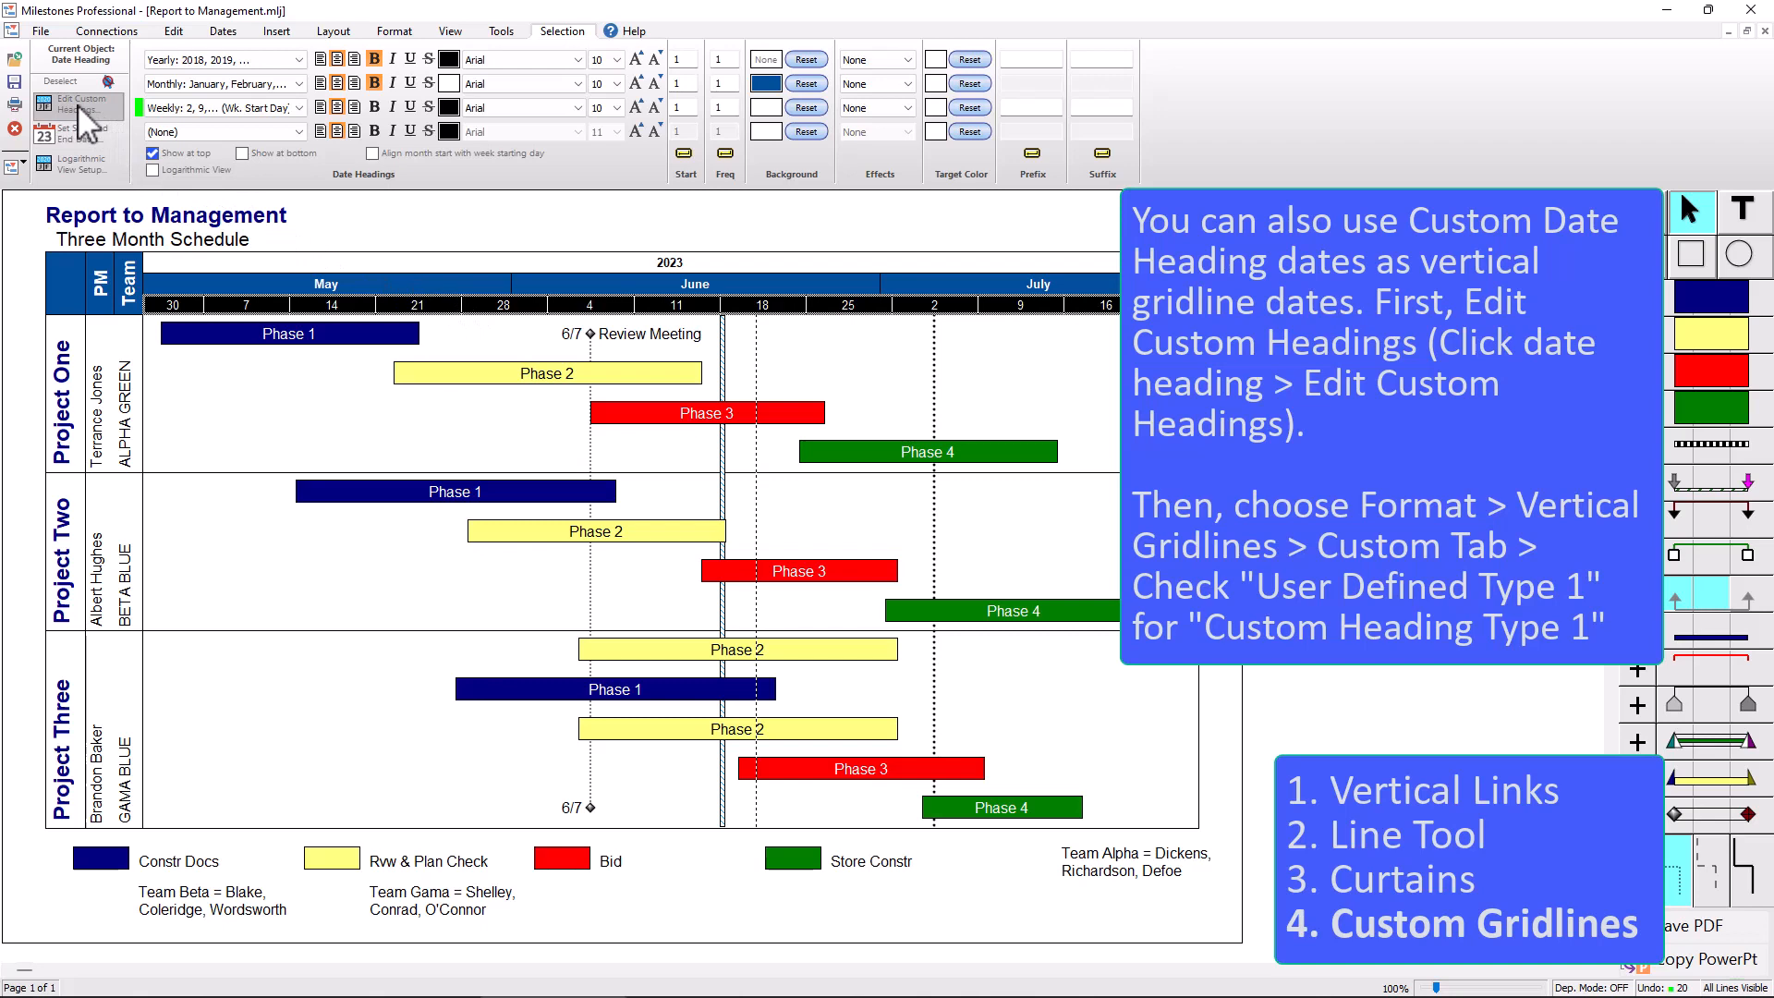
- In Custom Type 1 headings, enter the first end date 6/25/2023
click(76, 102)
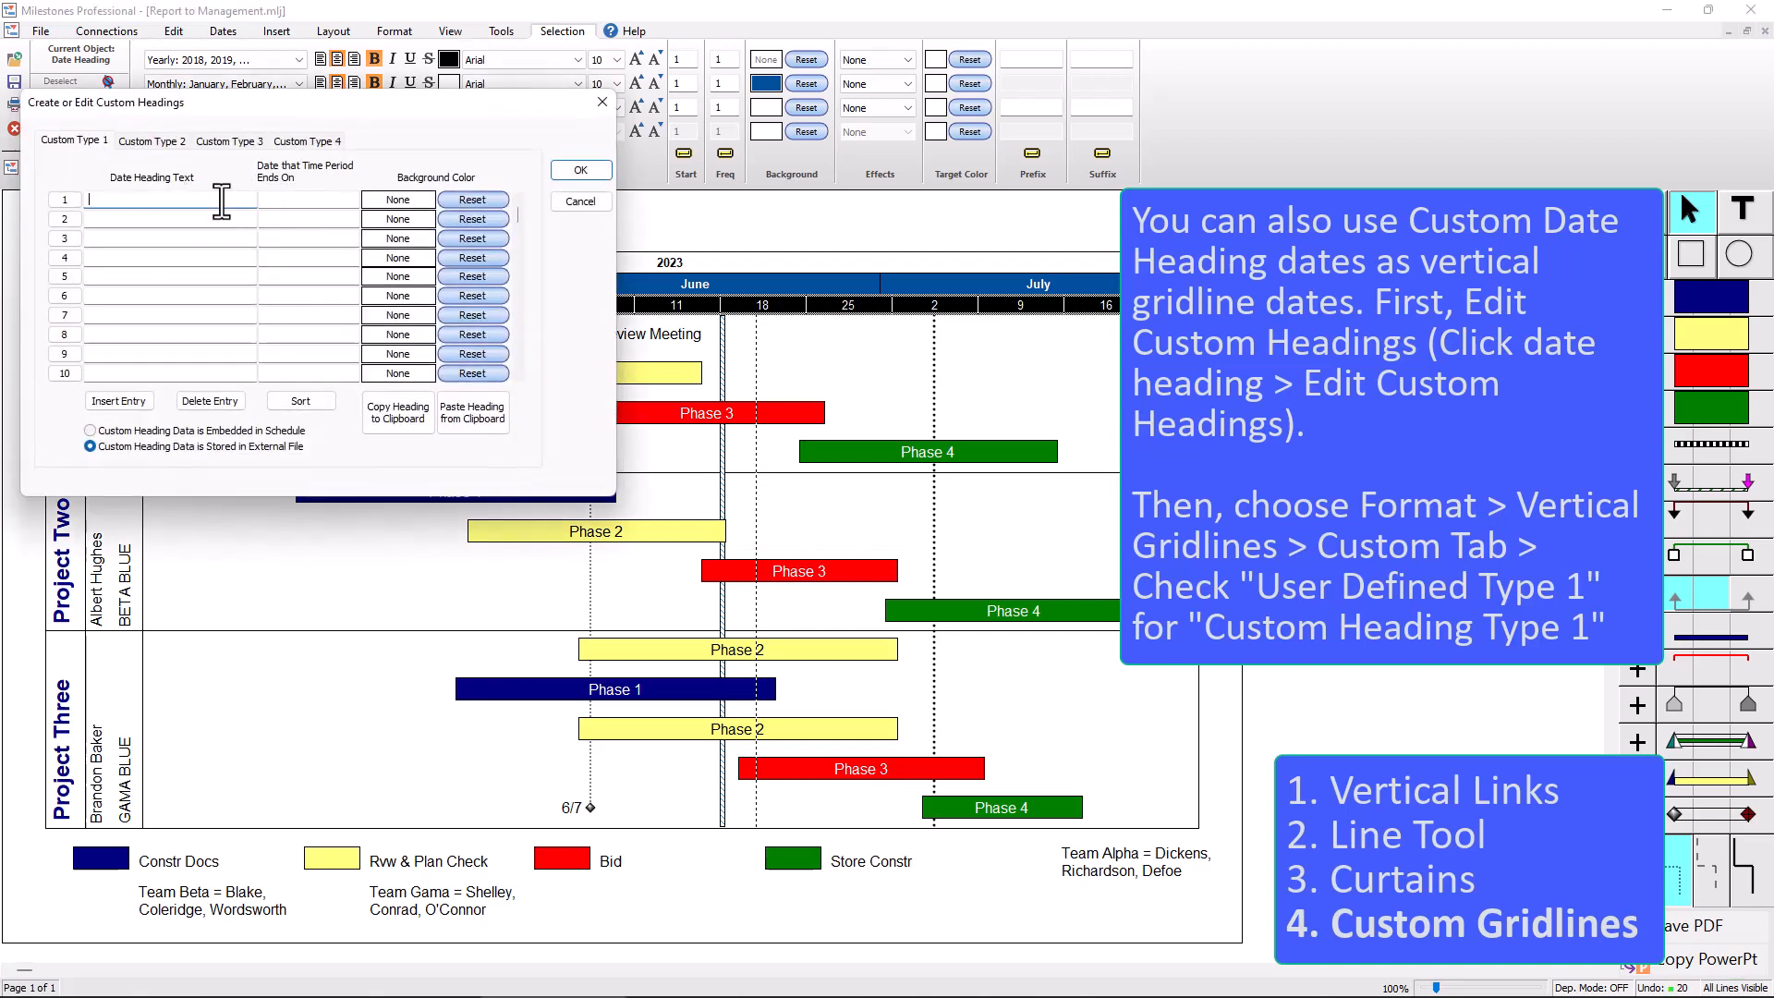
text(Text)
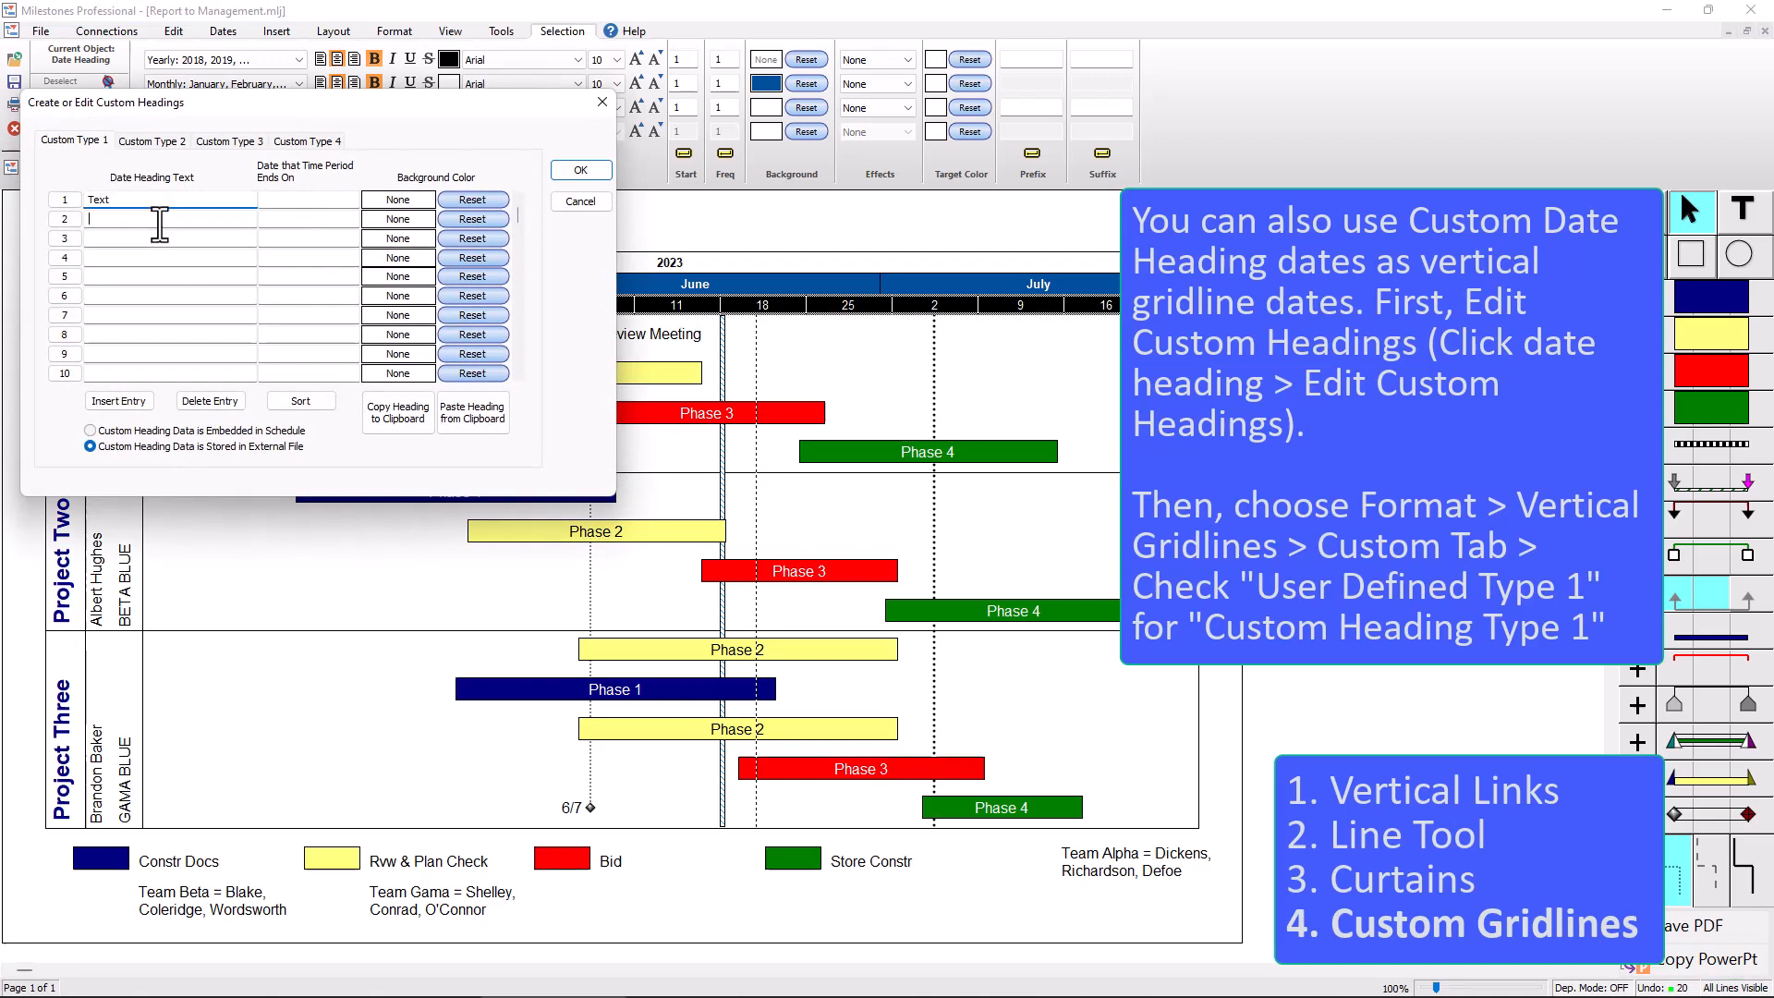
text(Text)
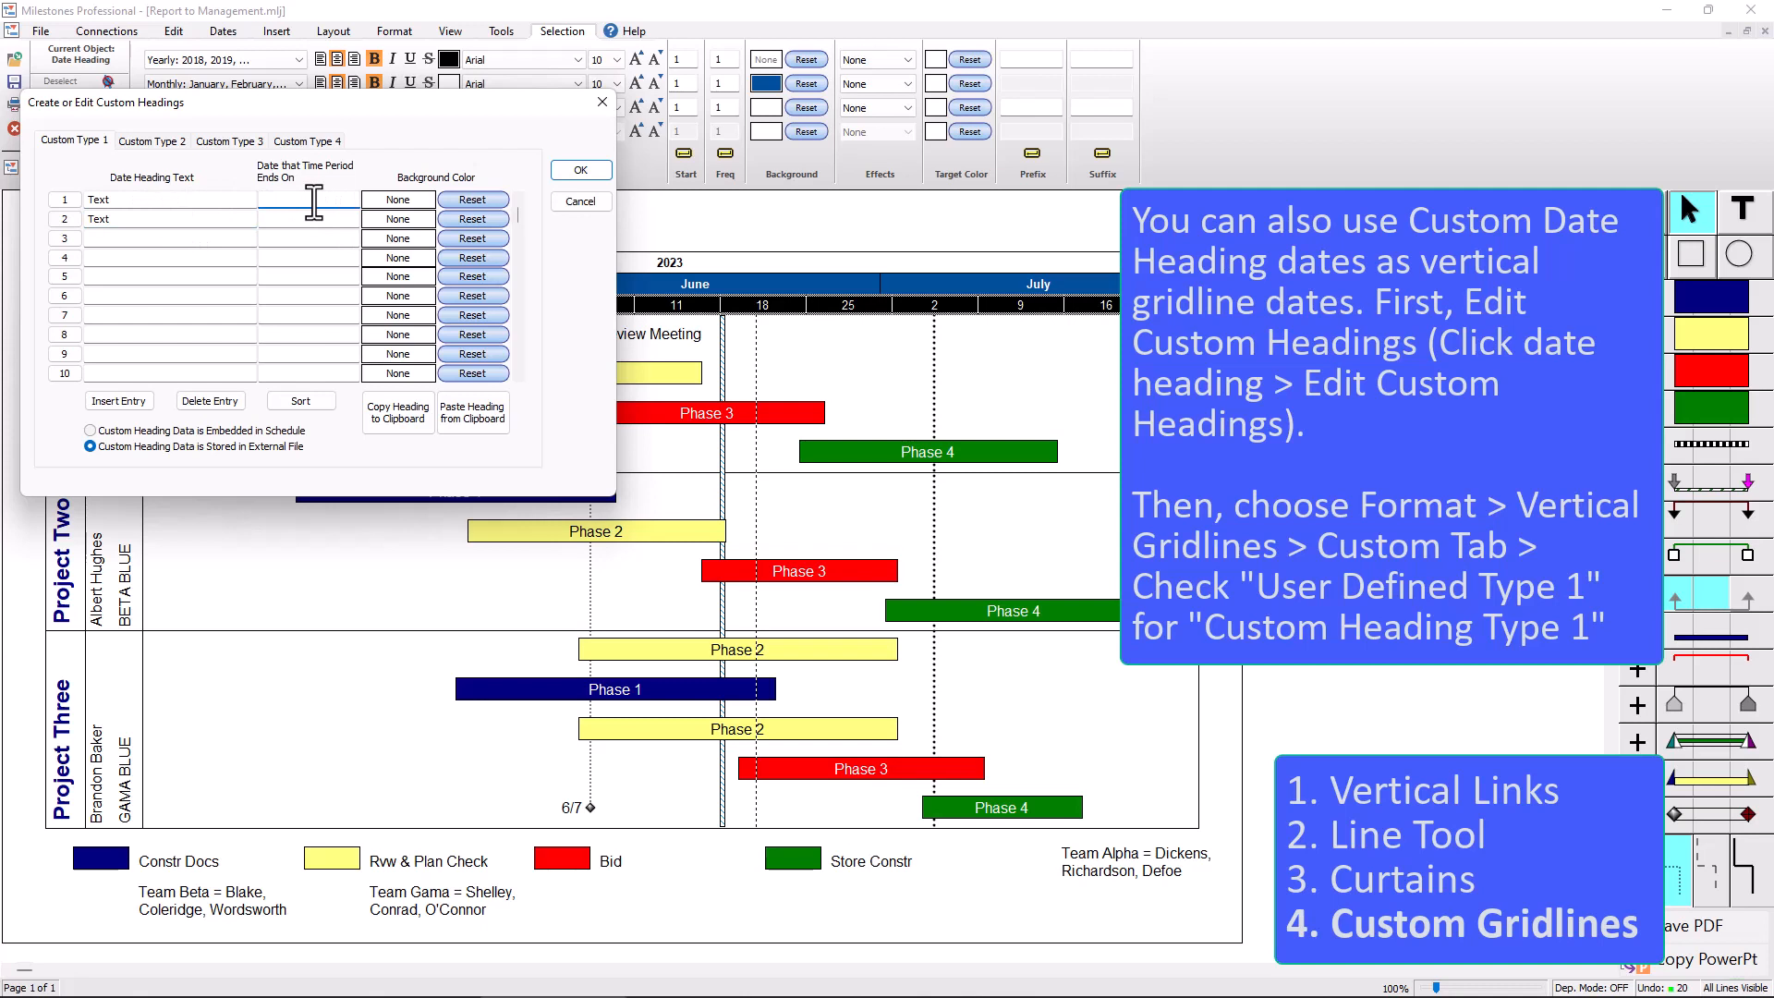
text(6)
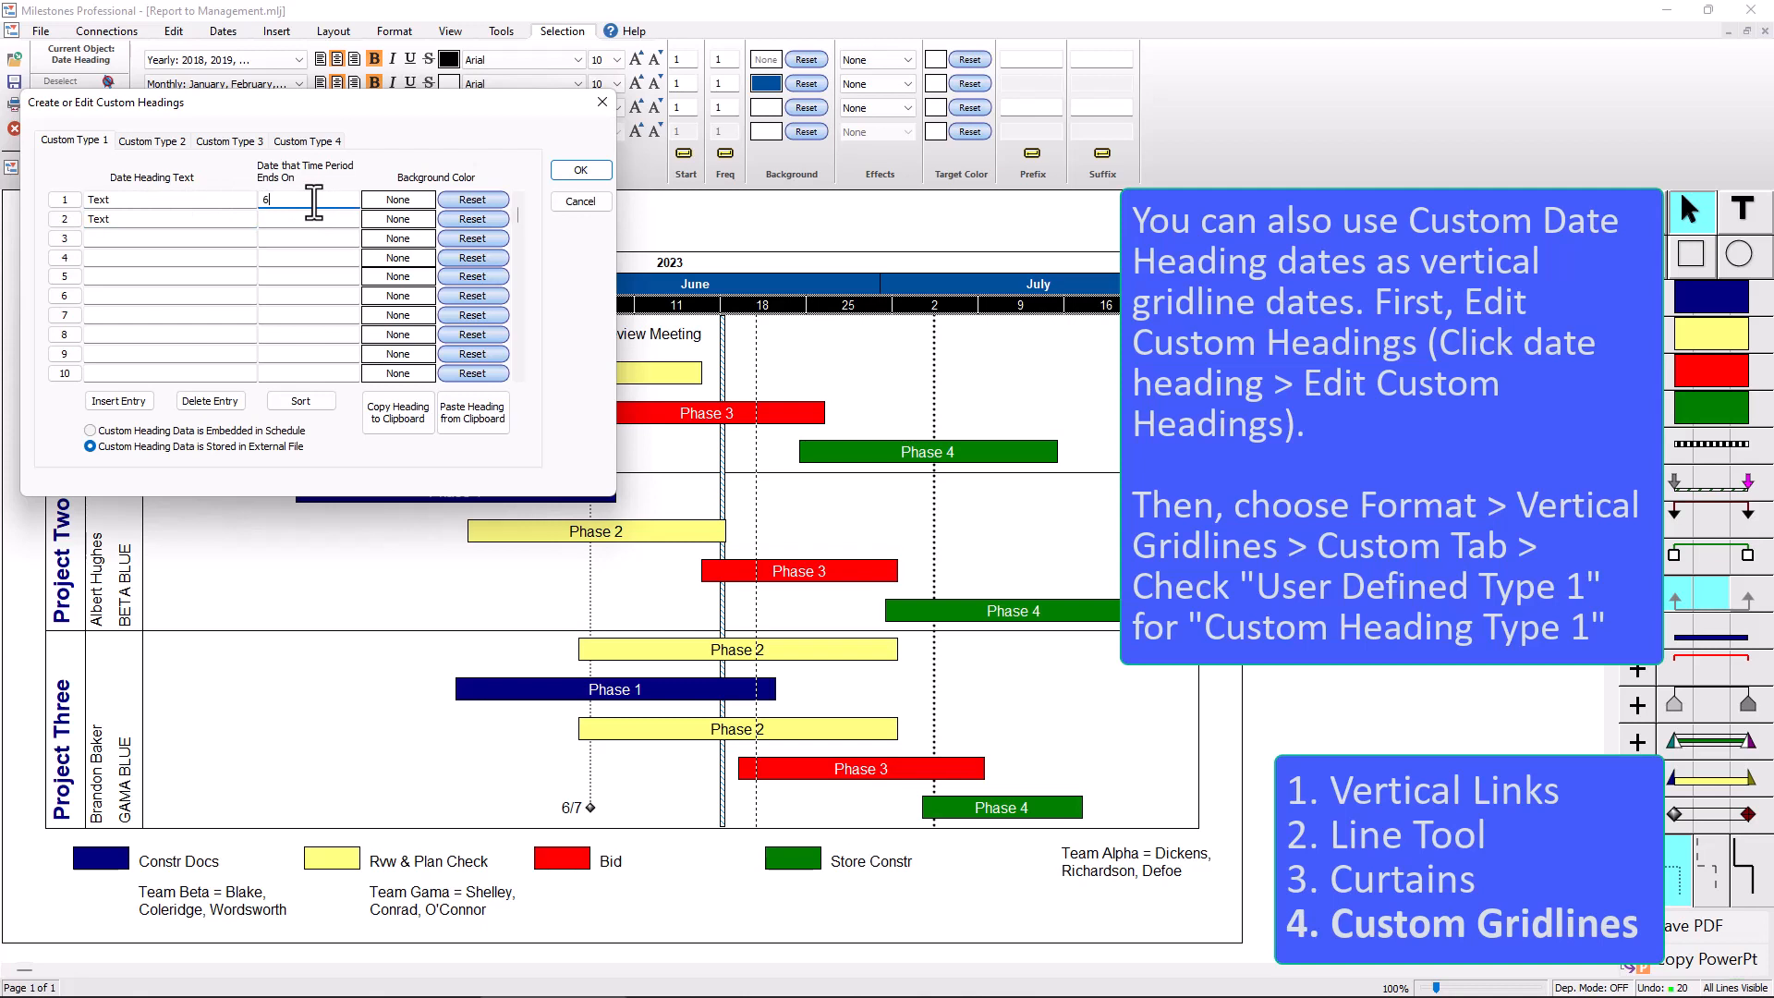
text(/25)
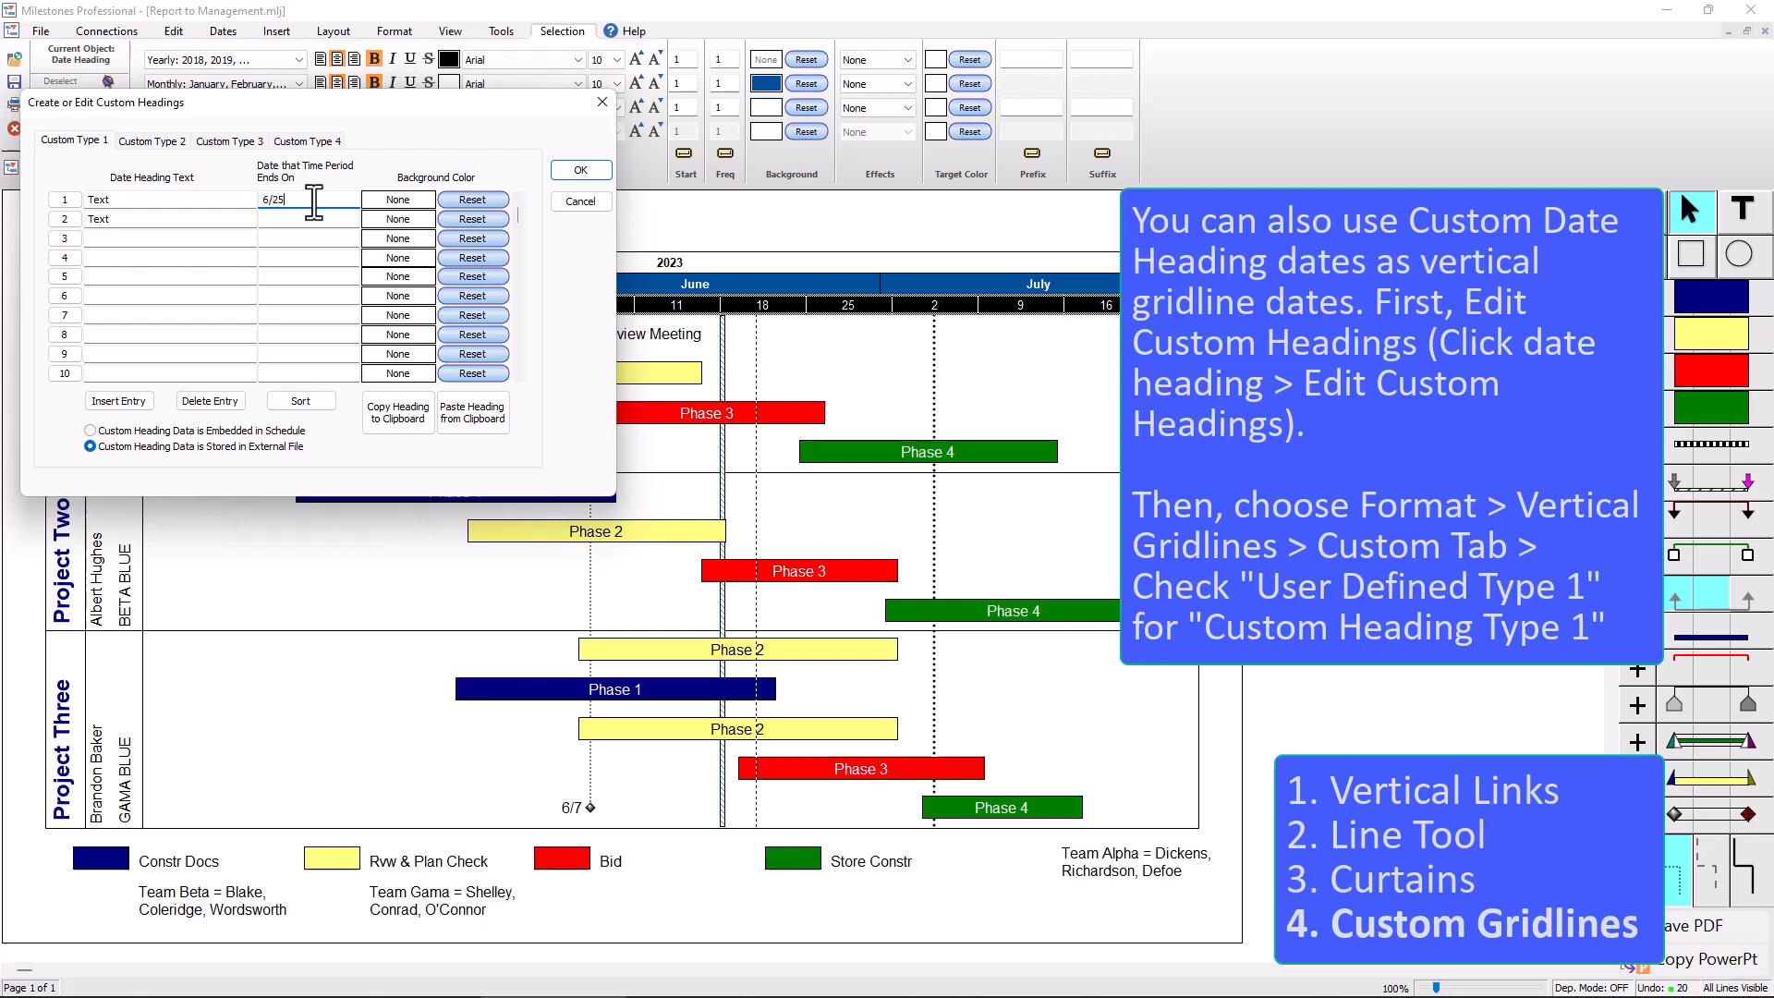
text(/2023)
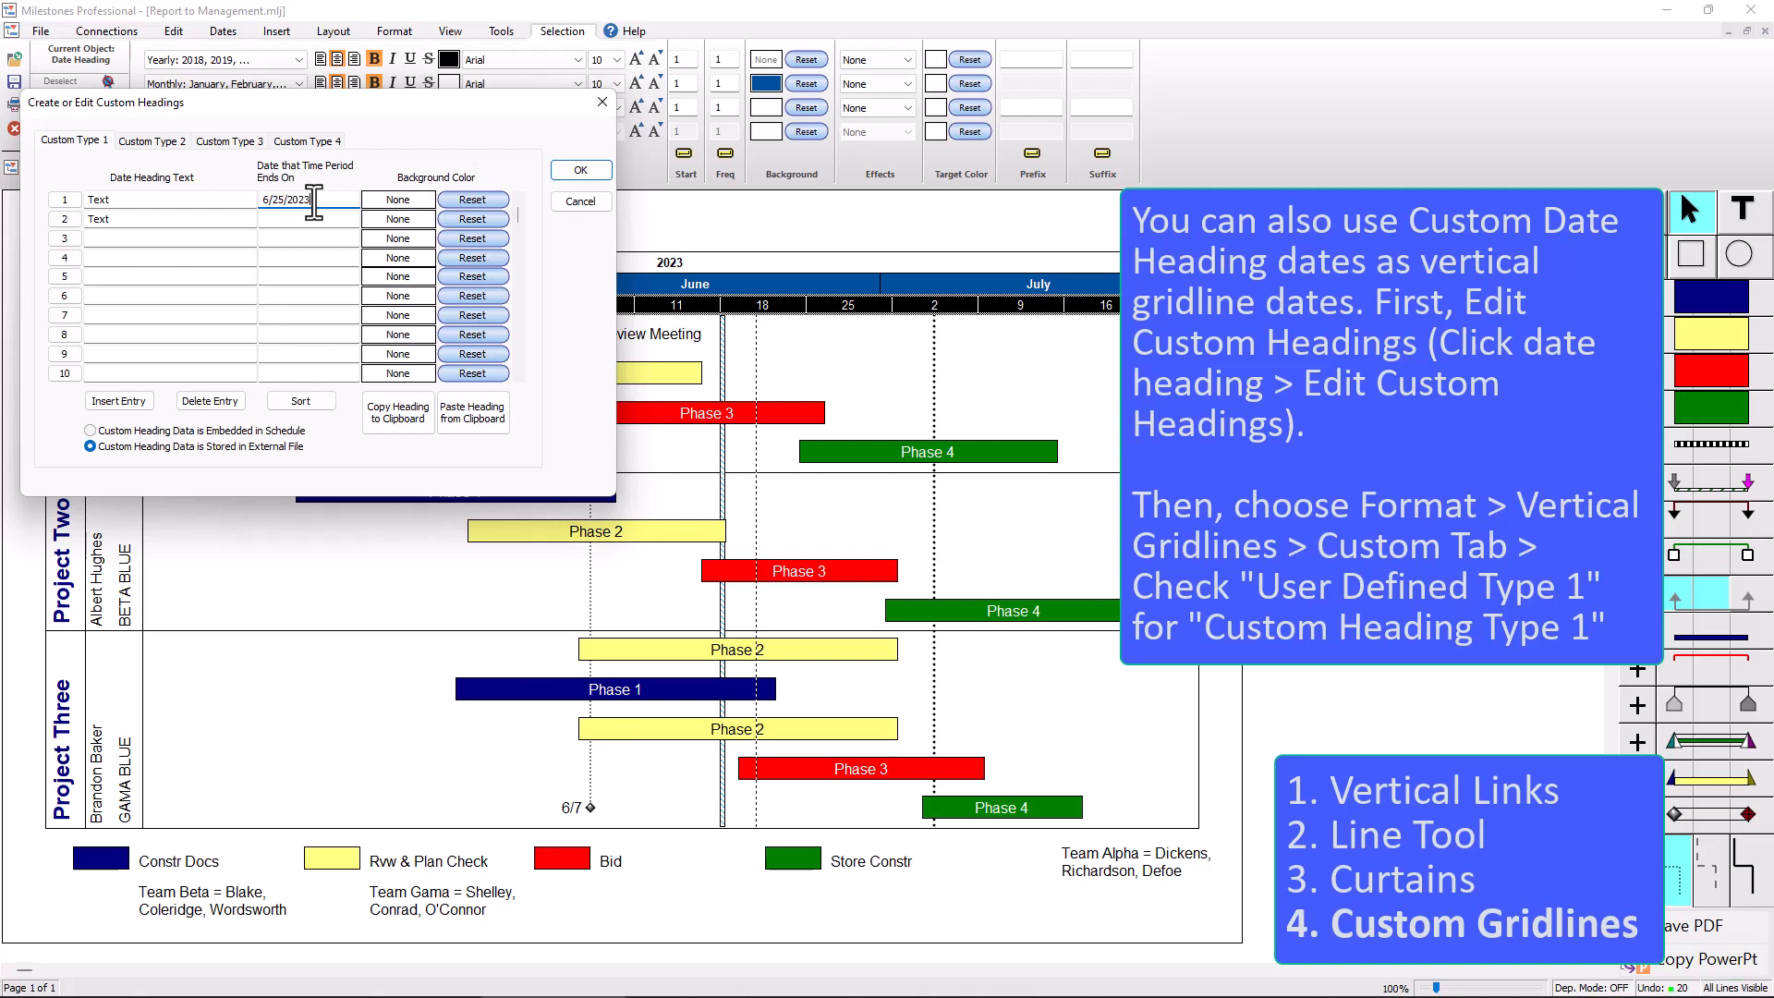
- Enter the second end date 7/9/2023 and confirm the custom headings
click(305, 219)
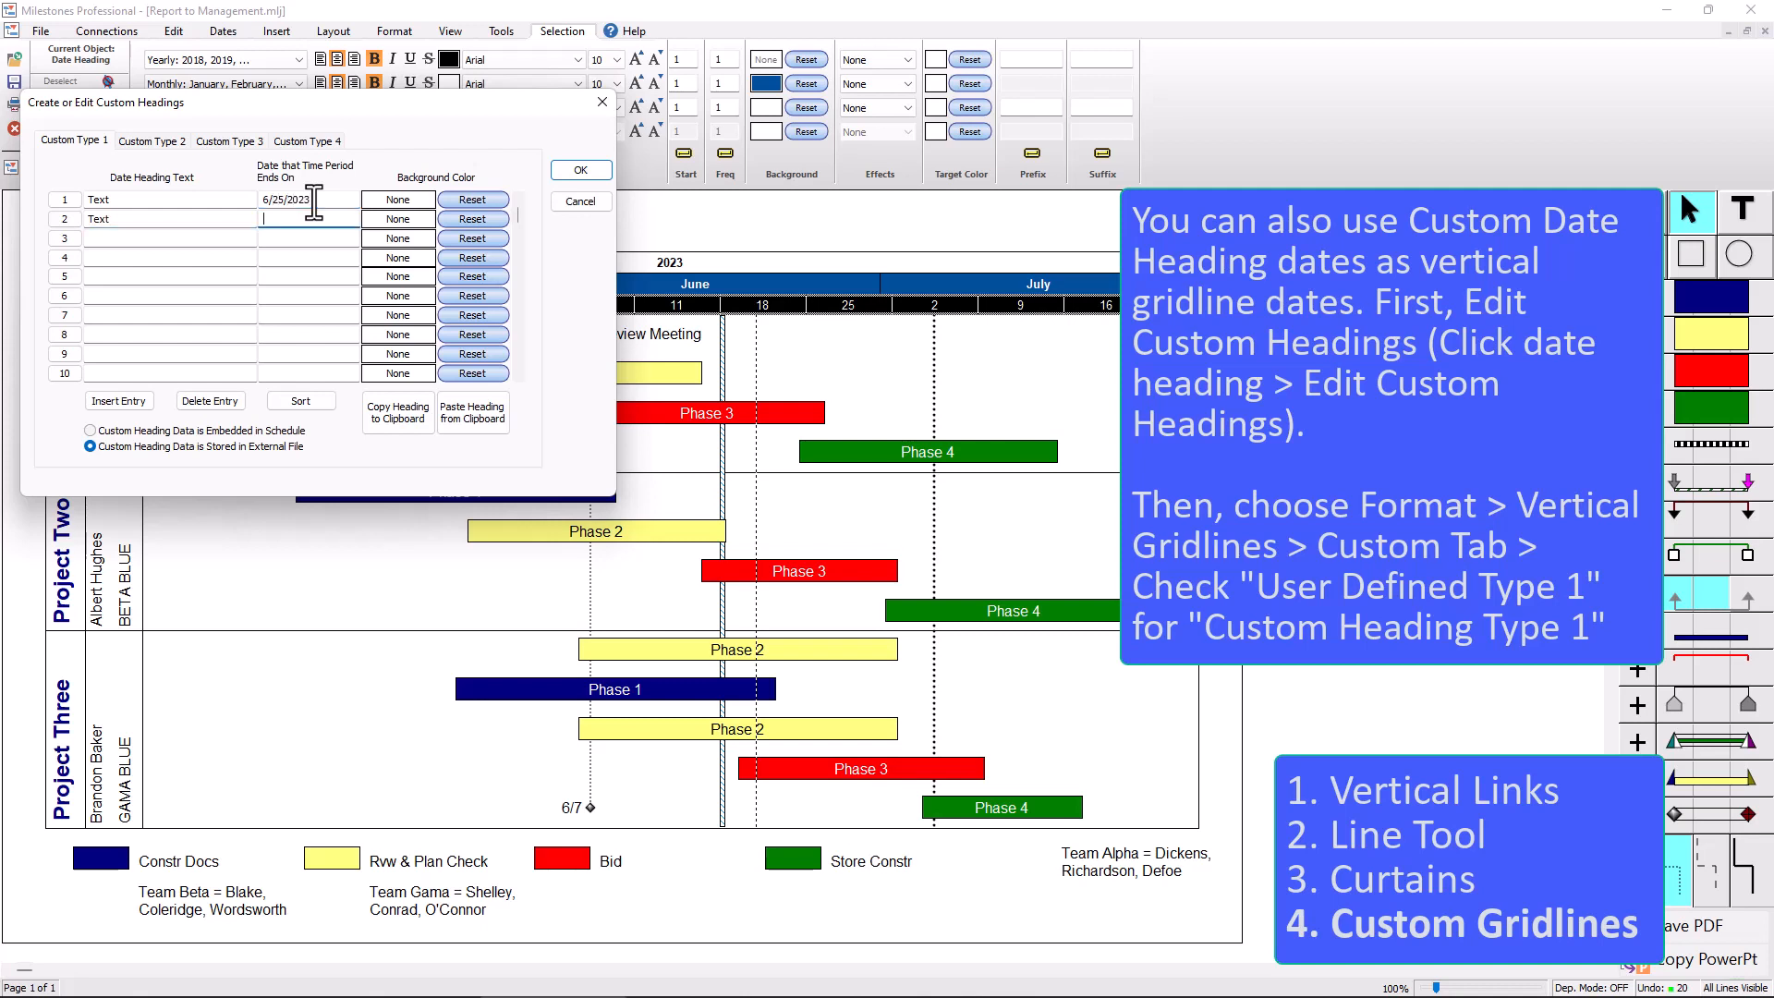
text(7/9/2023)
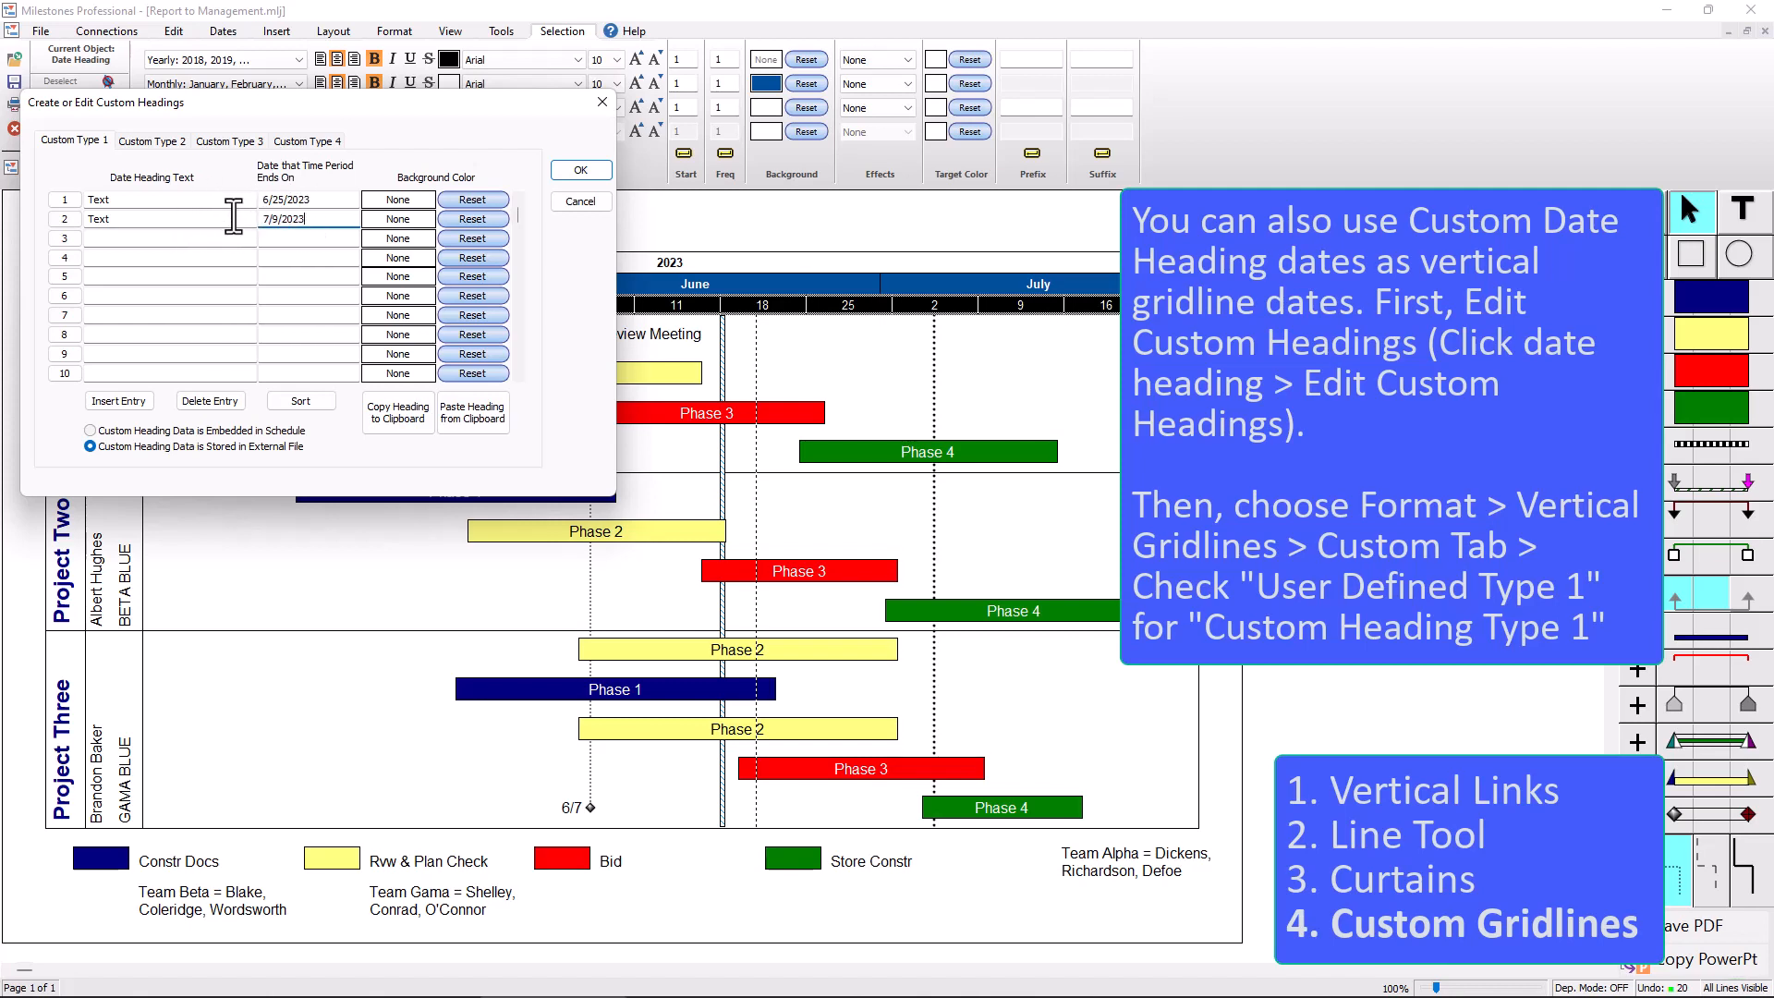
mouse_move(90, 116)
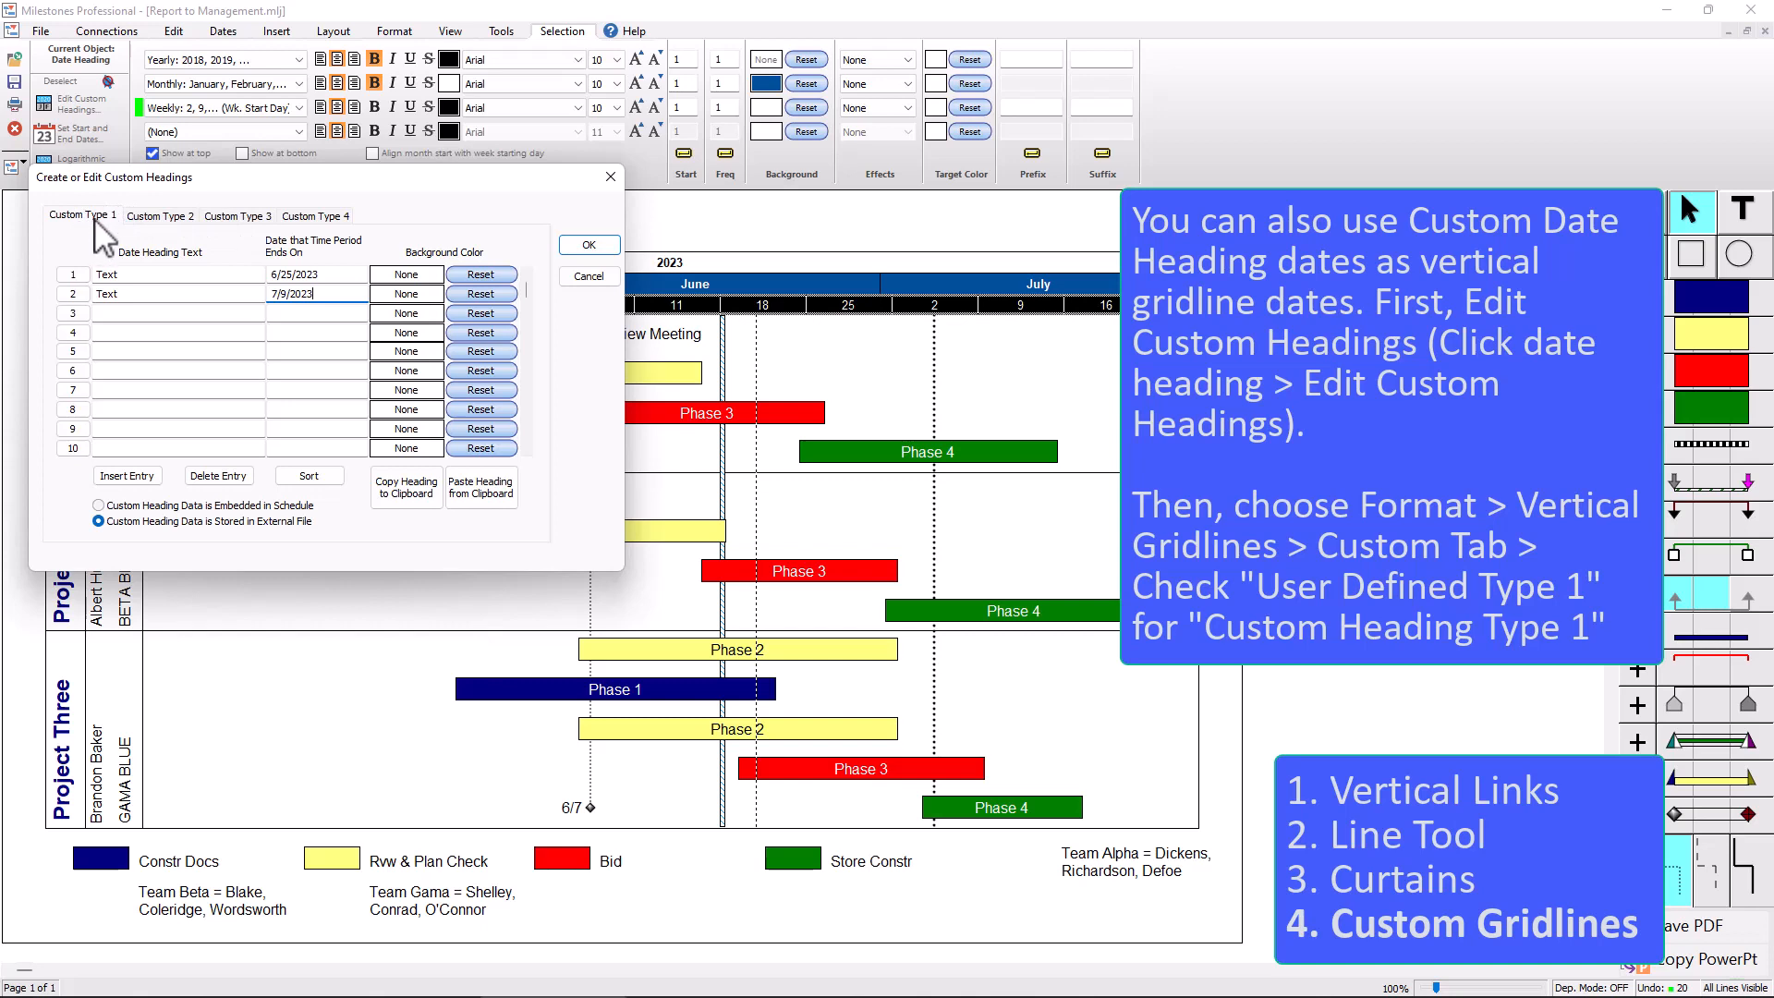
mouse_move(515, 277)
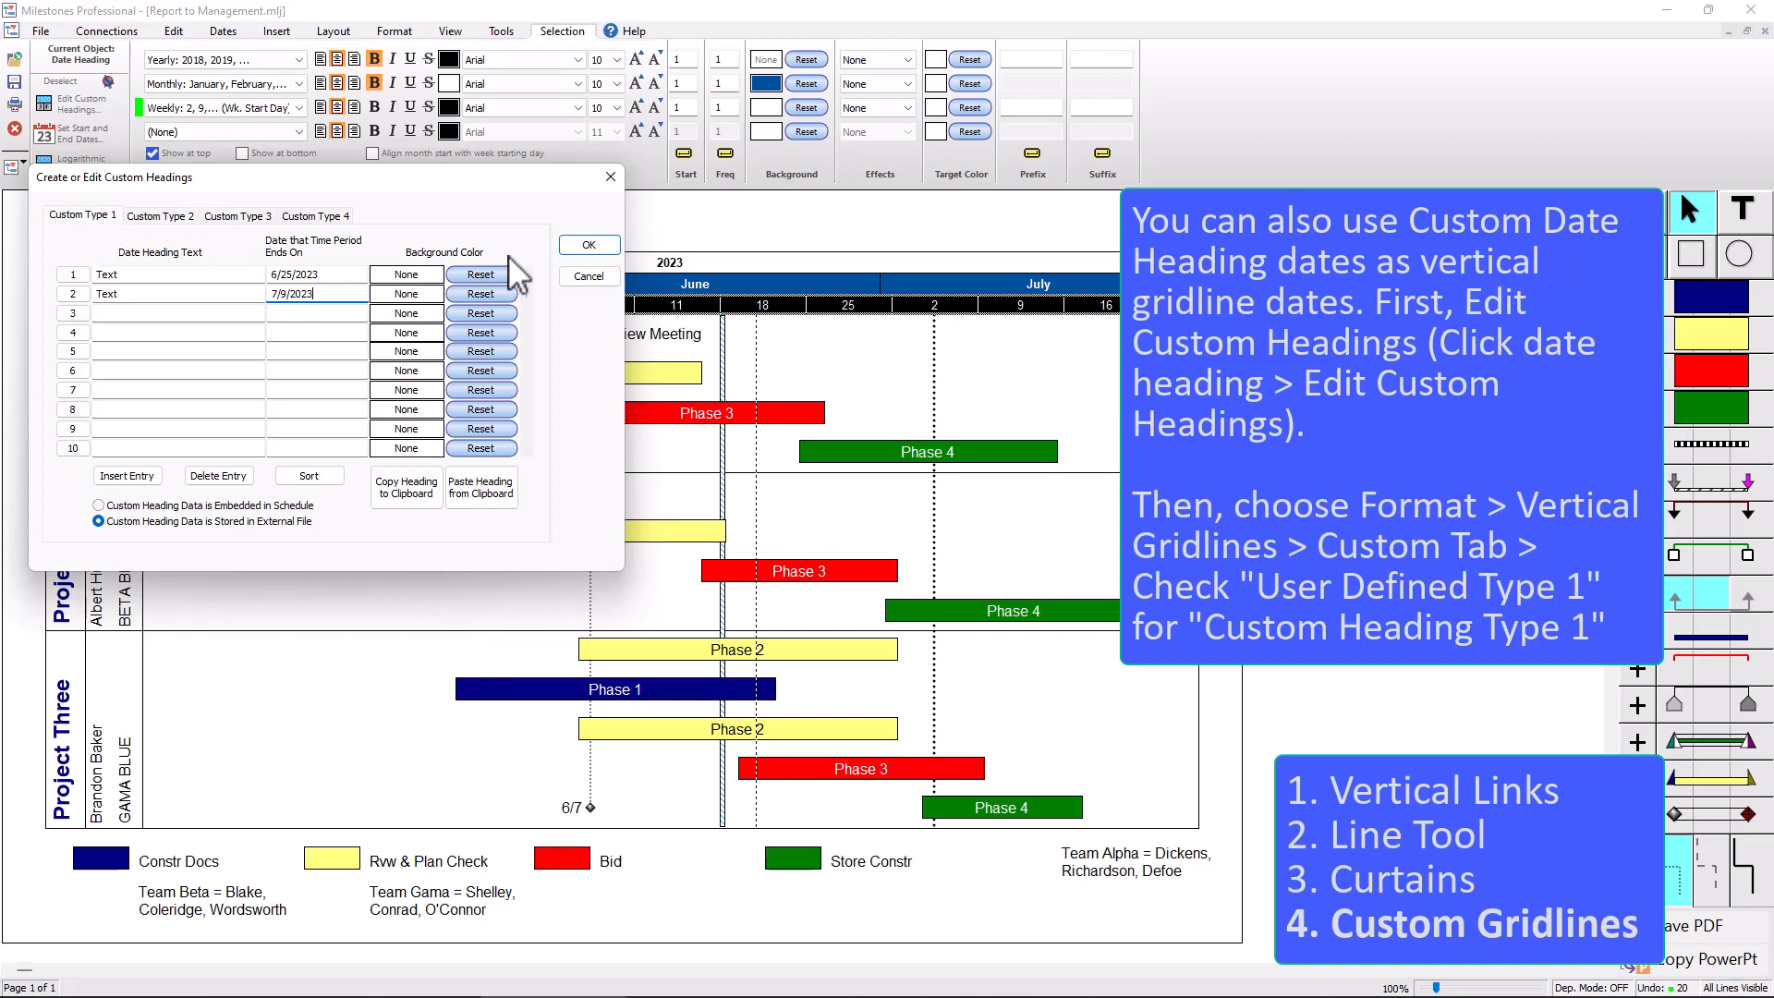
click(587, 244)
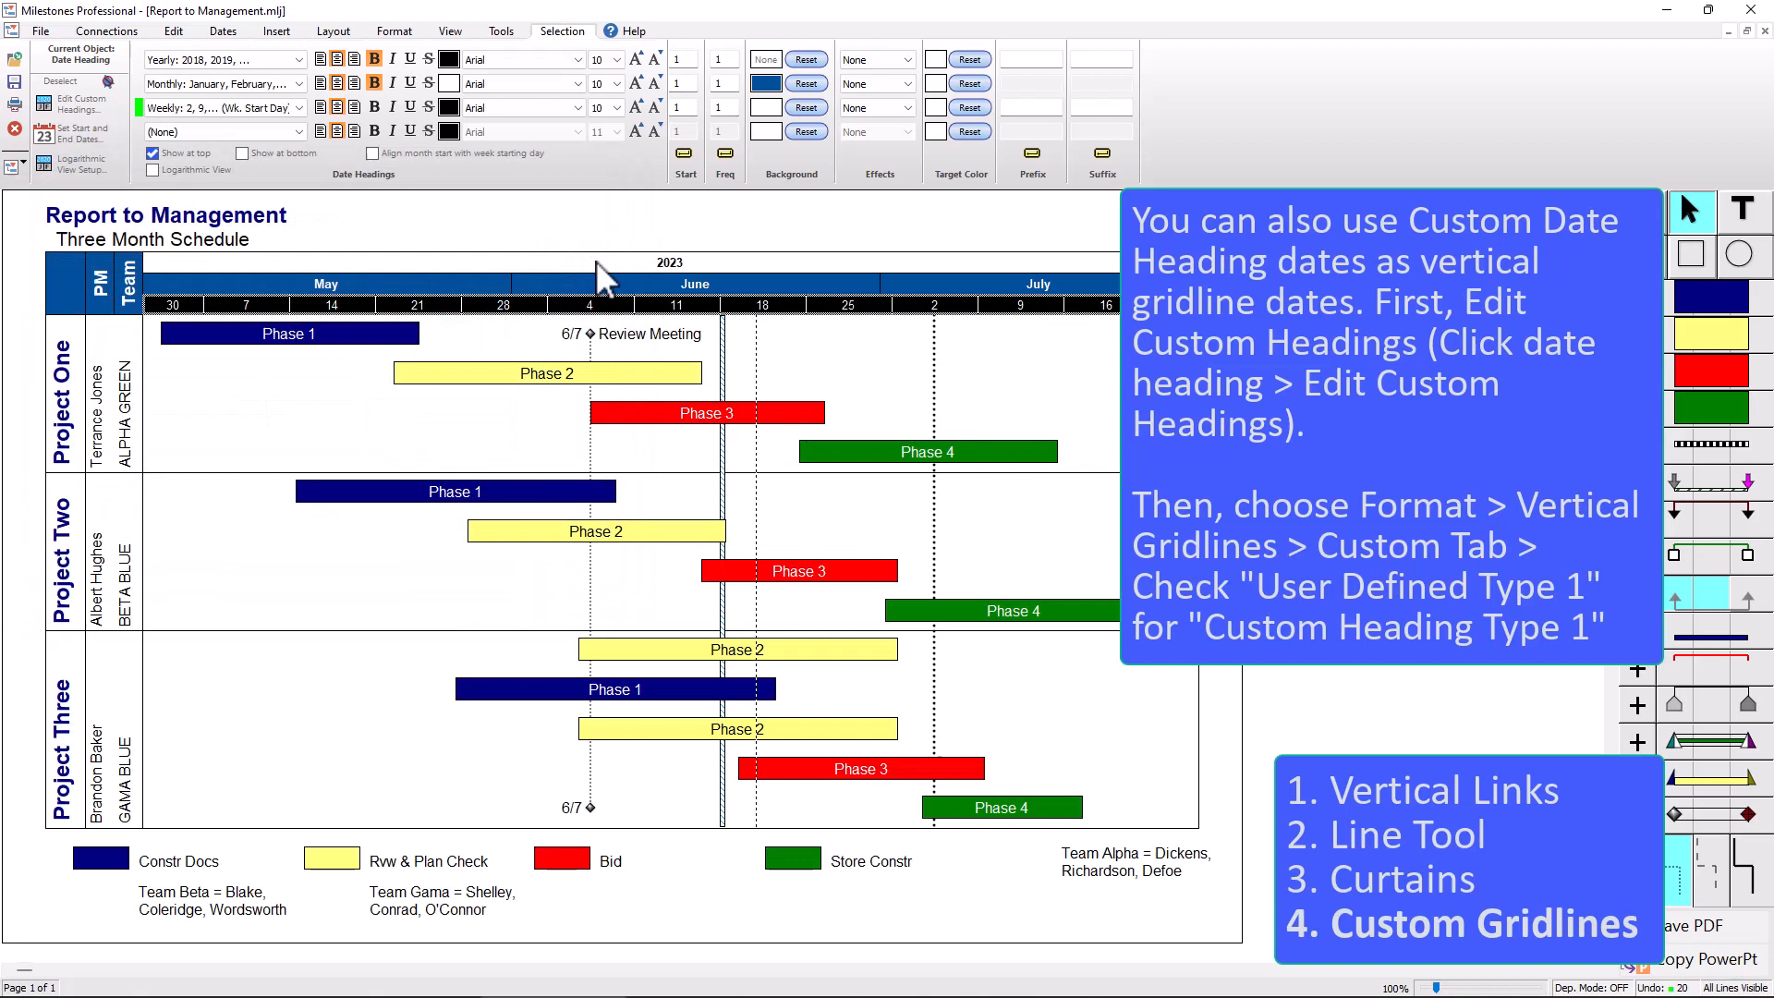
mouse_move(784, 329)
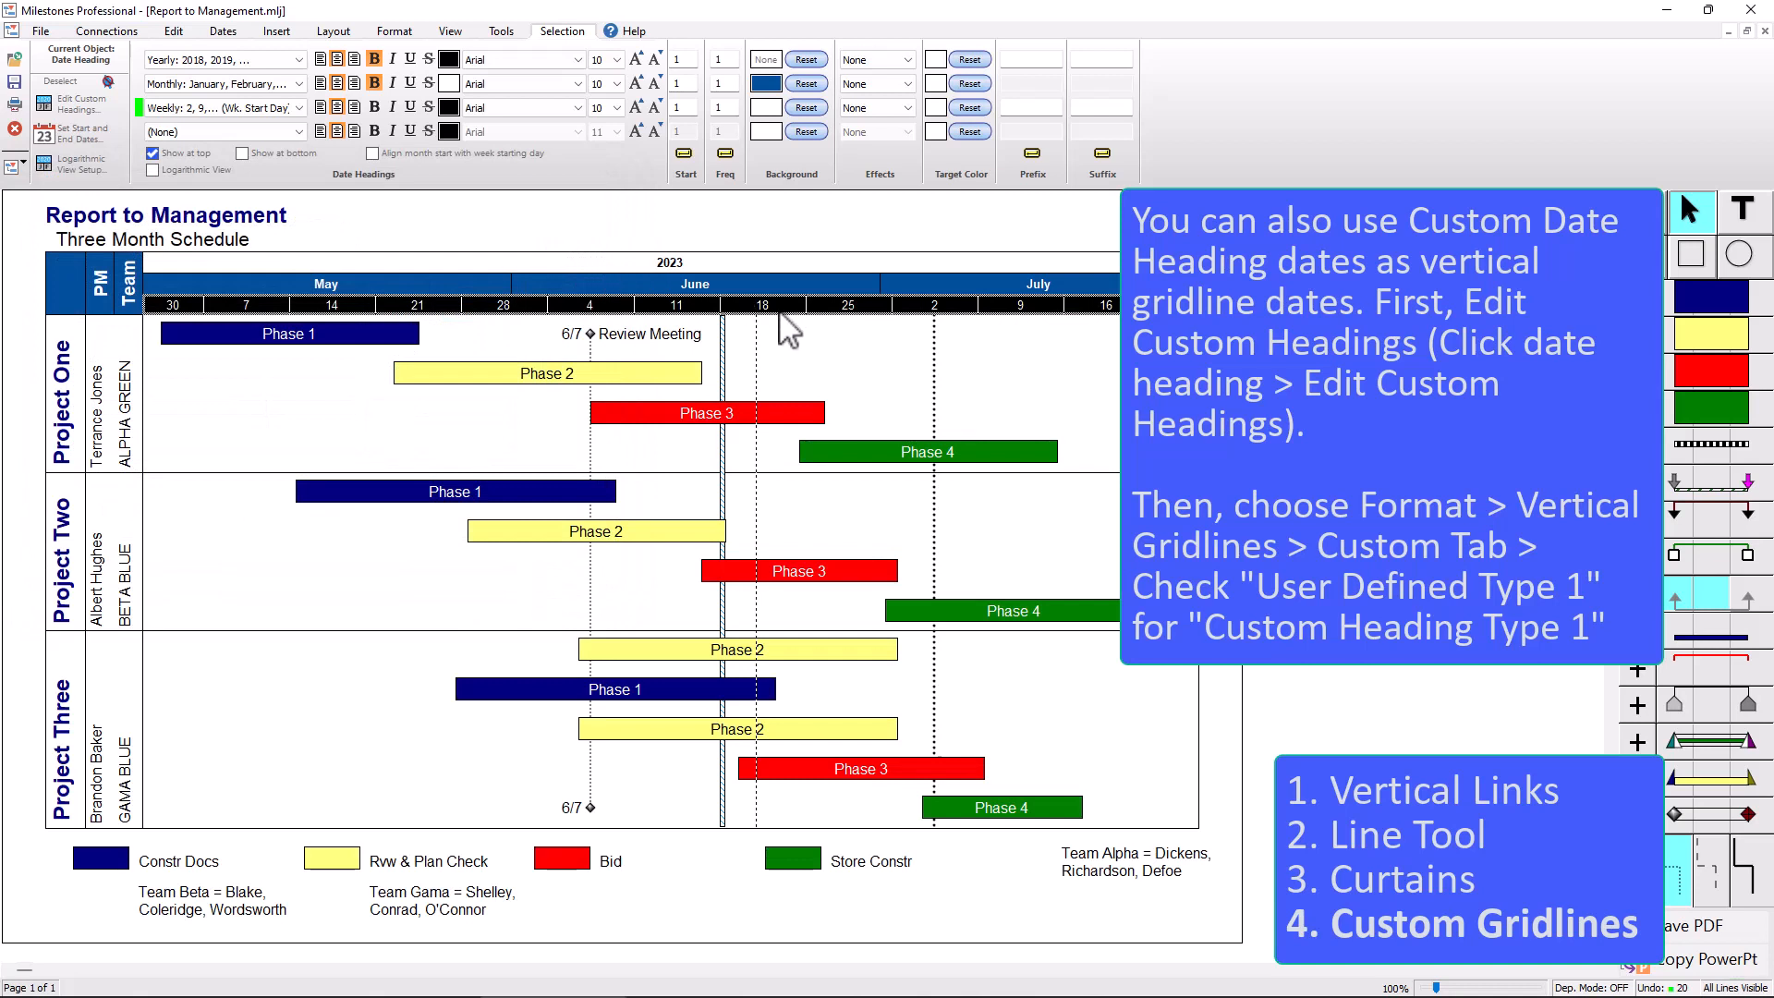
mouse_move(961, 346)
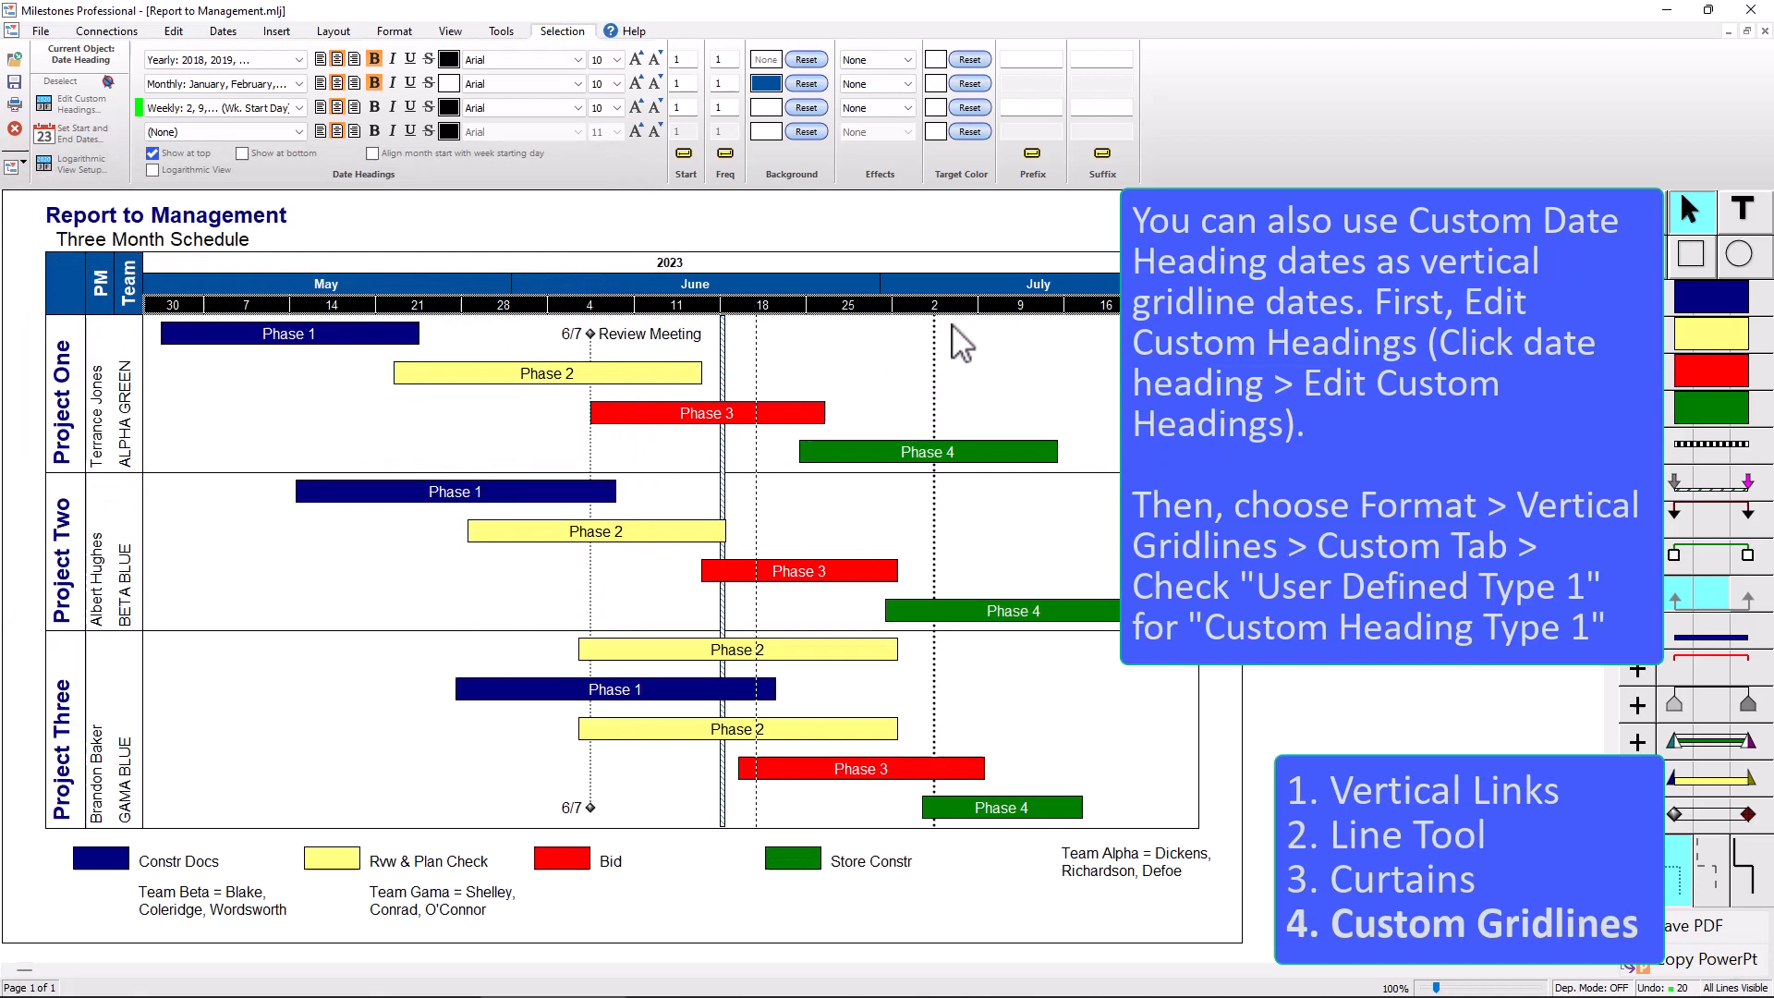
mouse_move(394, 32)
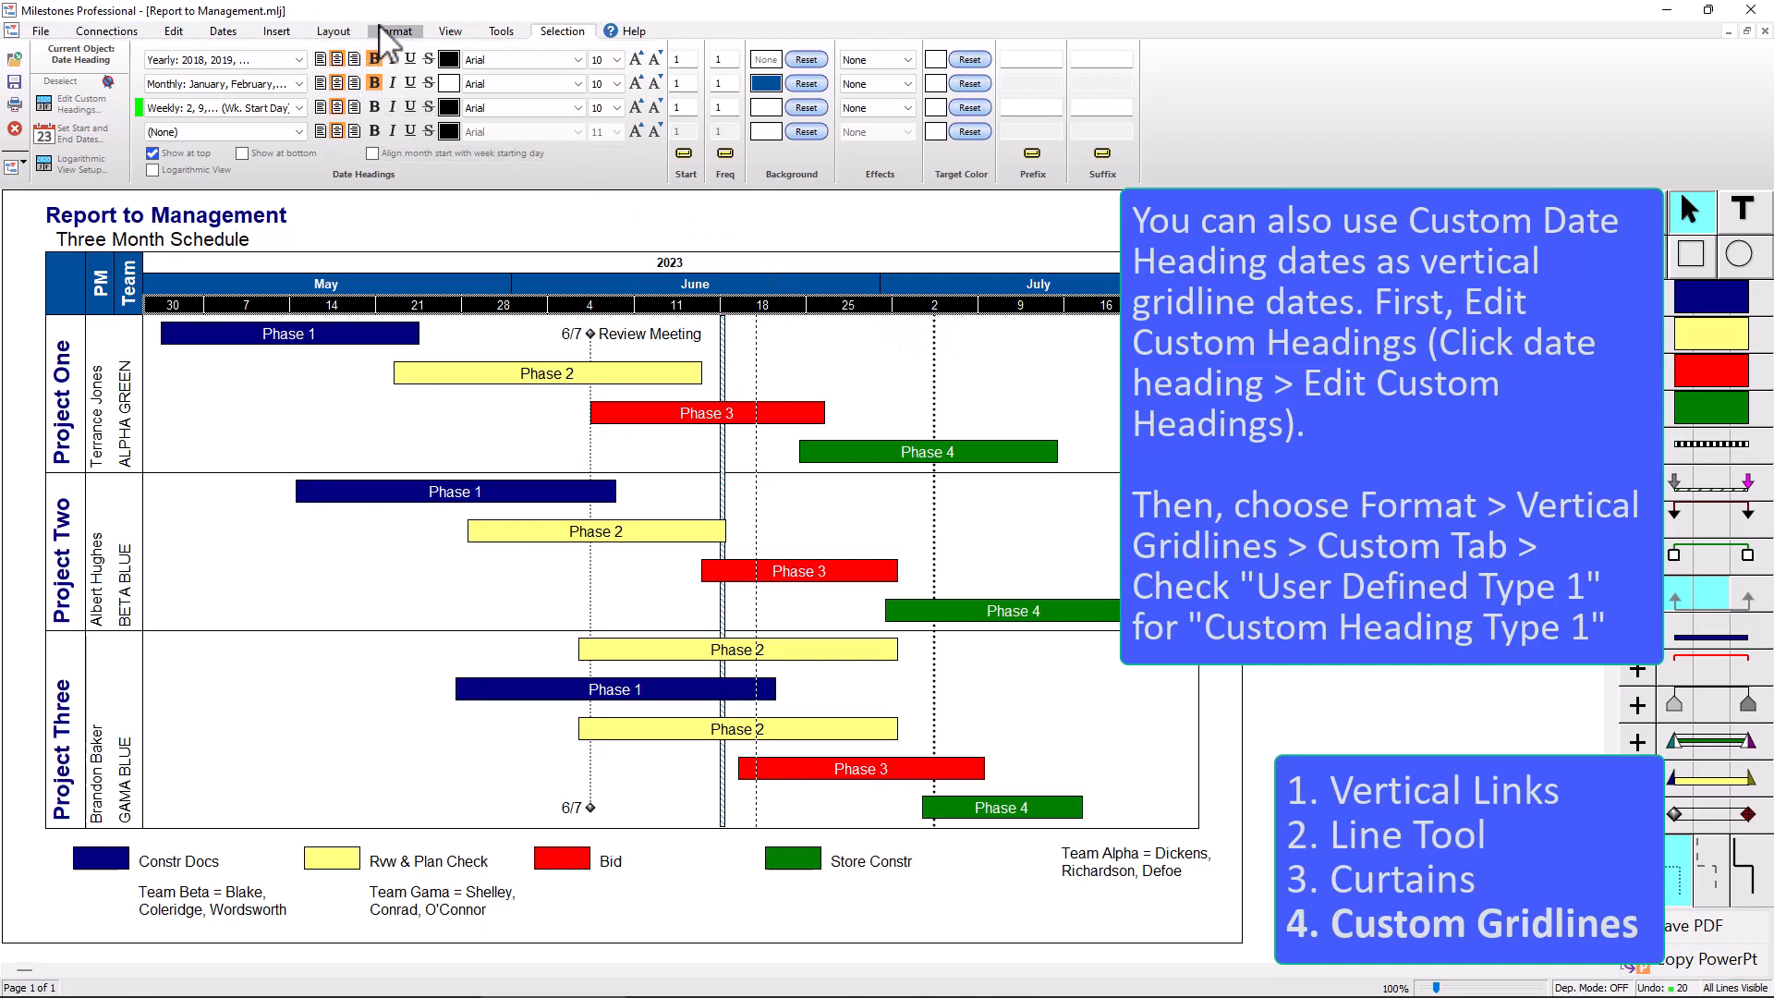
- Show the Format ribbon with the schedule's gridline and shading options
click(394, 31)
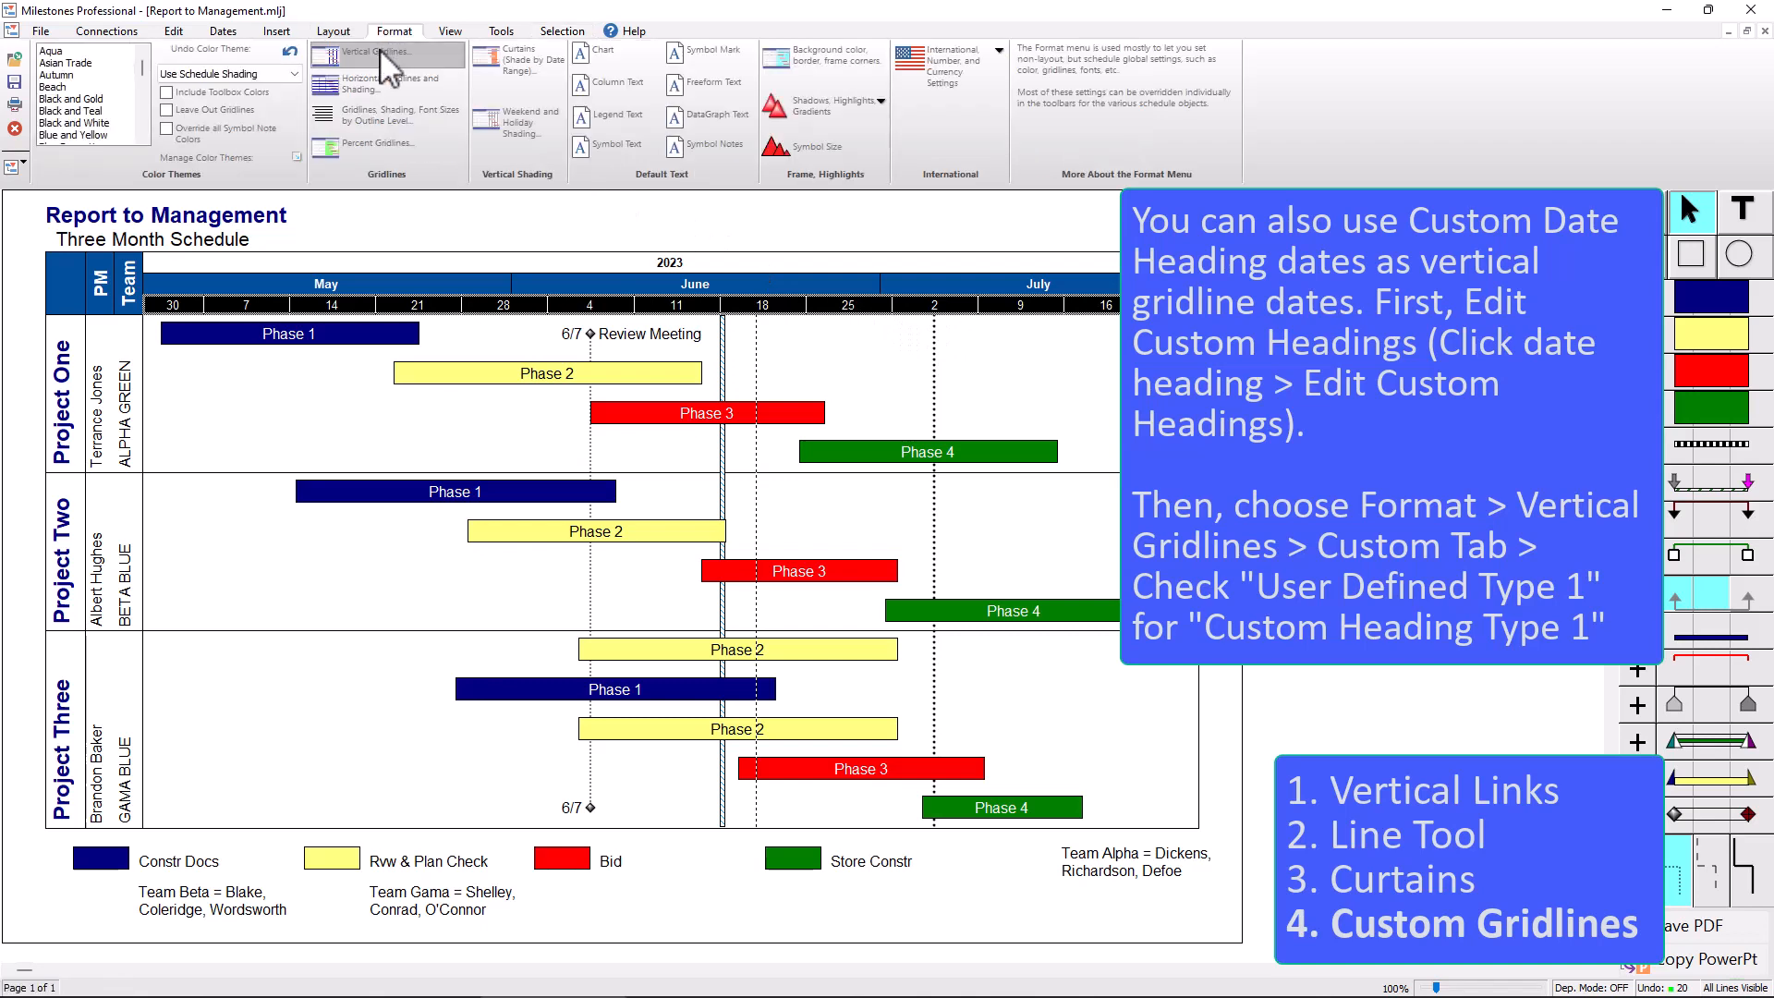
mouse_move(390, 70)
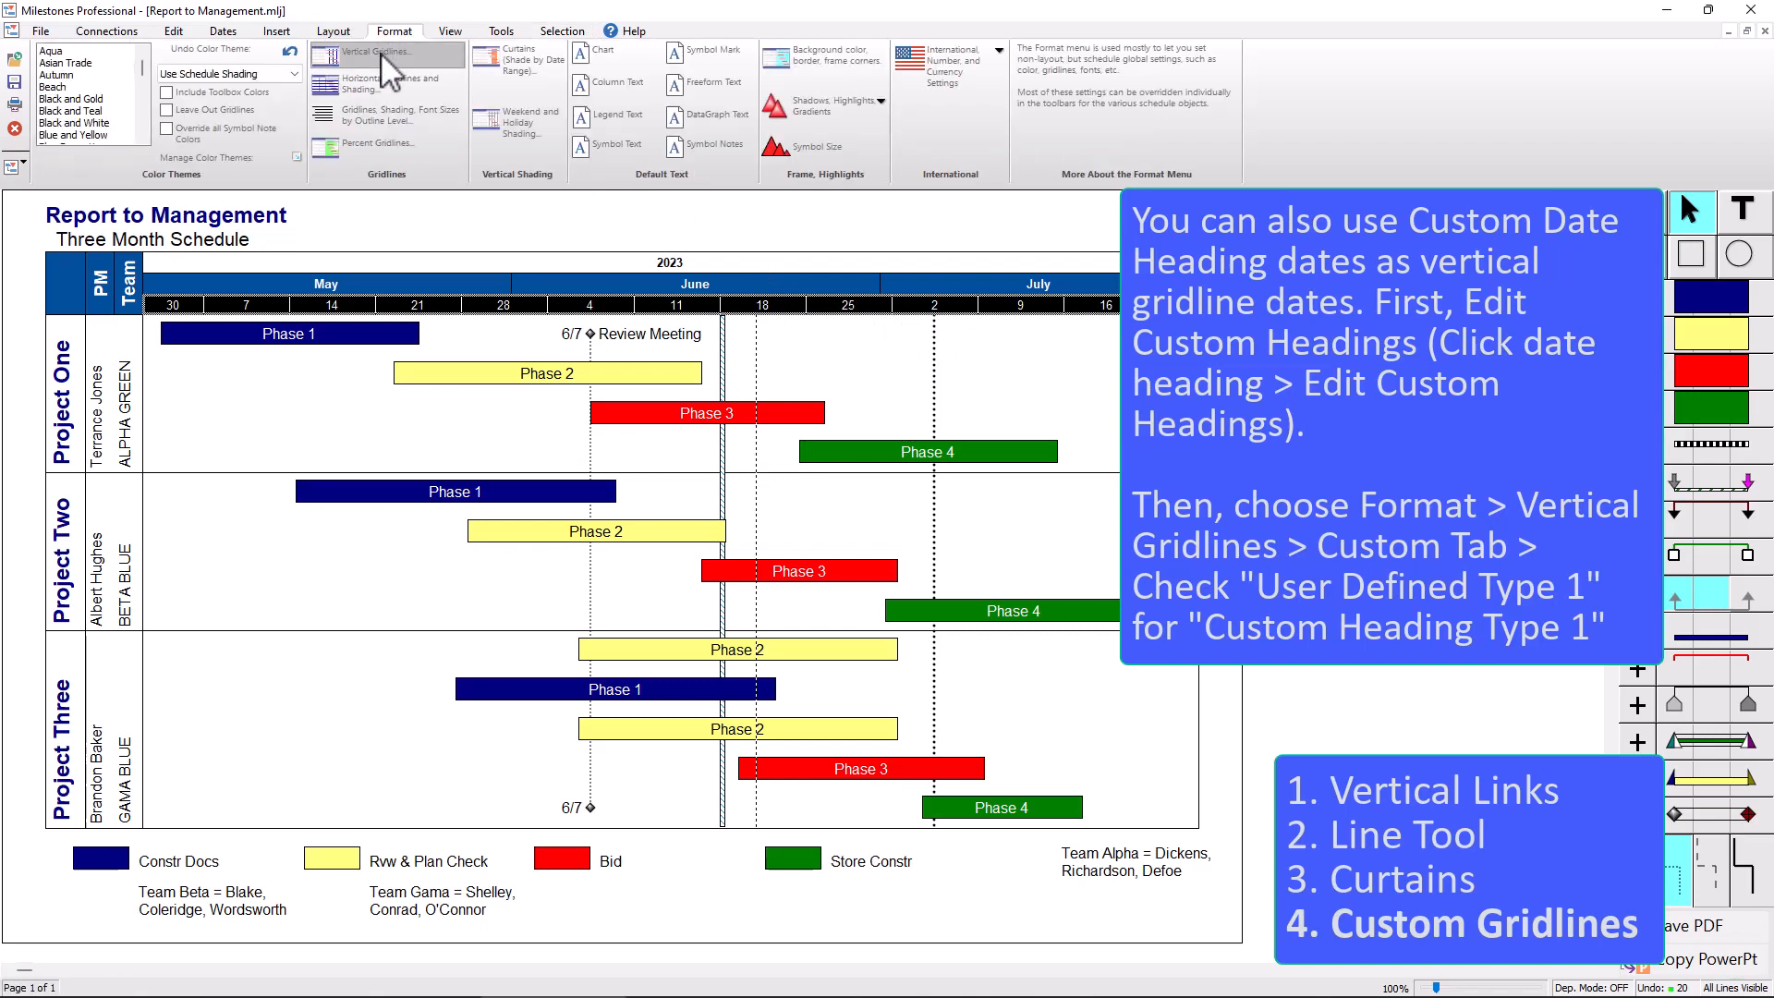
- Enable User Defined Type 1 custom vertical gridlines as solid blue lines at the heading dates
click(377, 52)
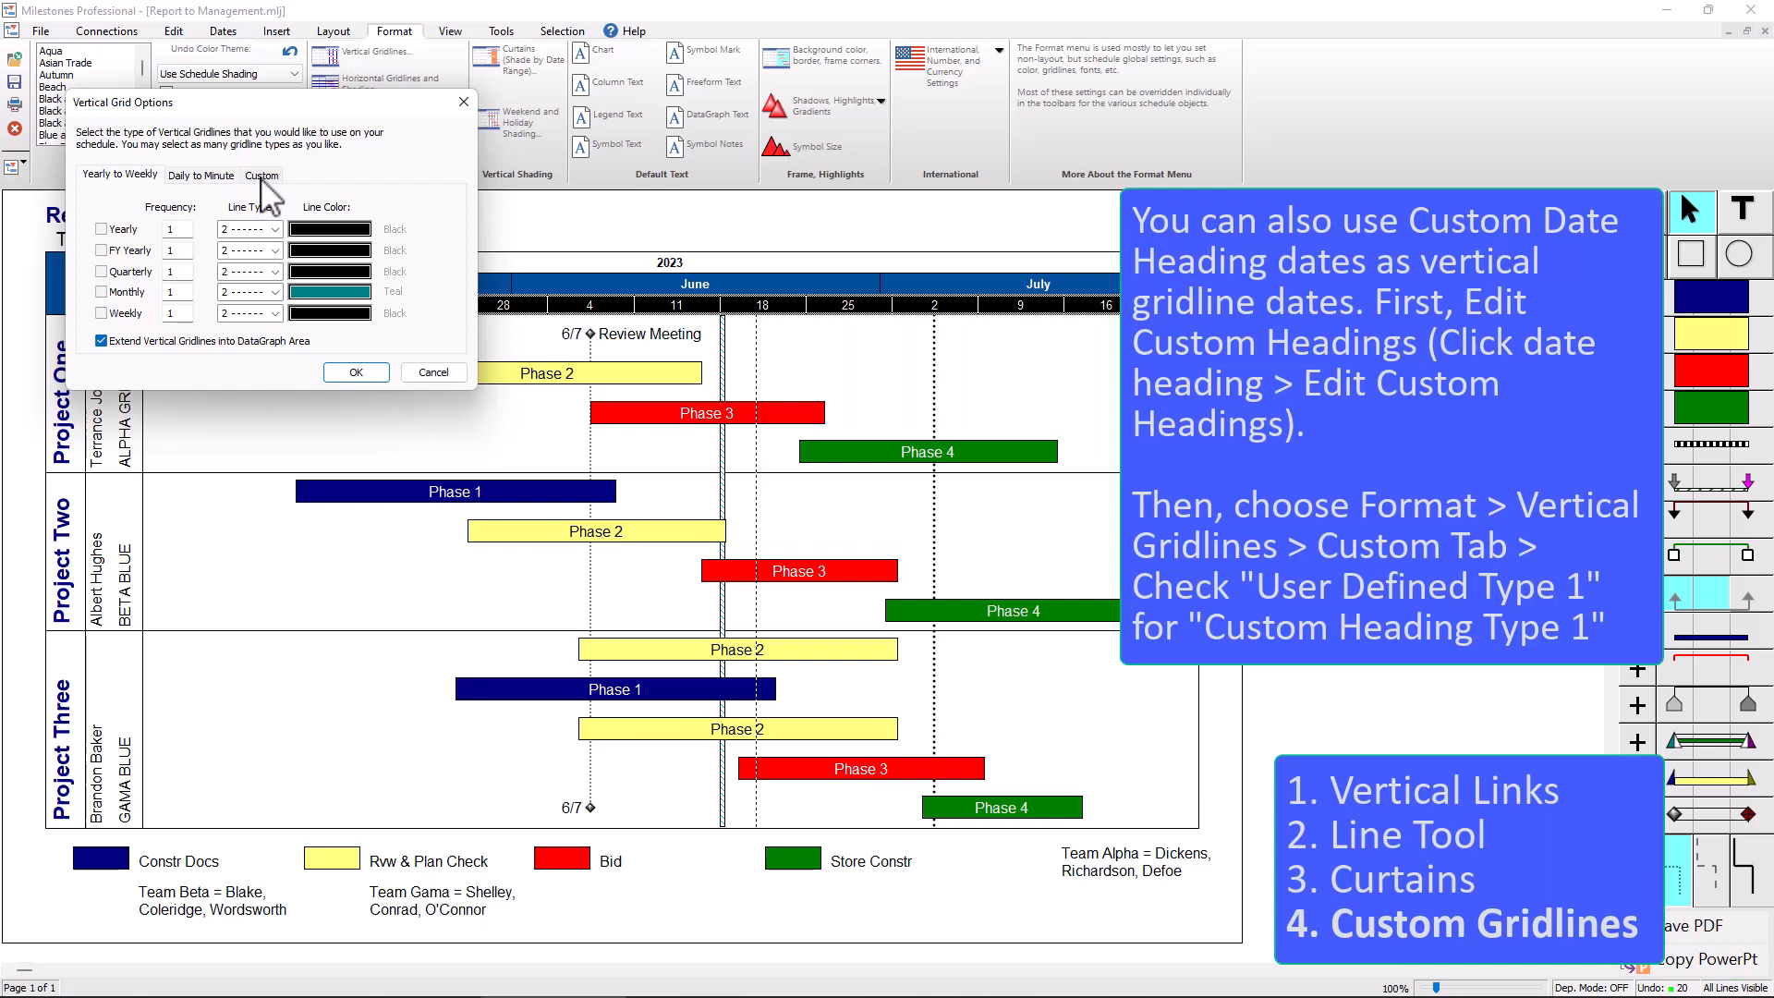
click(261, 175)
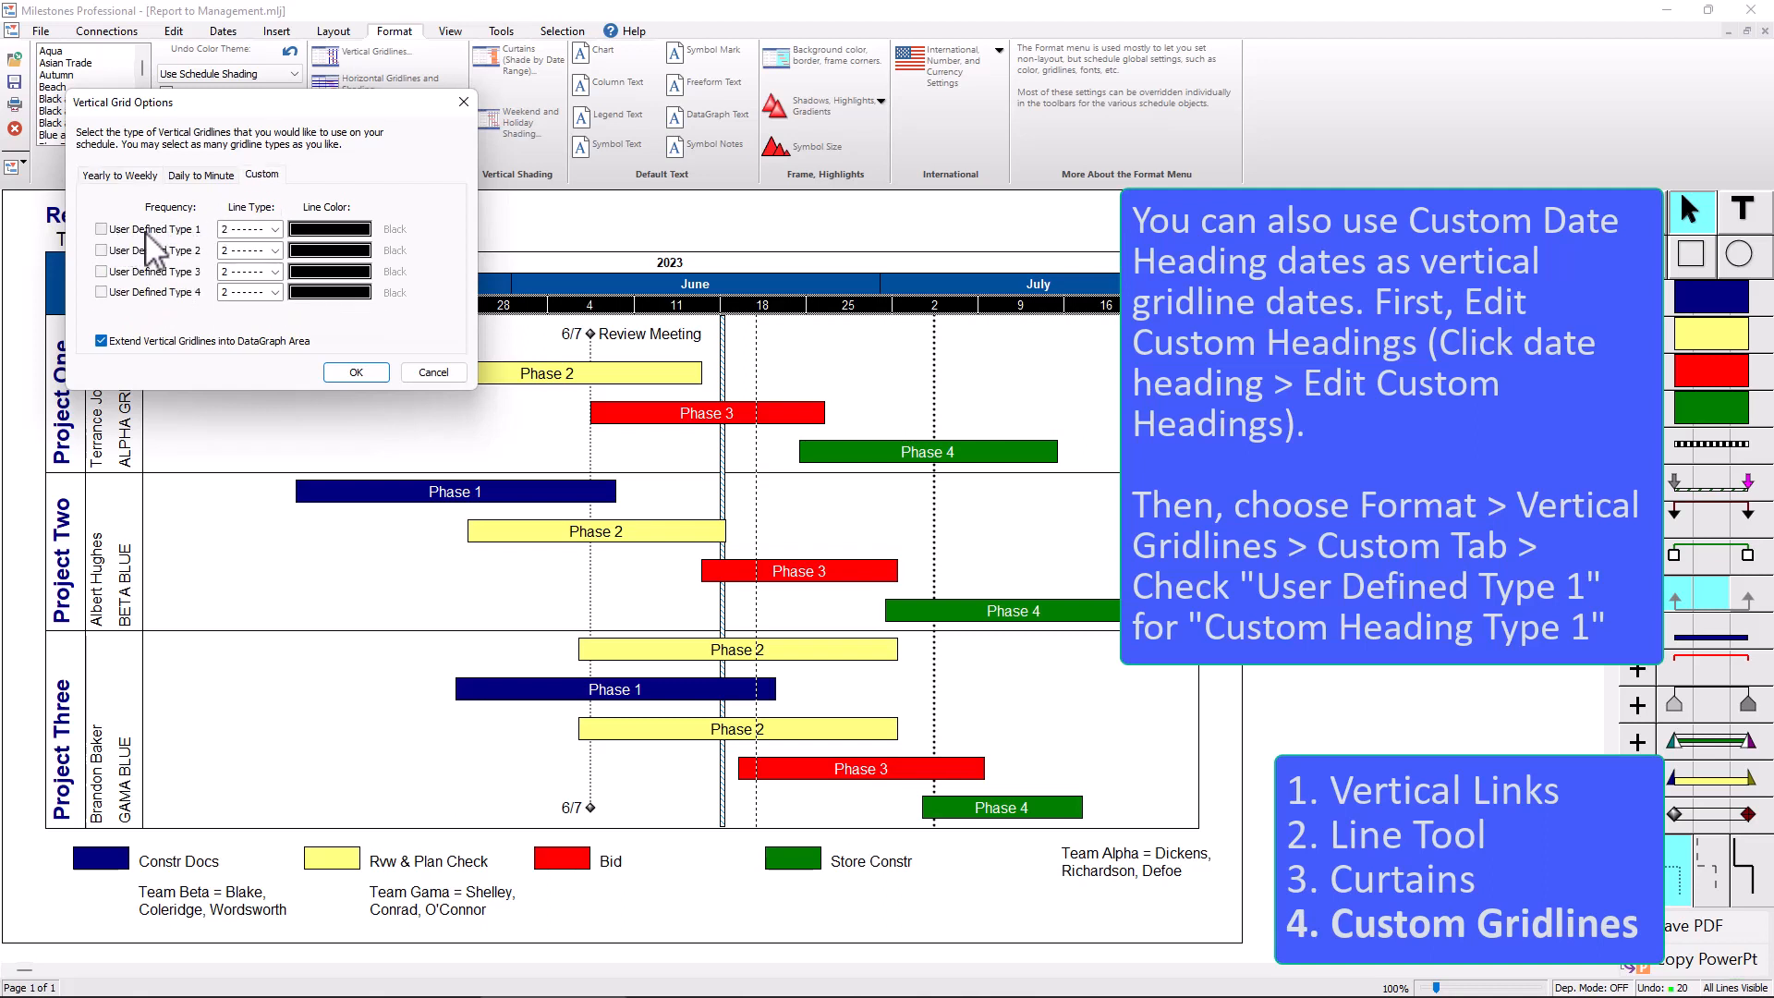
click(100, 229)
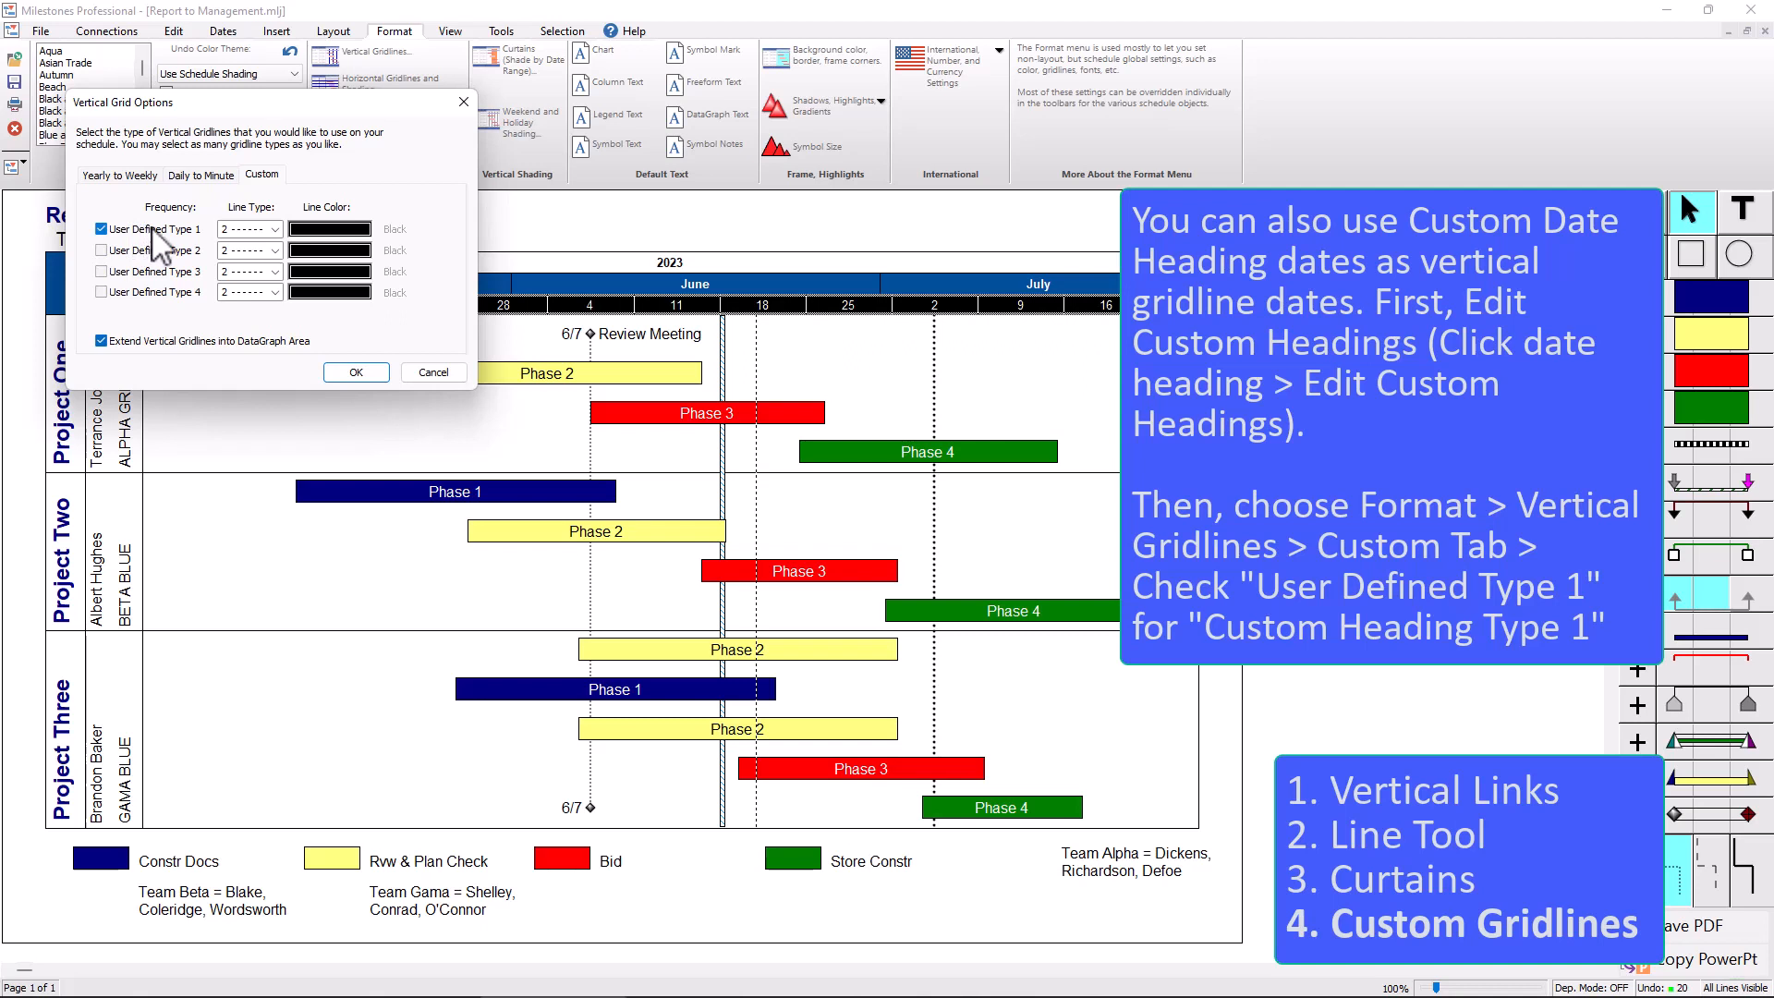
mouse_move(266, 252)
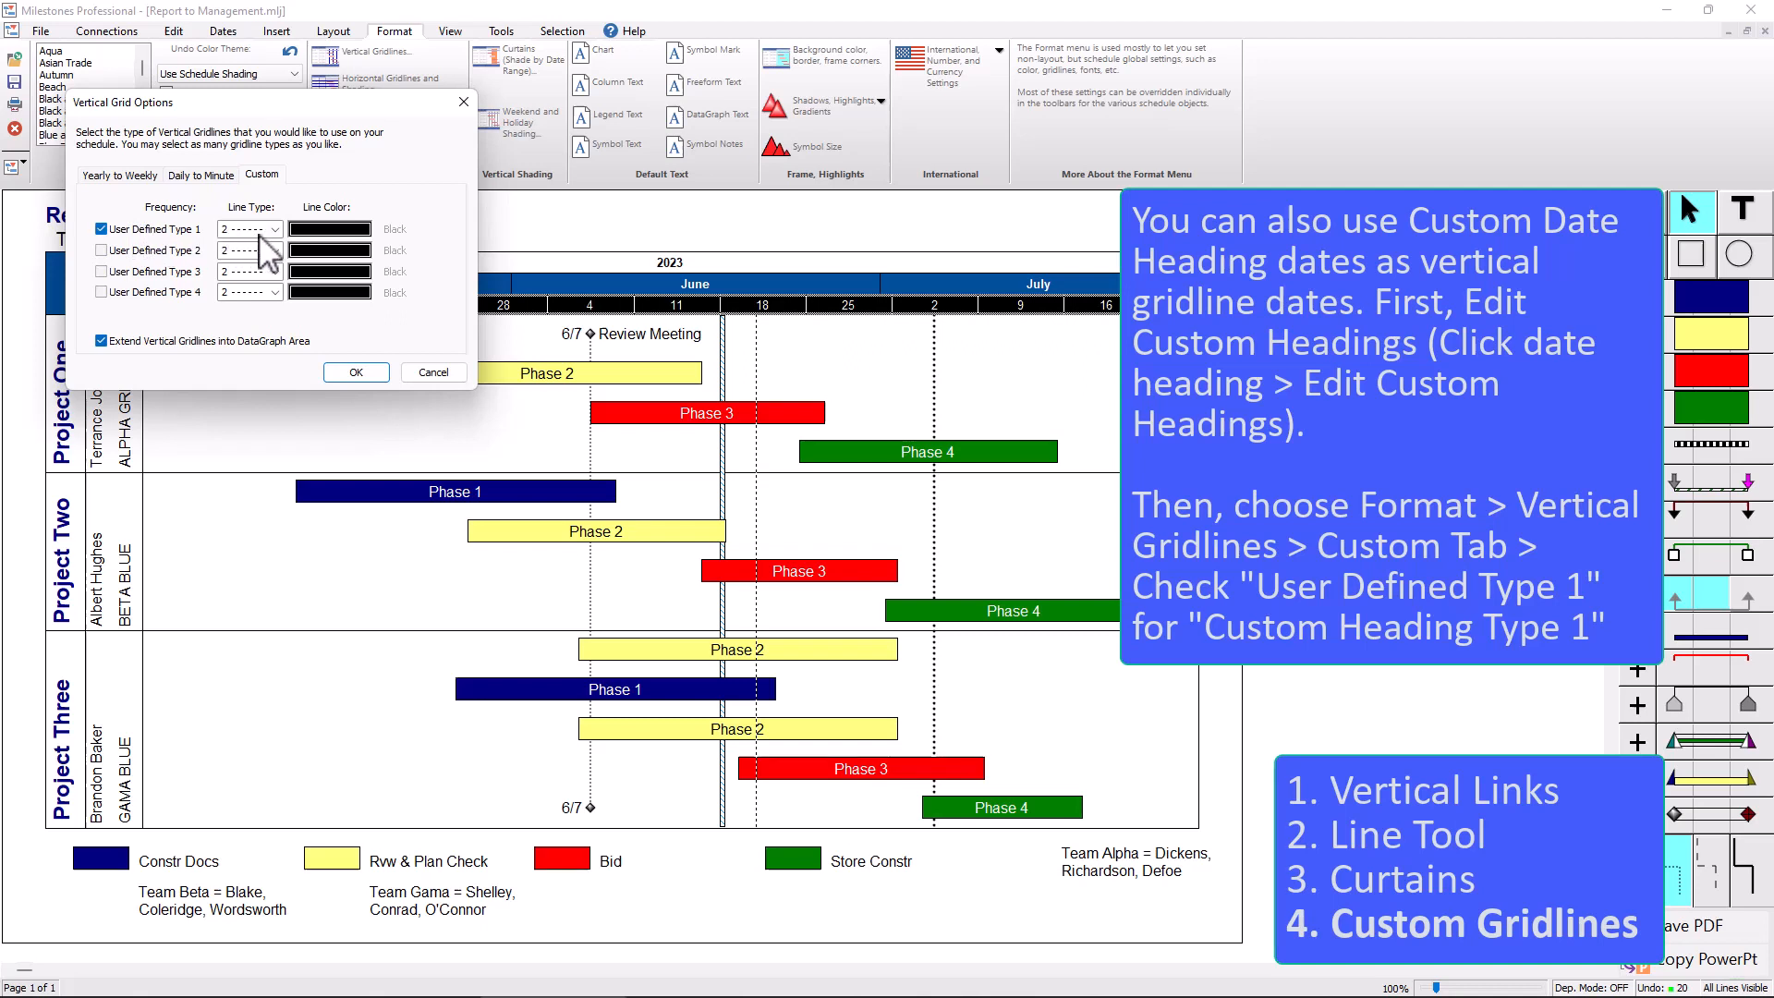
click(274, 229)
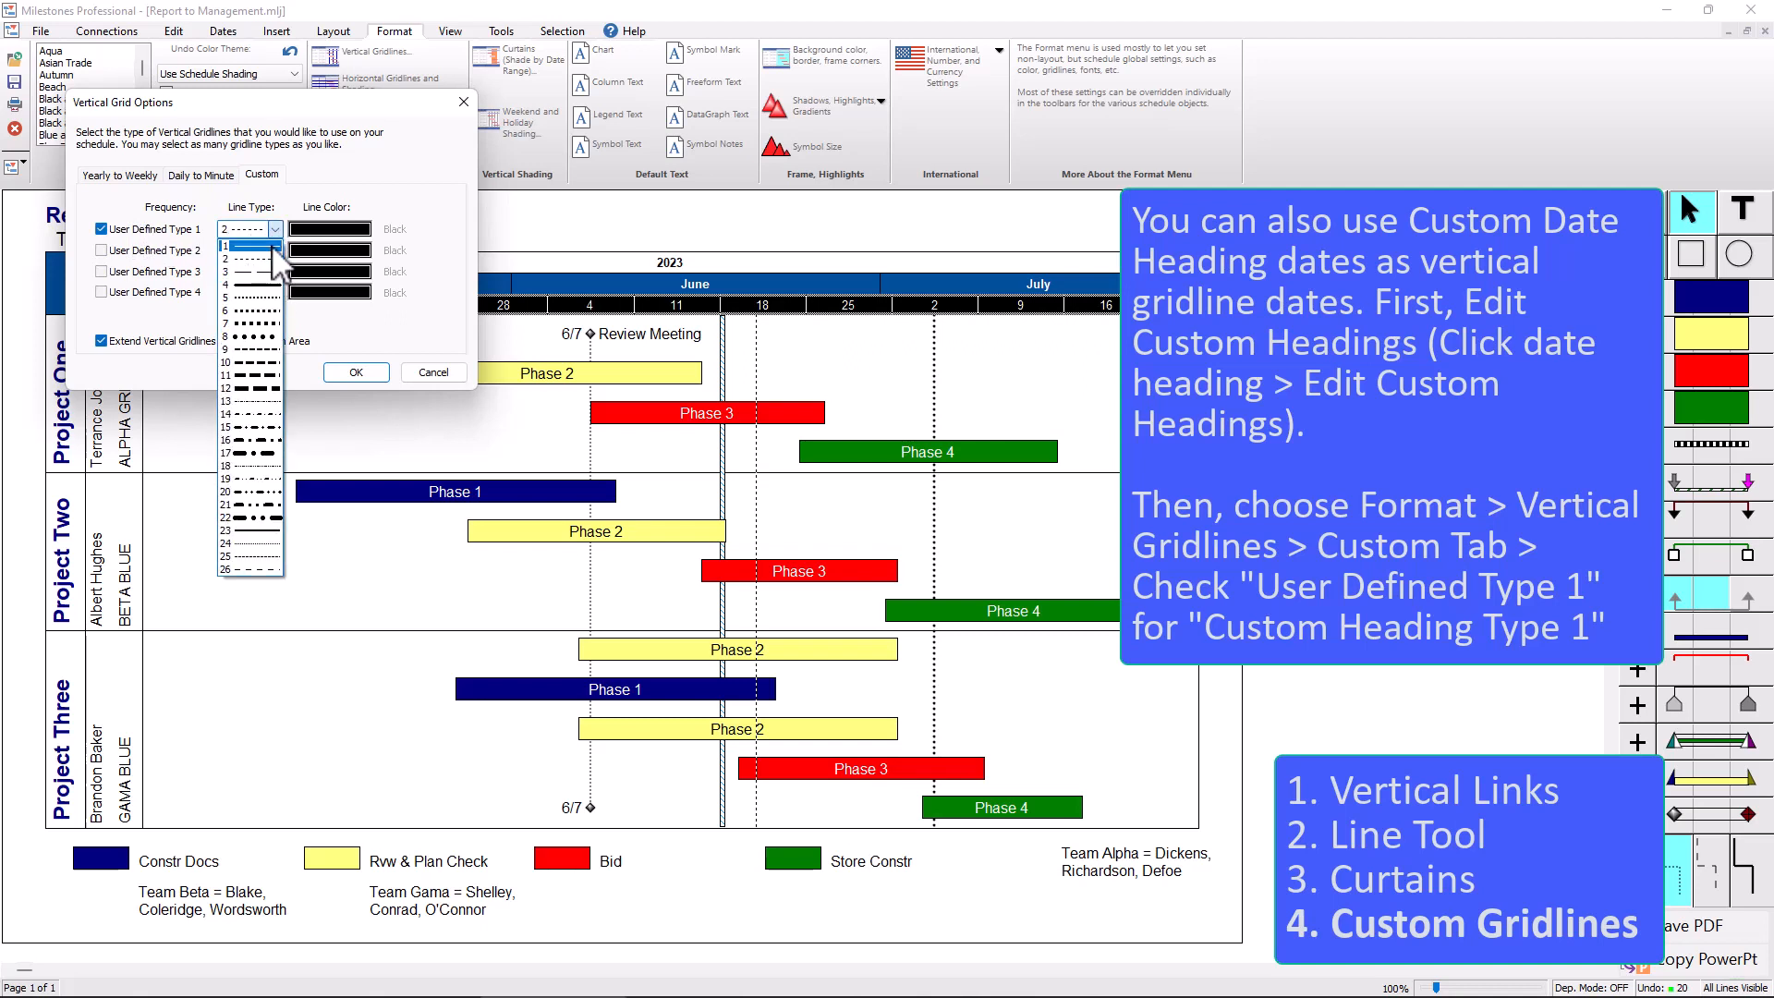
click(250, 246)
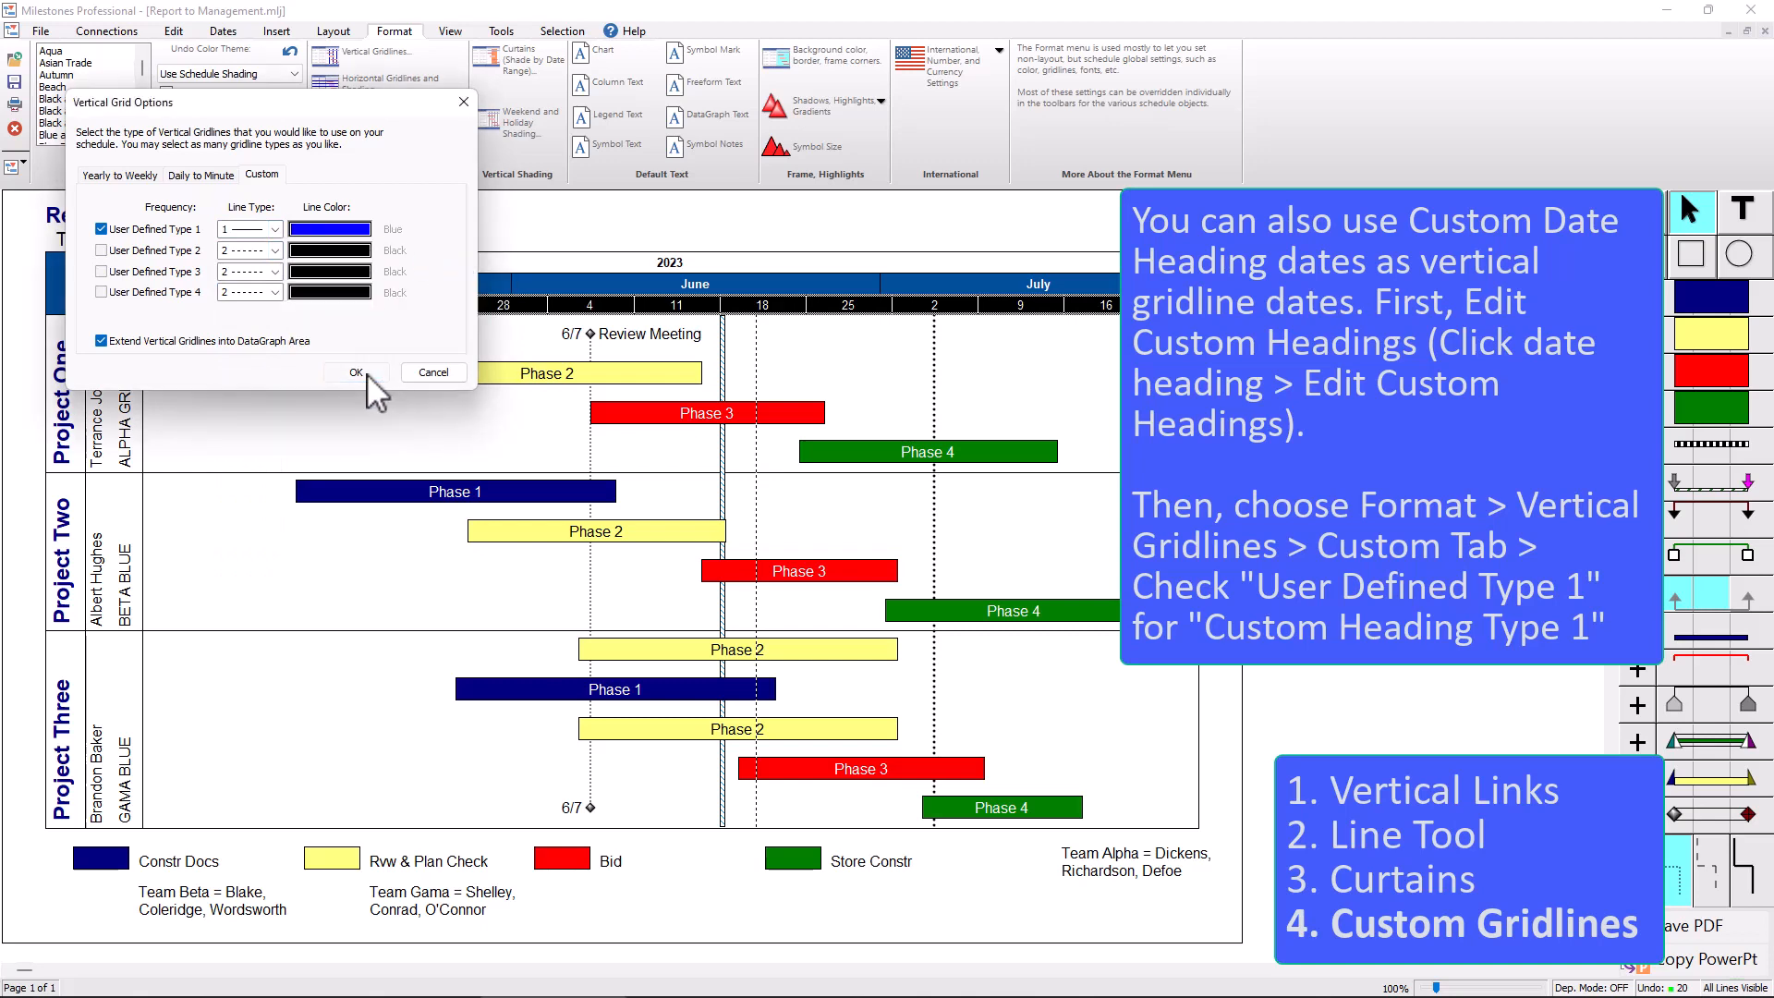
click(355, 372)
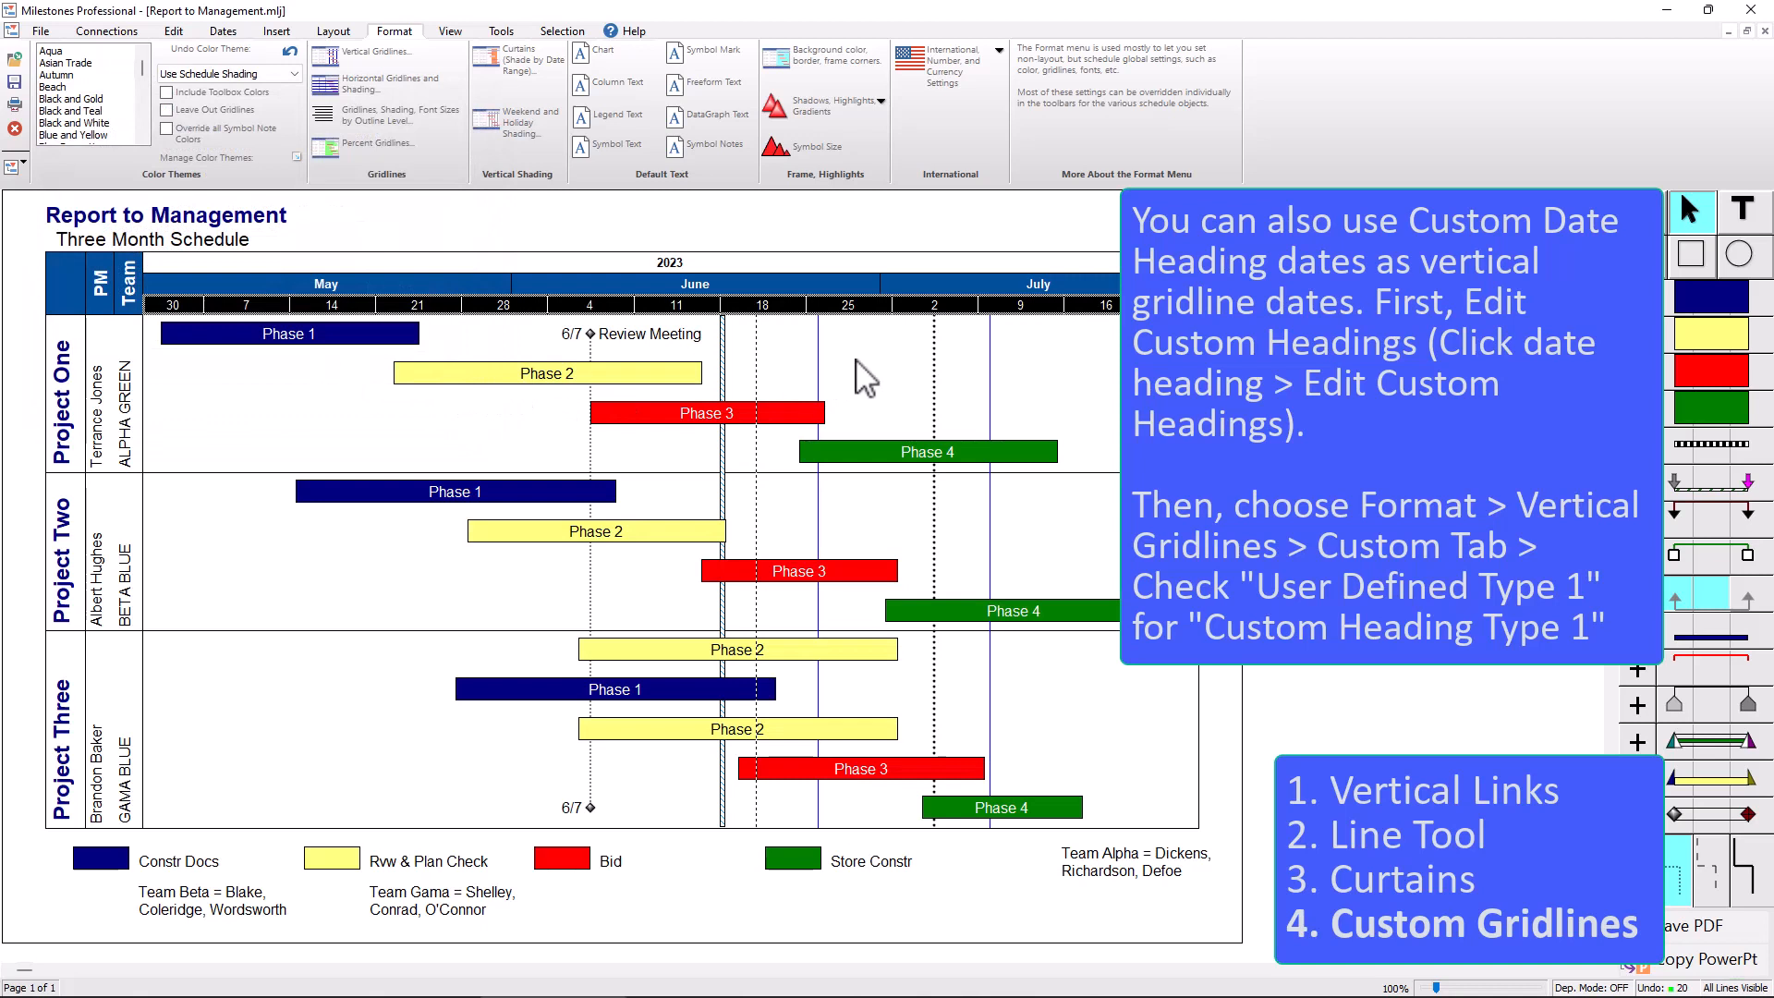
mouse_move(1002, 401)
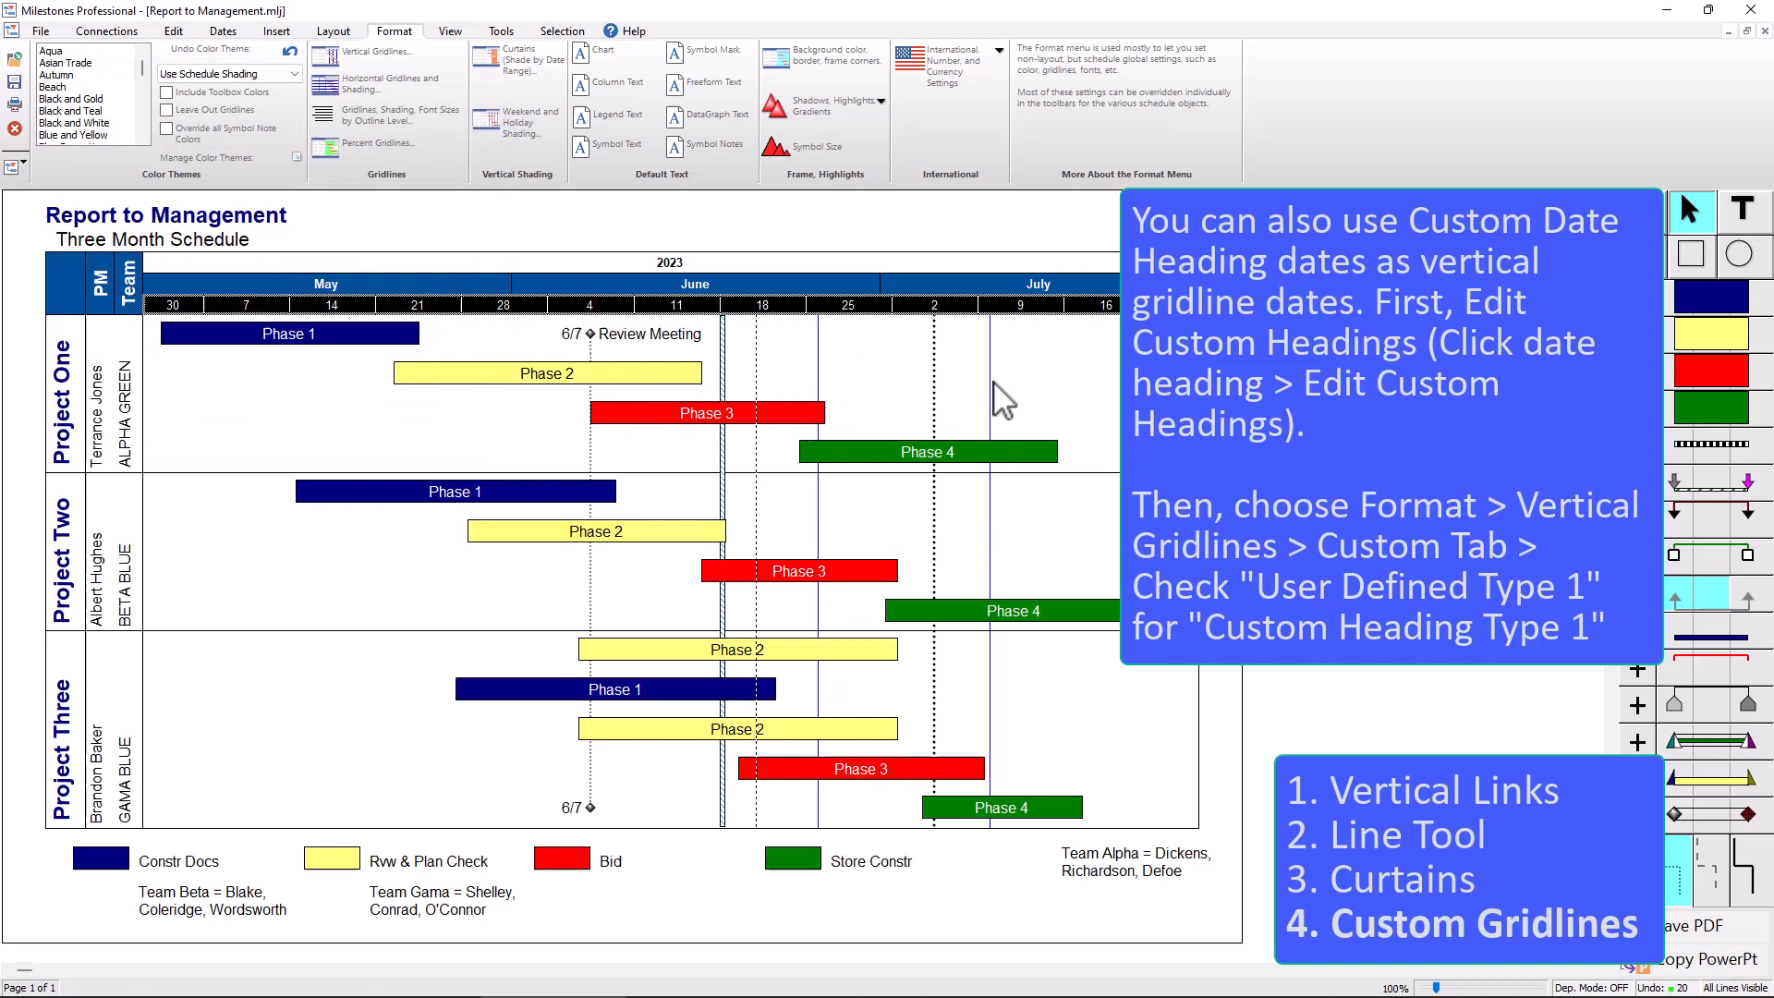
mouse_move(1013, 825)
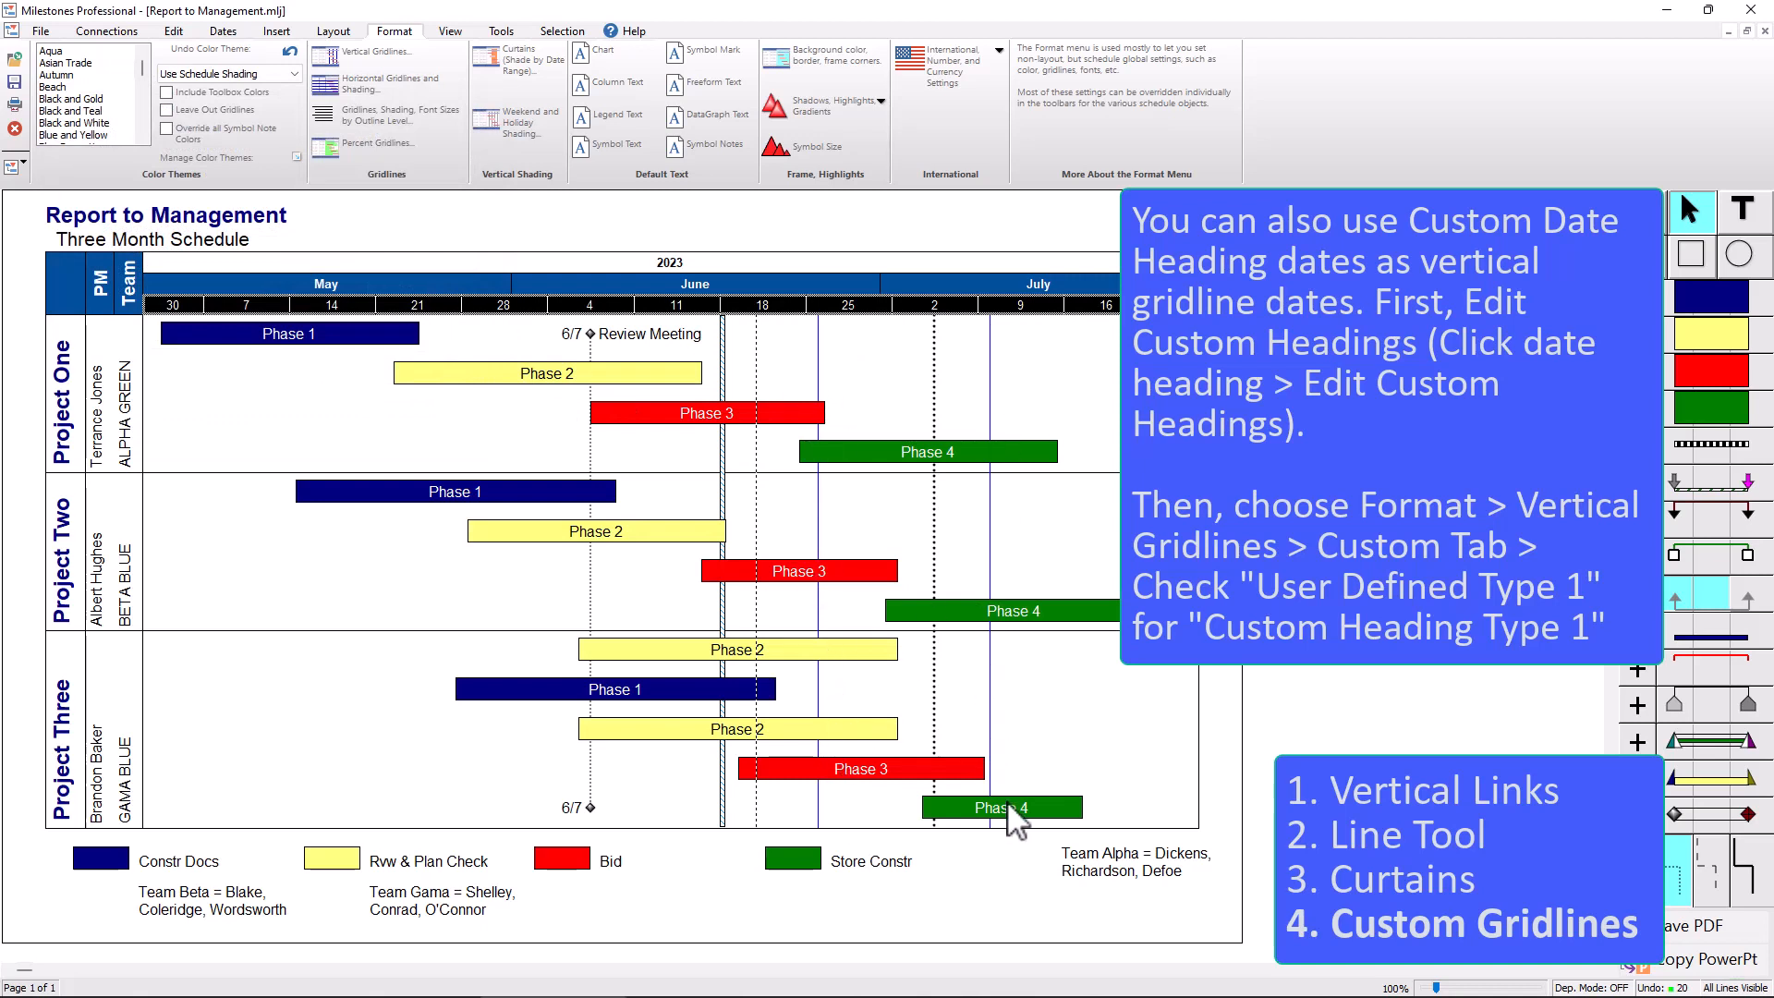
mouse_move(689, 303)
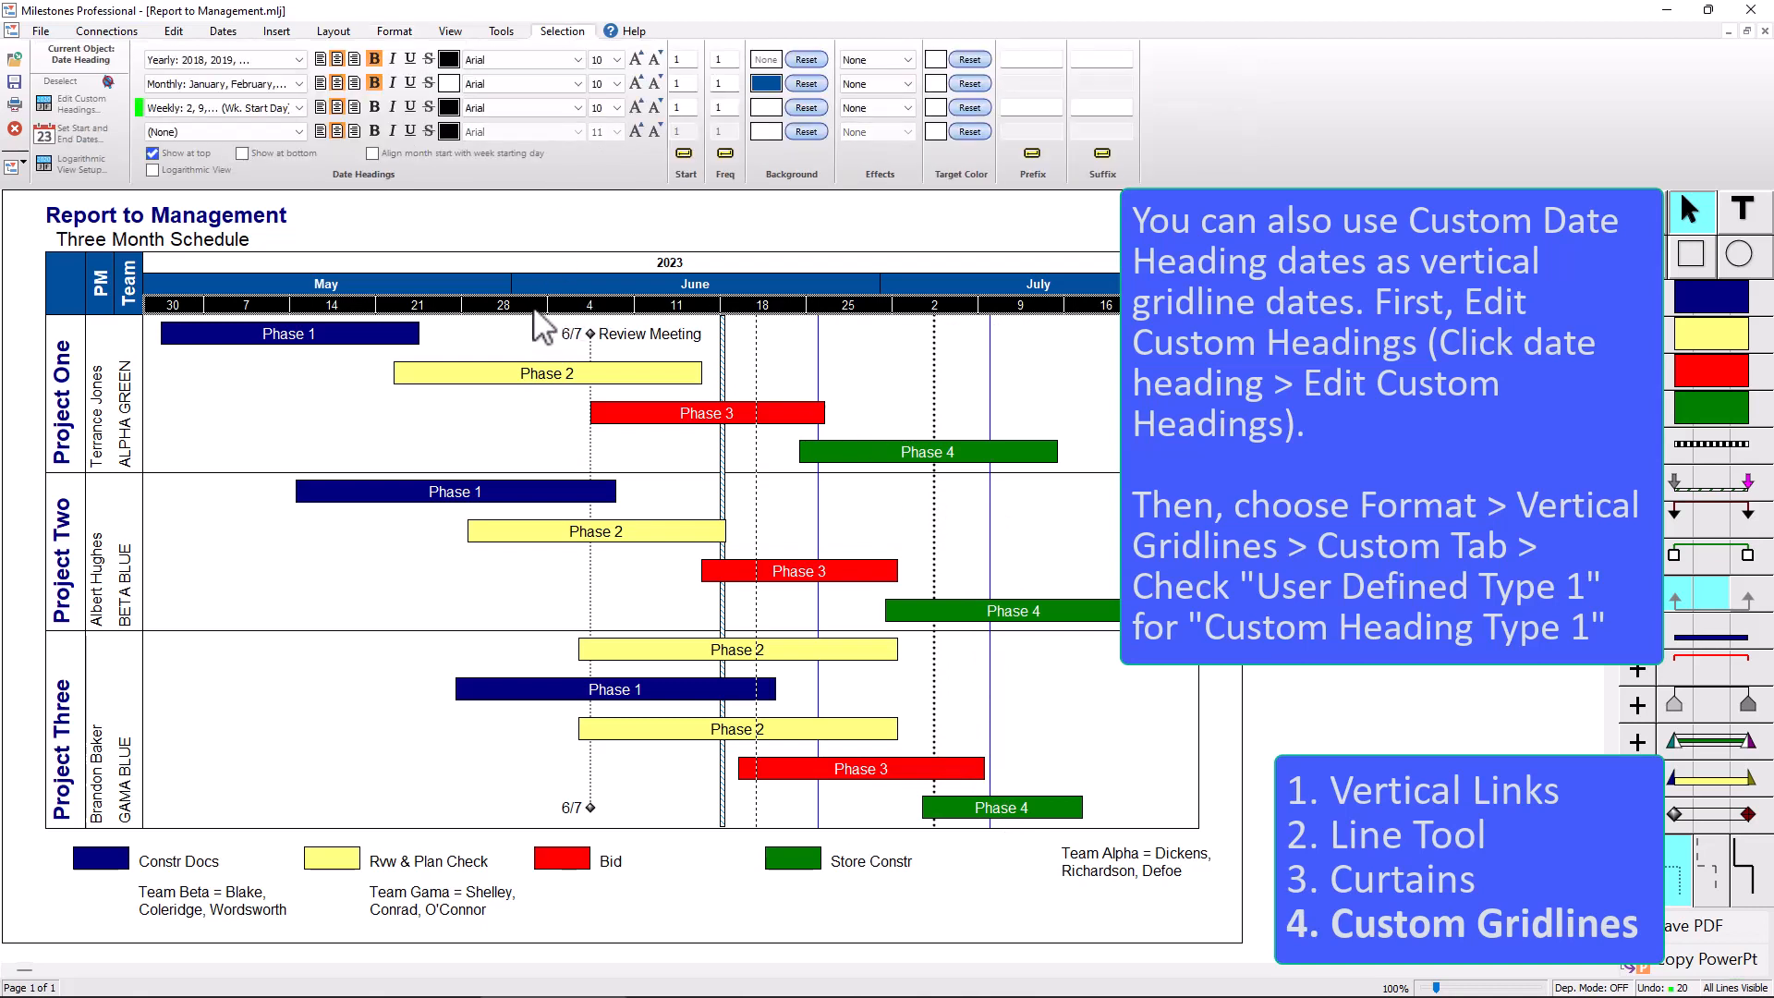
mouse_move(78, 104)
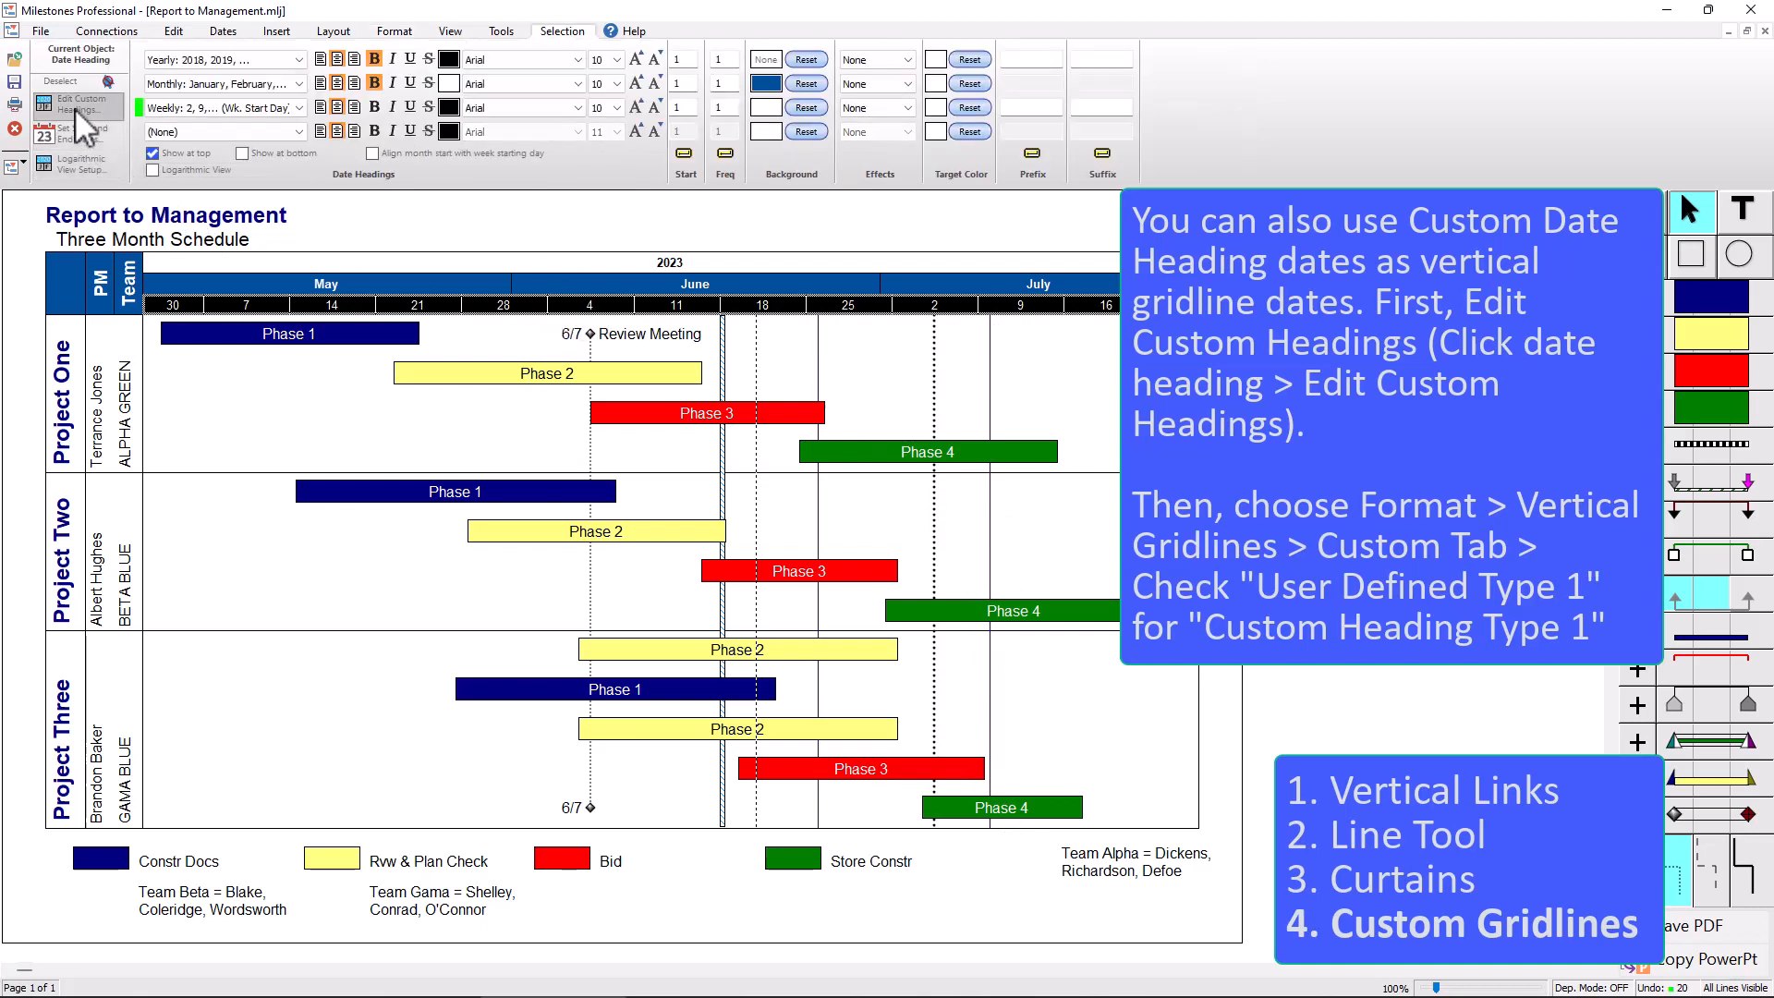
- Change the second custom heading date to 7/16/2023, moving its blue gridline to July 16
click(78, 98)
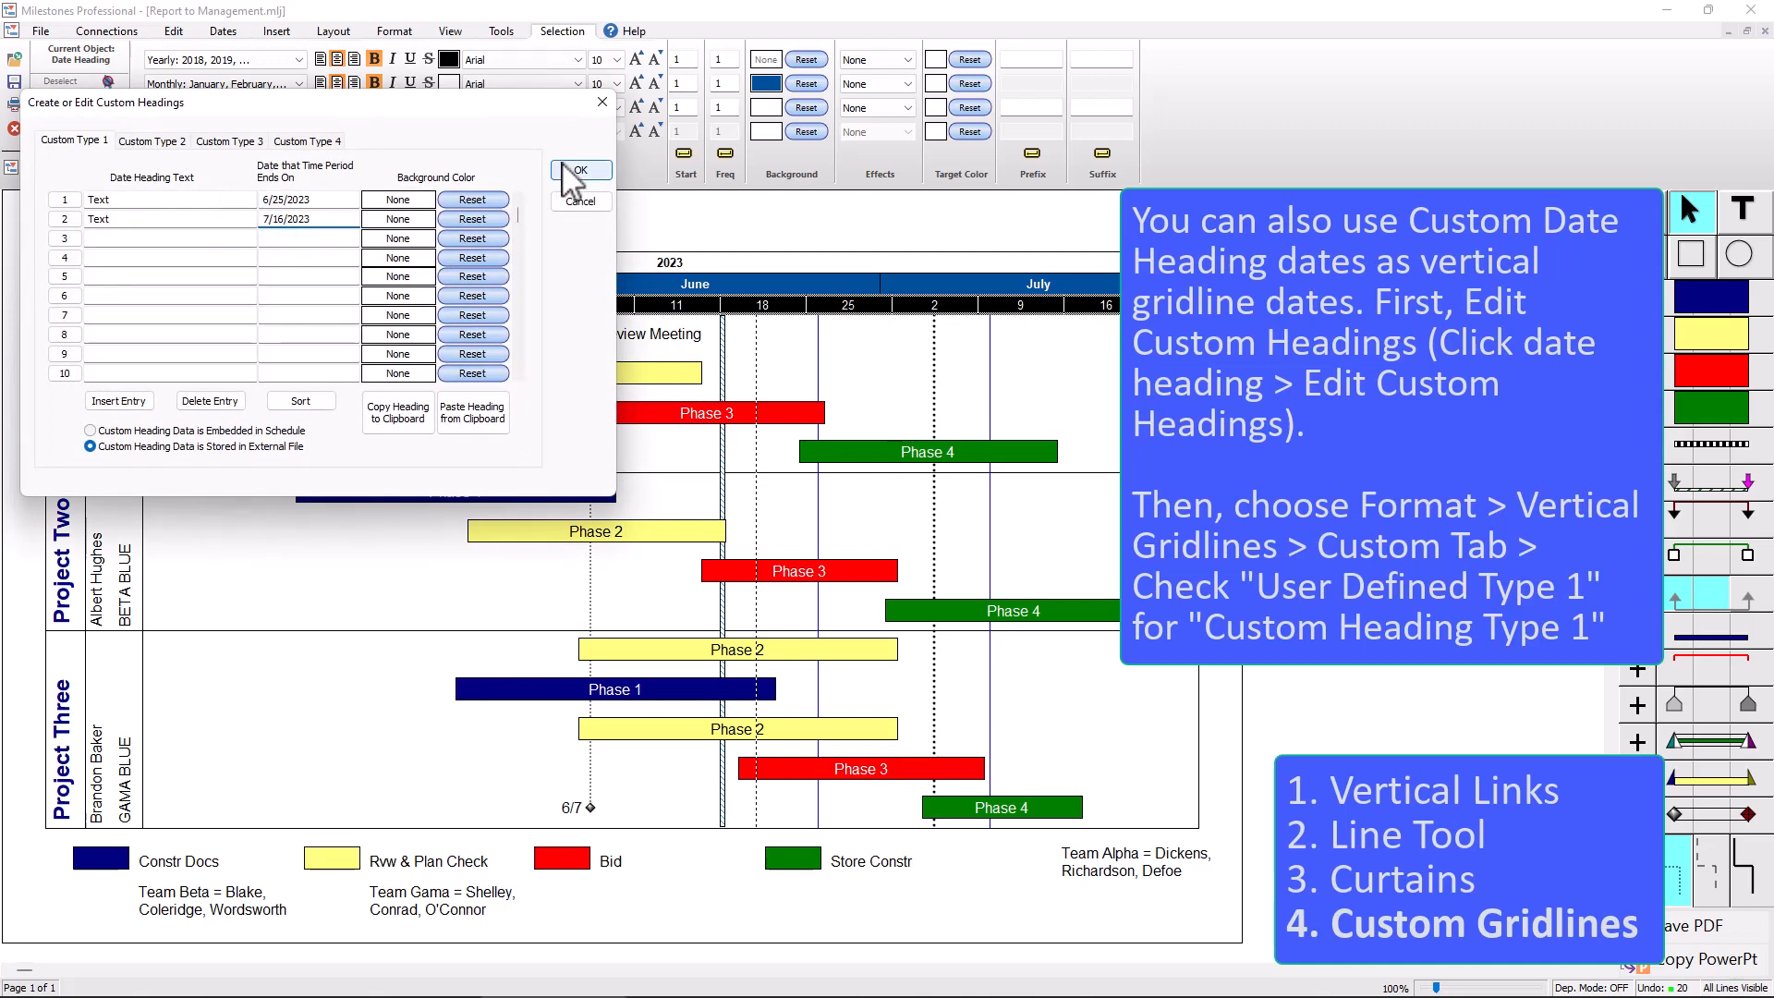
click(579, 170)
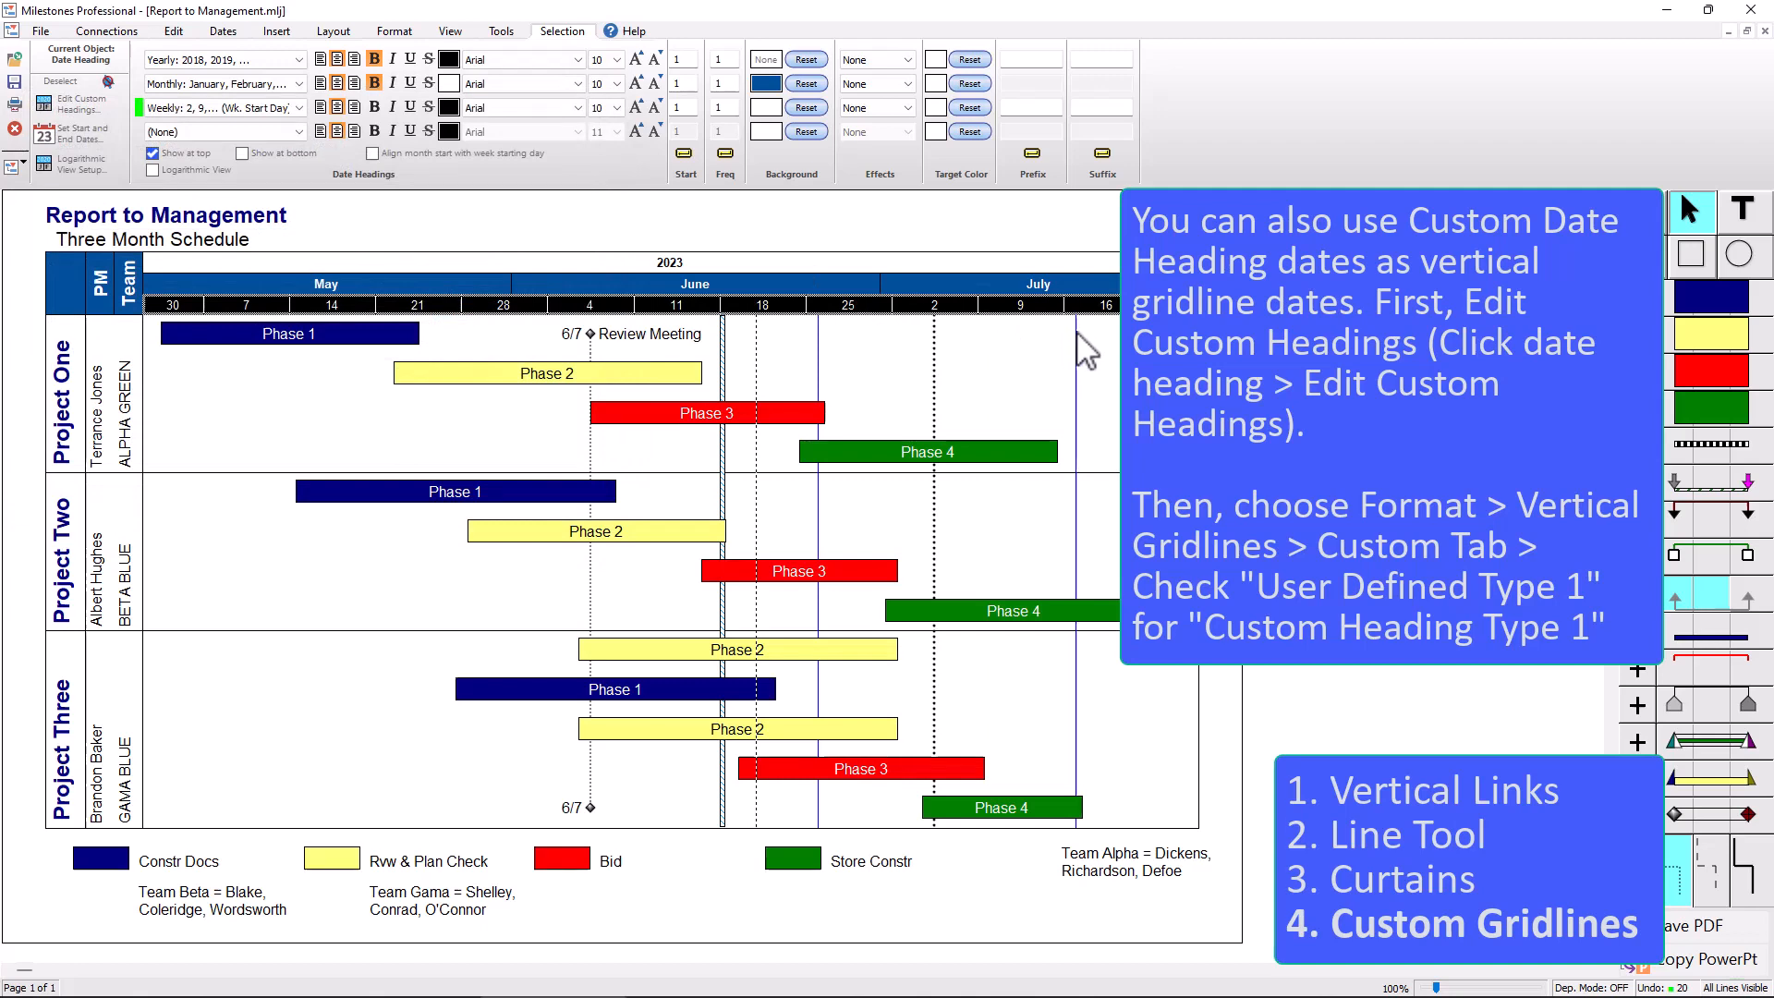
mouse_move(1087, 425)
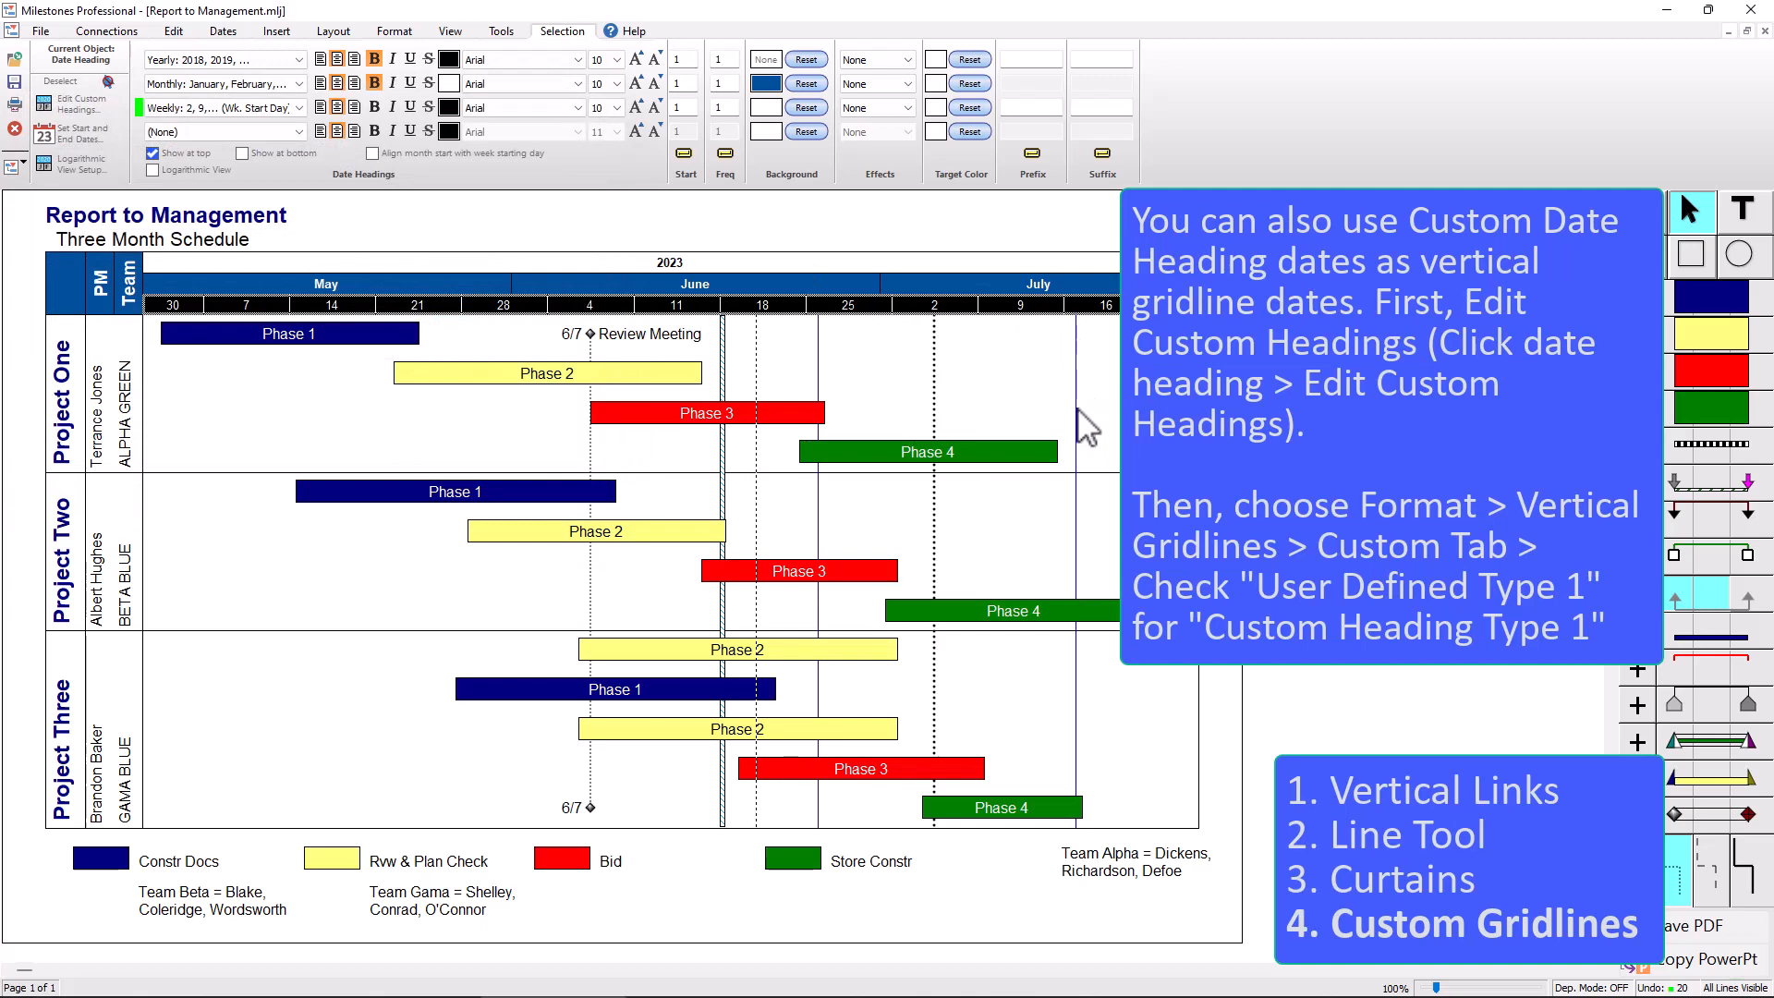